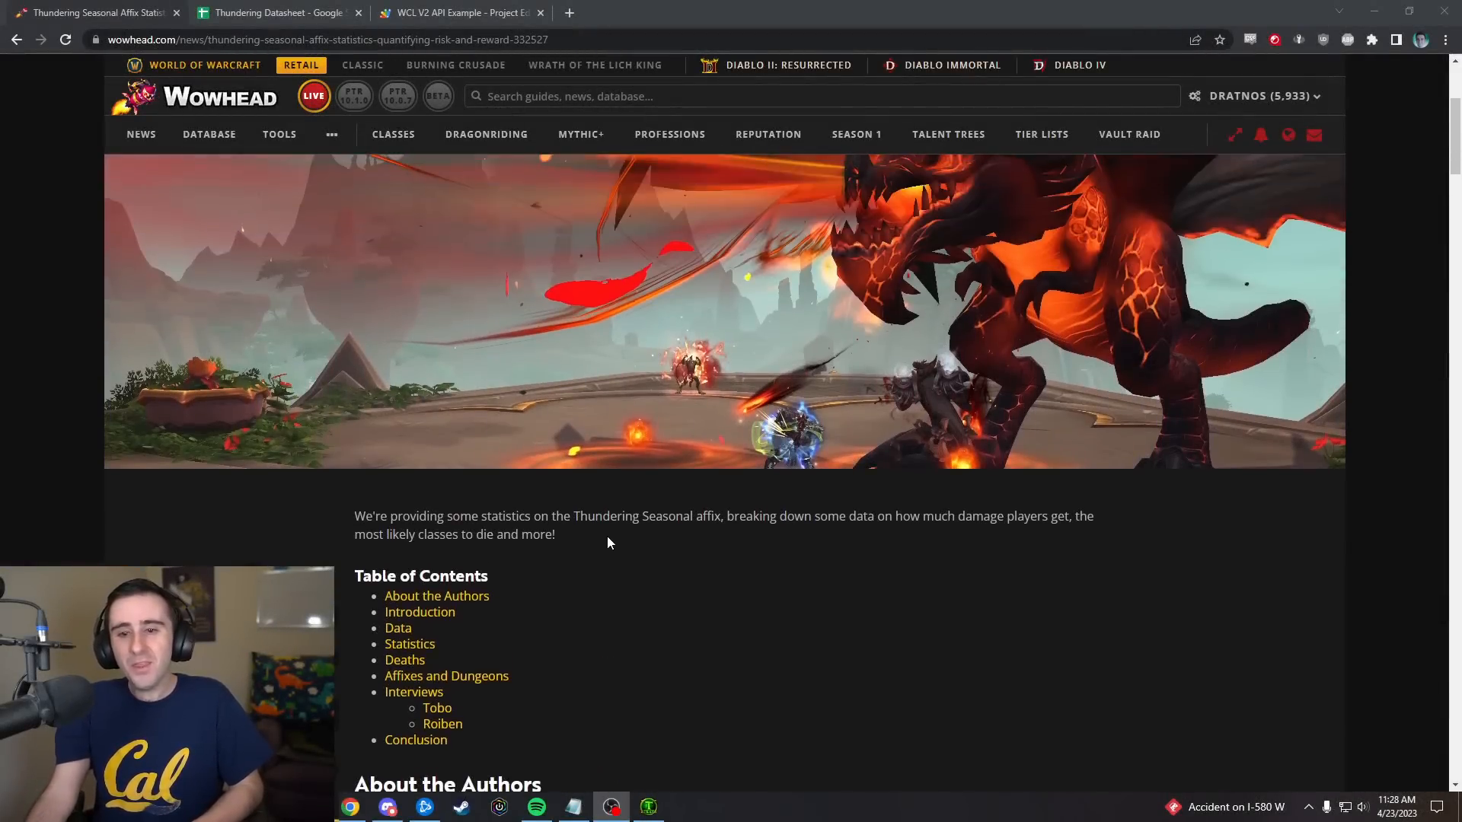
# - Scroll past the banner and table of contents to the Introduction and Data sections
pyautogui.scroll(-3)
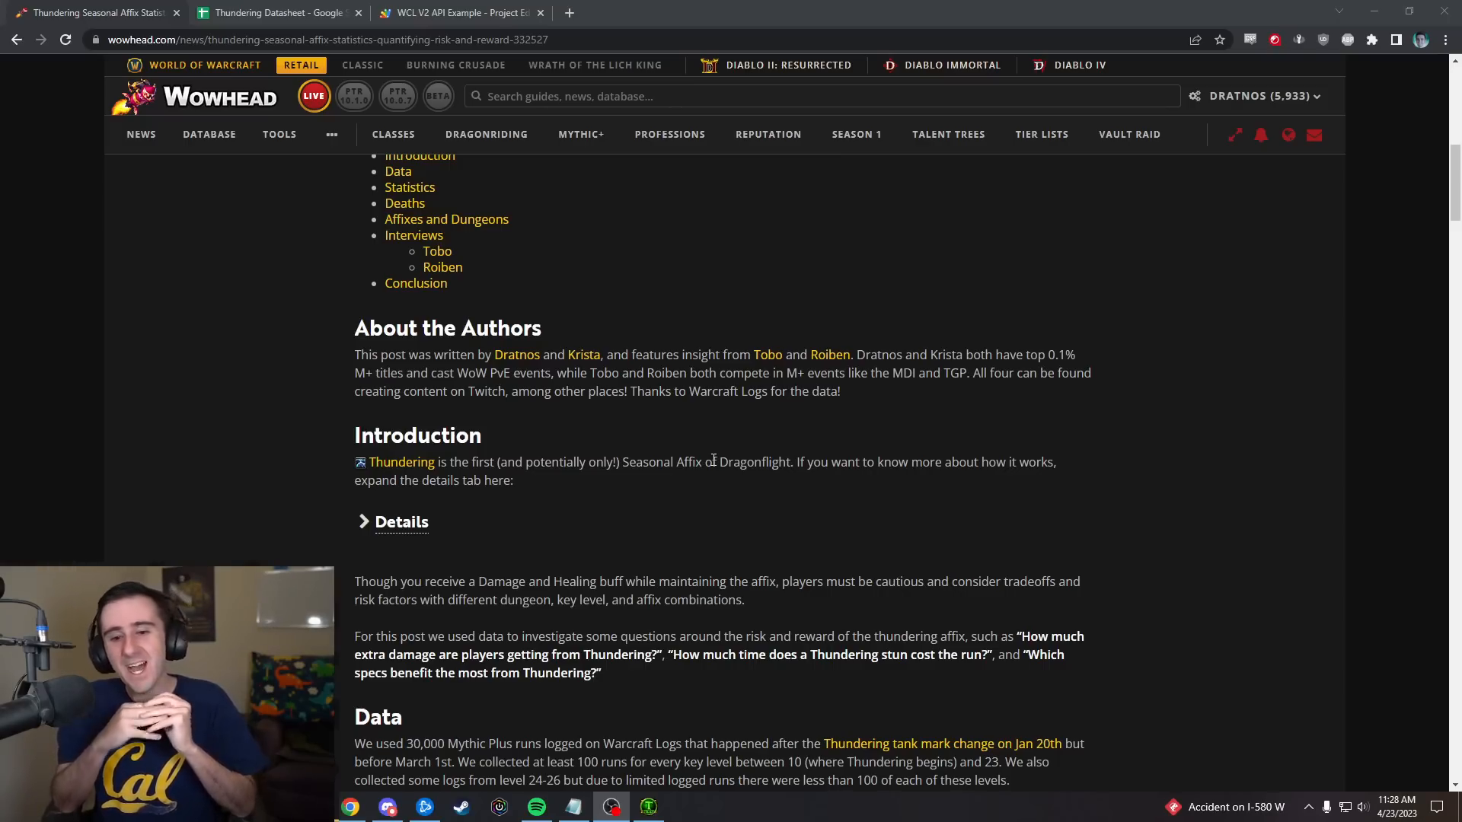
pyautogui.scroll(-3)
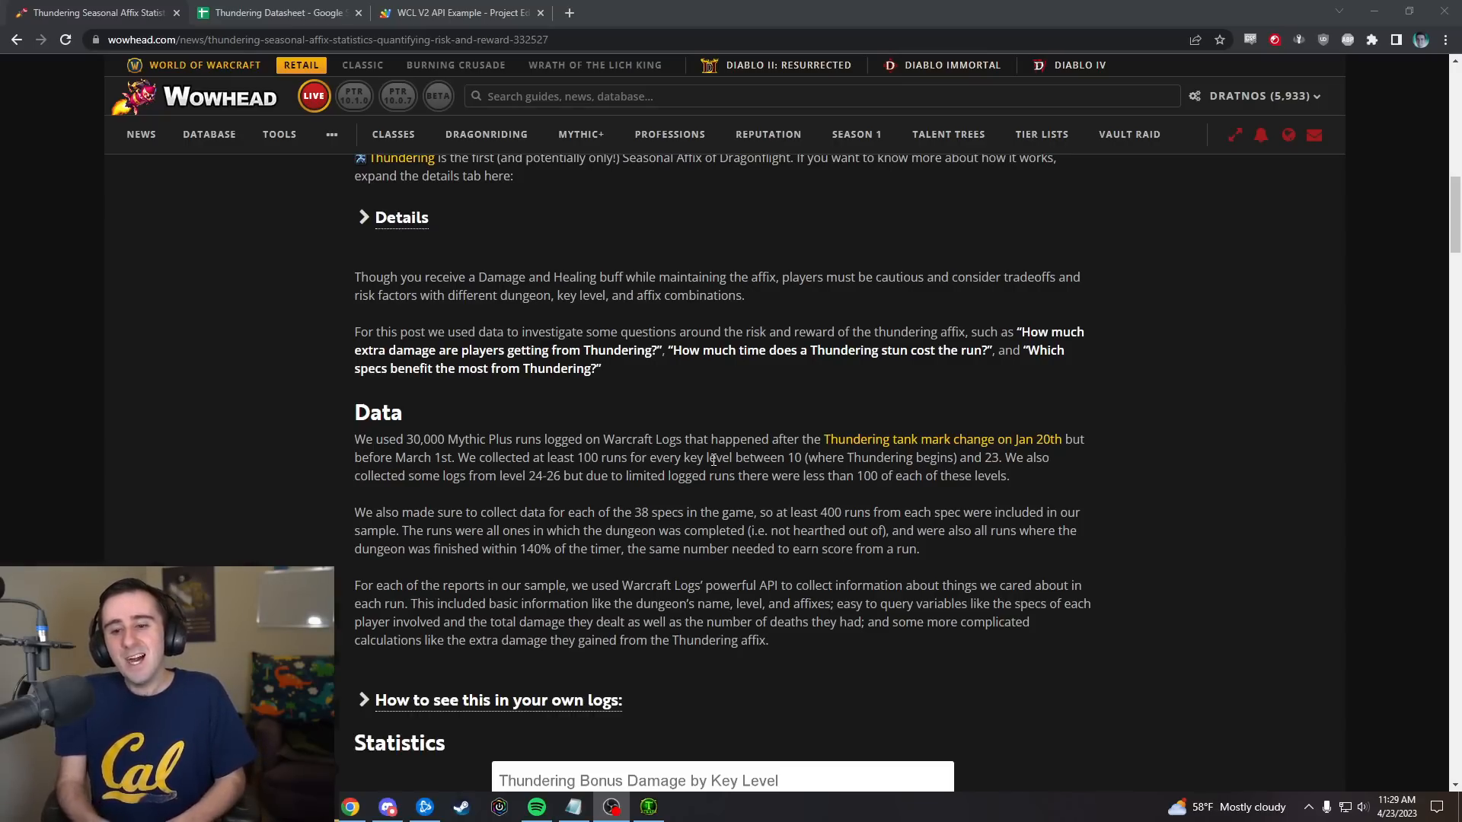
# - Scroll to the Statistics heading and the 'How to see this in your own logs' instructions
pyautogui.scroll(-3)
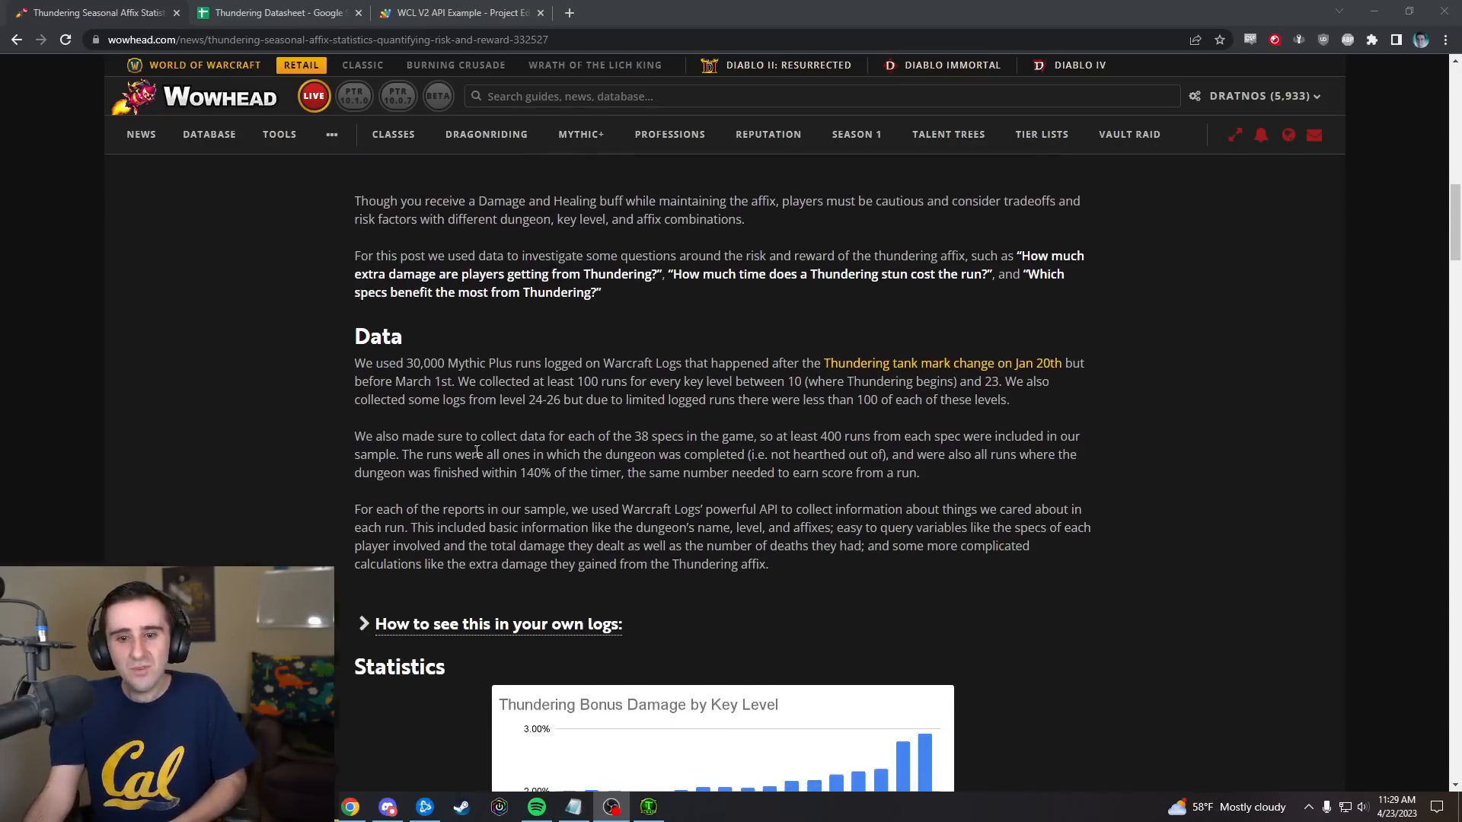
pyautogui.scroll(-3)
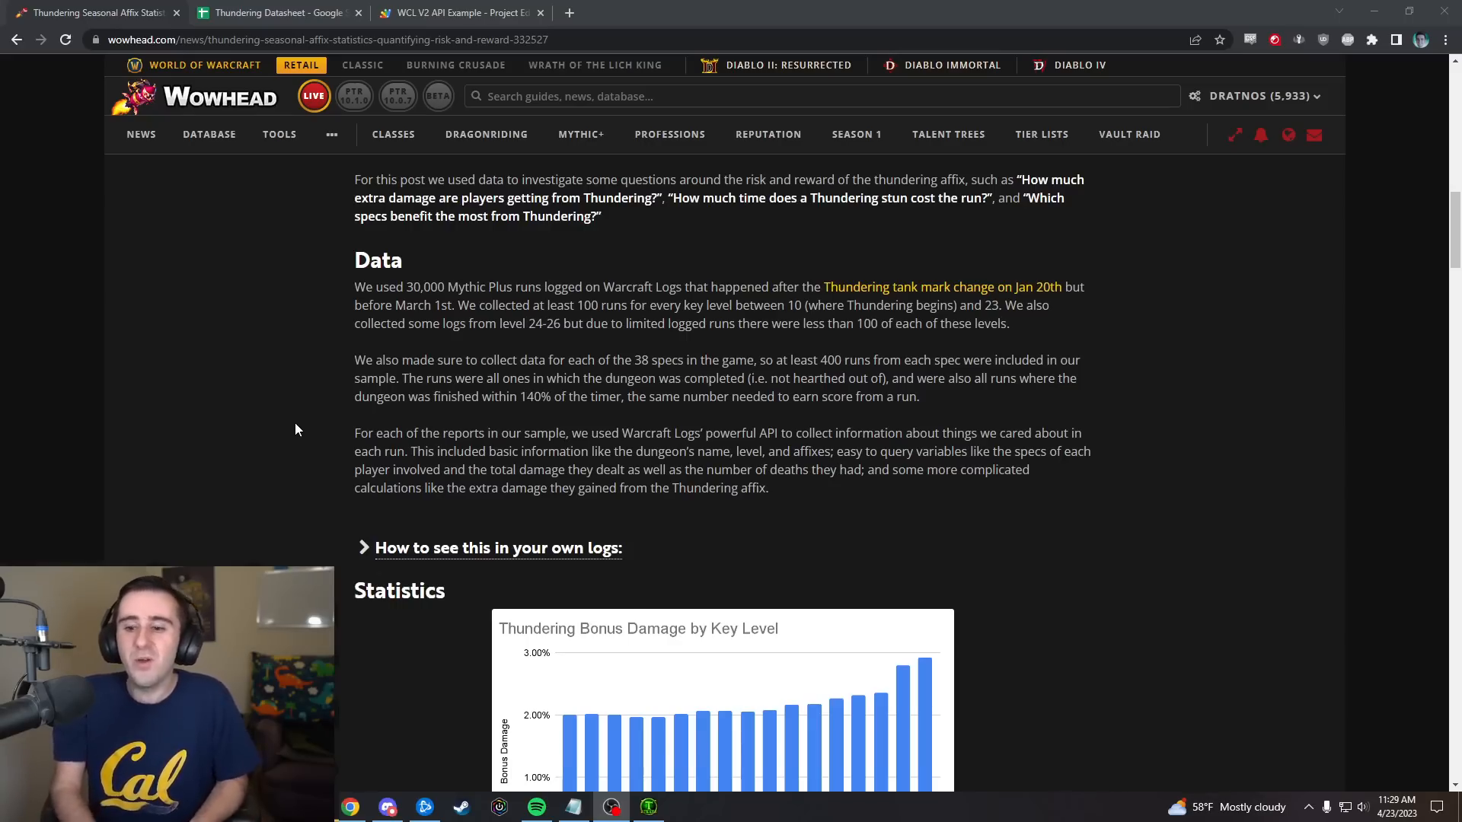
pyautogui.scroll(-3)
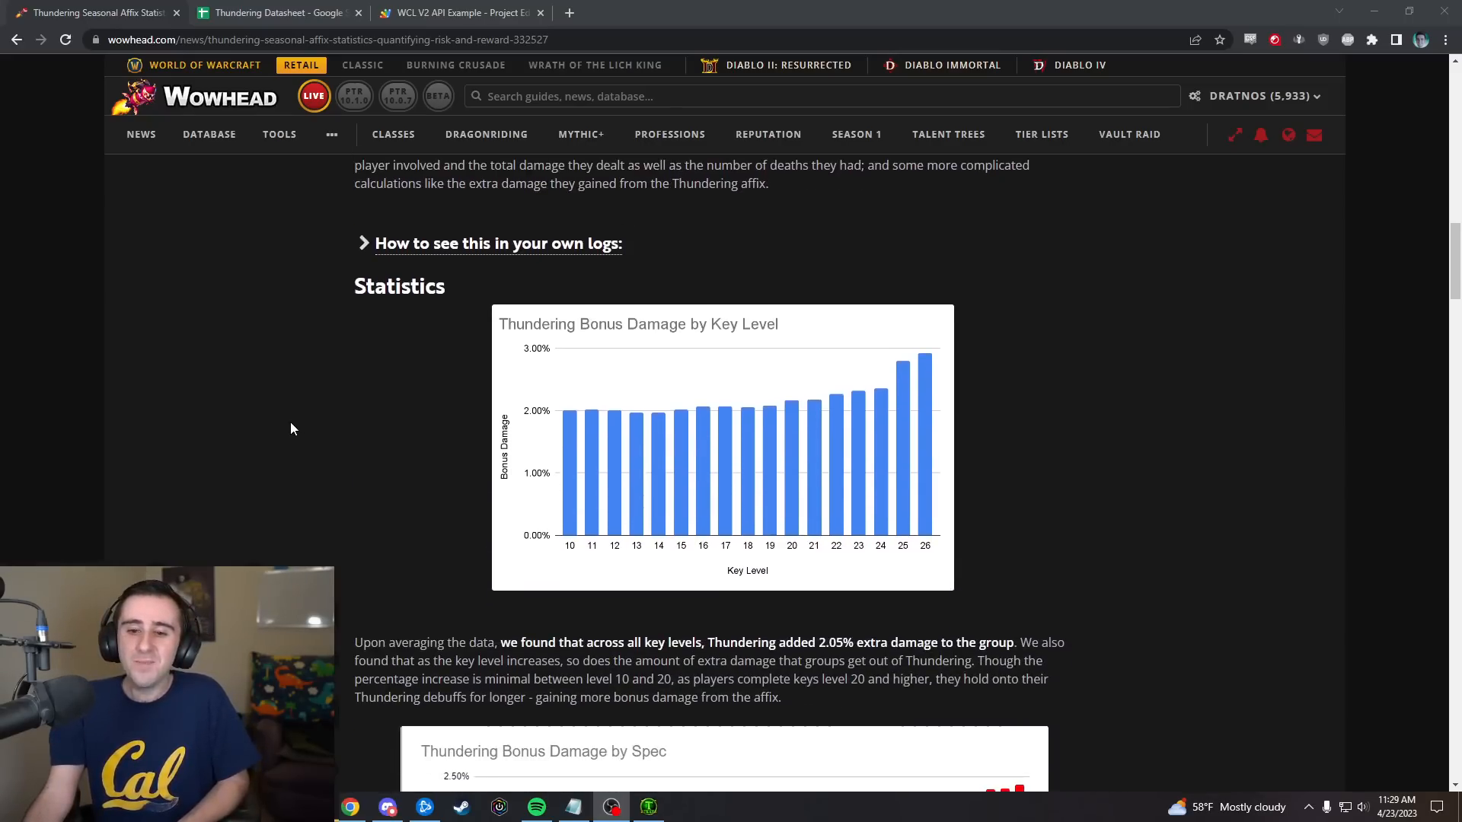
pyautogui.moveTo(1143, 496)
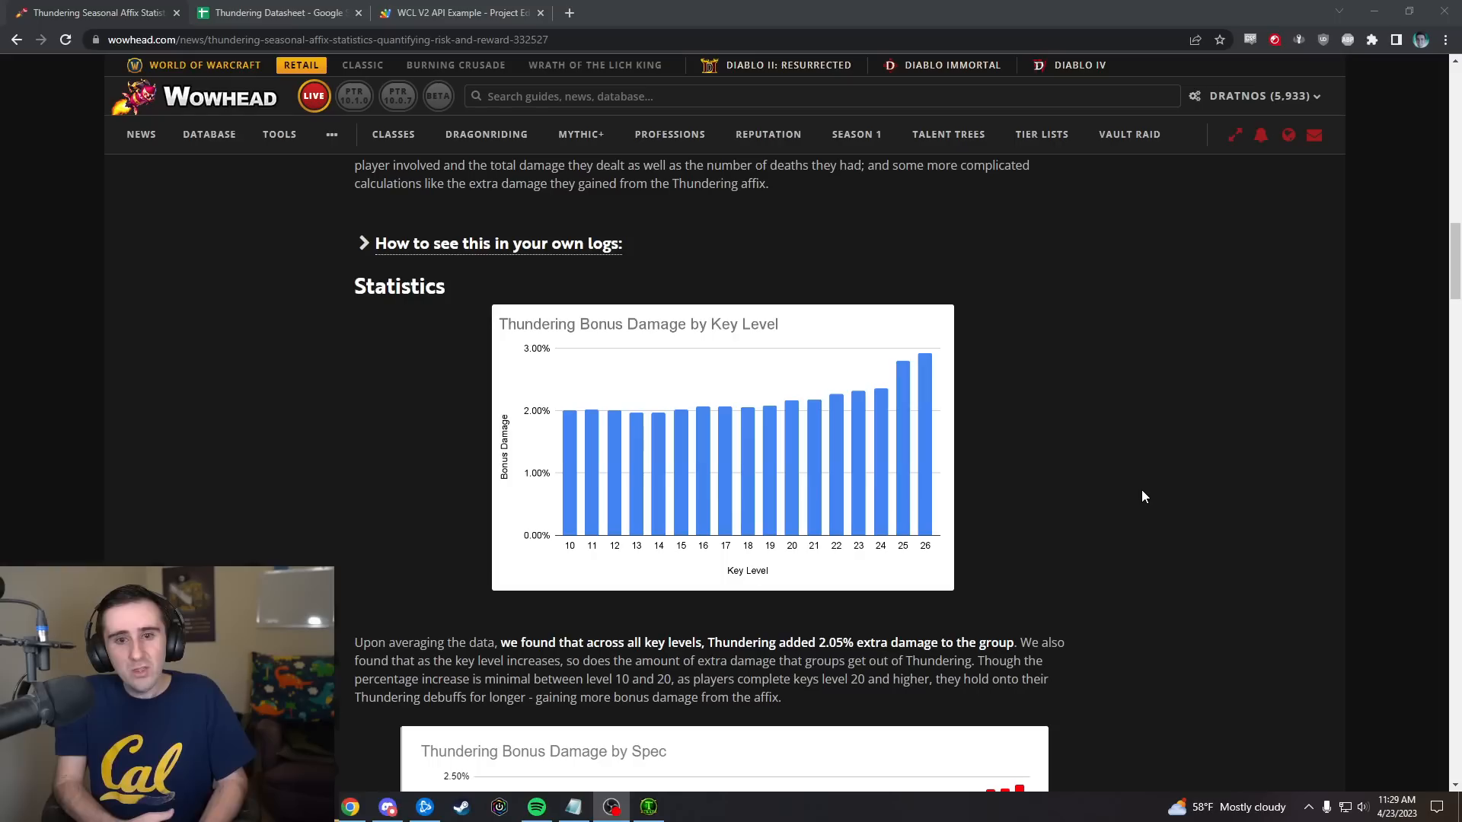
pyautogui.moveTo(529, 260)
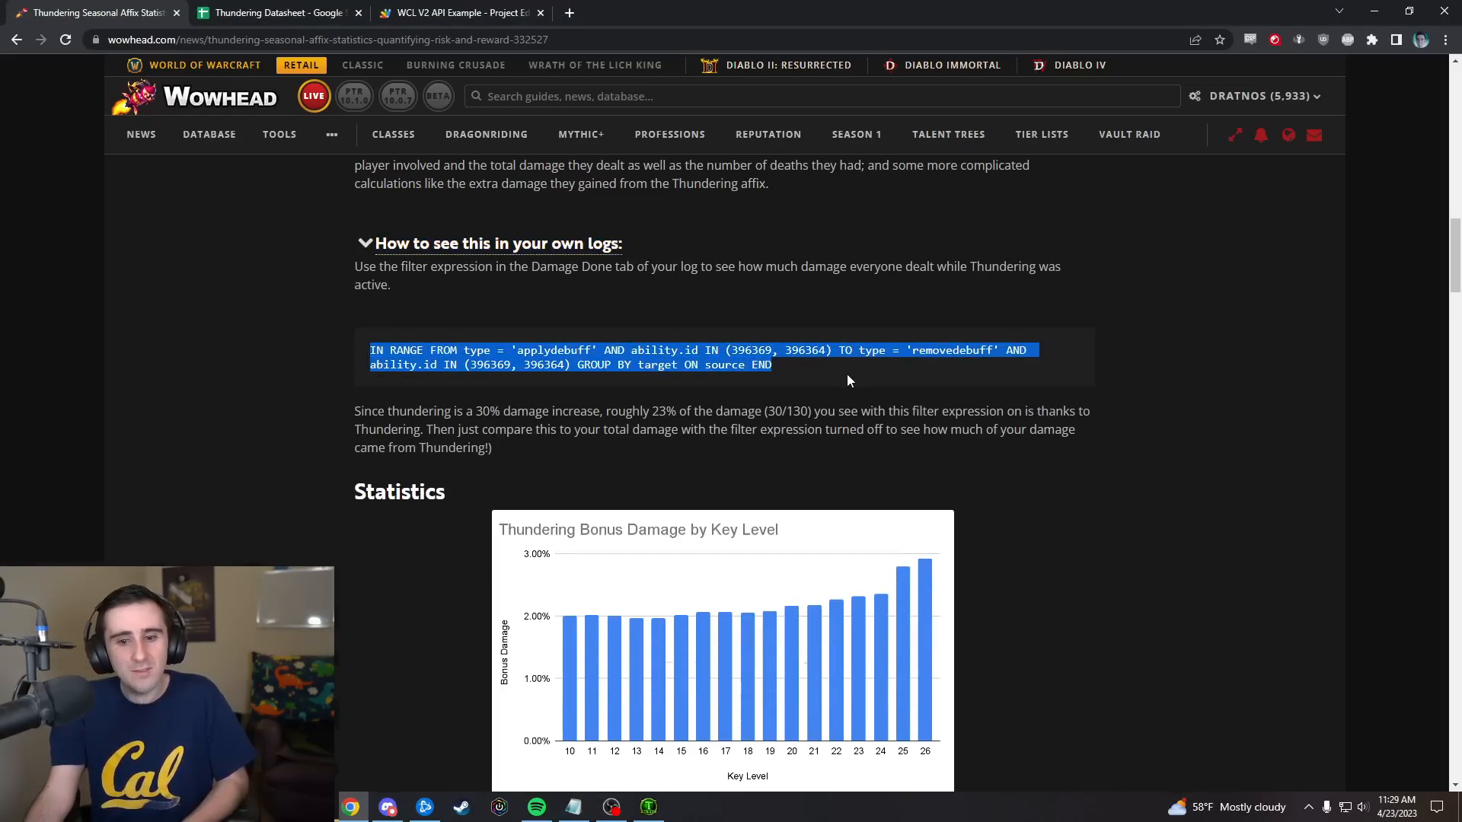
# - Deselect the Thundering filter expression and continue toward the key-level chart
pyautogui.click(922, 386)
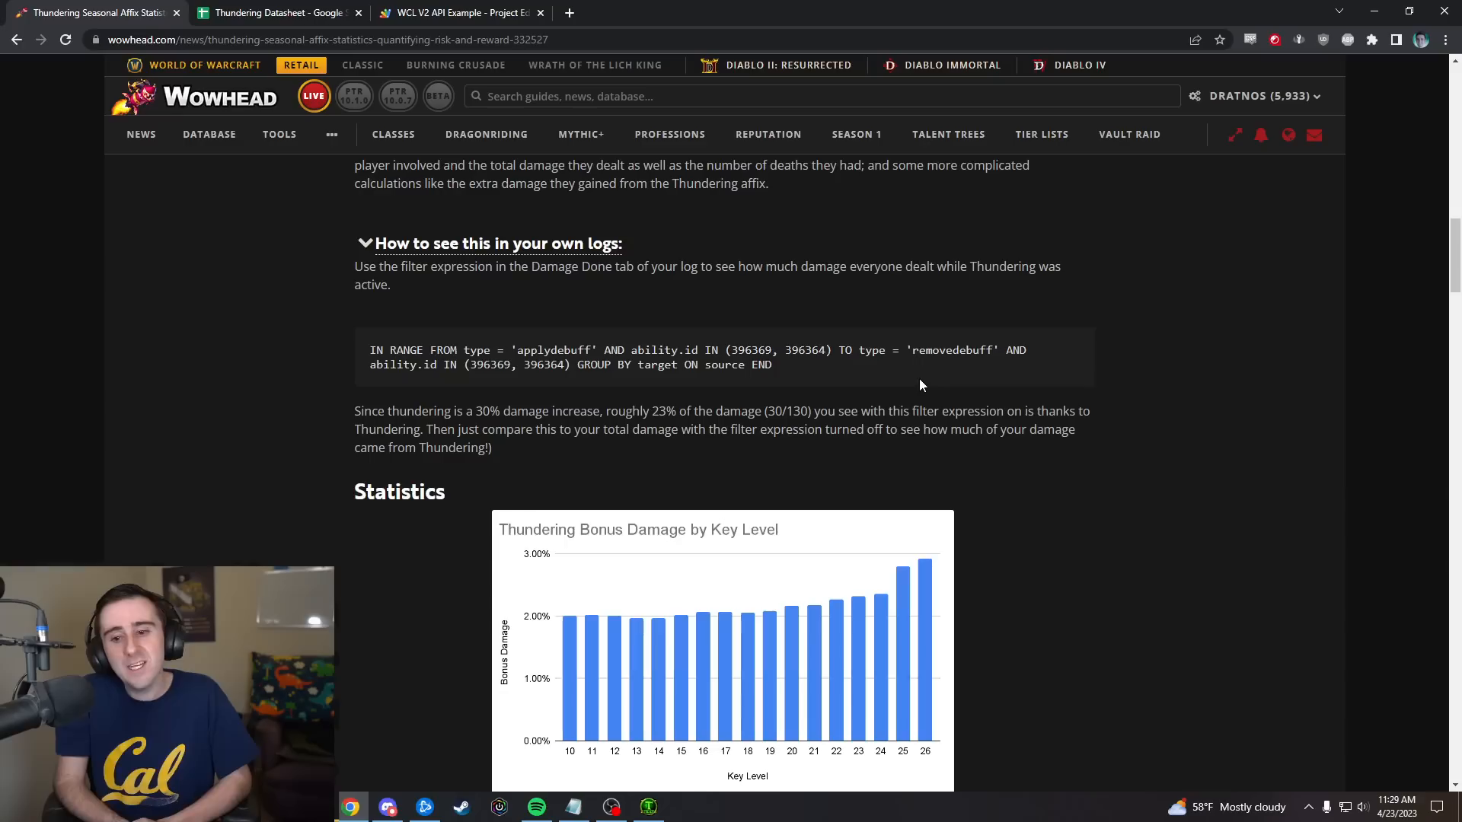
pyautogui.moveTo(828, 403)
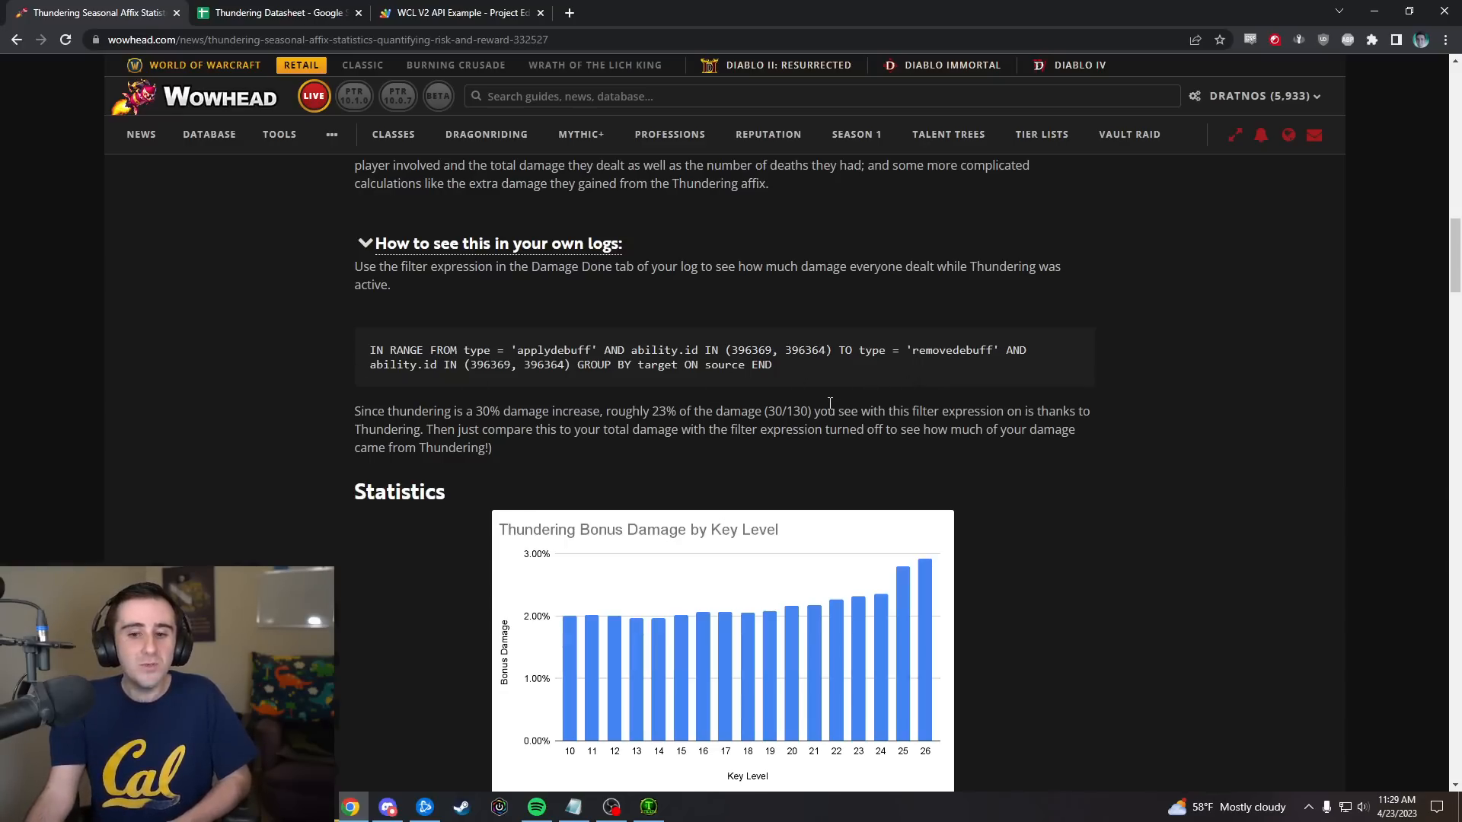
pyautogui.moveTo(604, 419)
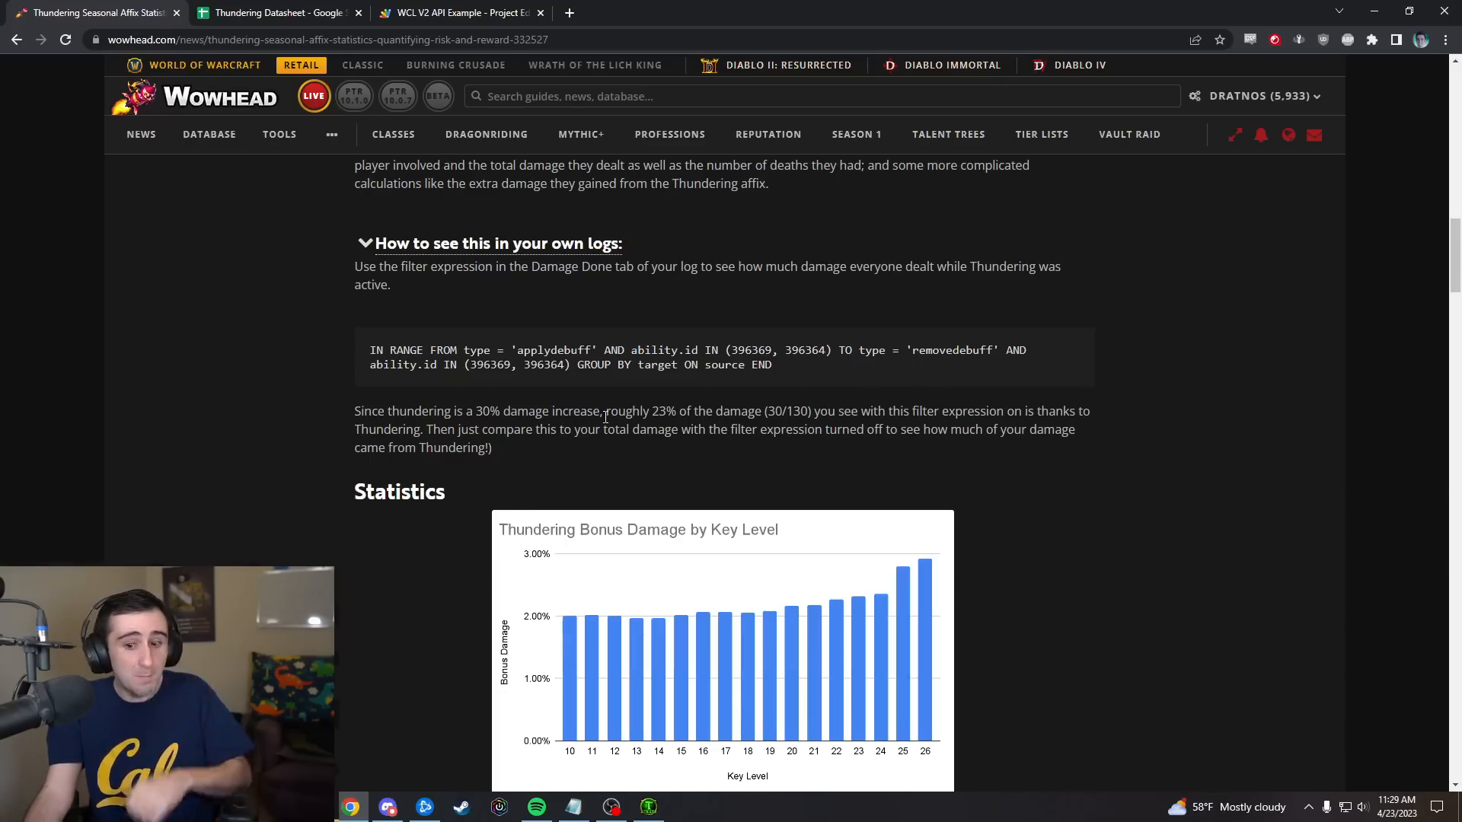
pyautogui.moveTo(989, 450)
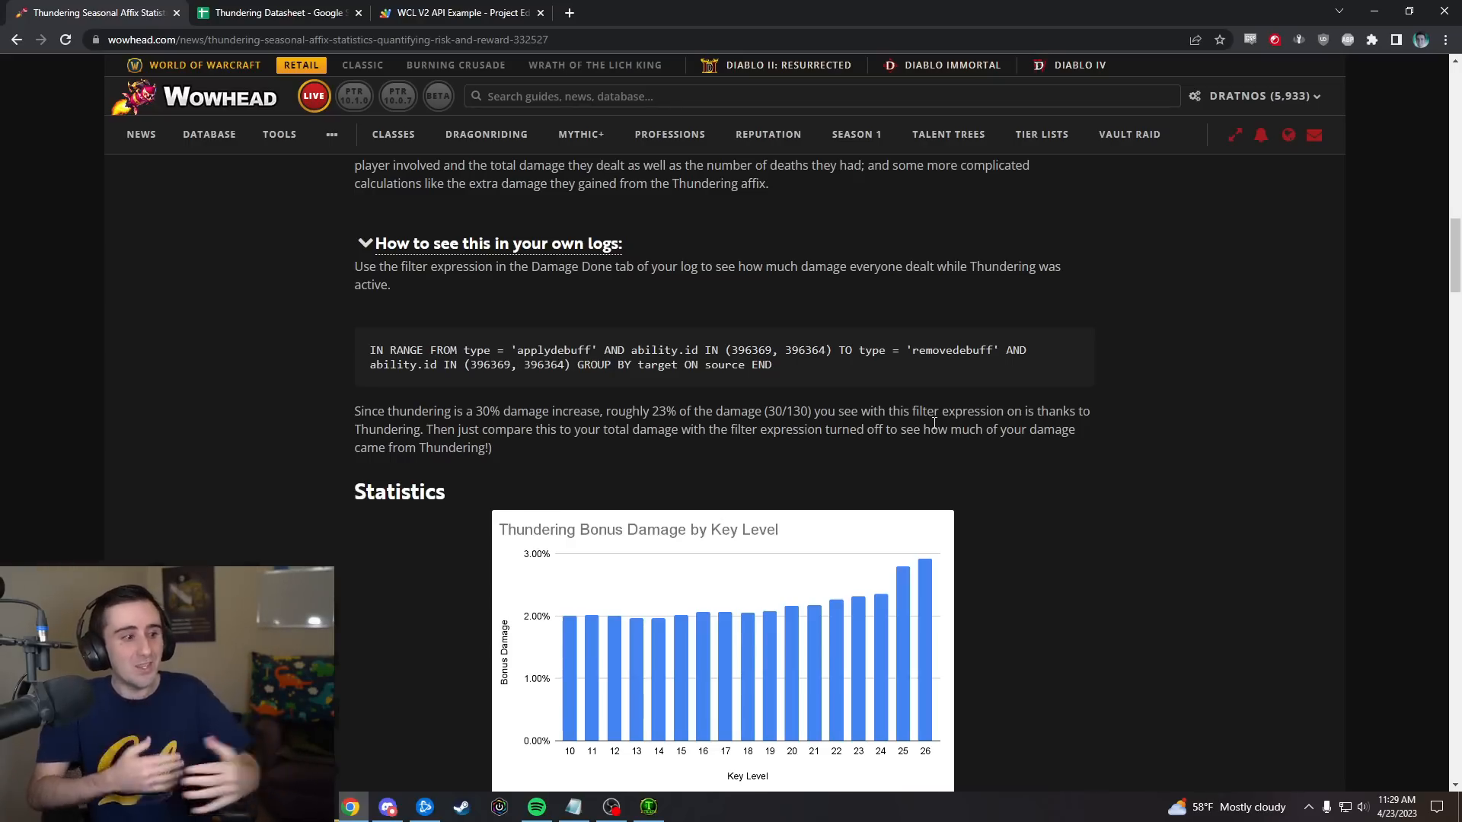
pyautogui.scroll(-3)
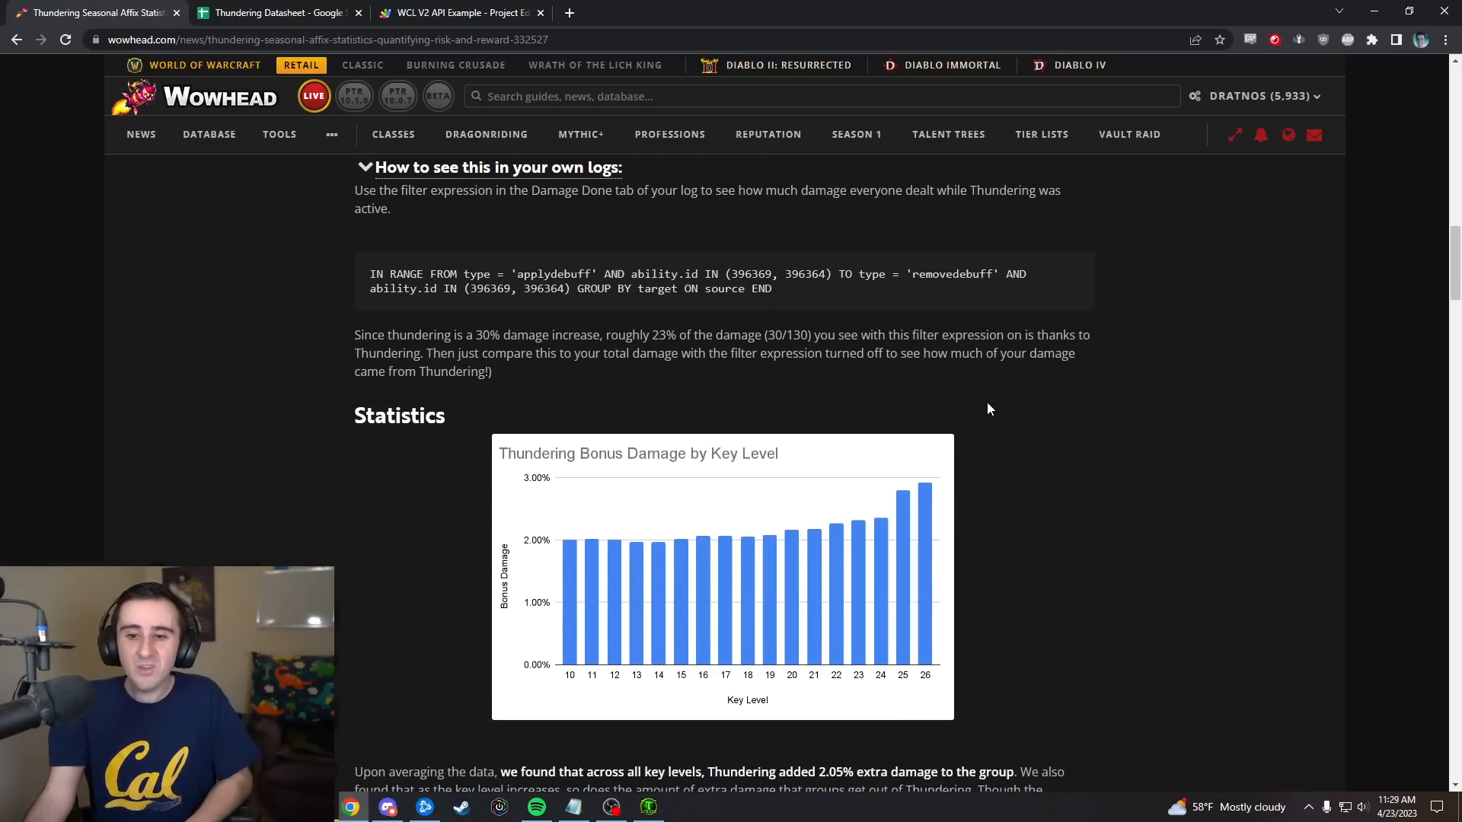
# - Bring the full Thundering Bonus Damage by Key Level chart and its 2.05% finding into view
pyautogui.scroll(-3)
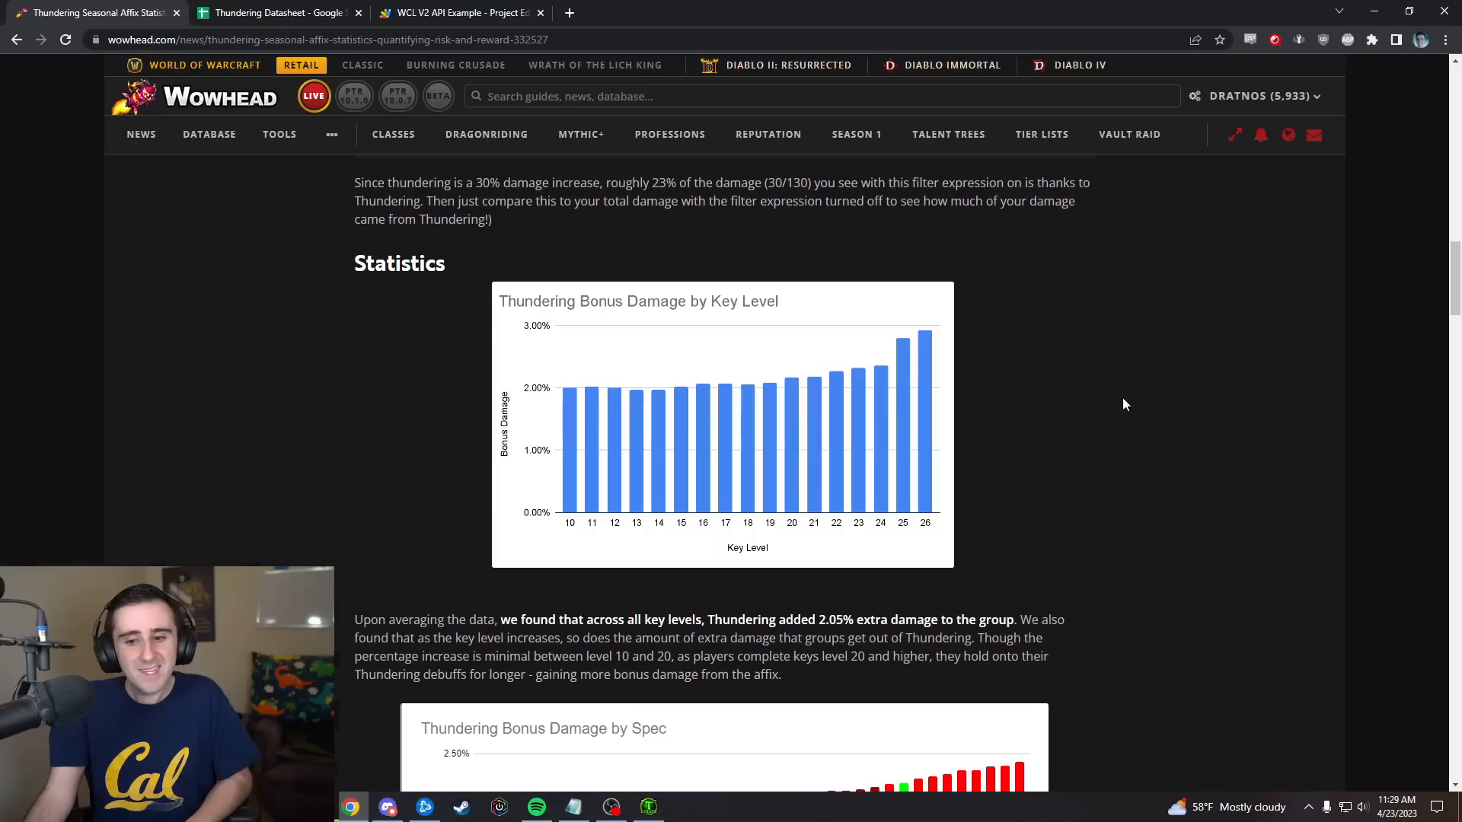
pyautogui.moveTo(635, 422)
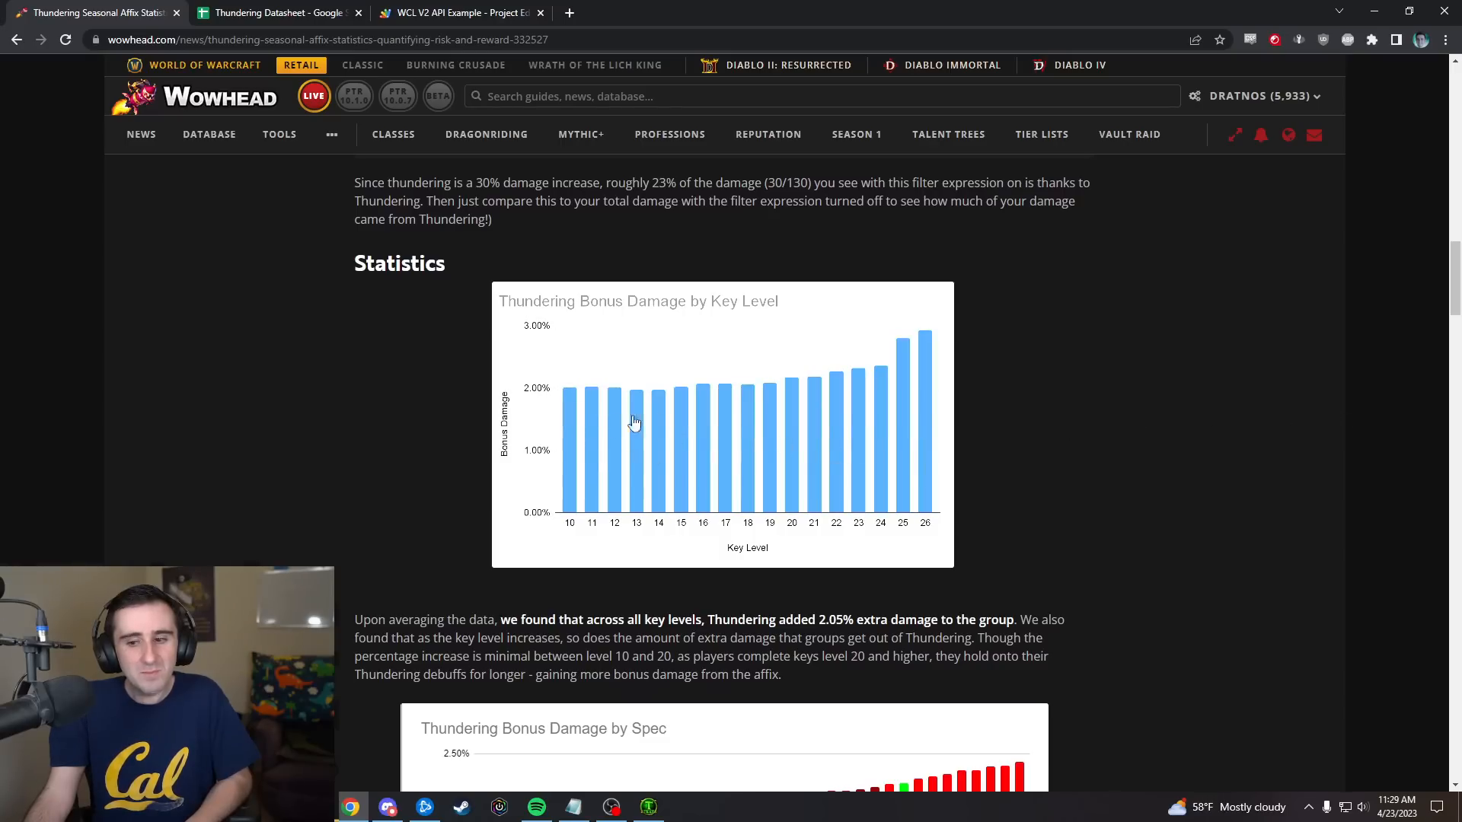
pyautogui.moveTo(693, 413)
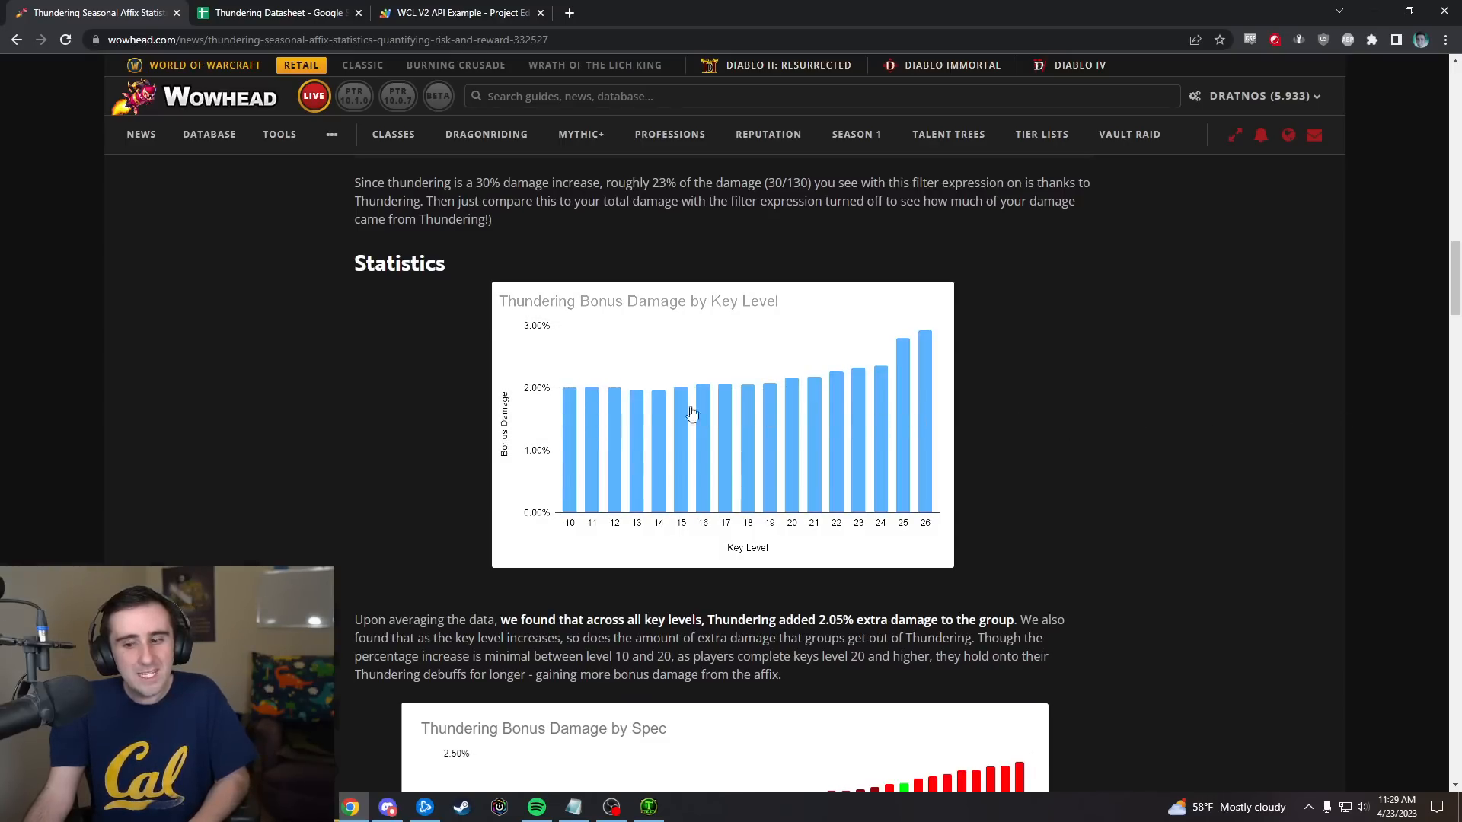
pyautogui.moveTo(1148, 428)
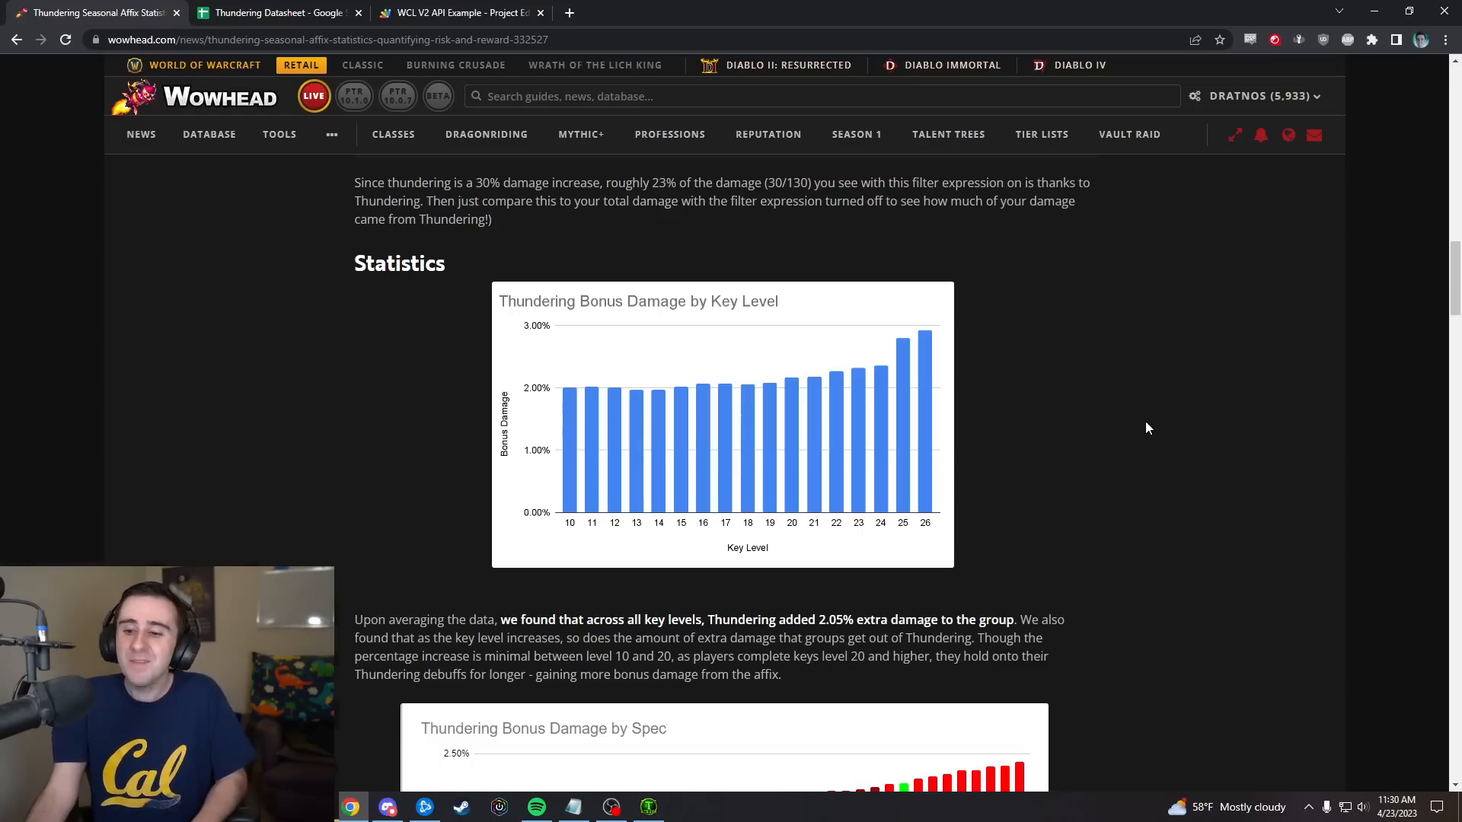
pyautogui.moveTo(937, 342)
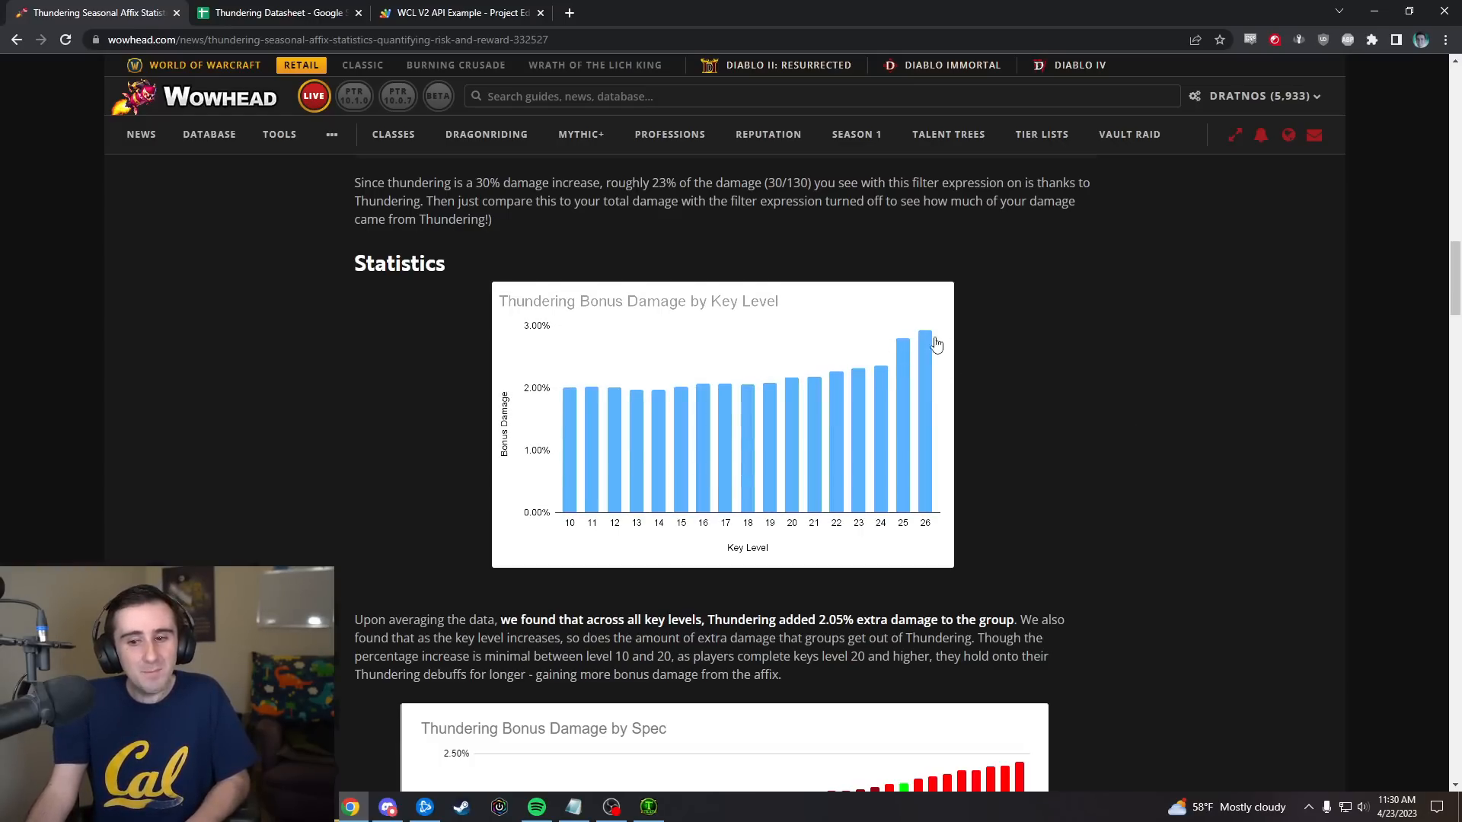
pyautogui.moveTo(1015, 347)
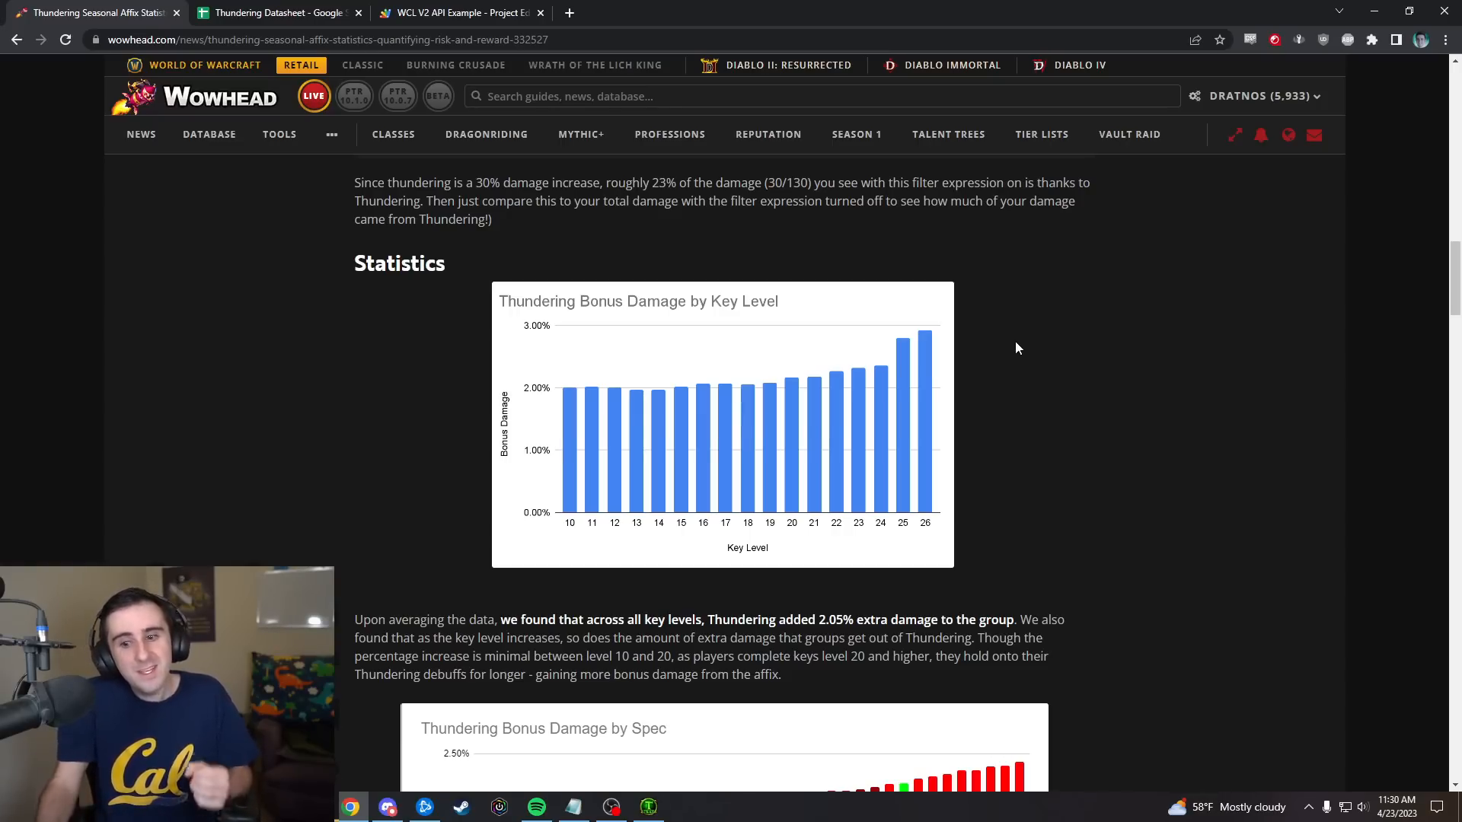
pyautogui.scroll(-3)
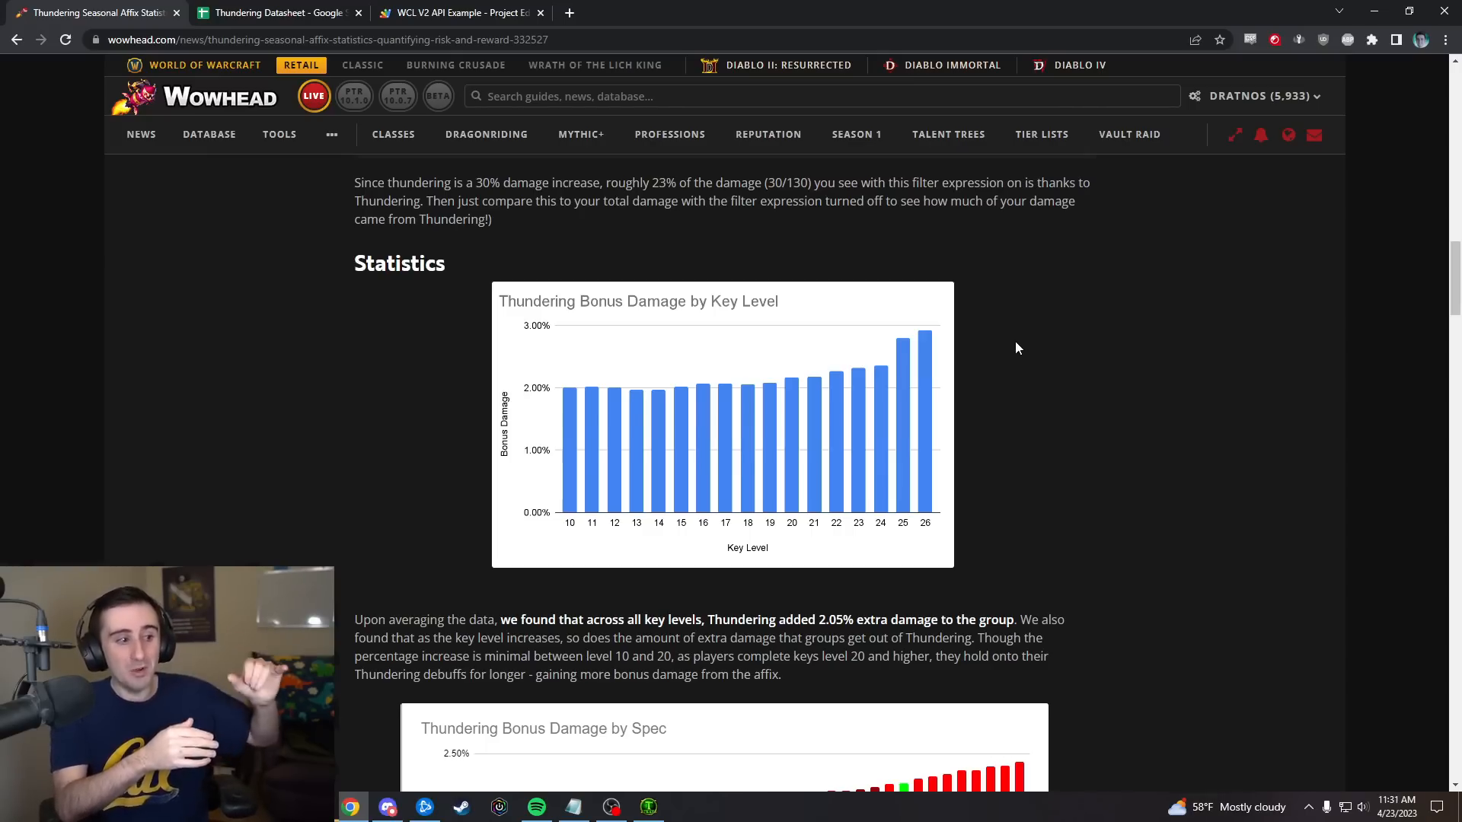
pyautogui.moveTo(693, 356)
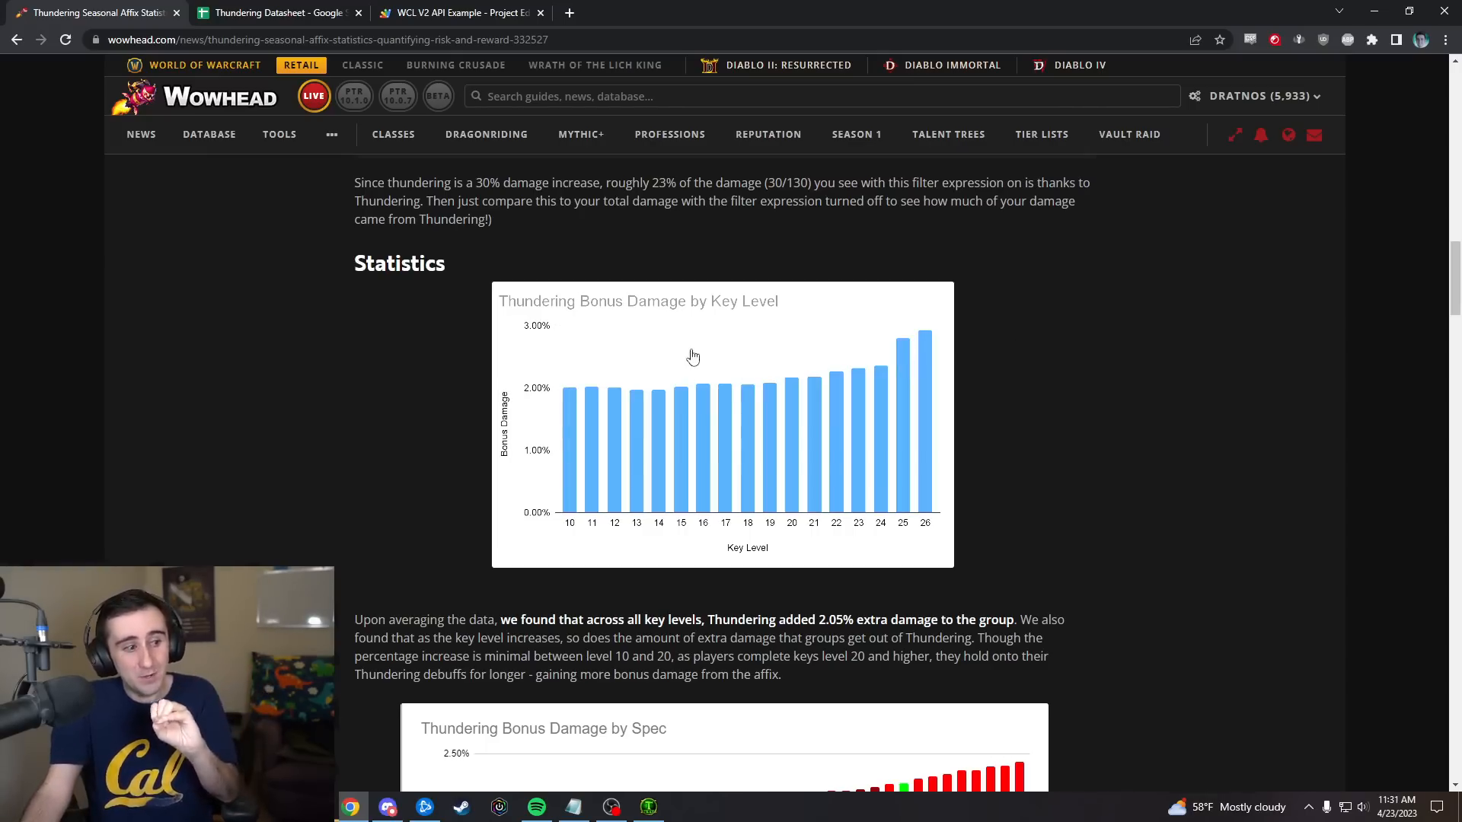
pyautogui.moveTo(1173, 277)
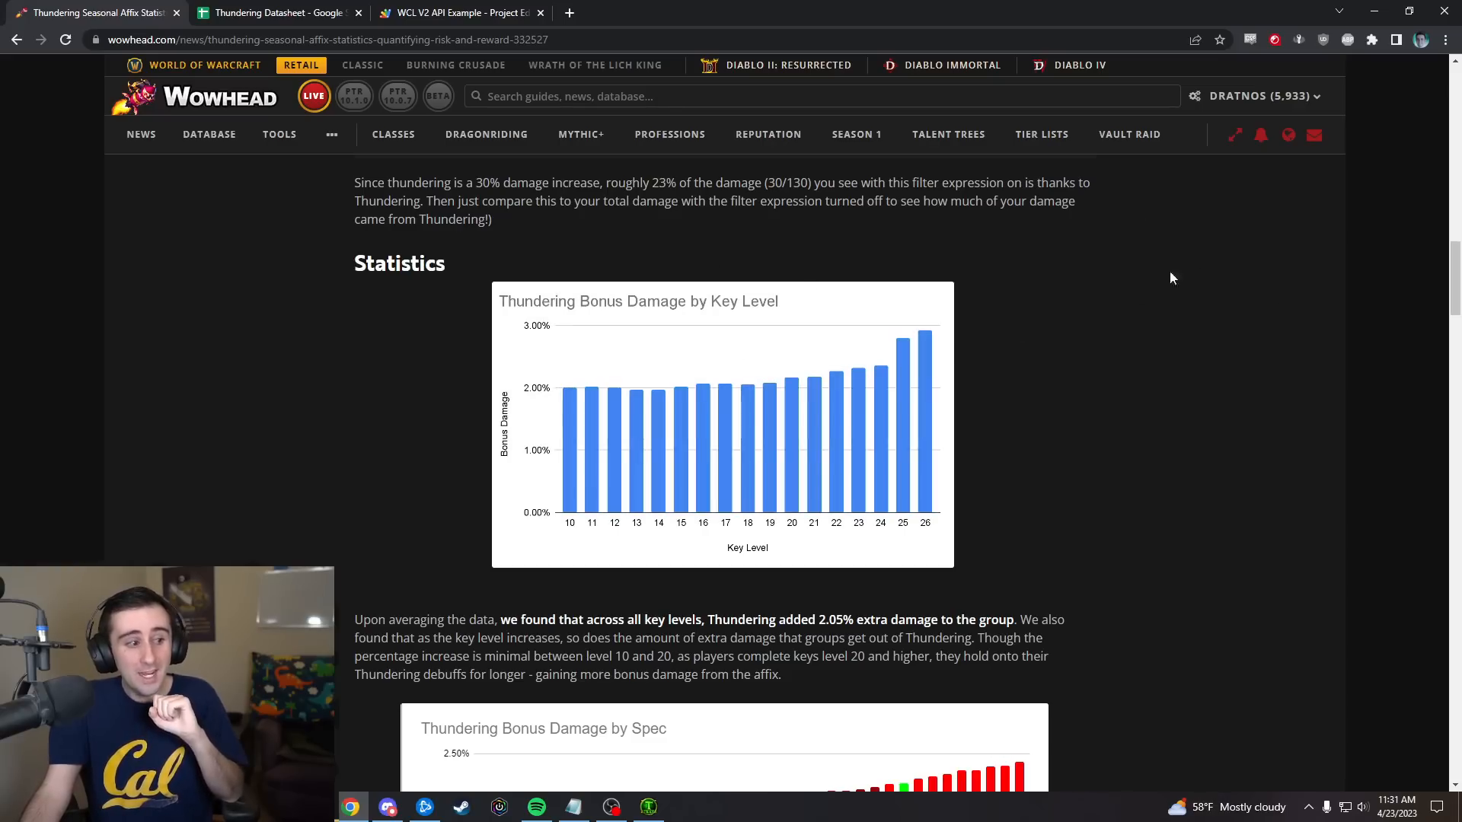
pyautogui.moveTo(1107, 294)
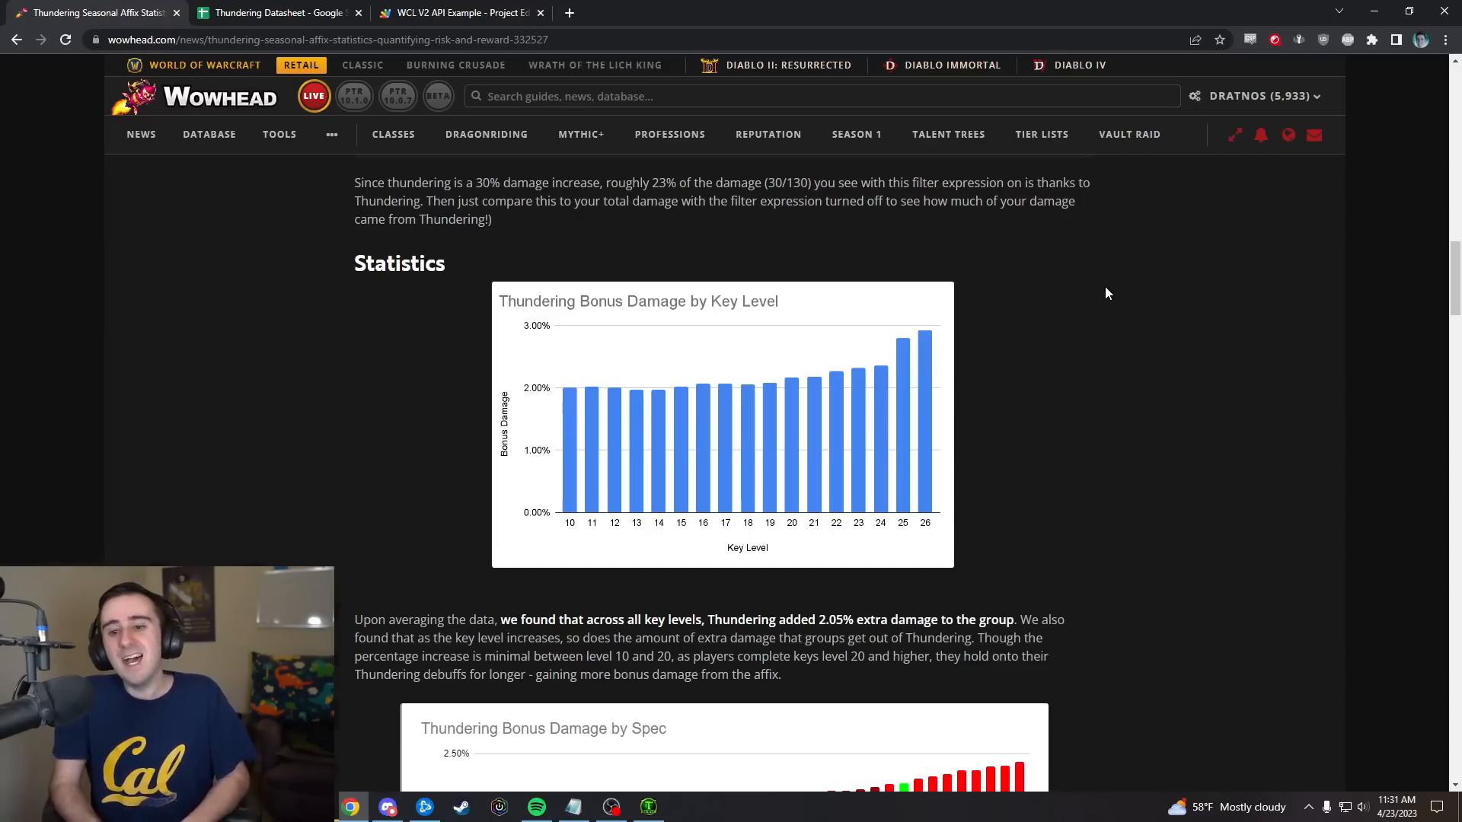
pyautogui.moveTo(593, 390)
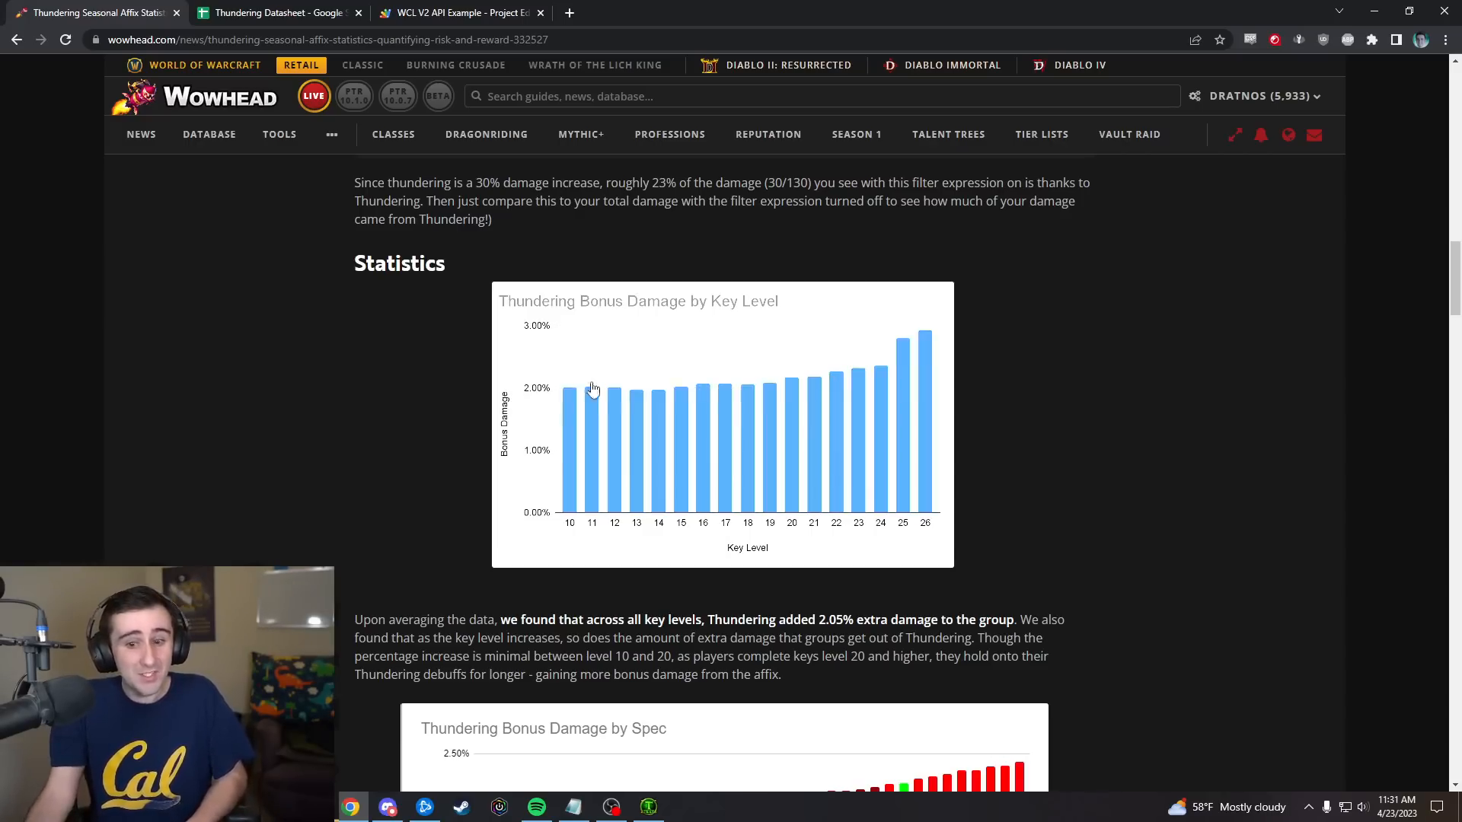
pyautogui.moveTo(1223, 405)
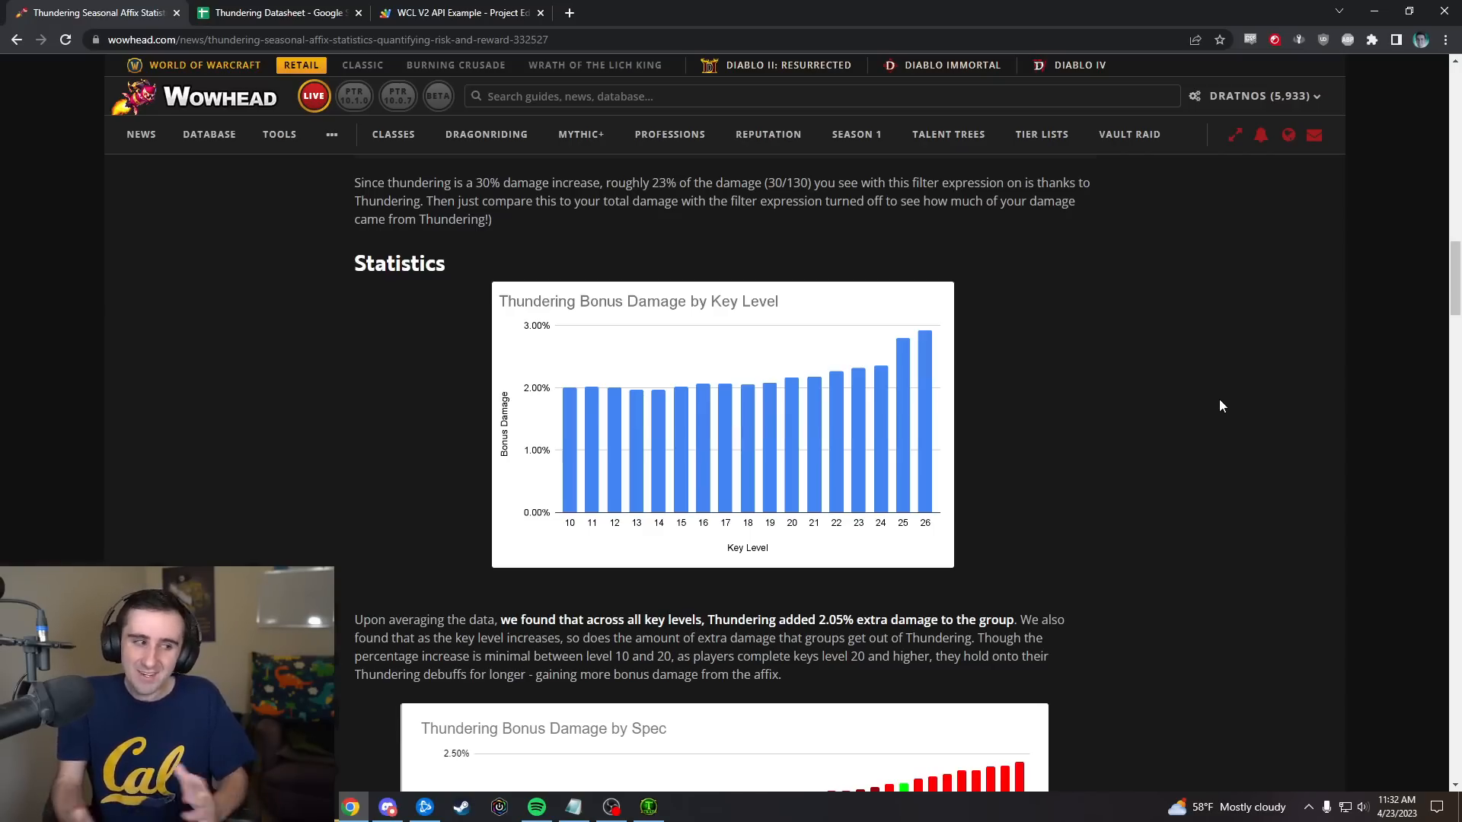
pyautogui.moveTo(1179, 458)
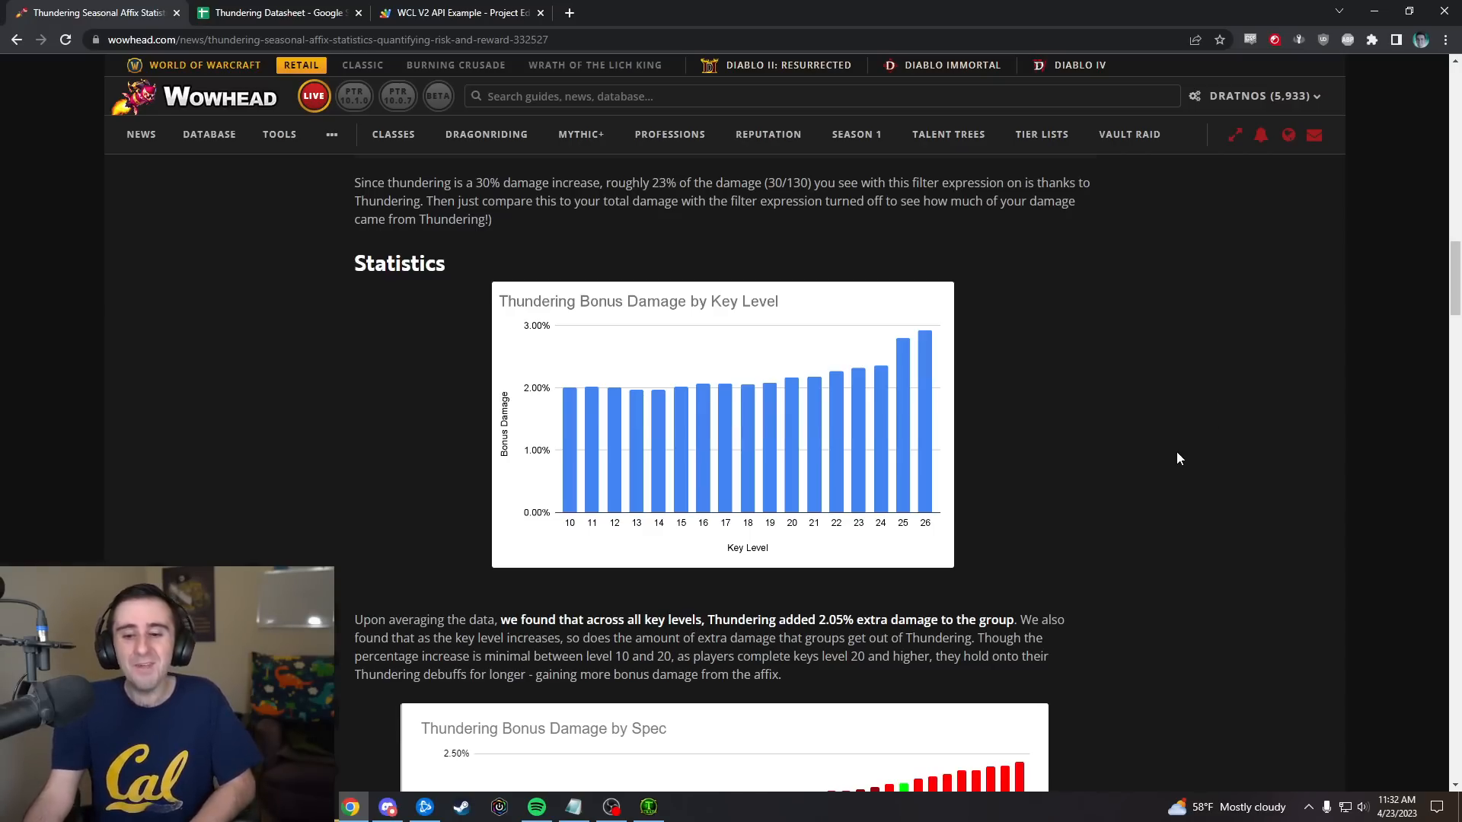
pyautogui.scroll(-3)
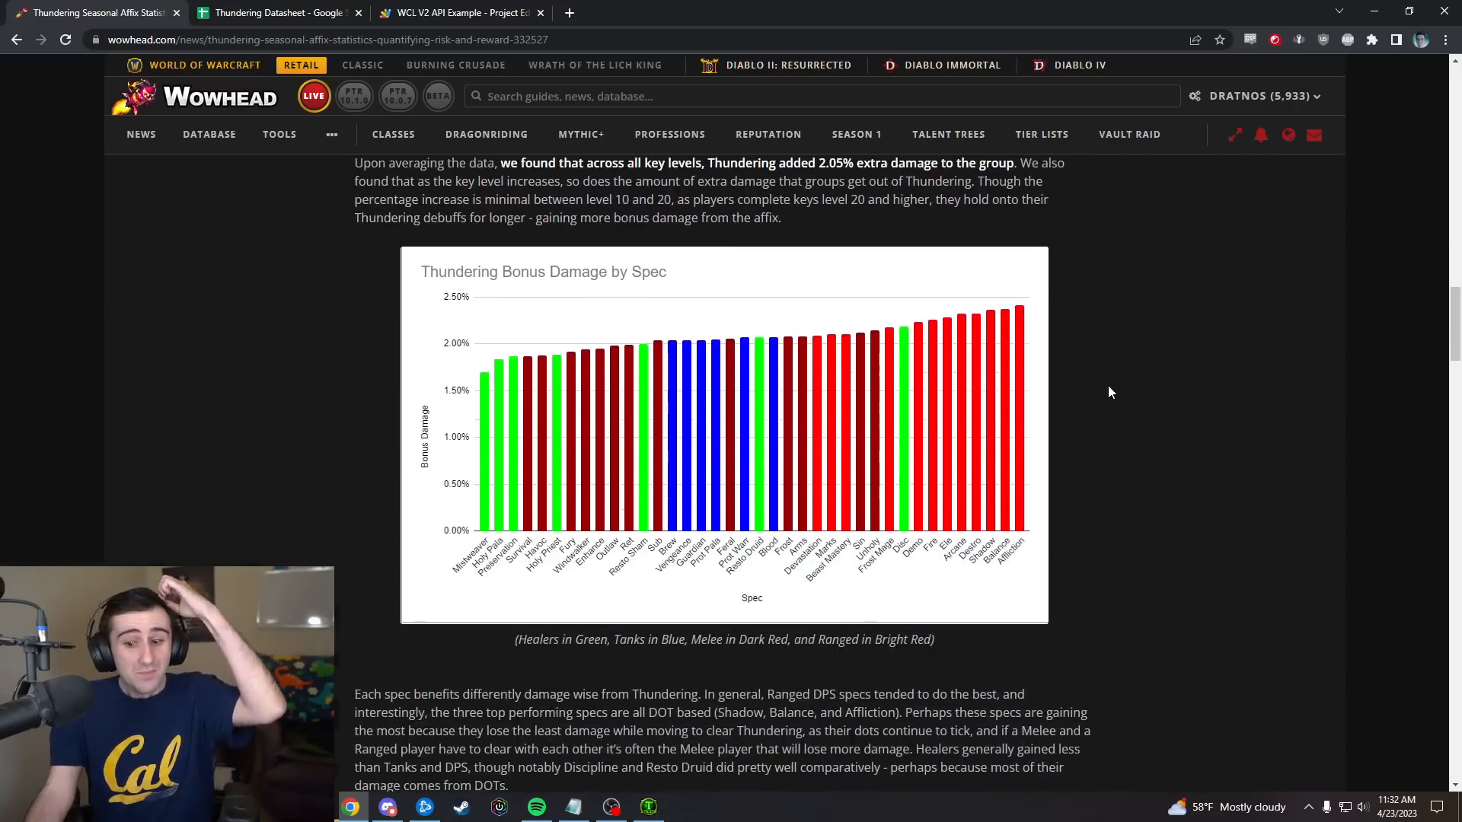
pyautogui.moveTo(621, 410)
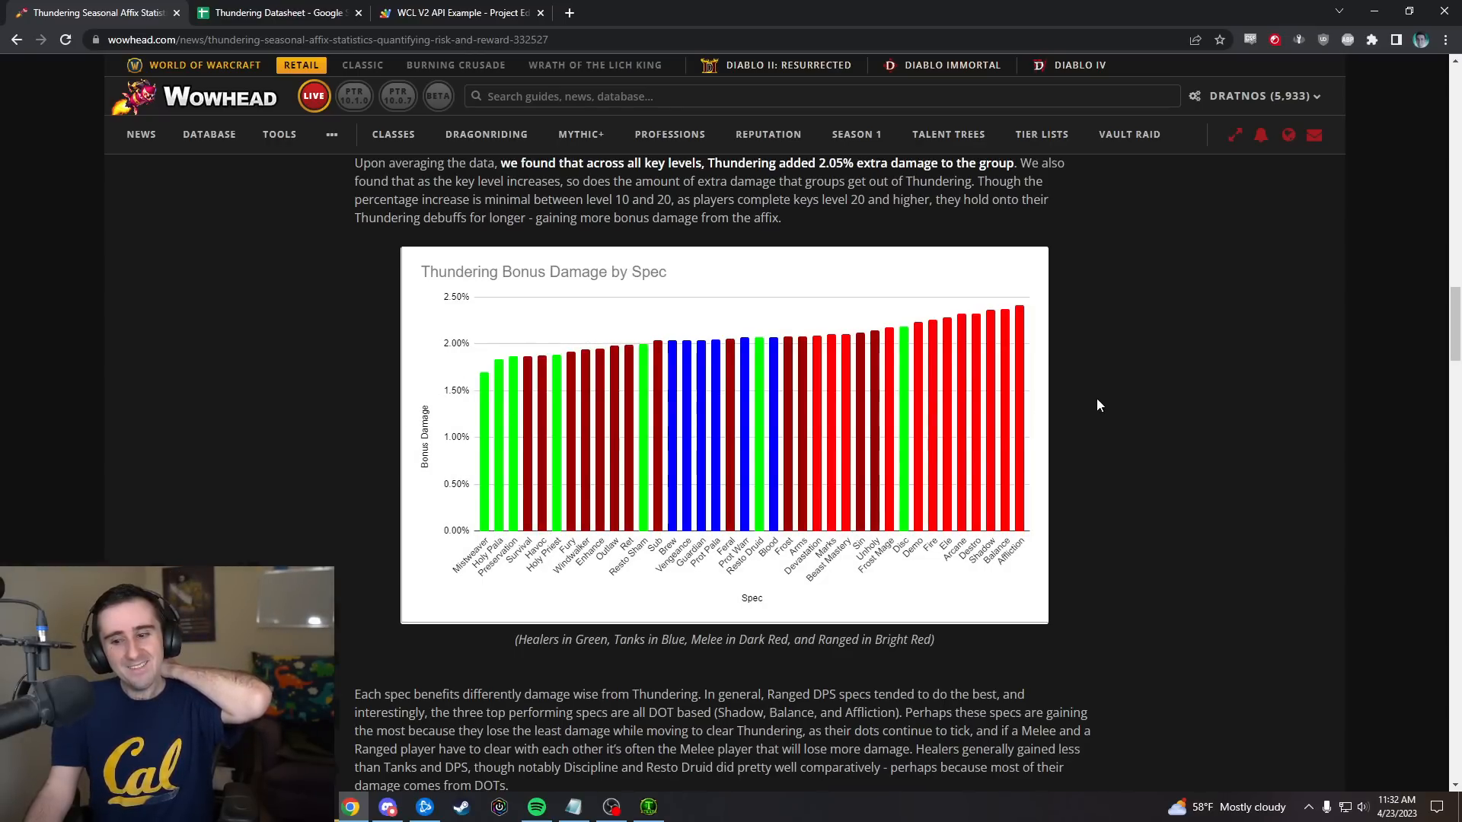
pyautogui.moveTo(1107, 399)
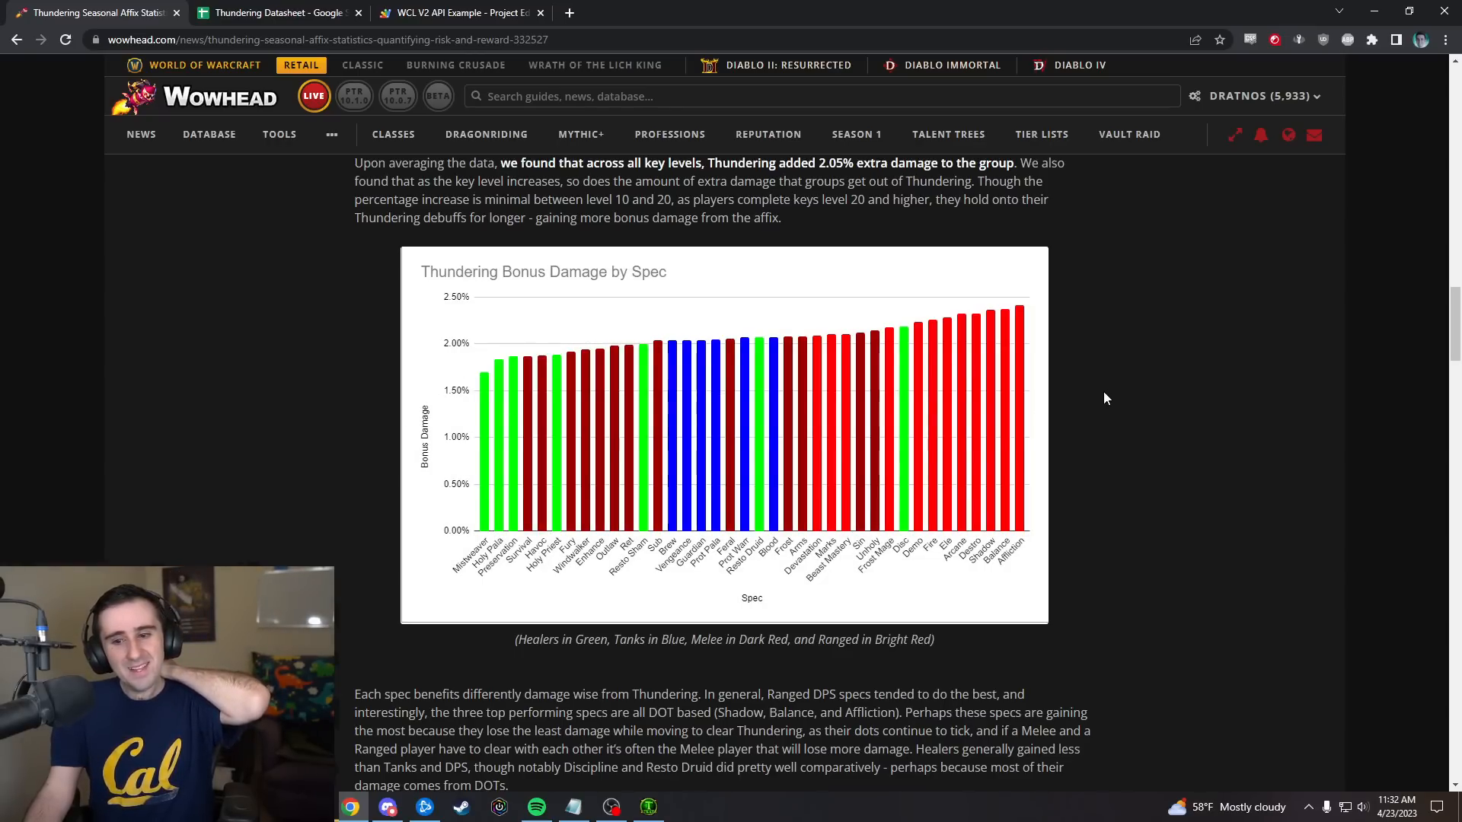
pyautogui.moveTo(1136, 382)
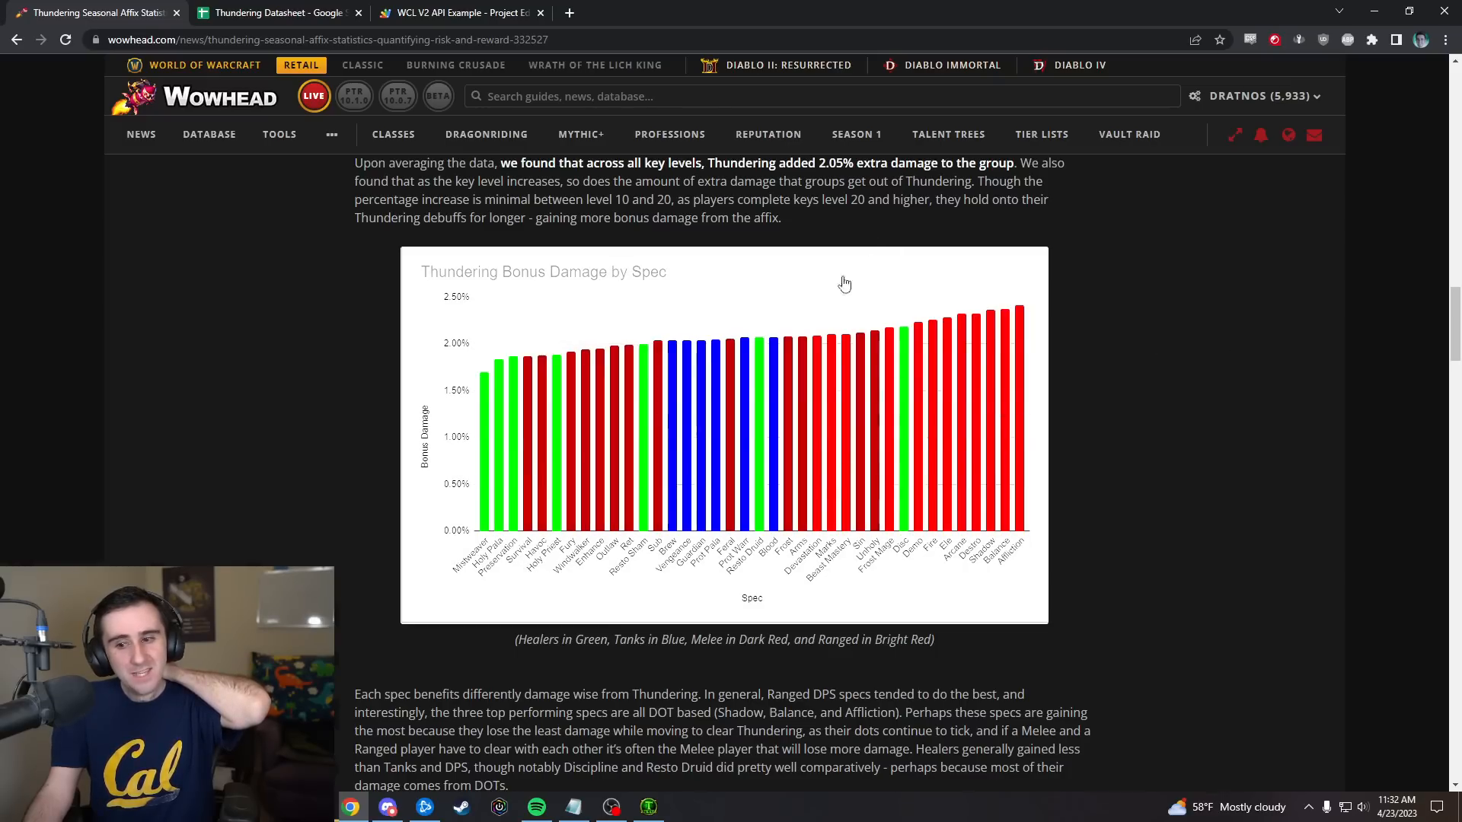
pyautogui.moveTo(1286, 409)
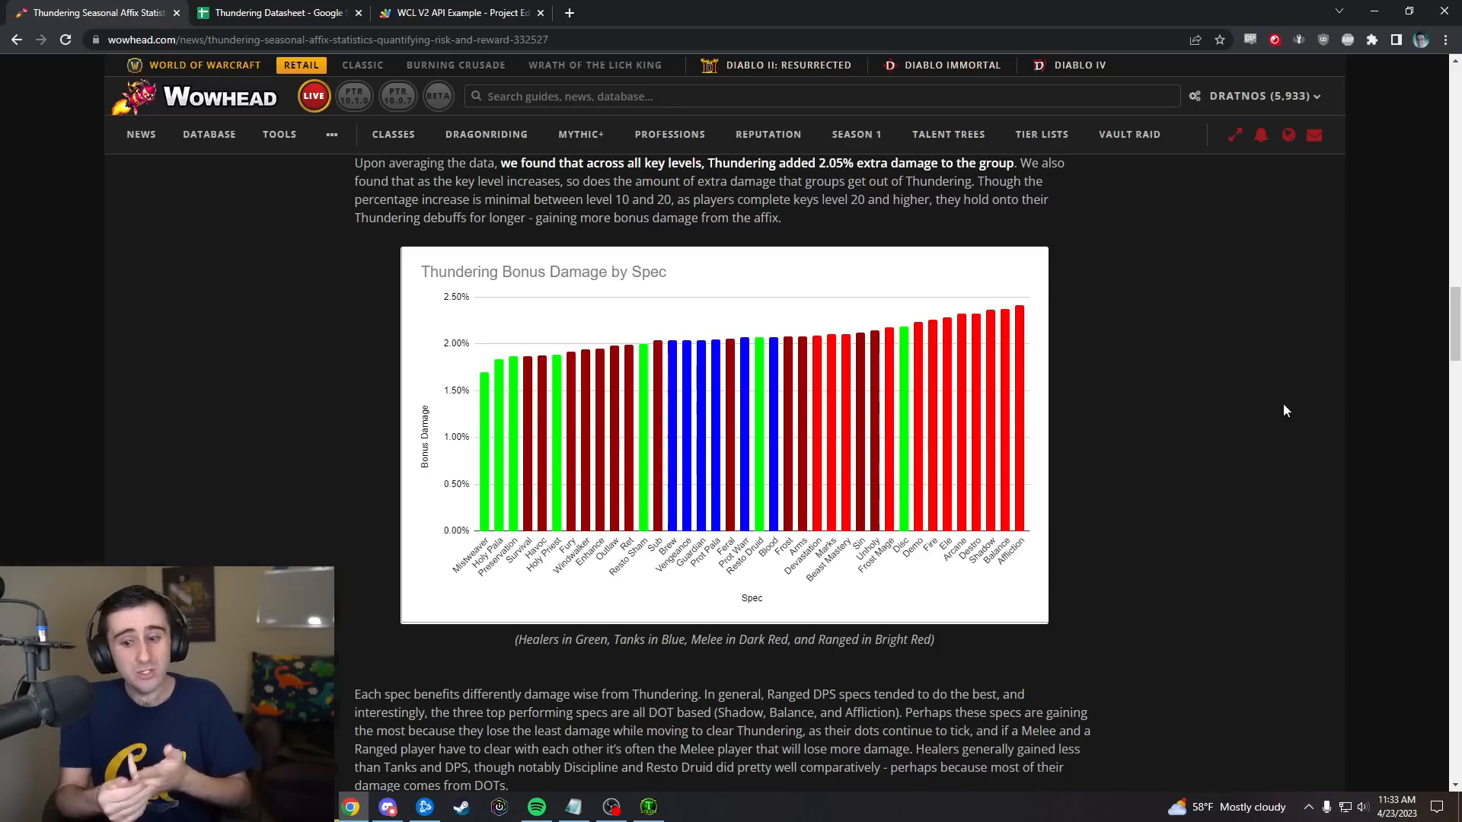
pyautogui.moveTo(315, 558)
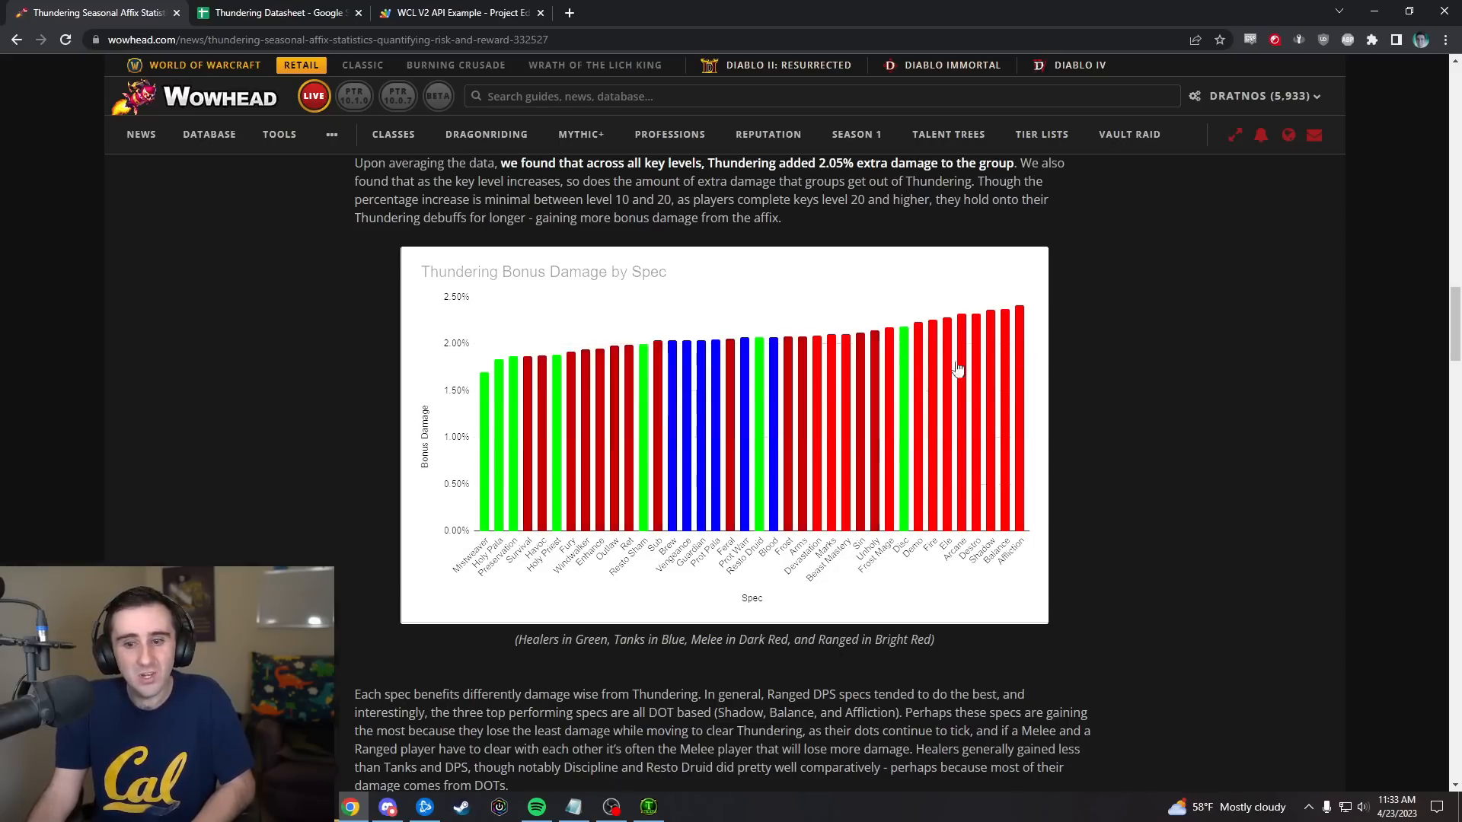
pyautogui.moveTo(1266, 348)
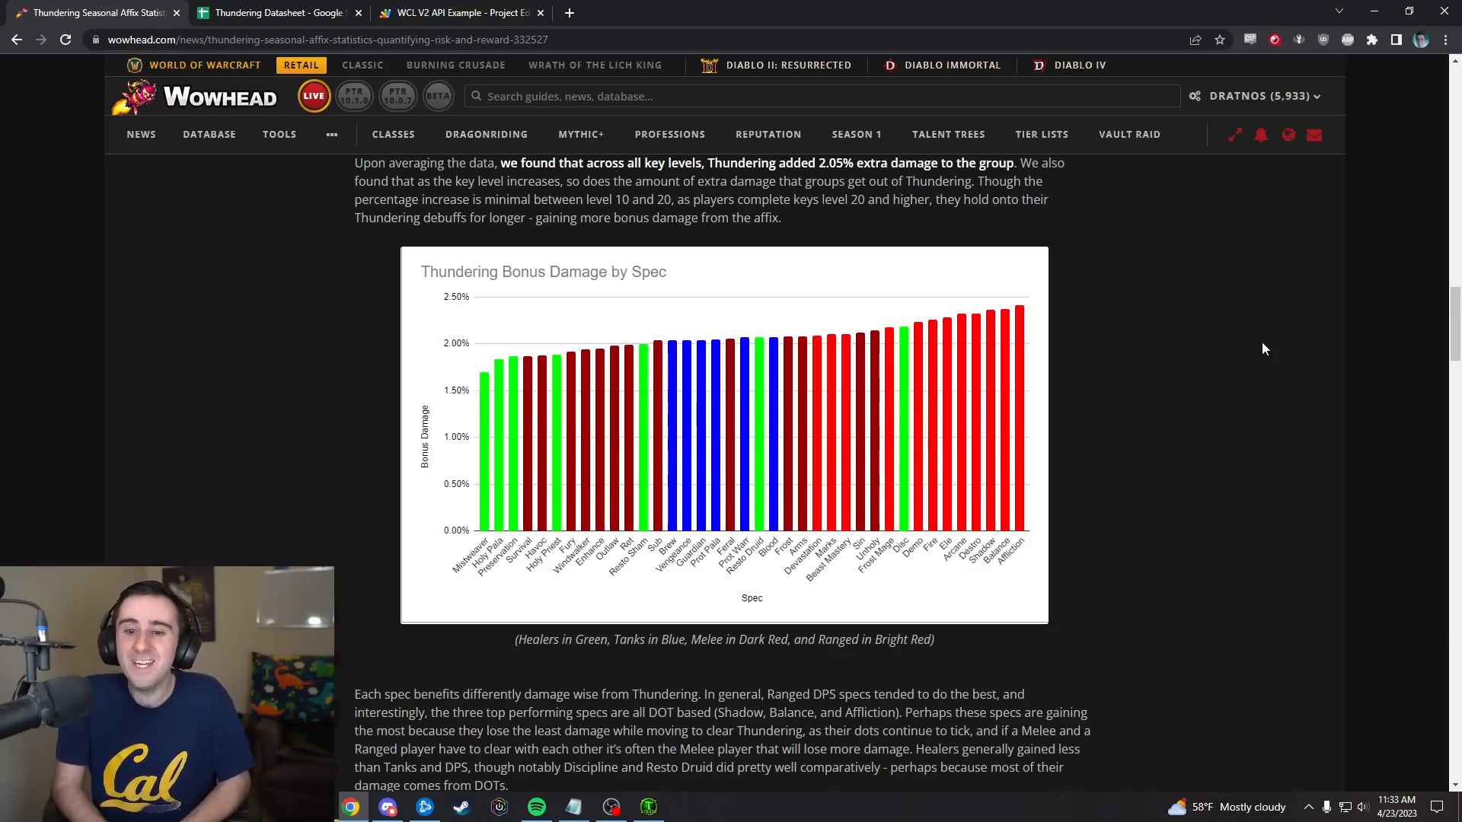
# - Scroll past the uptime chart to the Deaths heading and its stun-death stacked bar chart
pyautogui.scroll(-3)
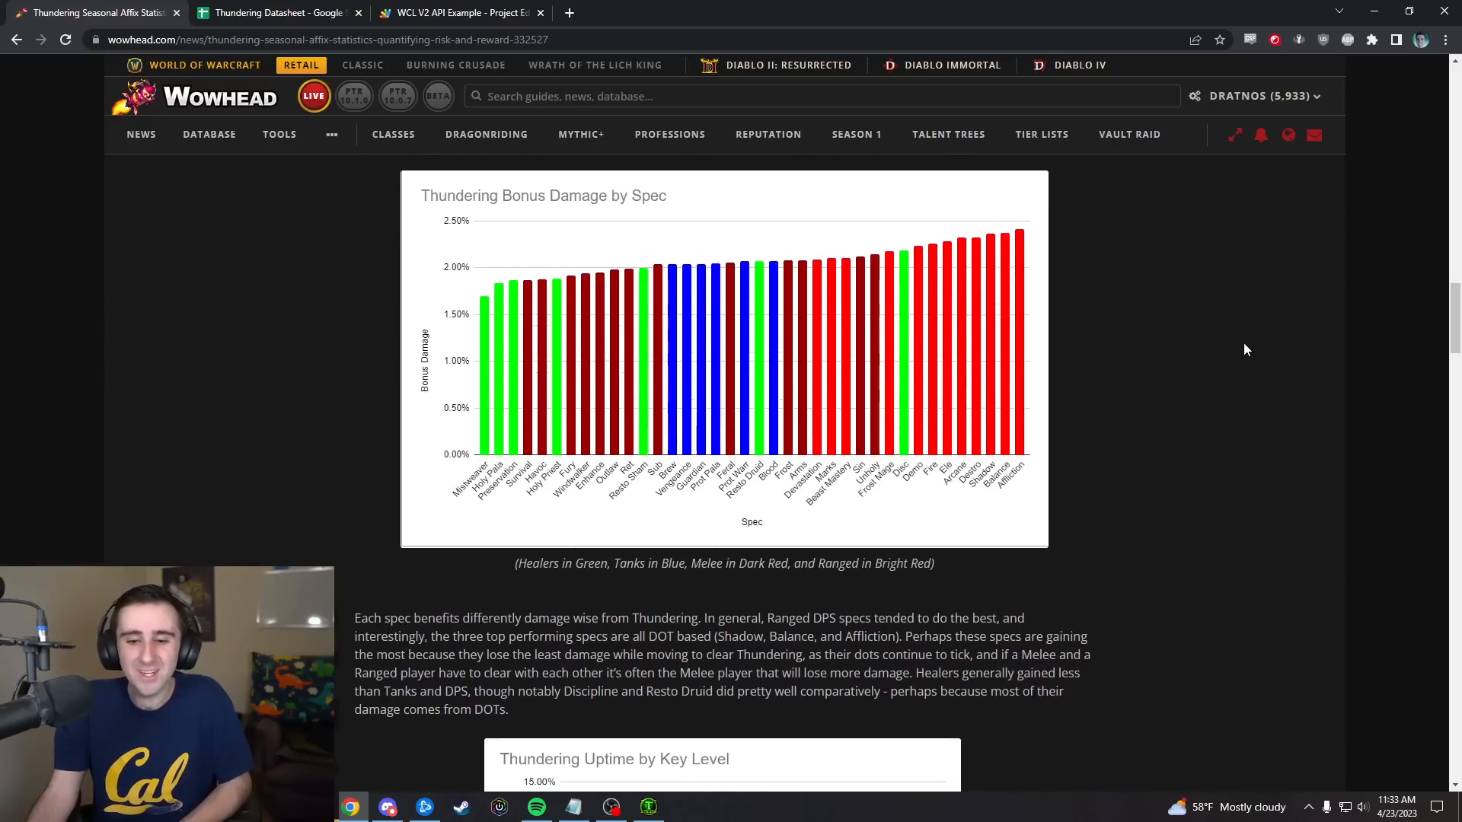
pyautogui.scroll(-3)
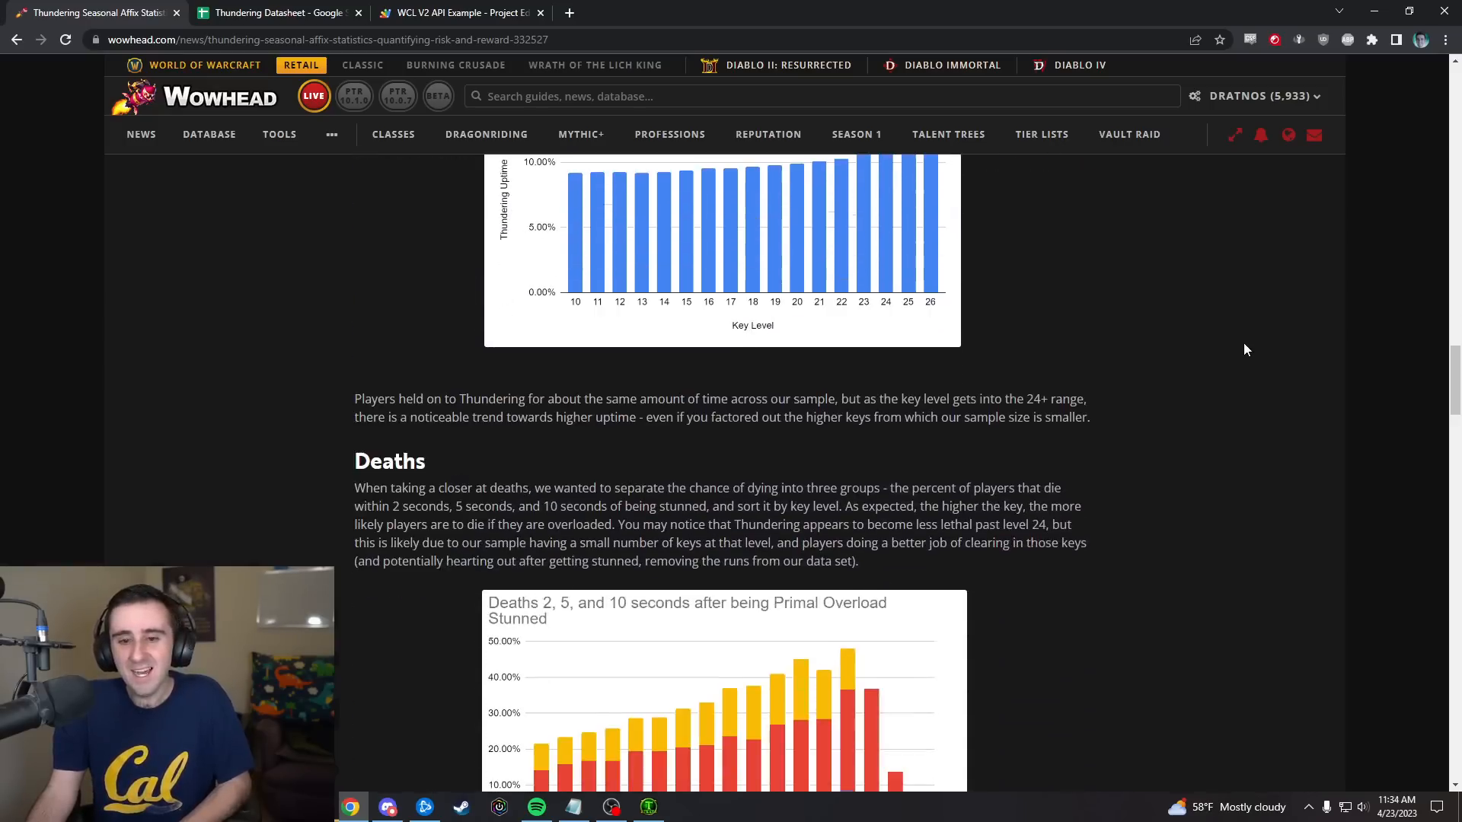
pyautogui.scroll(-3)
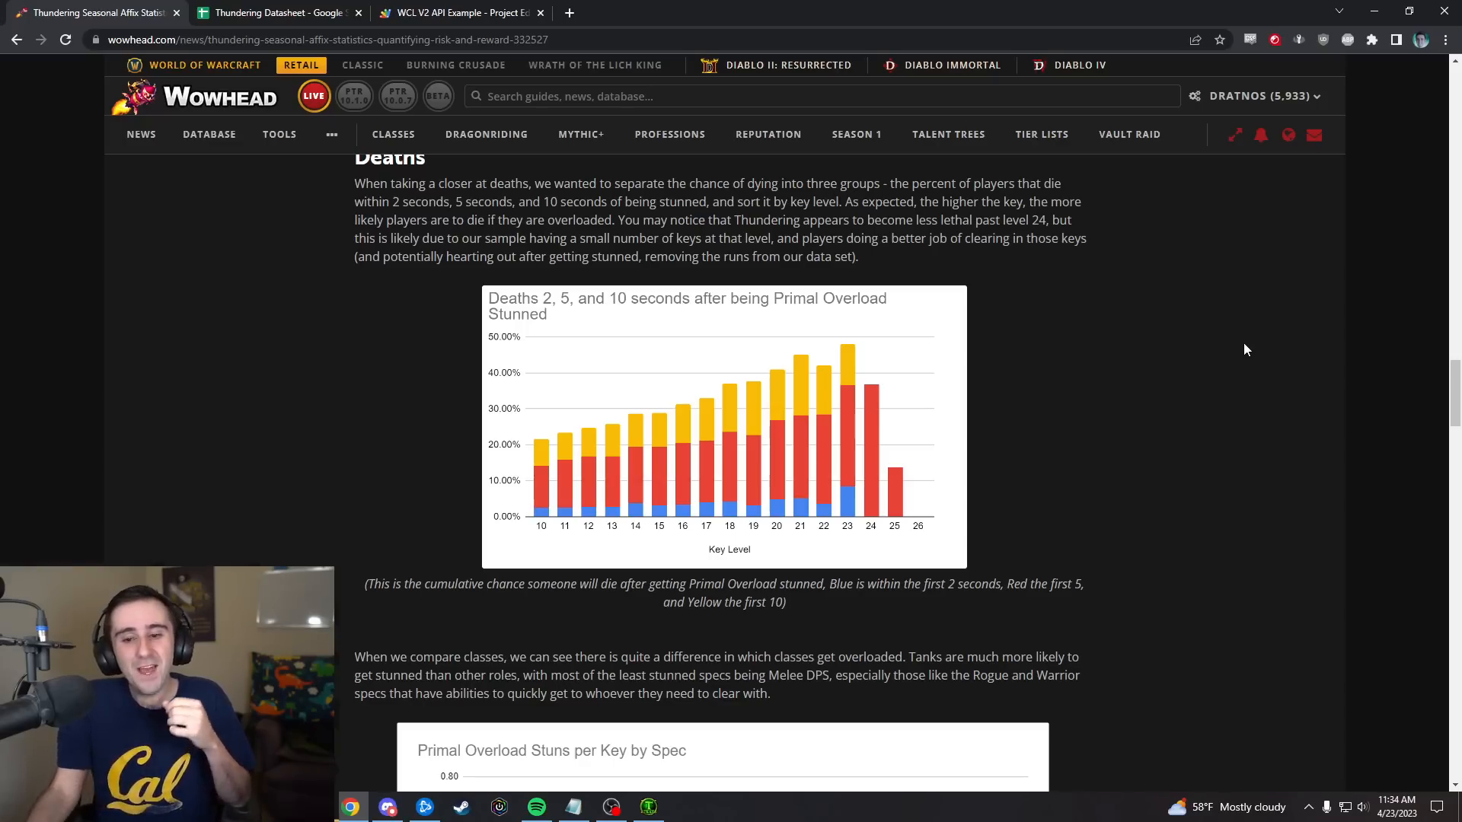
pyautogui.moveTo(406, 530)
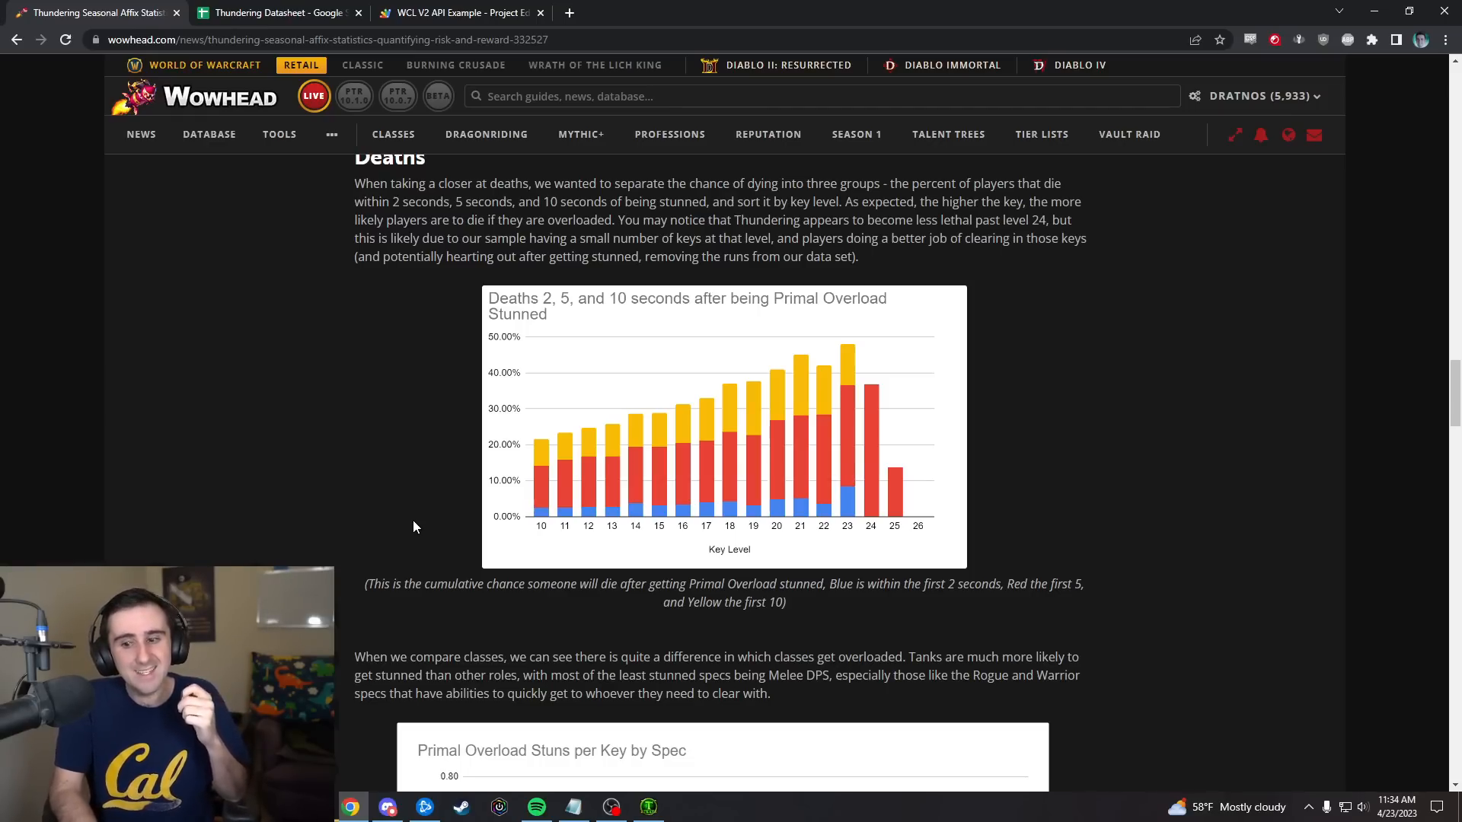
pyautogui.moveTo(1128, 498)
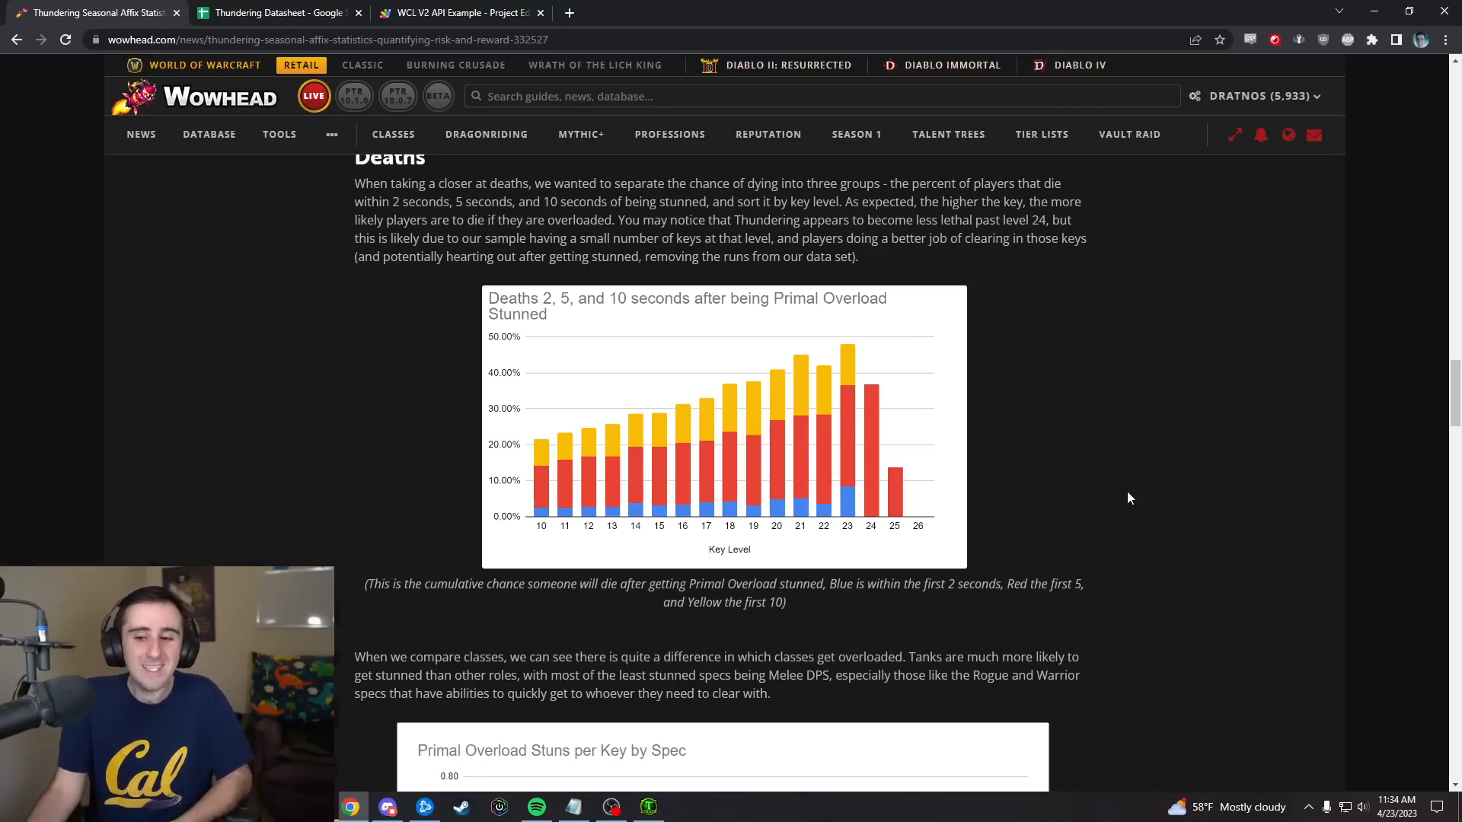
pyautogui.moveTo(1123, 507)
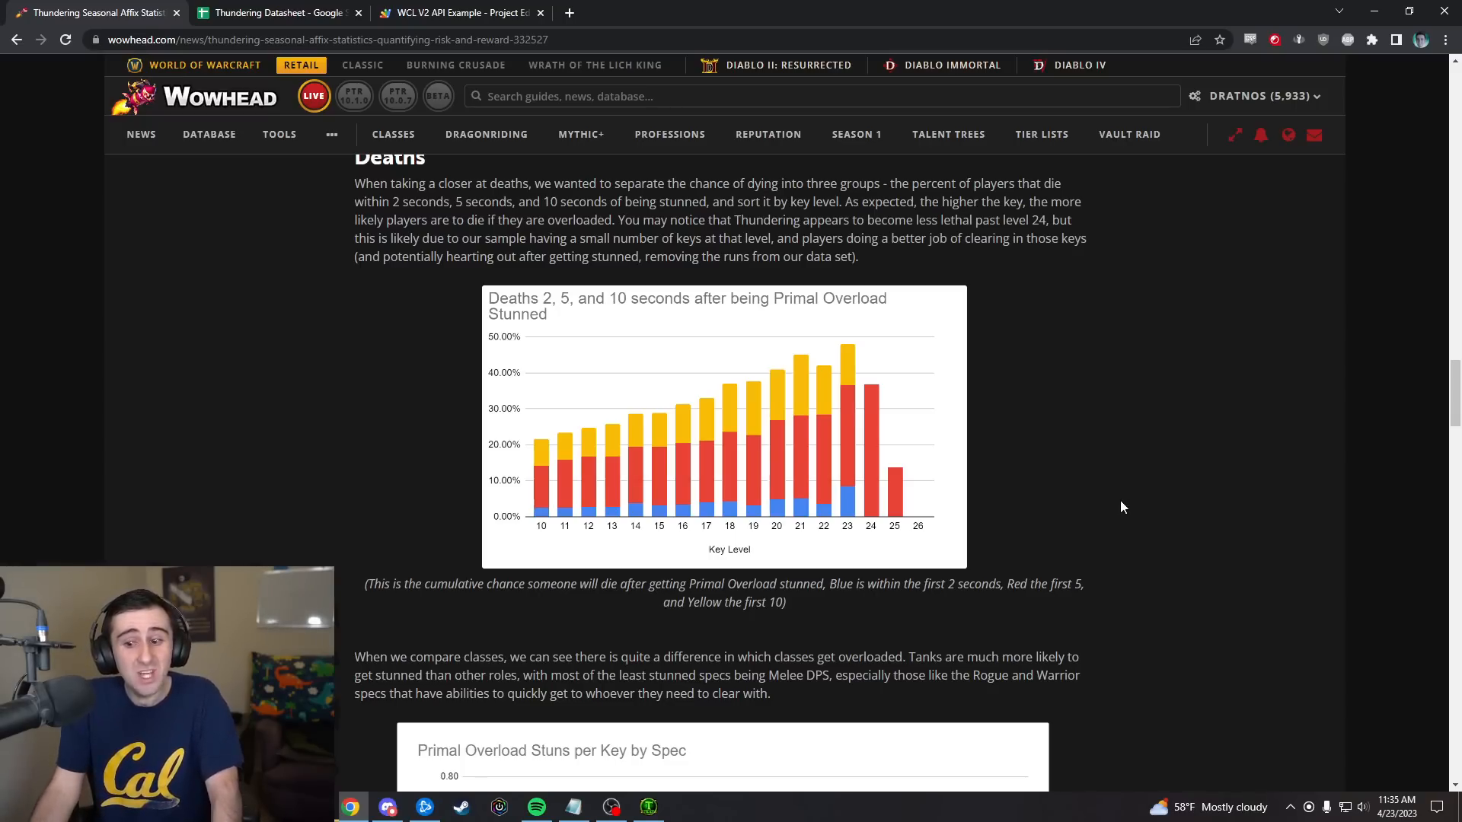
pyautogui.moveTo(1191, 448)
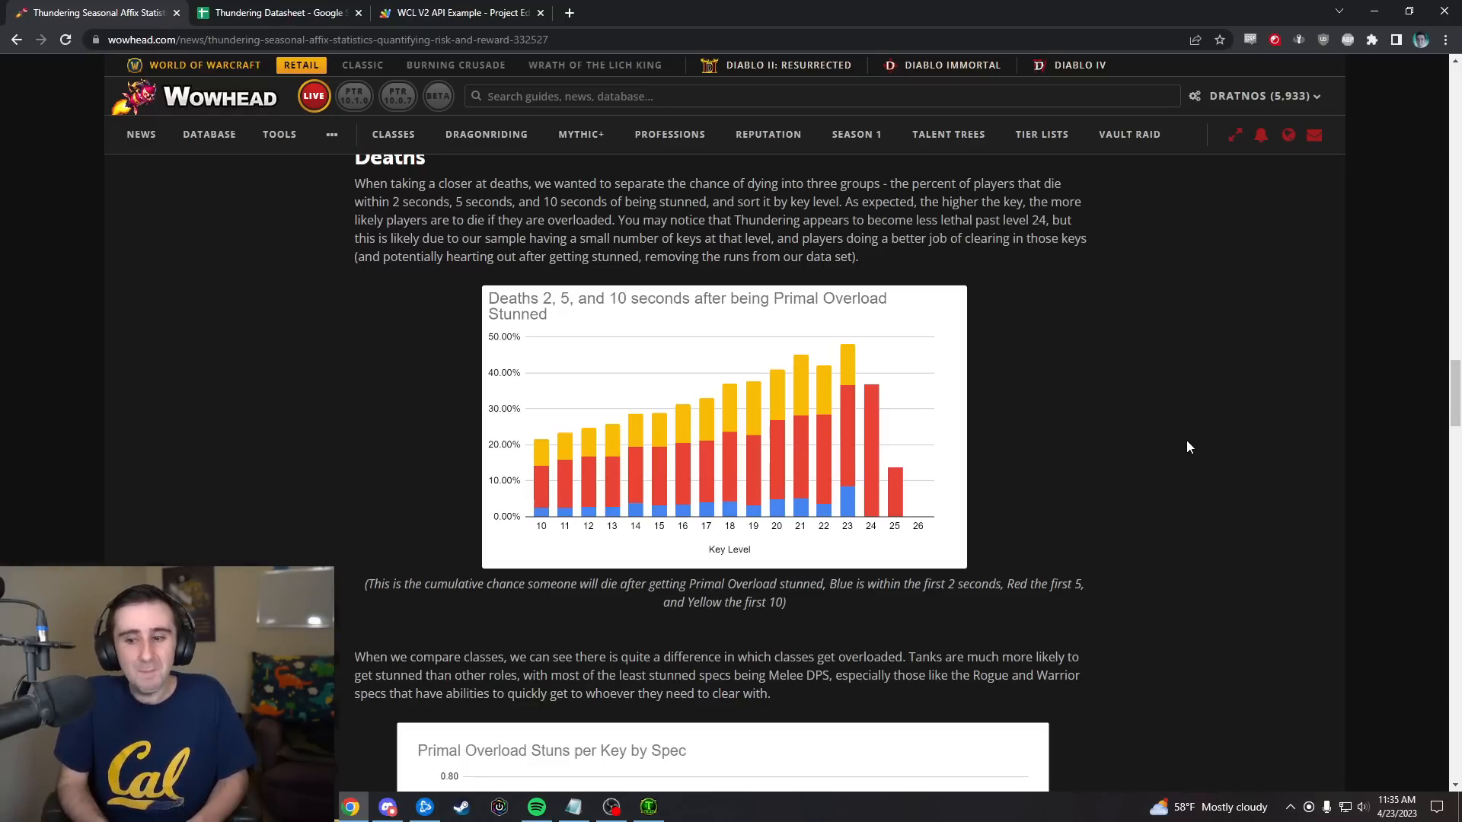
pyautogui.moveTo(998, 574)
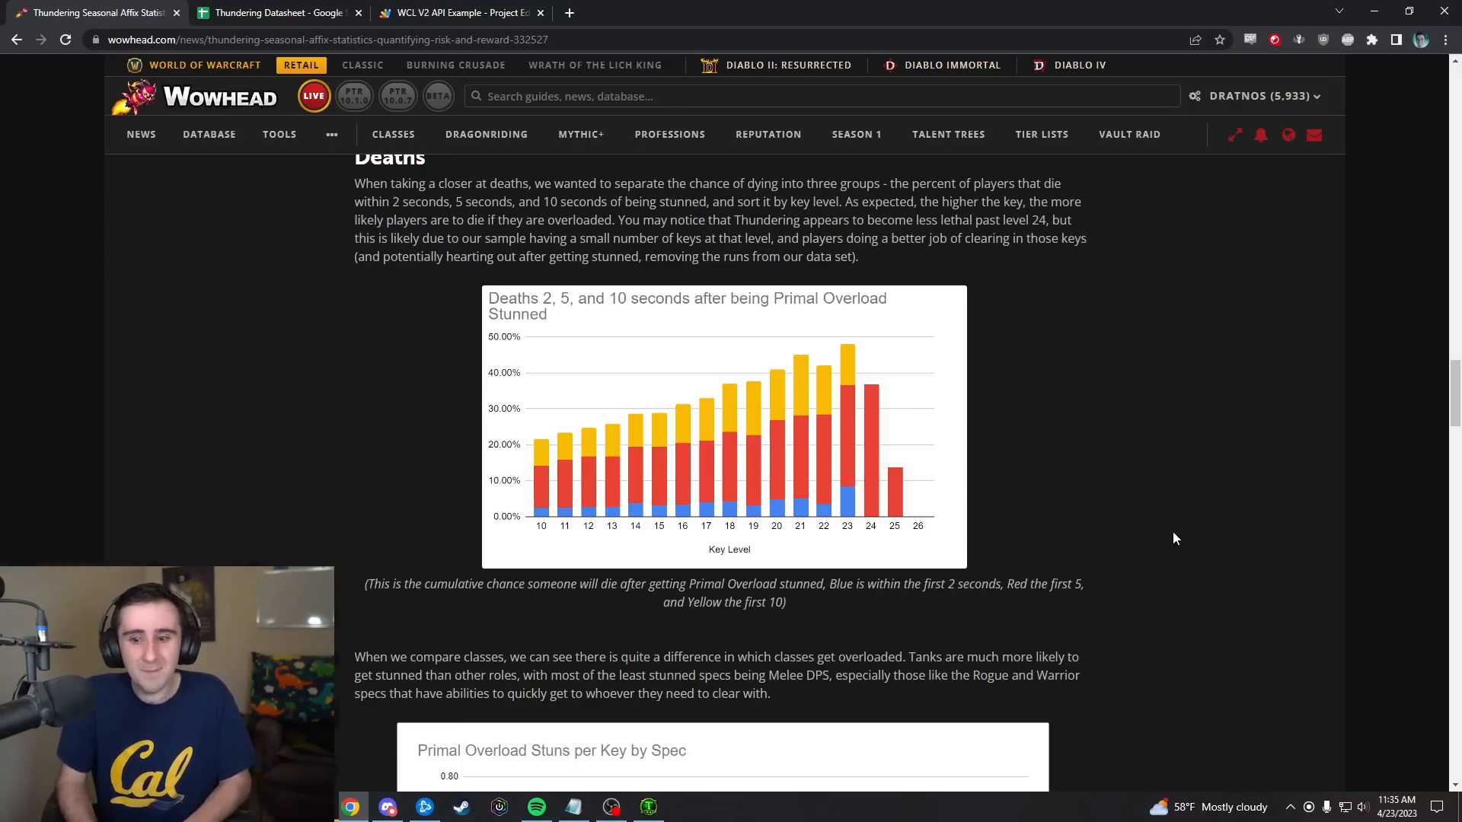
pyautogui.moveTo(1032, 516)
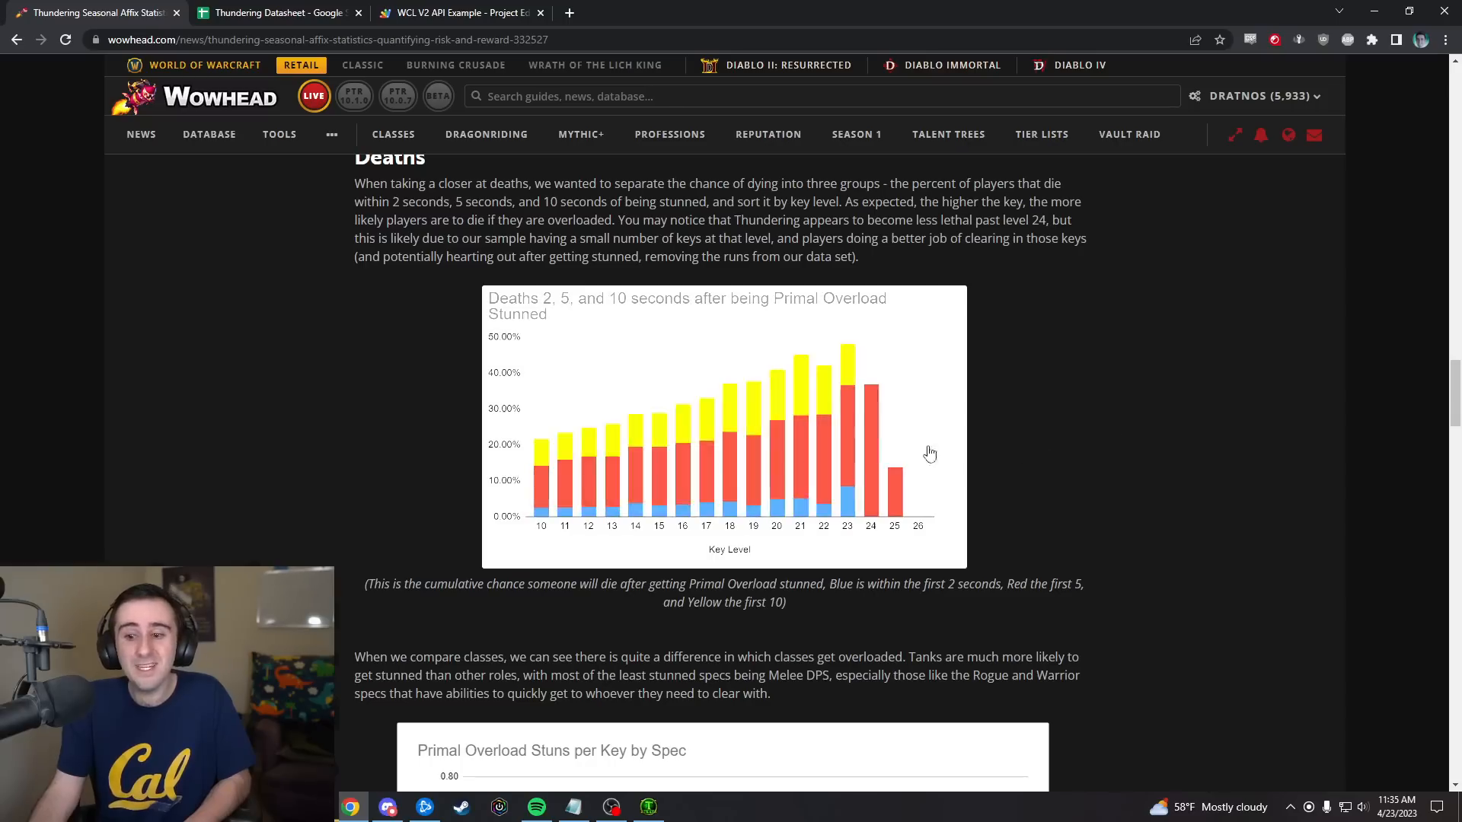
pyautogui.moveTo(1115, 397)
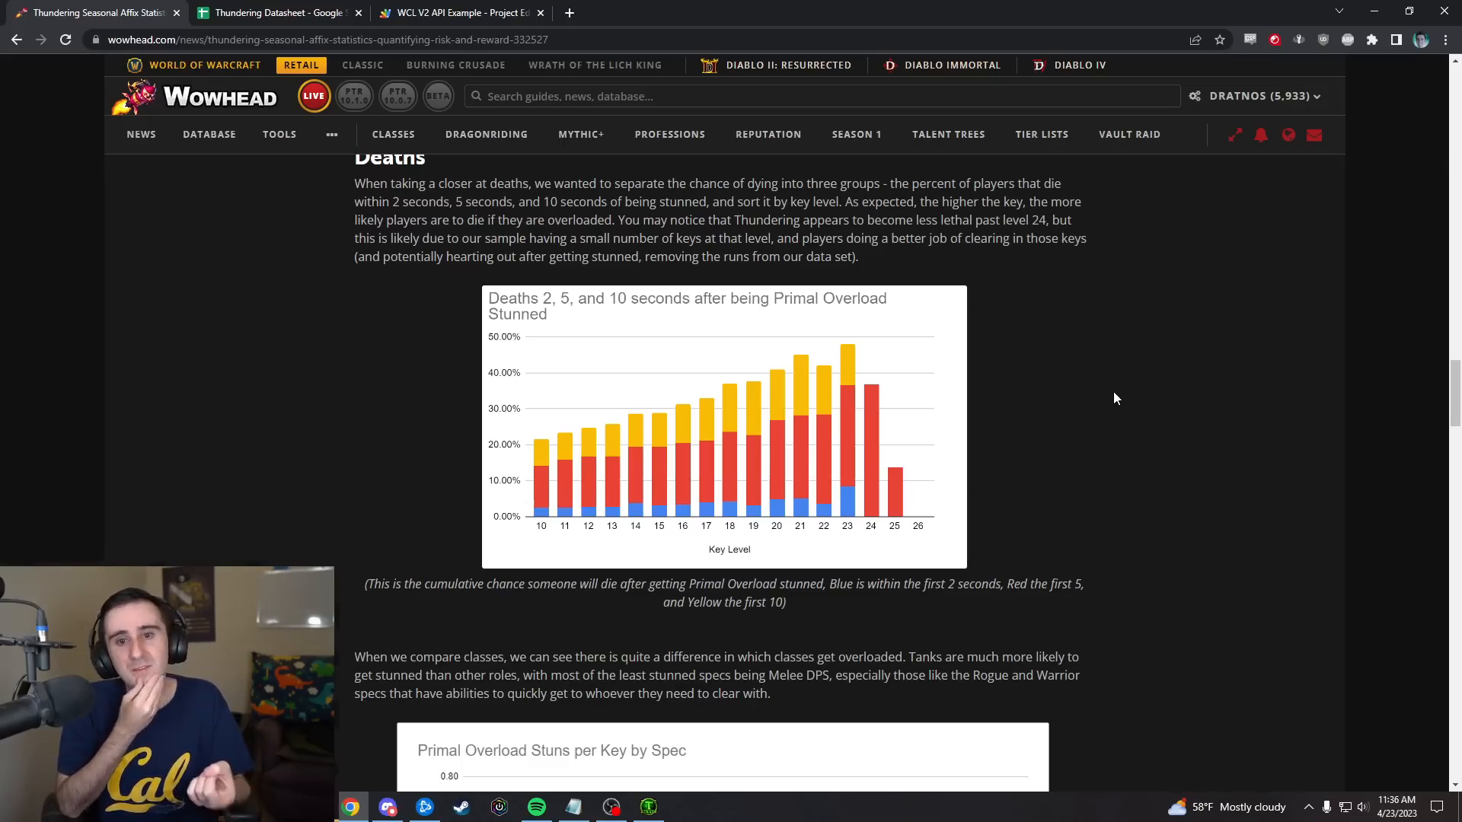
# - Switch to the WCL V2 API Example script and read through the Code.gs death-window calculations
pyautogui.click(457, 12)
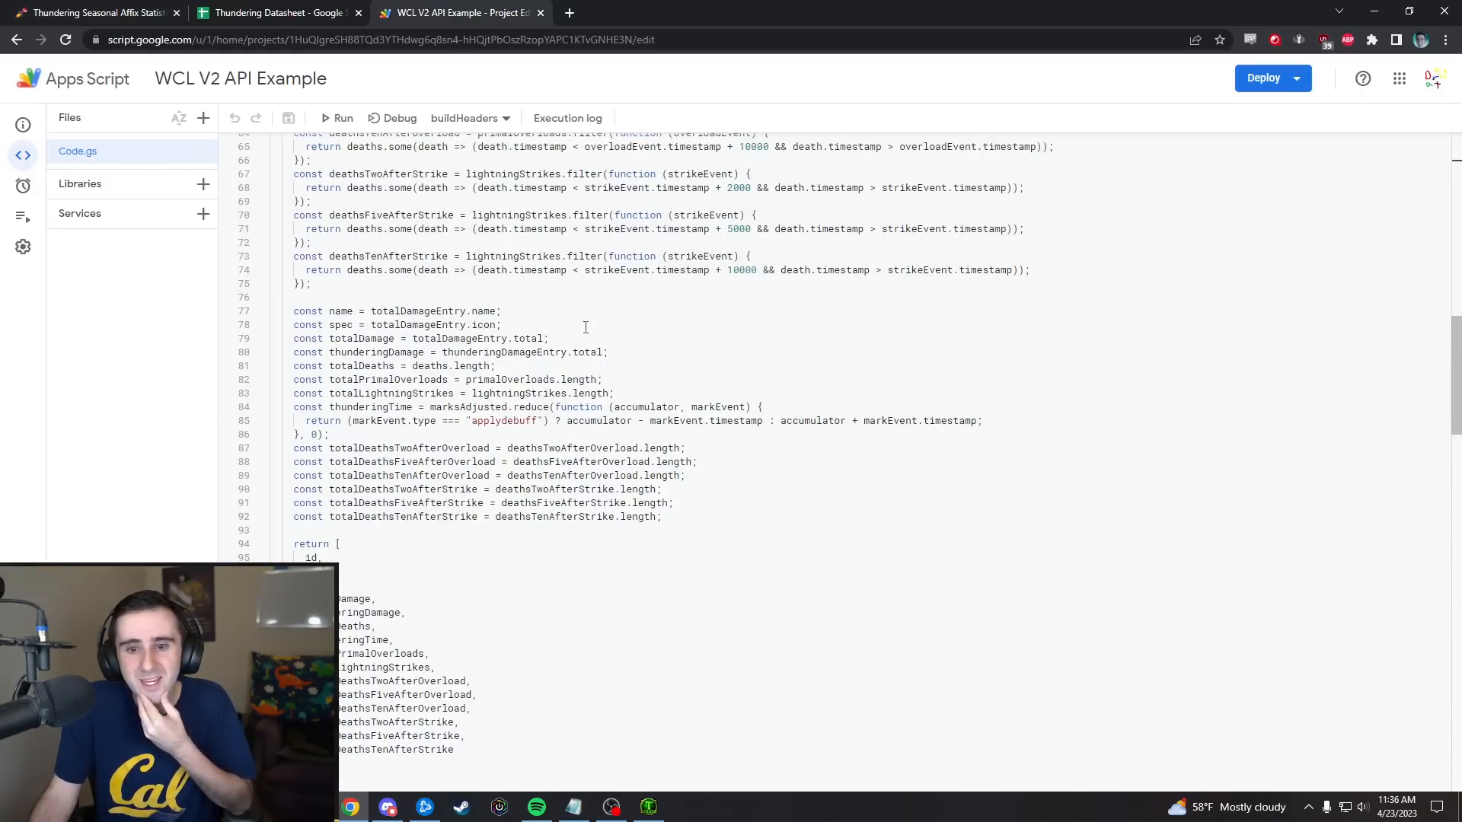
pyautogui.scroll(3)
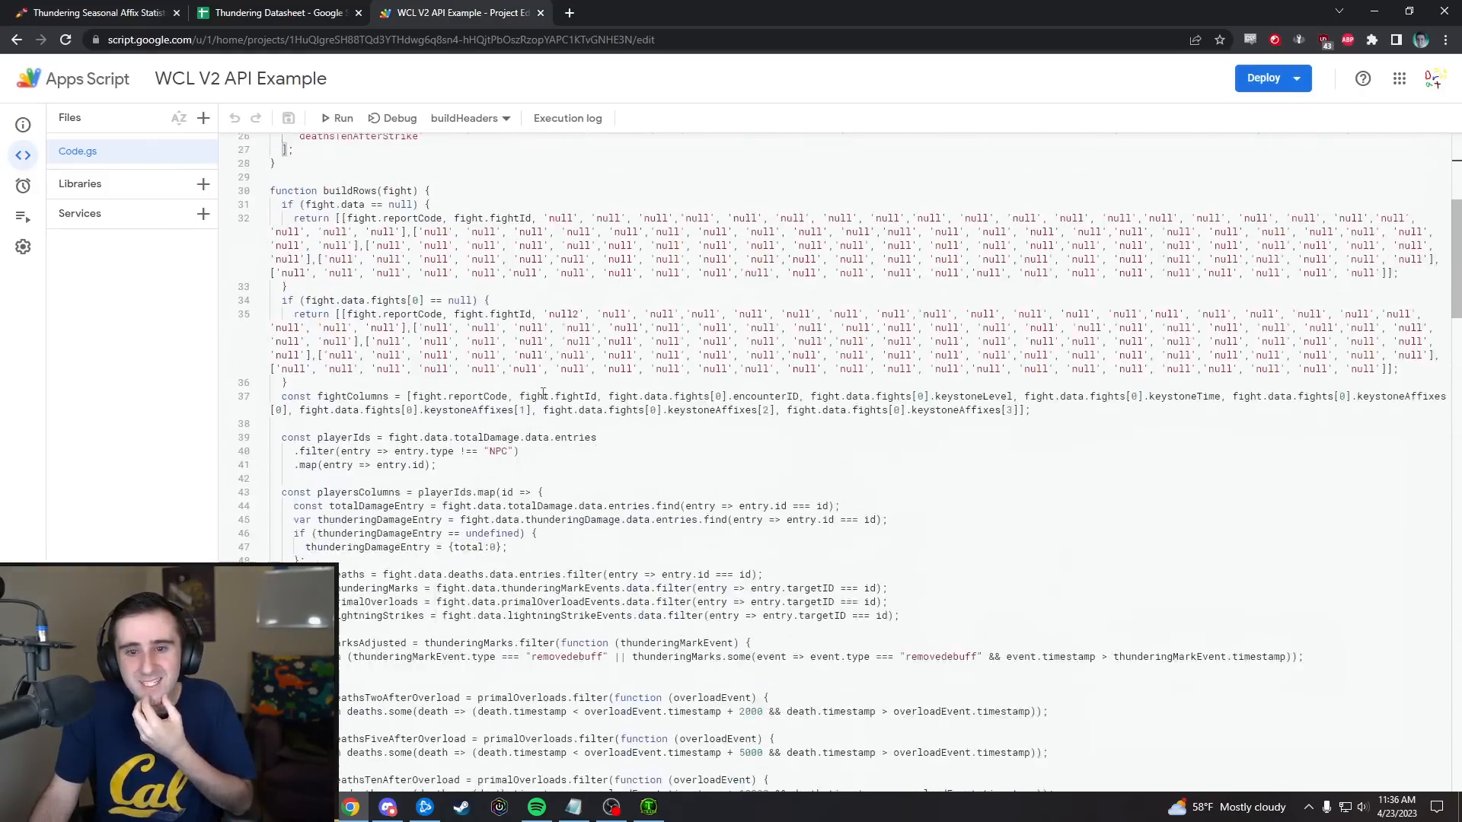
pyautogui.scroll(-3)
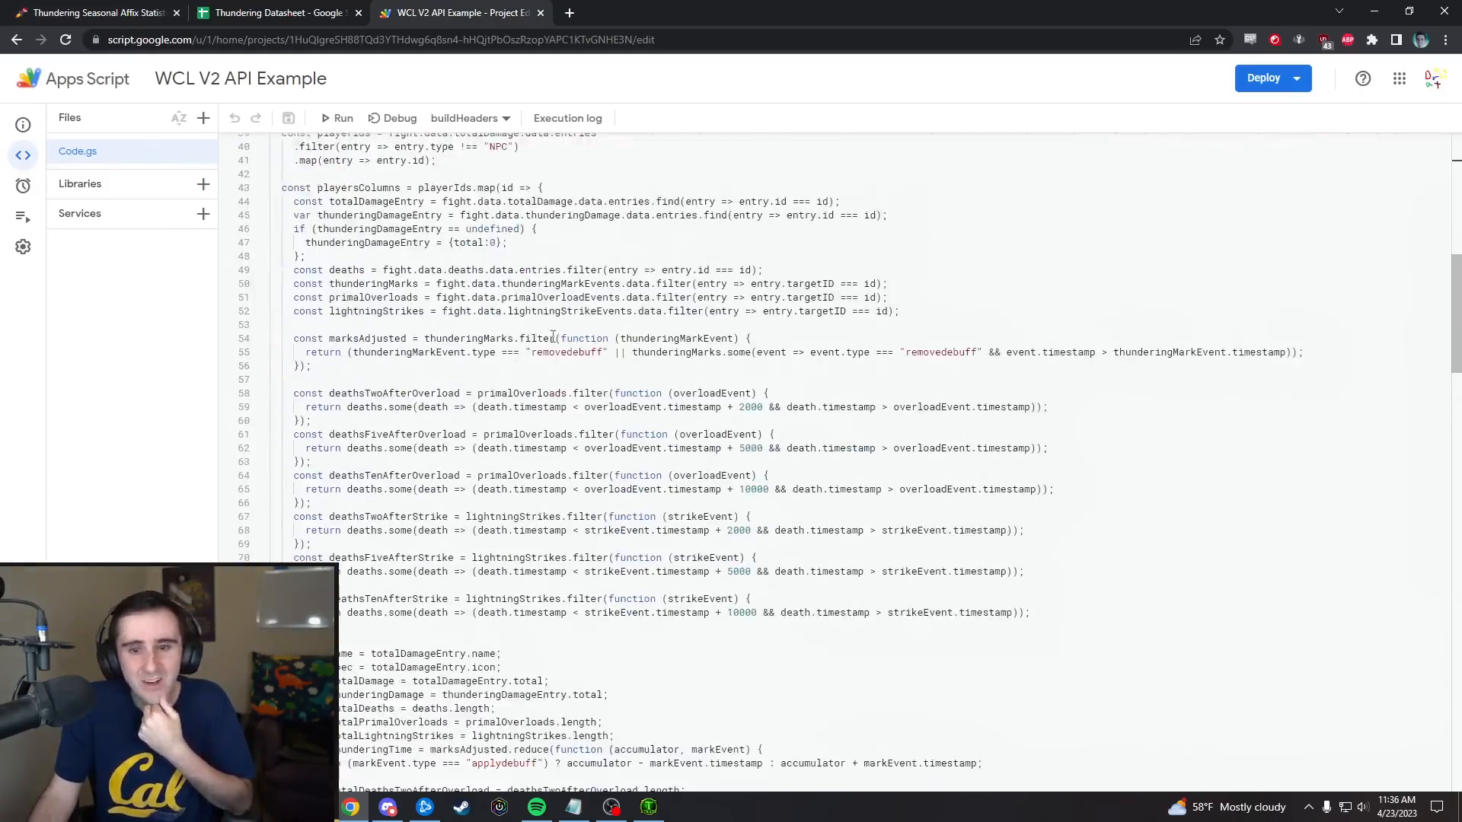
pyautogui.scroll(3)
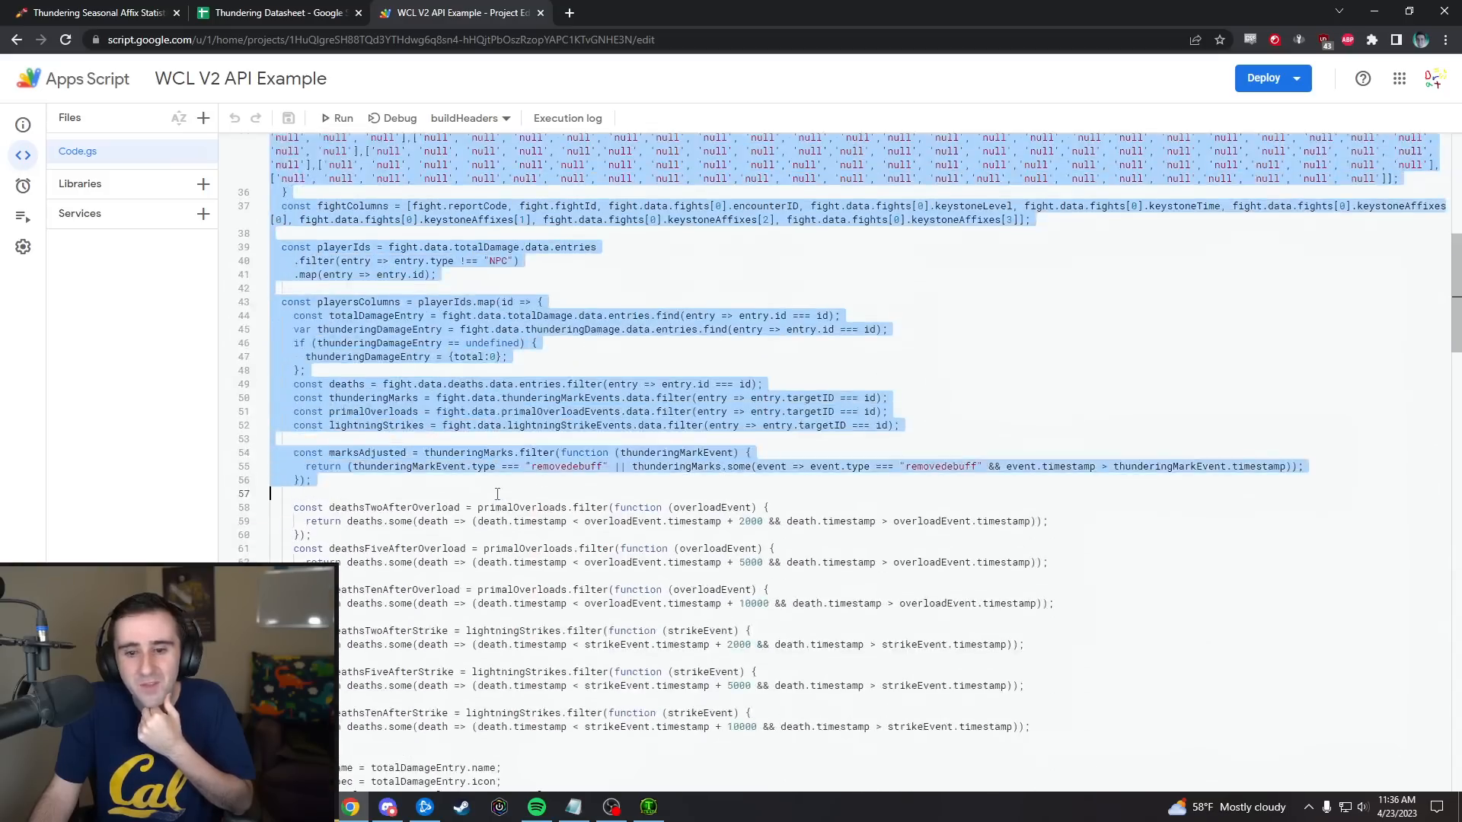
pyautogui.scroll(-3)
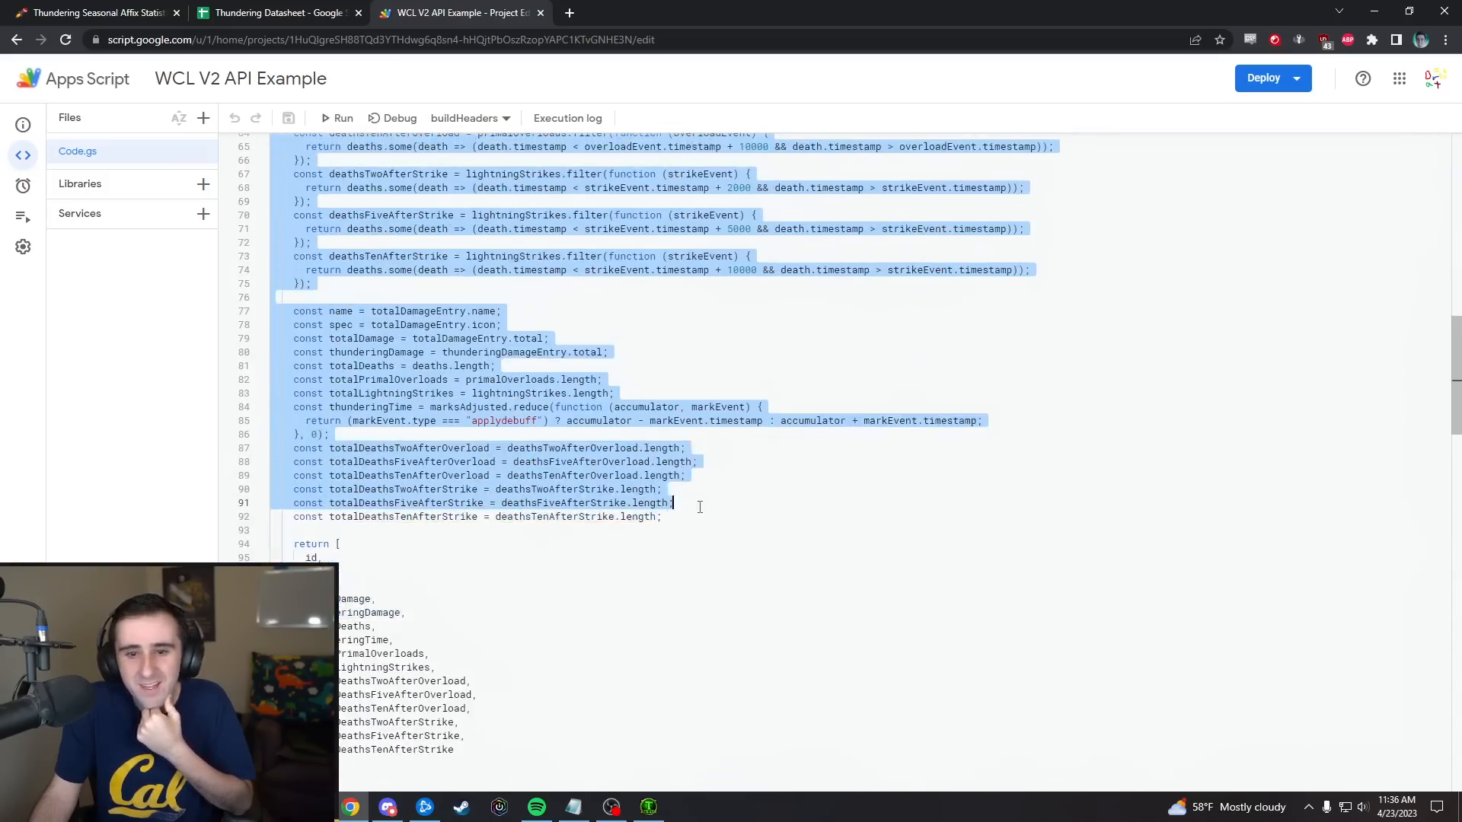
pyautogui.scroll(-3)
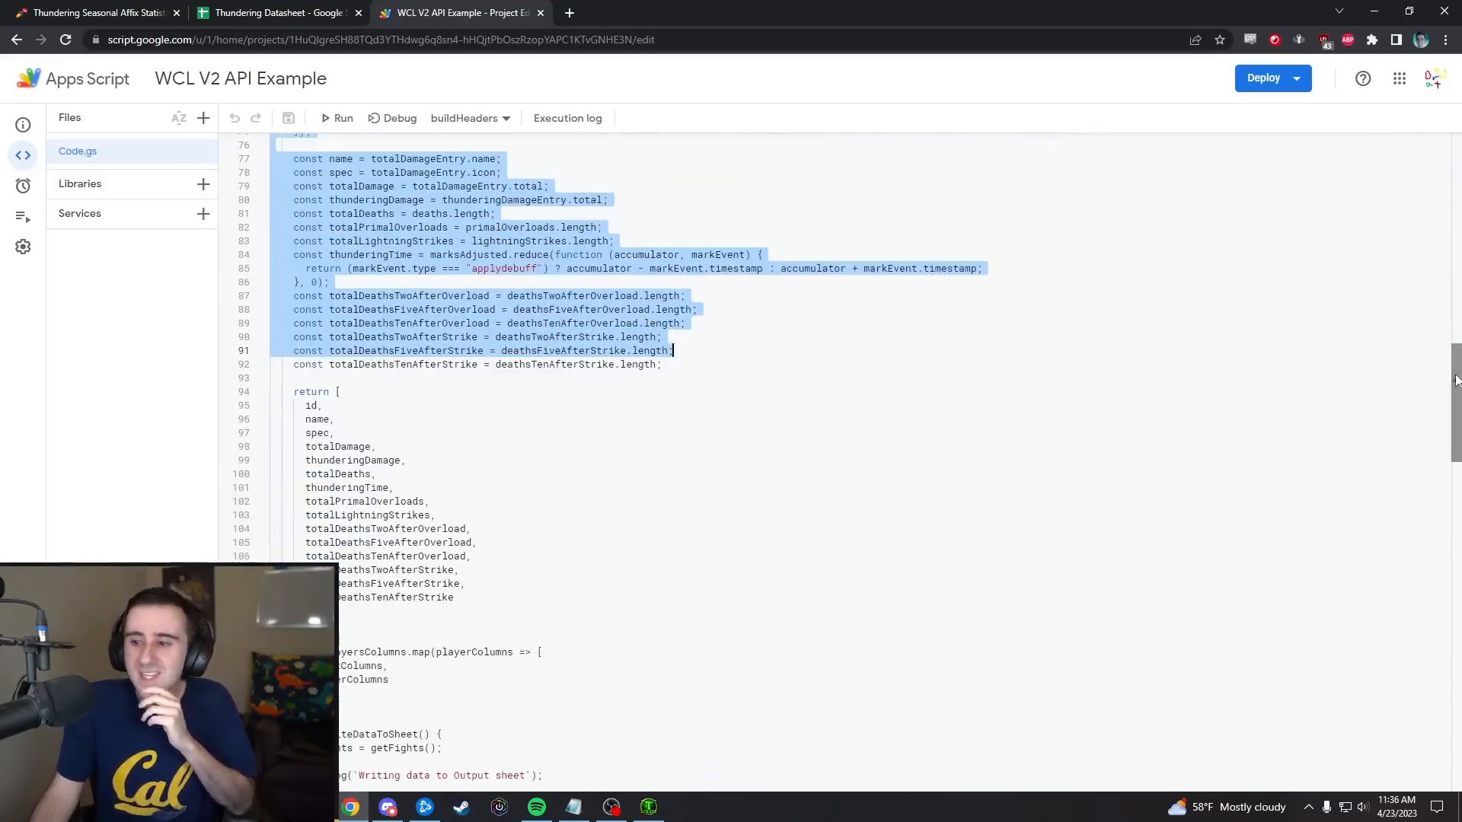
pyautogui.scroll(-3)
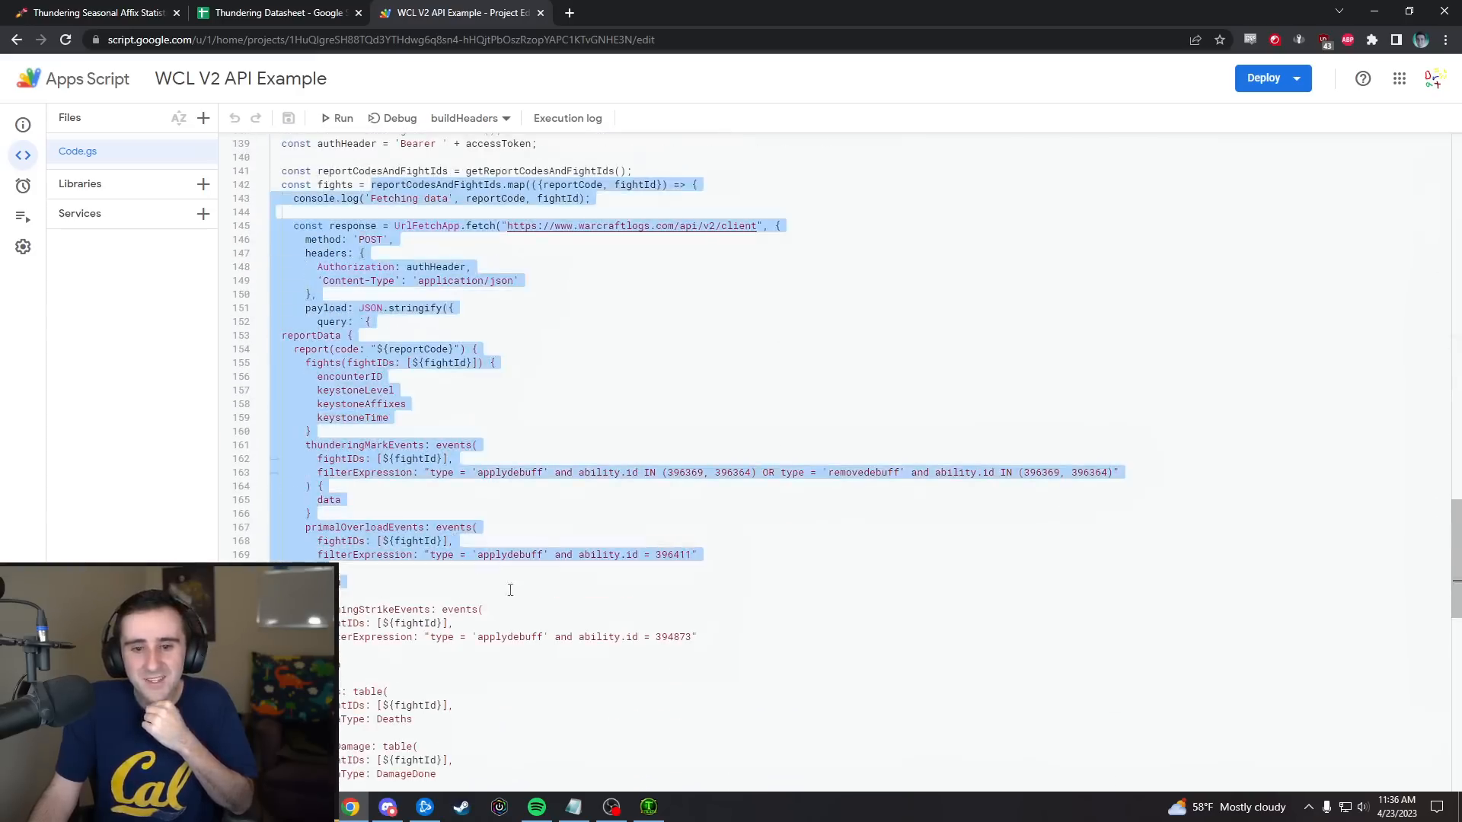
pyautogui.scroll(3)
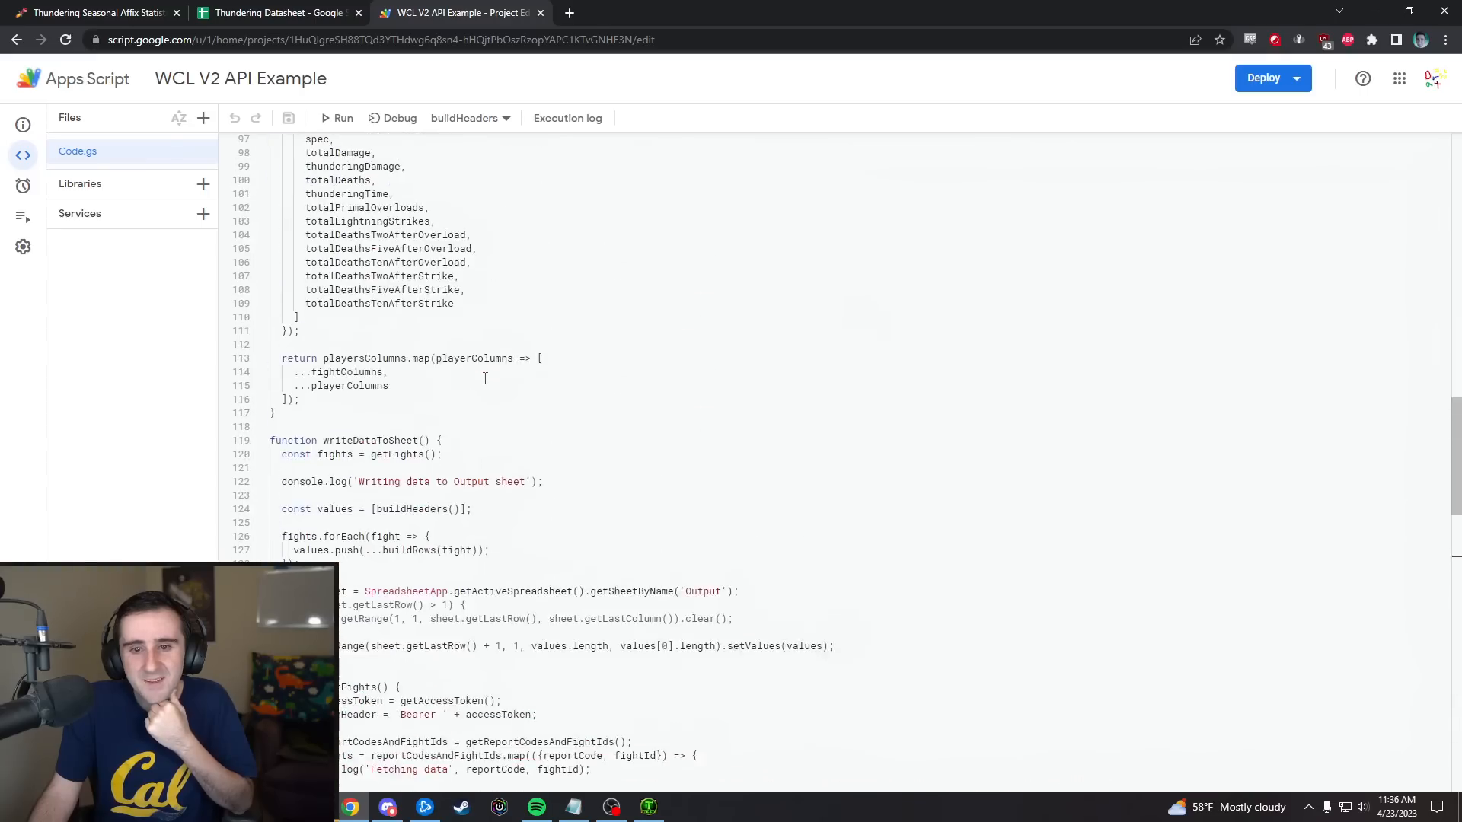
pyautogui.scroll(3)
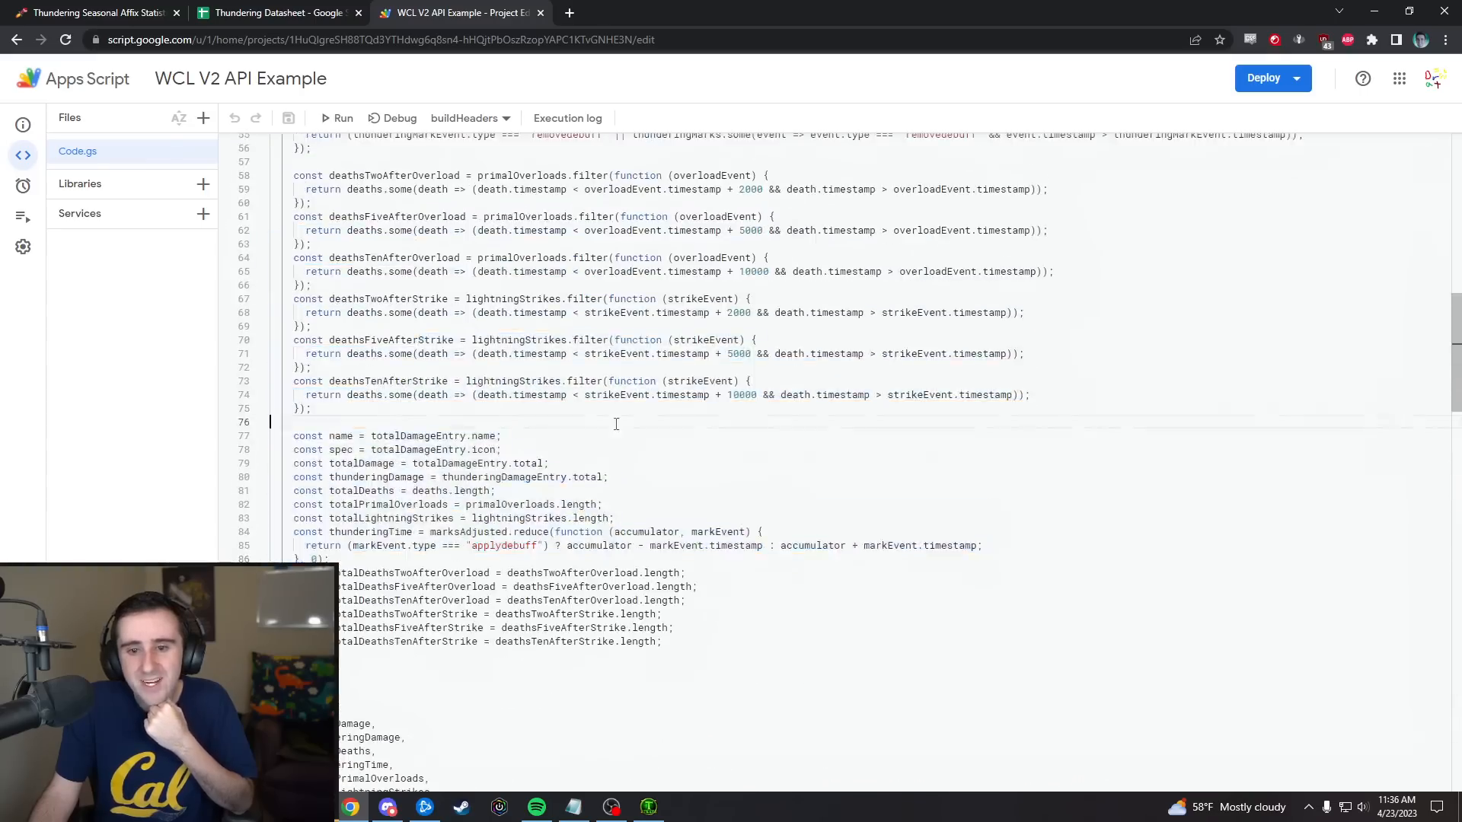
pyautogui.scroll(3)
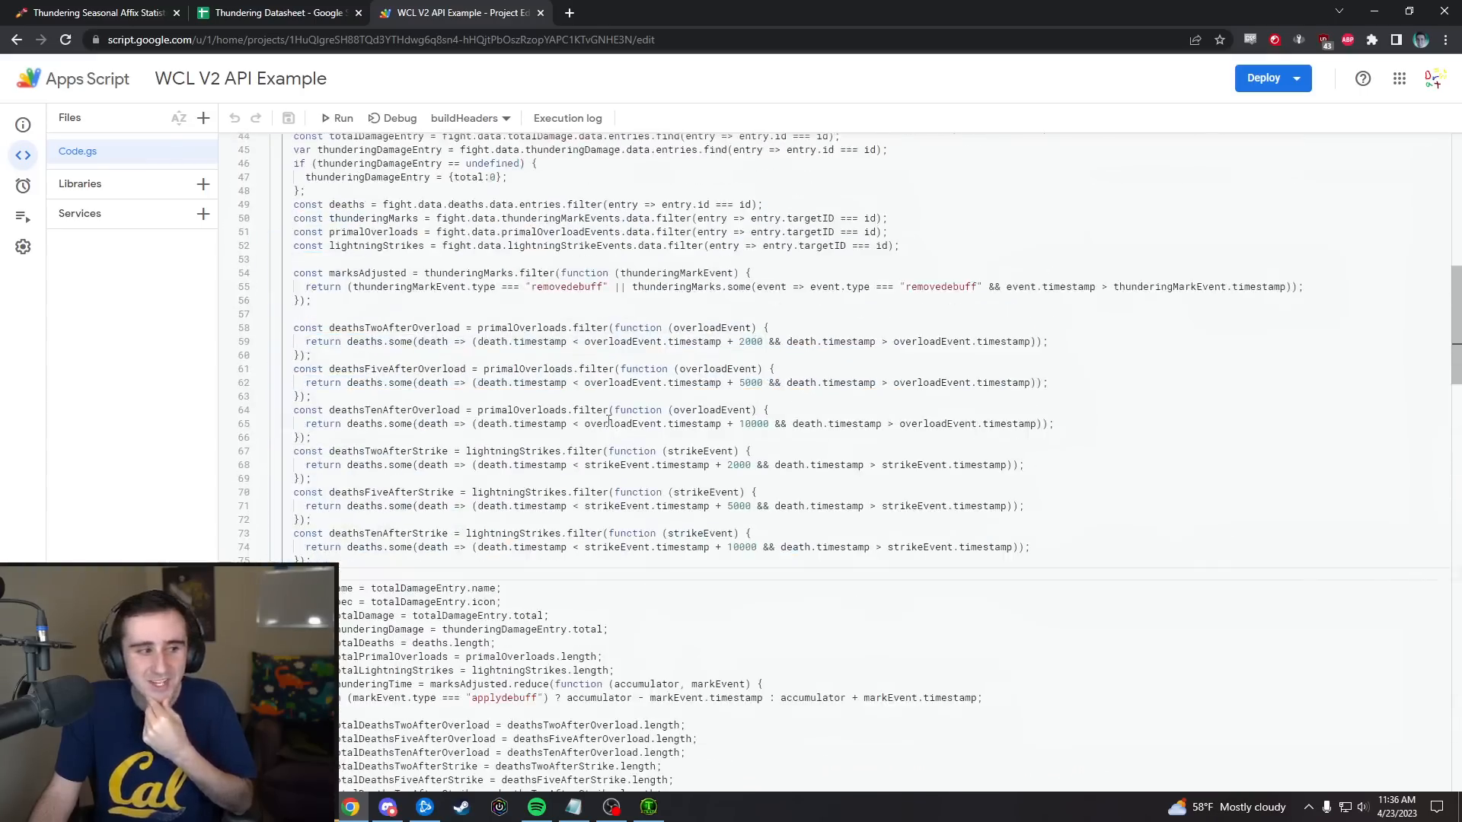
pyautogui.scroll(3)
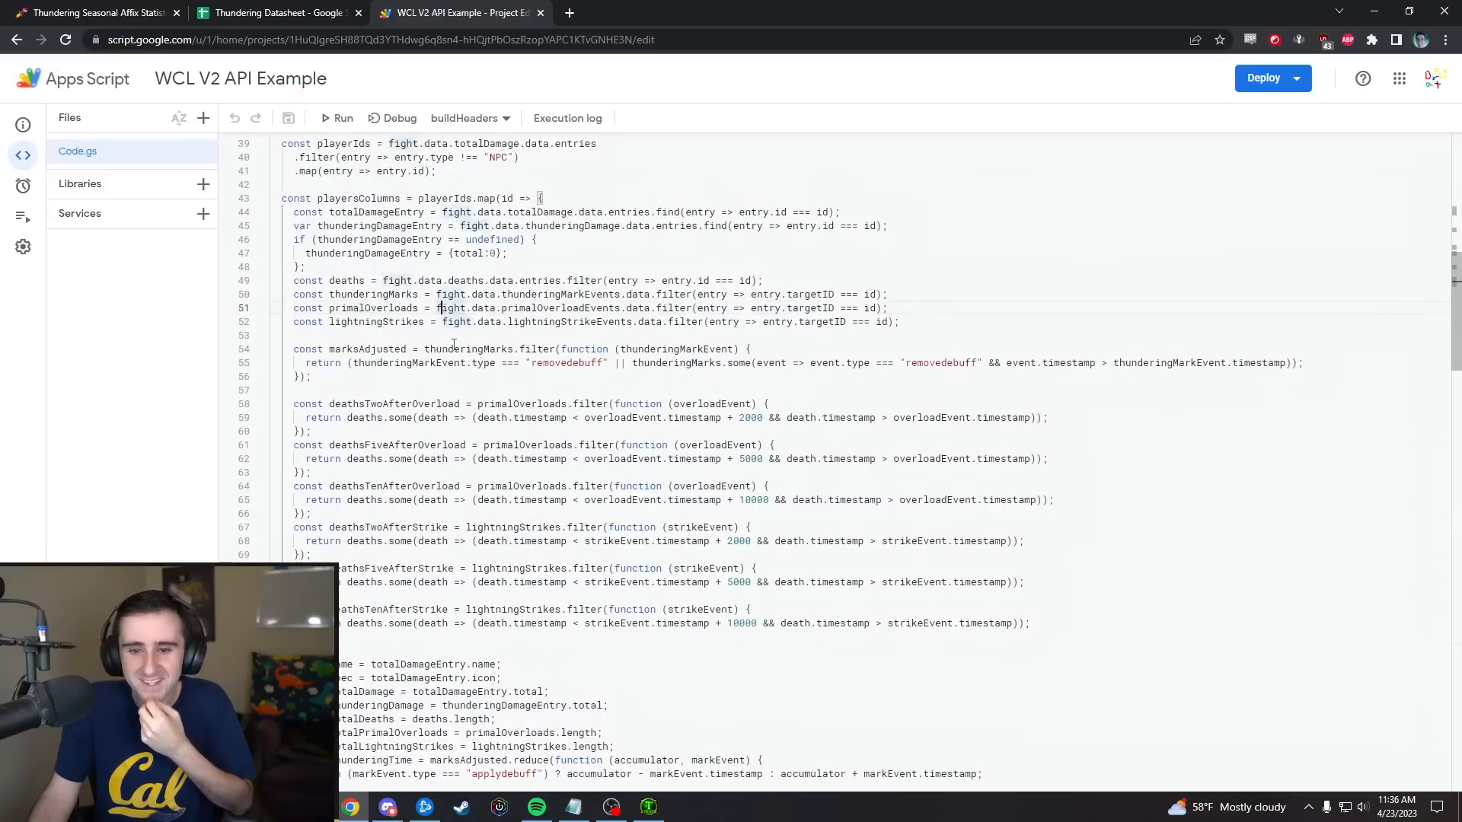
# - Highlight the lightningStrikes variable, then return to the Thundering affix article
pyautogui.doubleClick(376, 321)
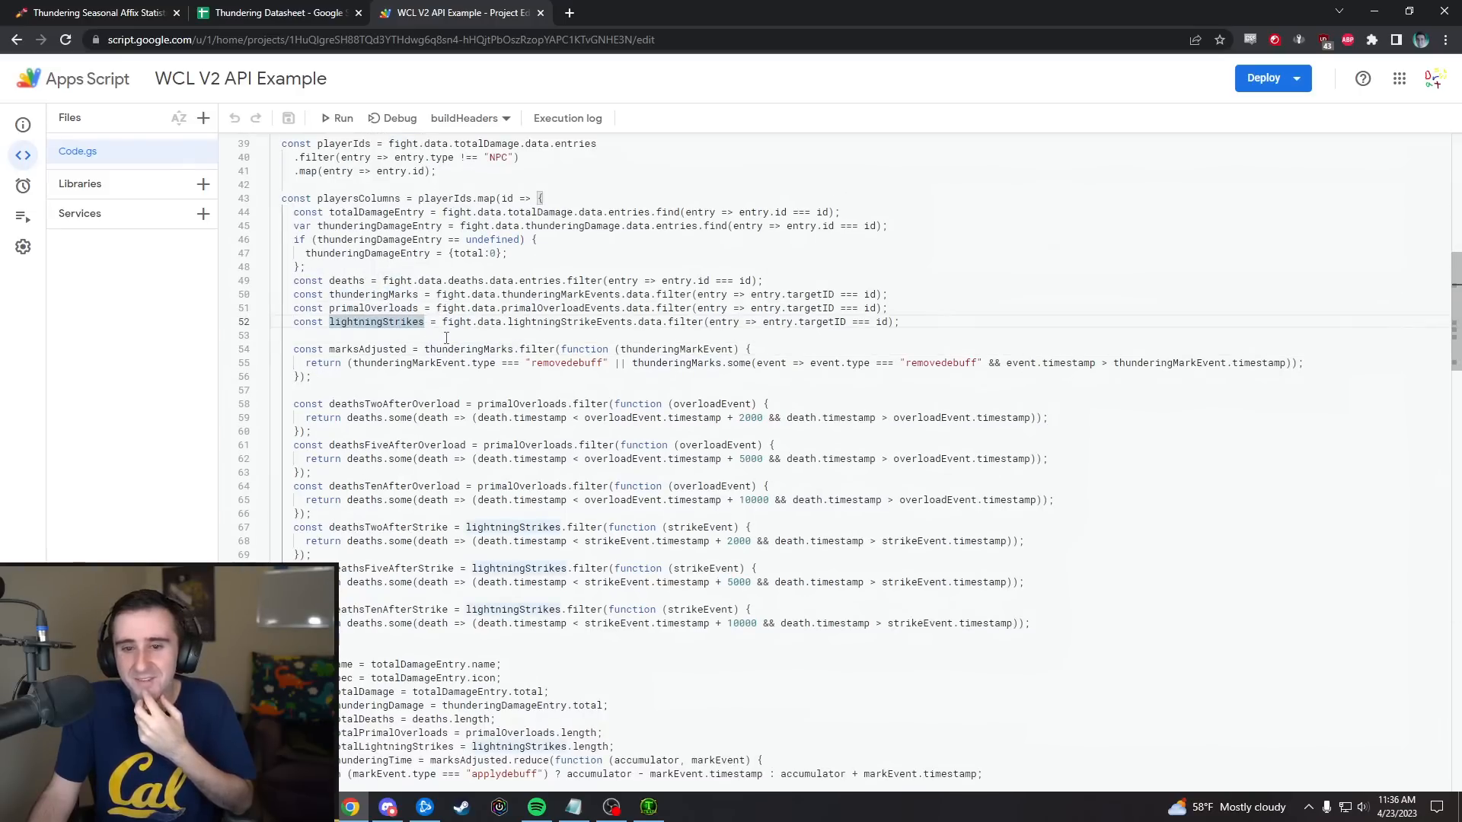
pyautogui.click(371, 280)
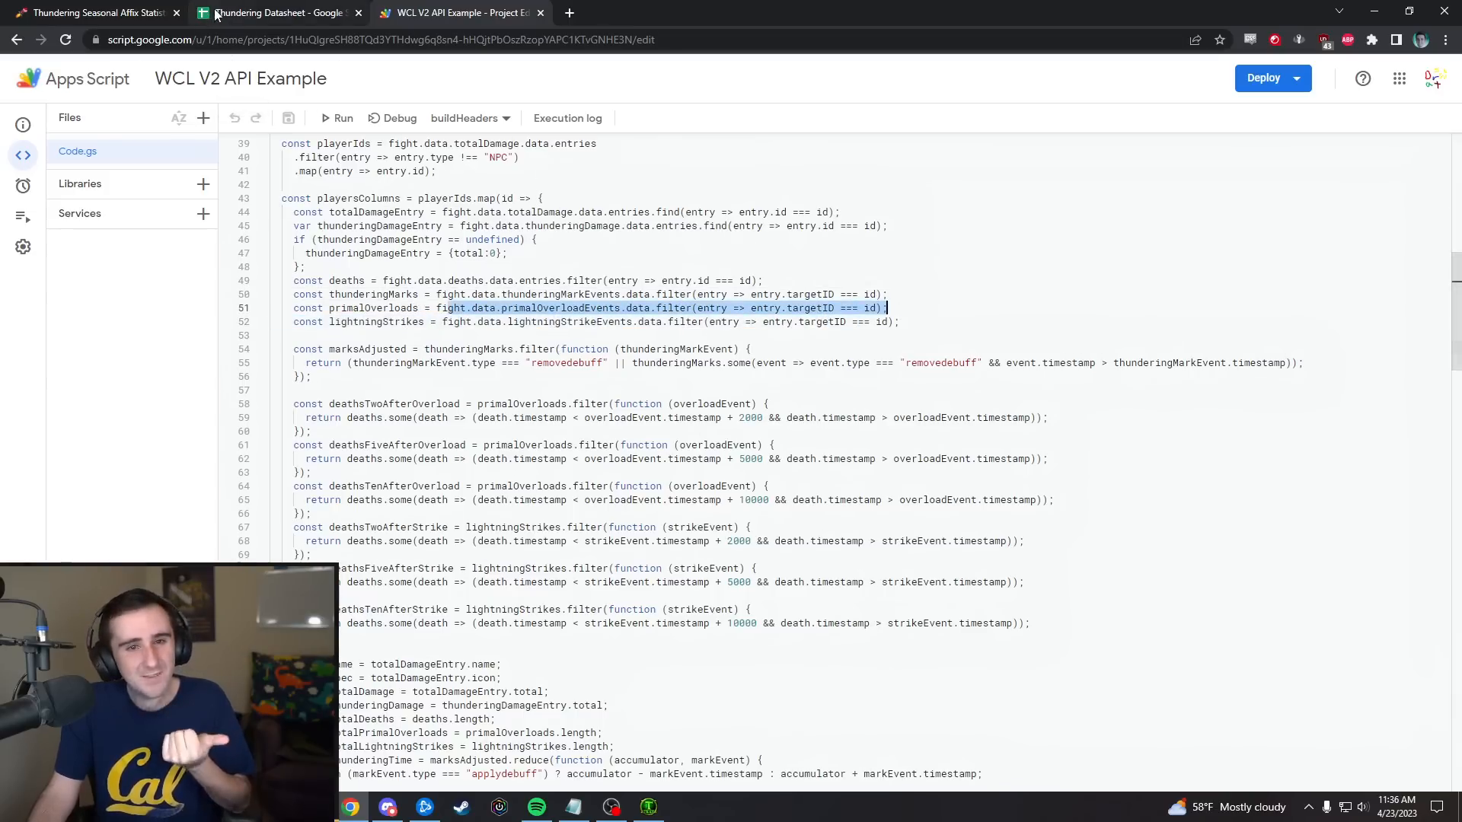
pyautogui.click(93, 12)
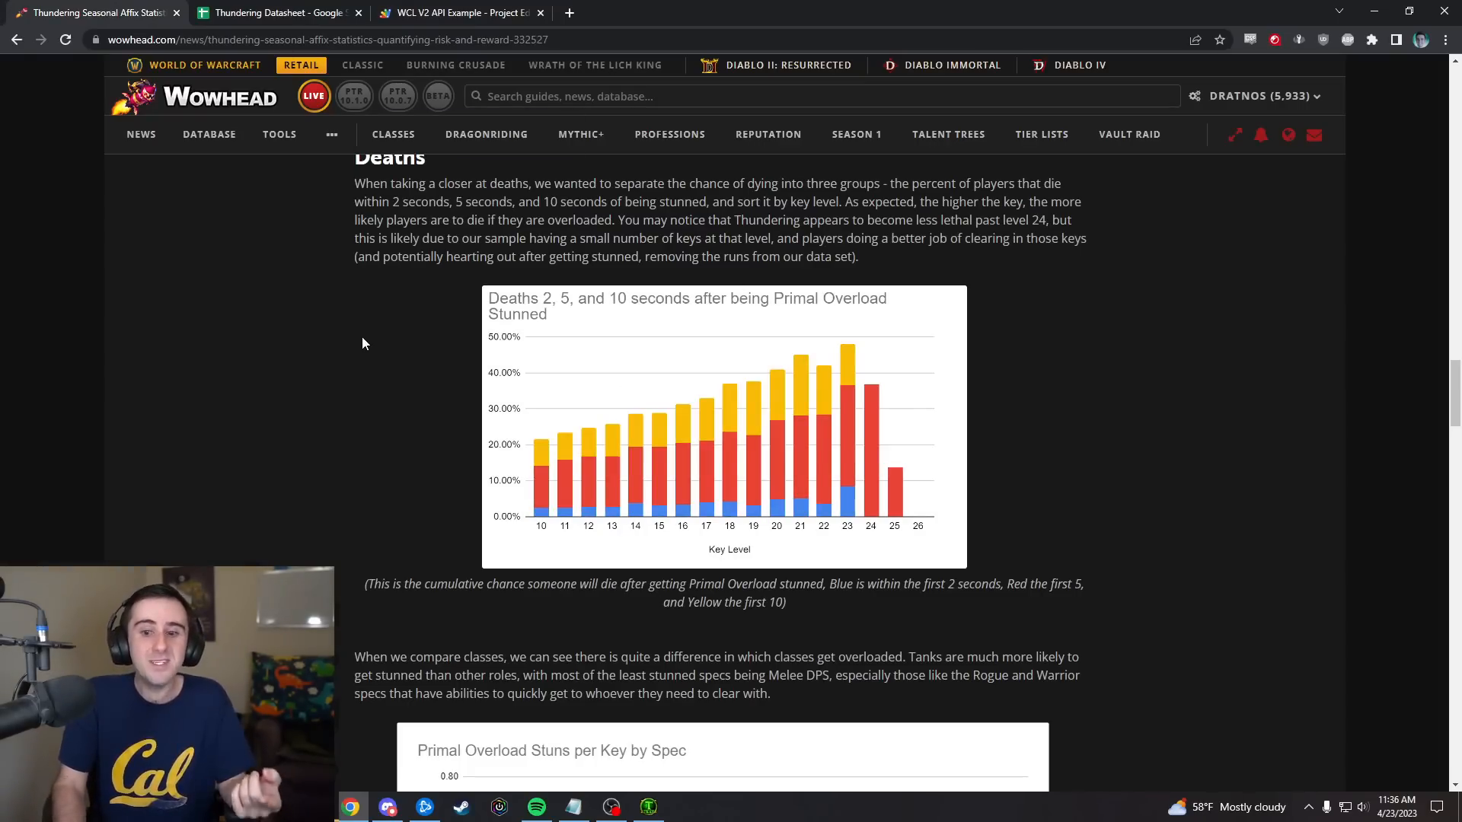
pyautogui.moveTo(497, 370)
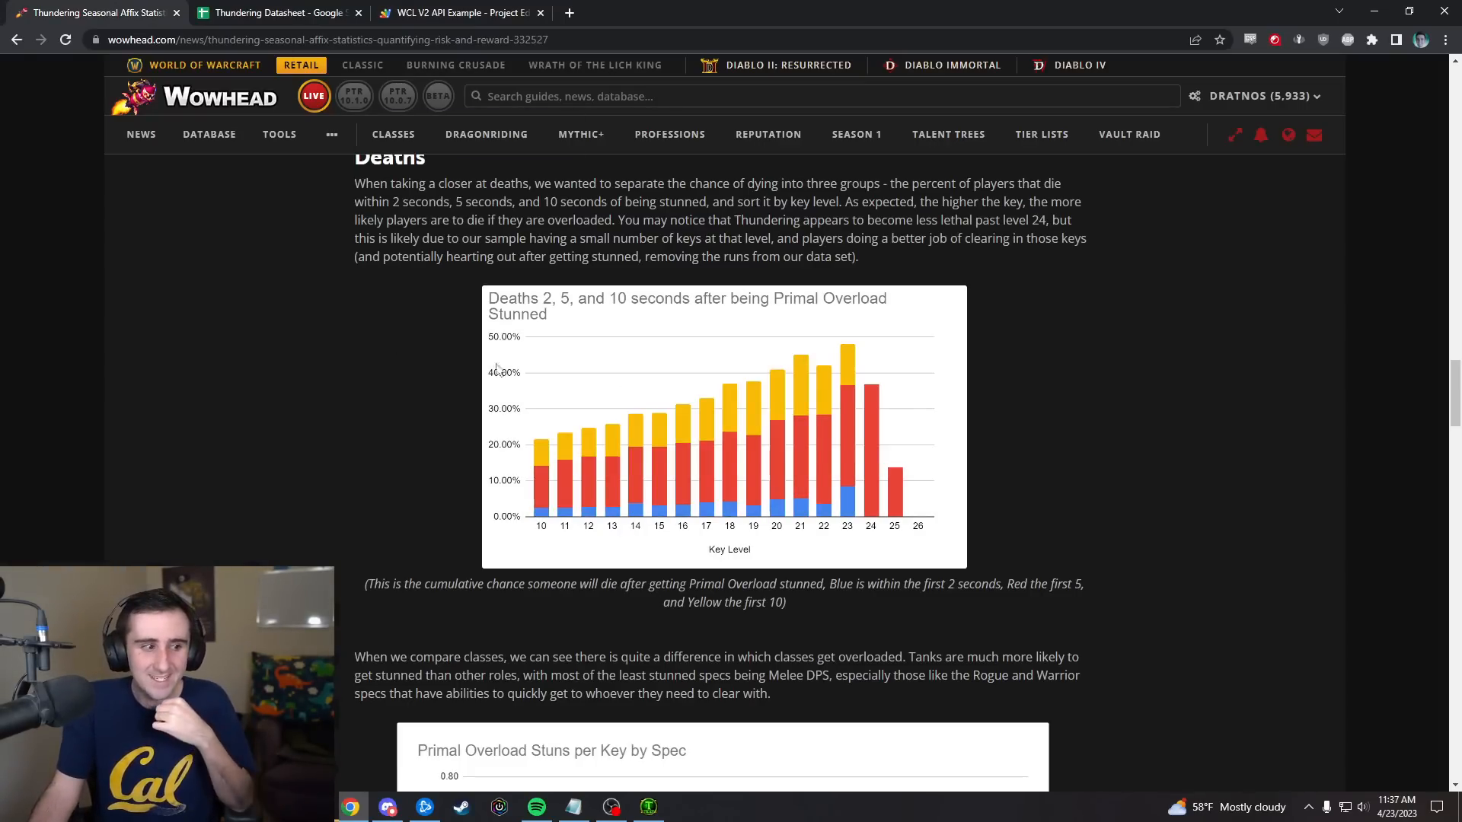
pyautogui.moveTo(1182, 516)
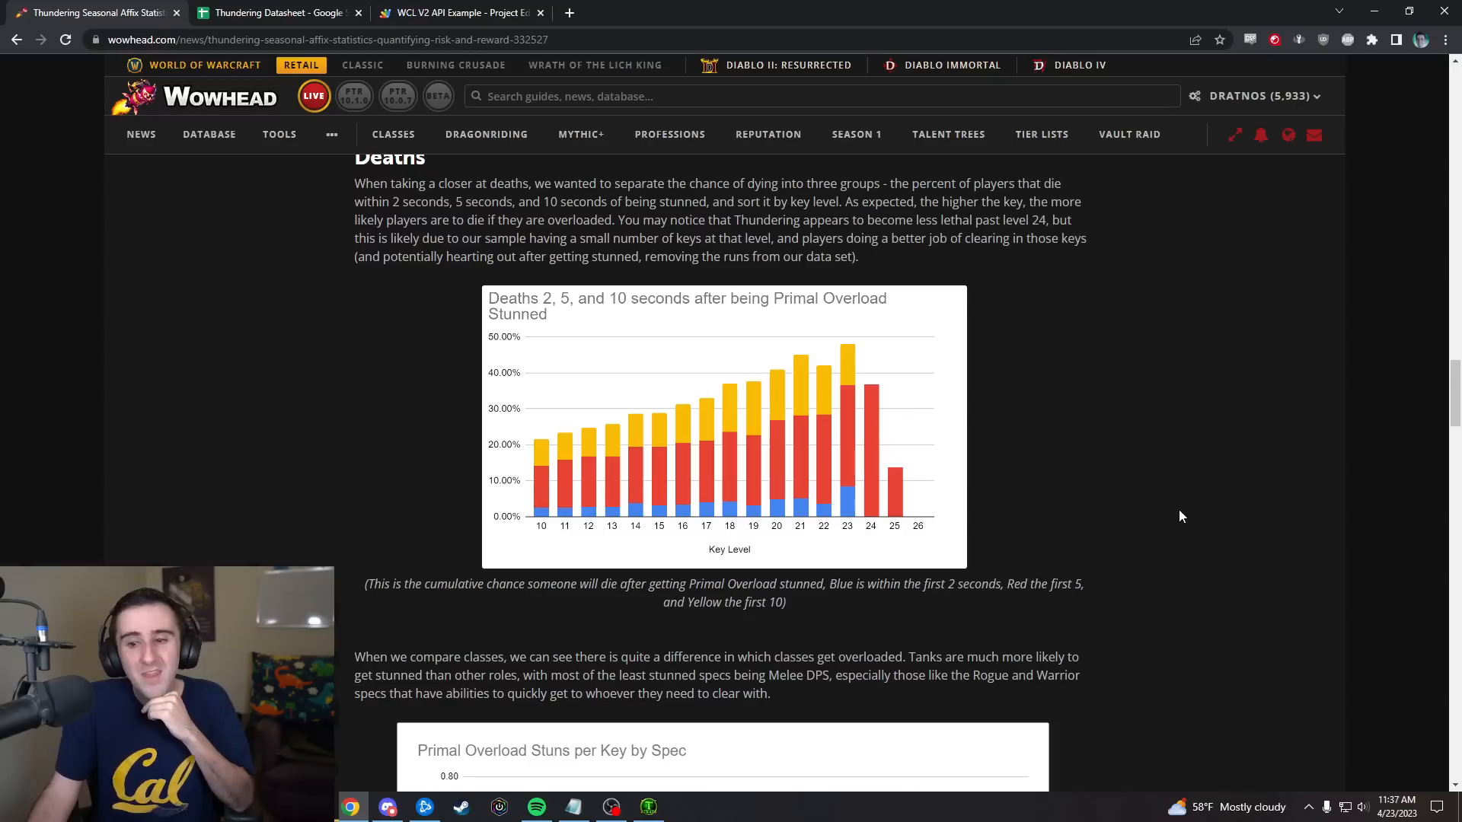
# - Scroll until the Primal Overload Stuns per Key by Spec chart is fully visible
pyautogui.scroll(-3)
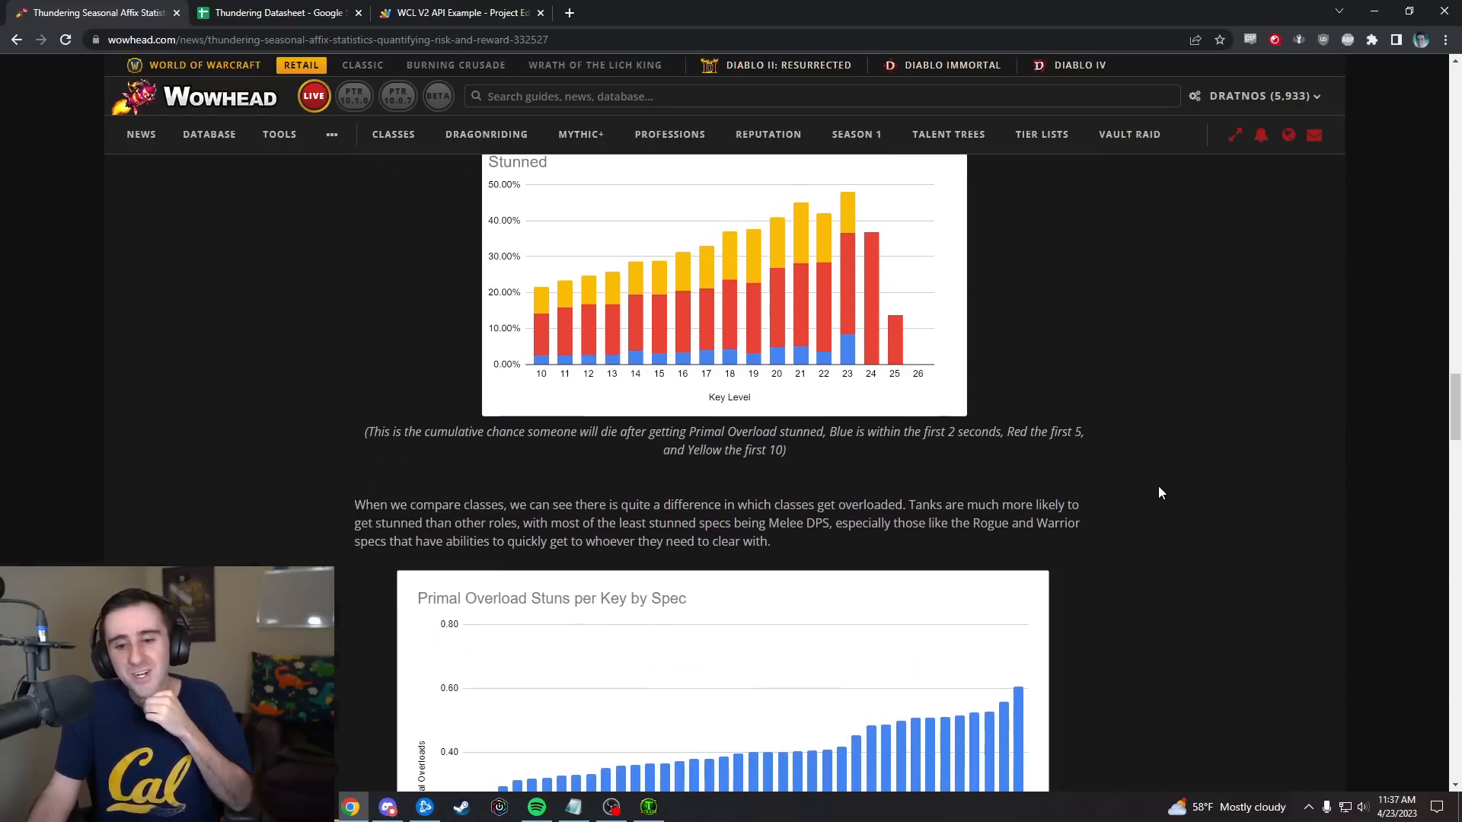
pyautogui.scroll(3)
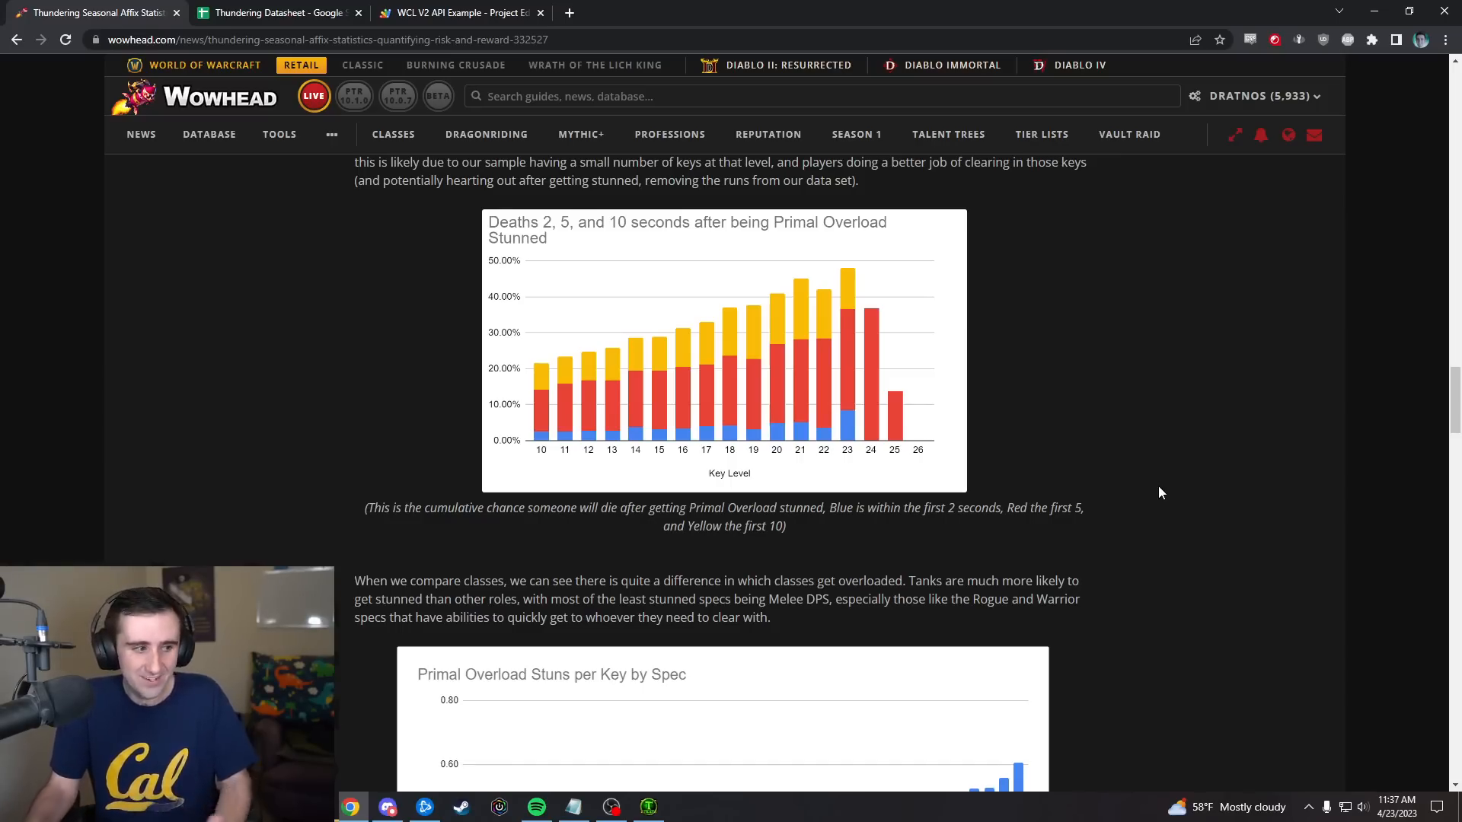
pyautogui.scroll(-3)
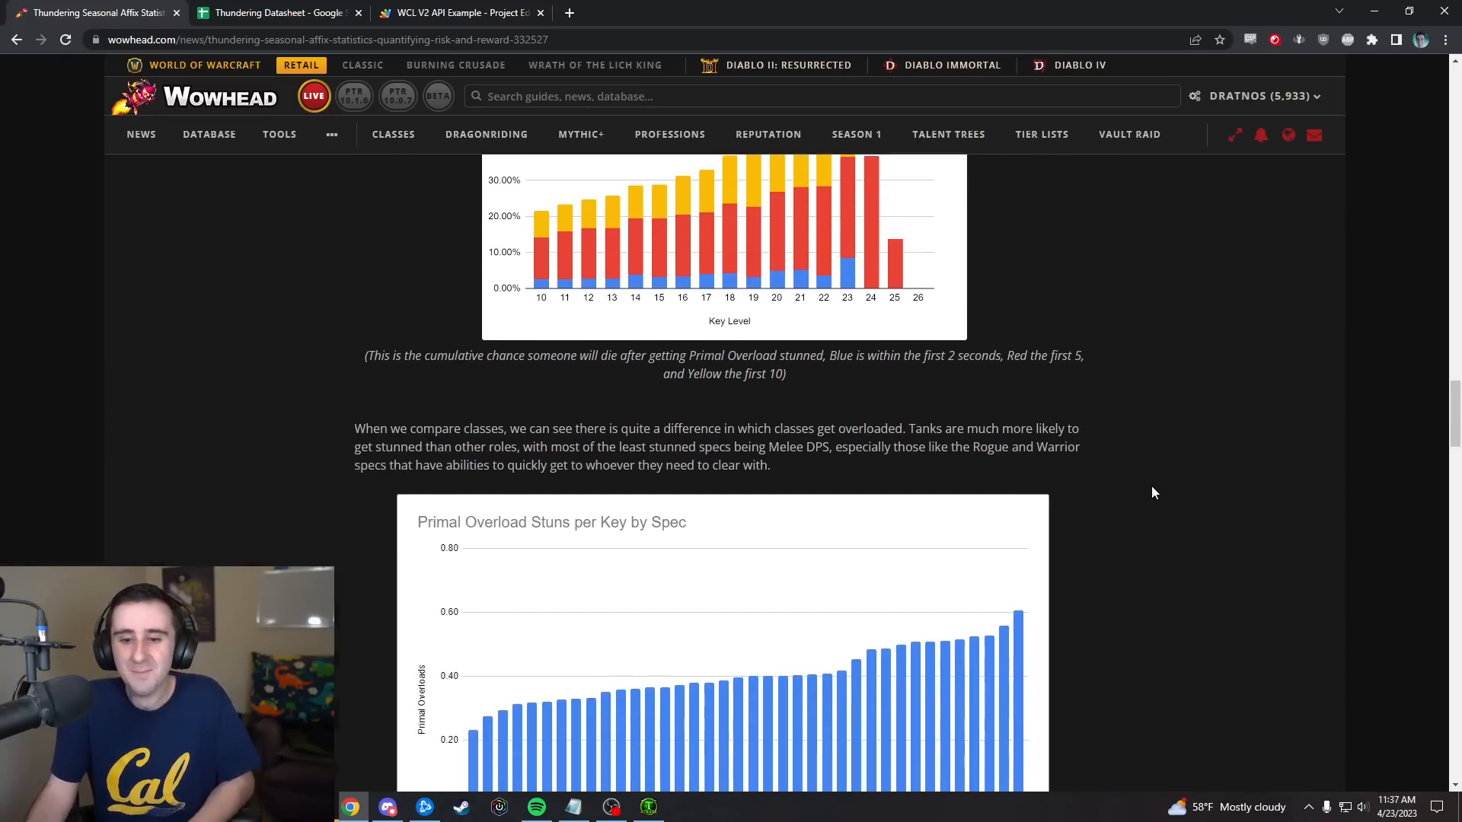
pyautogui.scroll(-3)
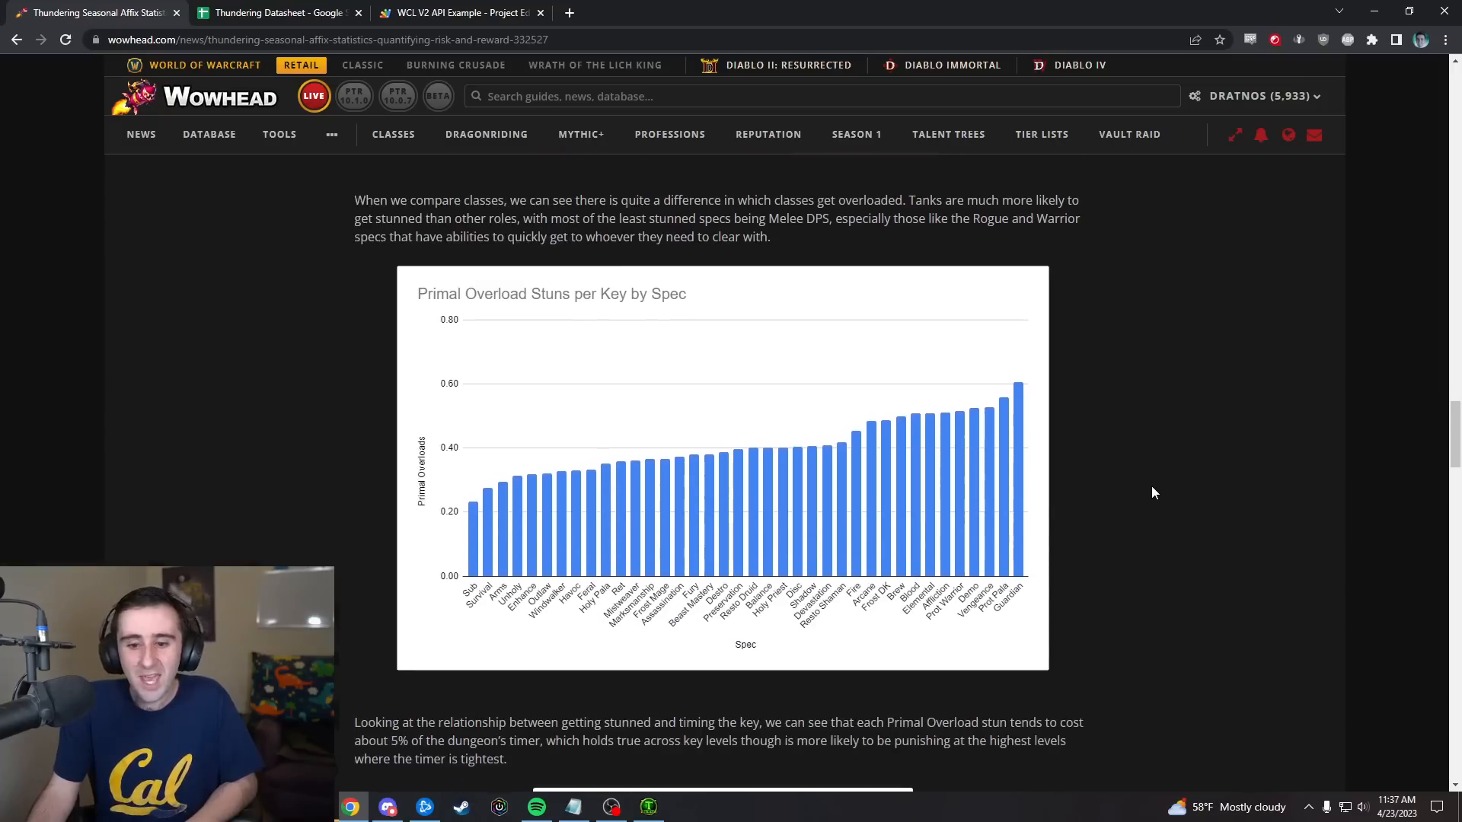
# - Compare the stun charts, then bring the key-level timer table below them into view
pyautogui.scroll(-3)
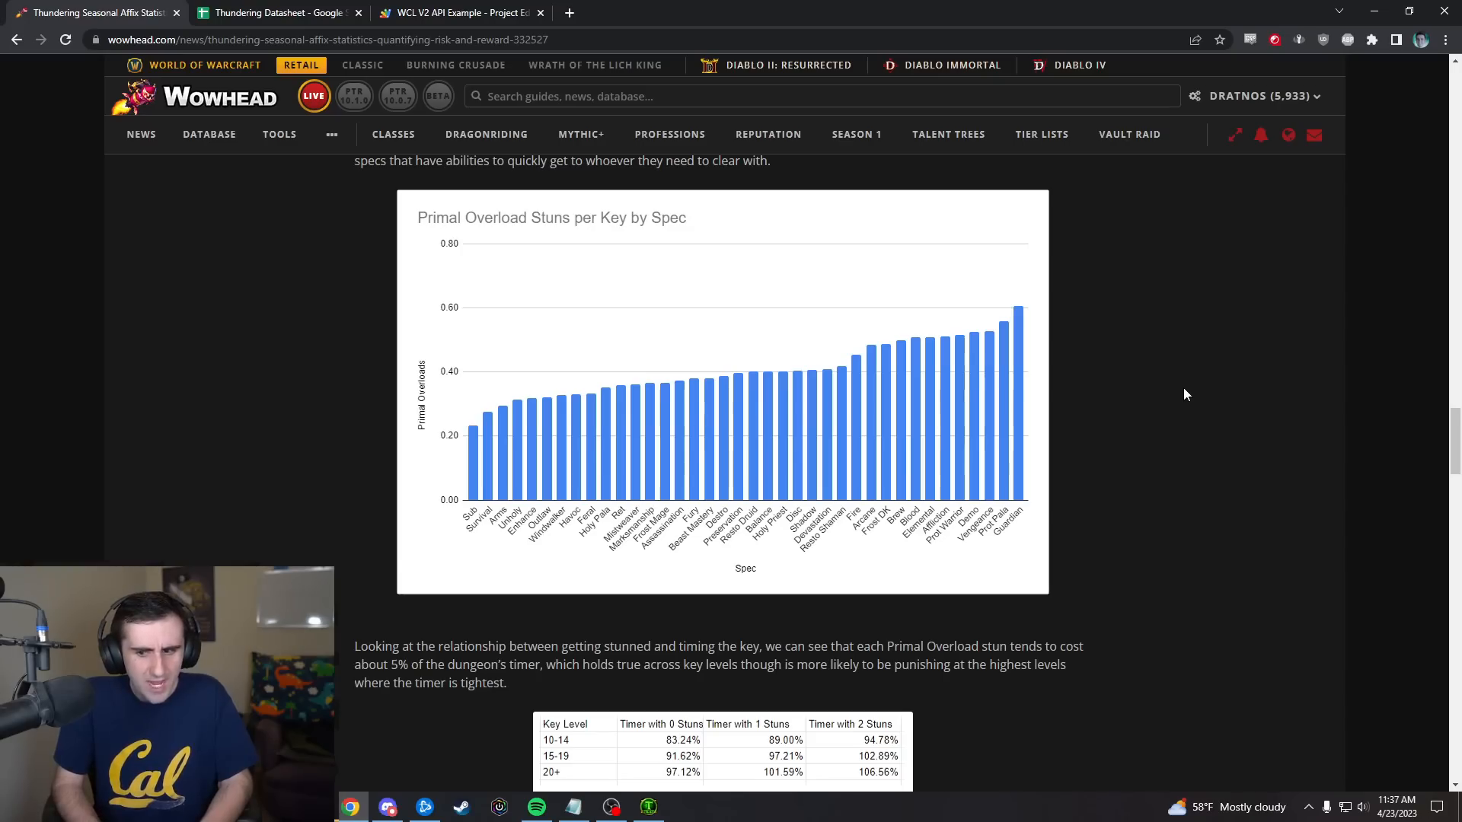
pyautogui.scroll(3)
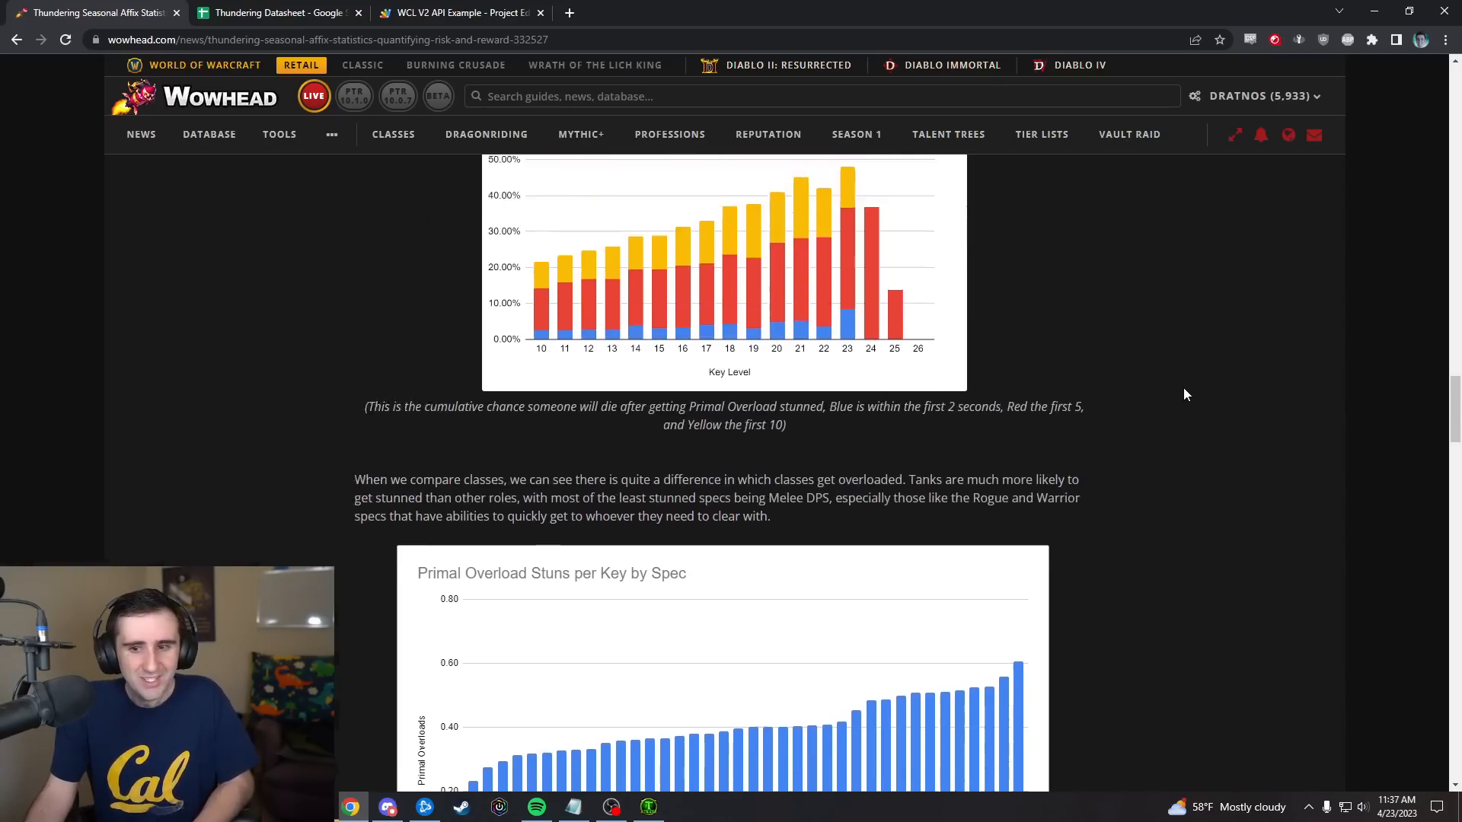
pyautogui.scroll(-3)
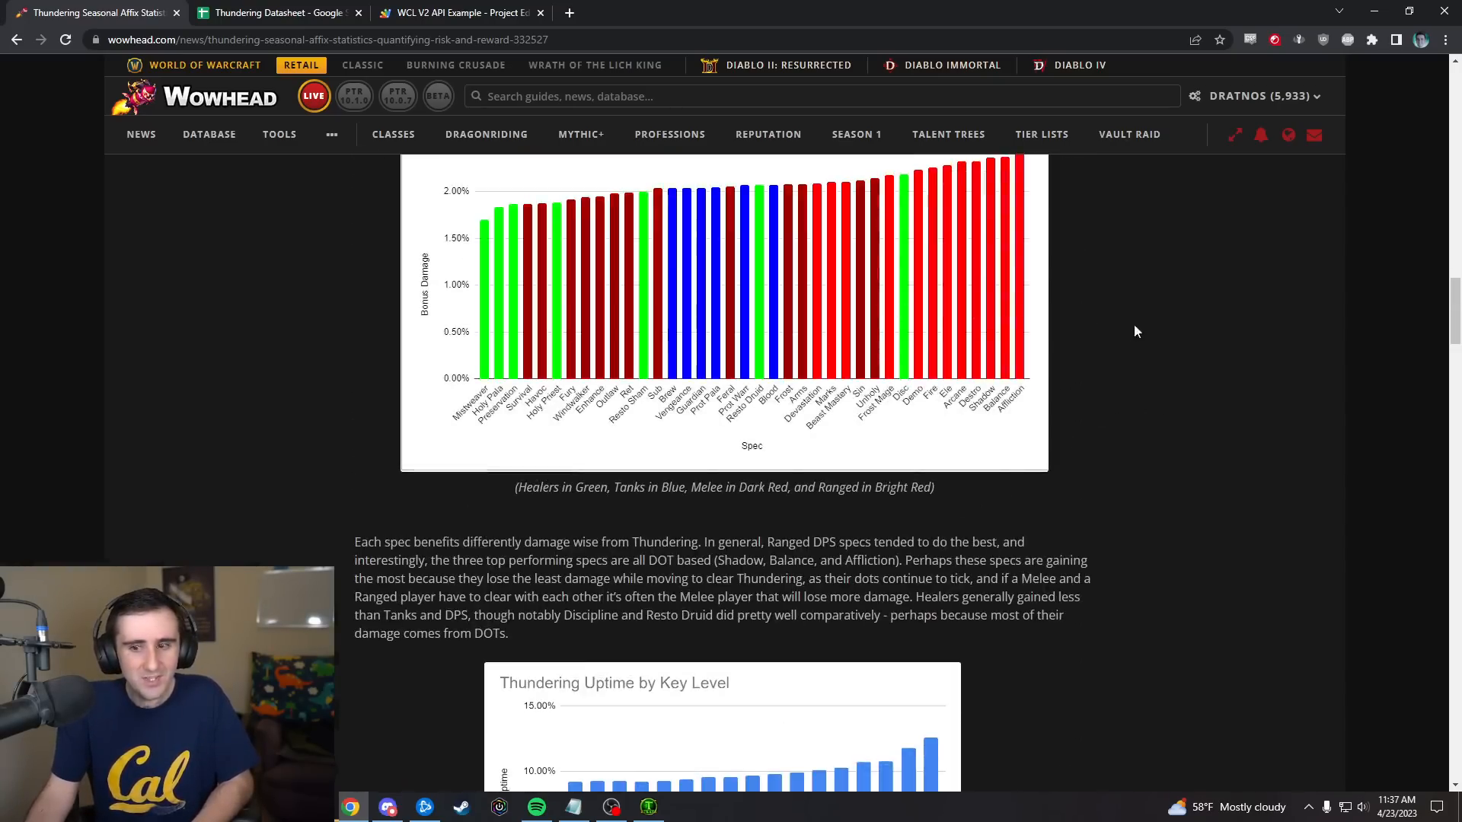
pyautogui.scroll(-3)
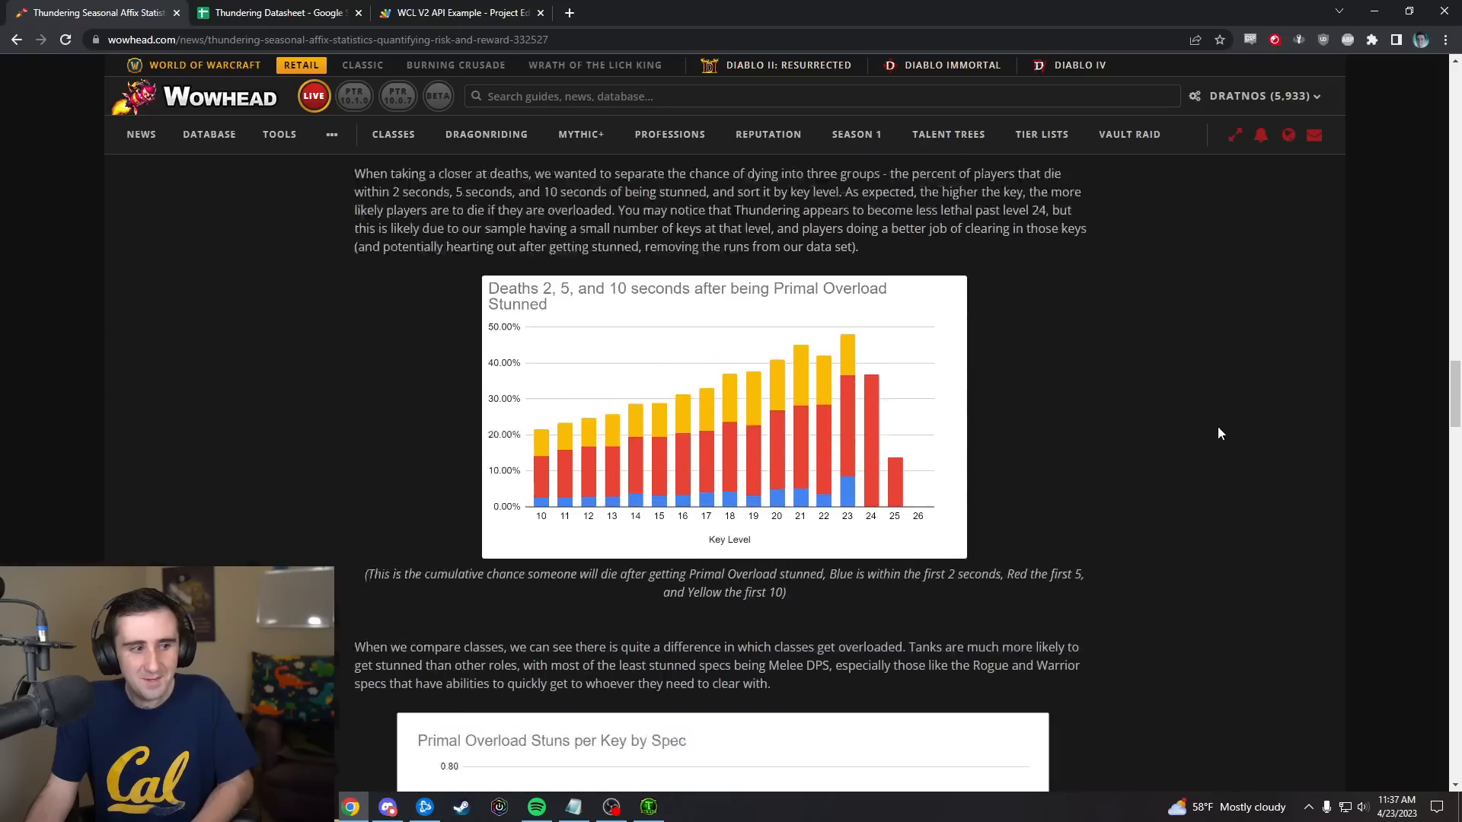
pyautogui.scroll(-3)
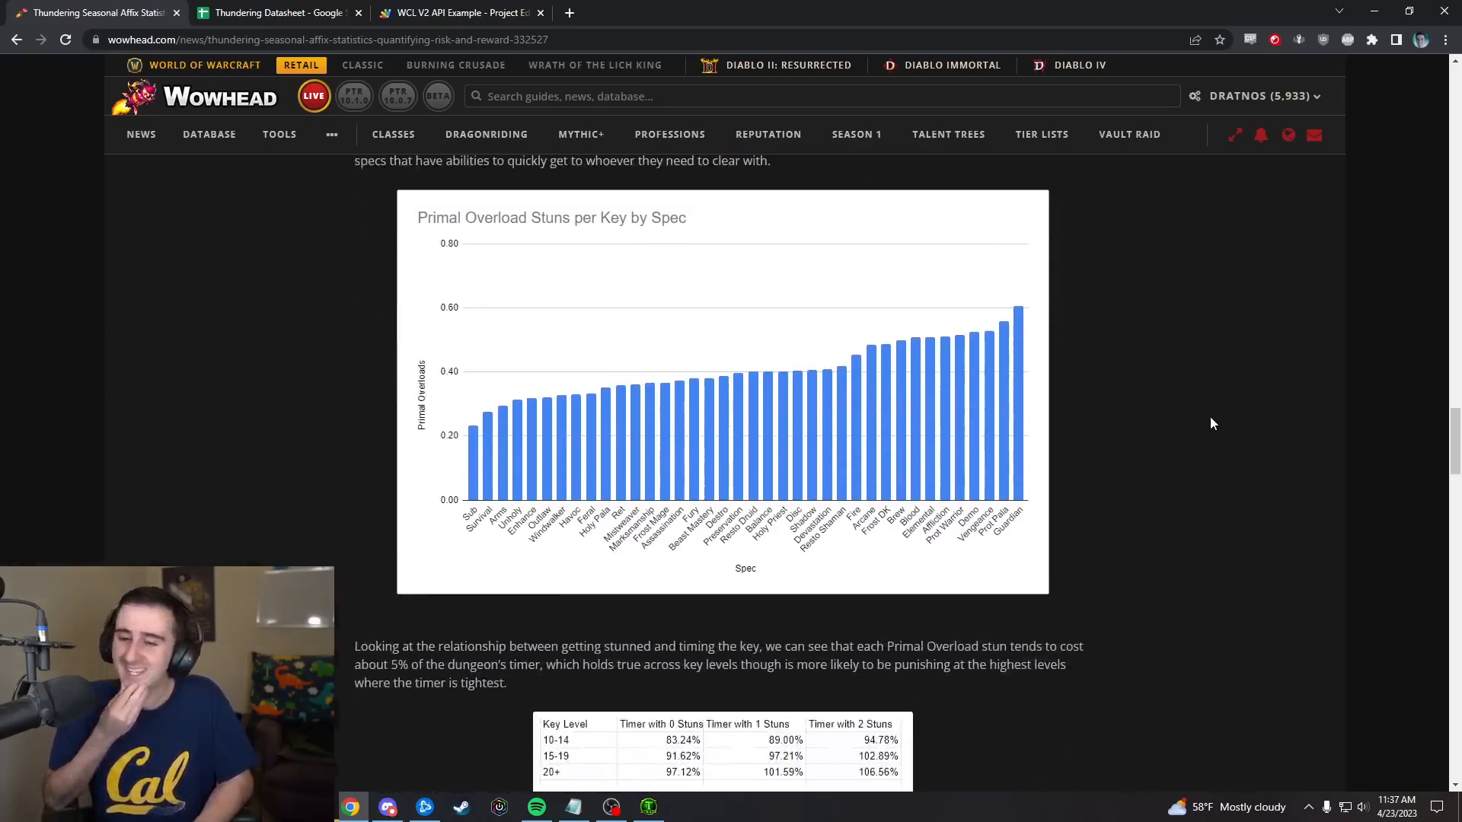
pyautogui.moveTo(1185, 460)
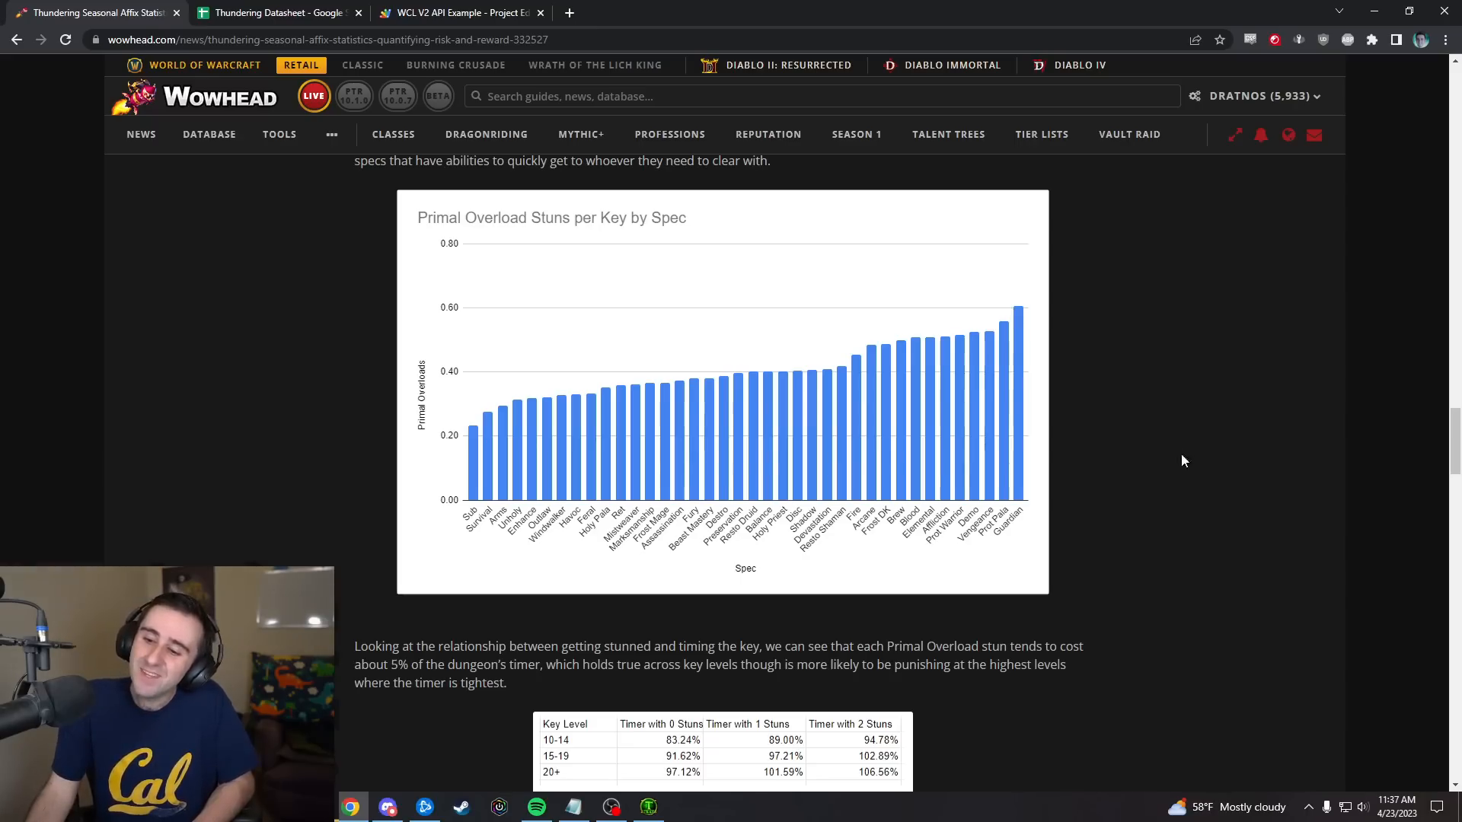
pyautogui.moveTo(945, 542)
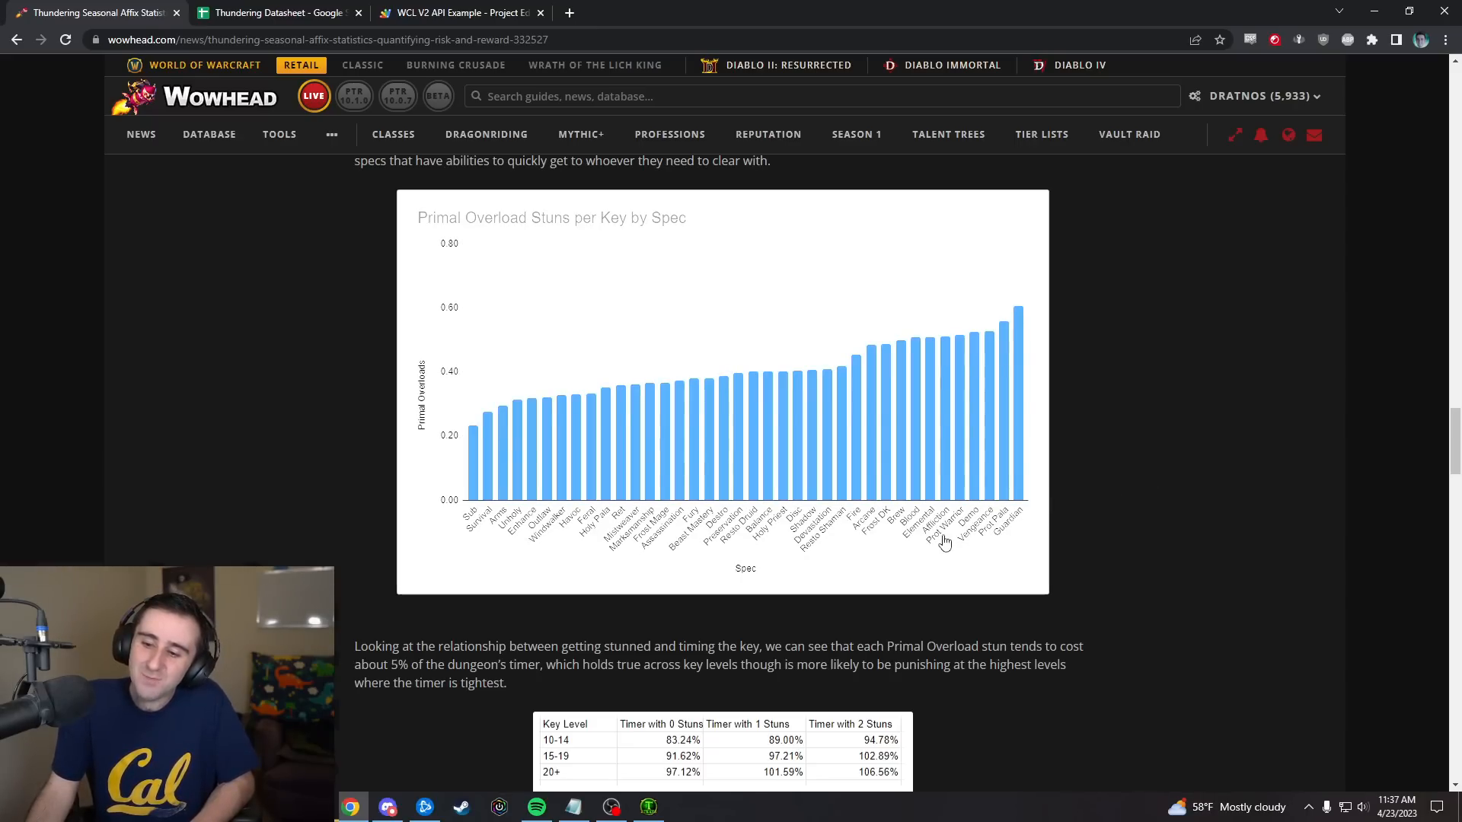
pyautogui.moveTo(910, 538)
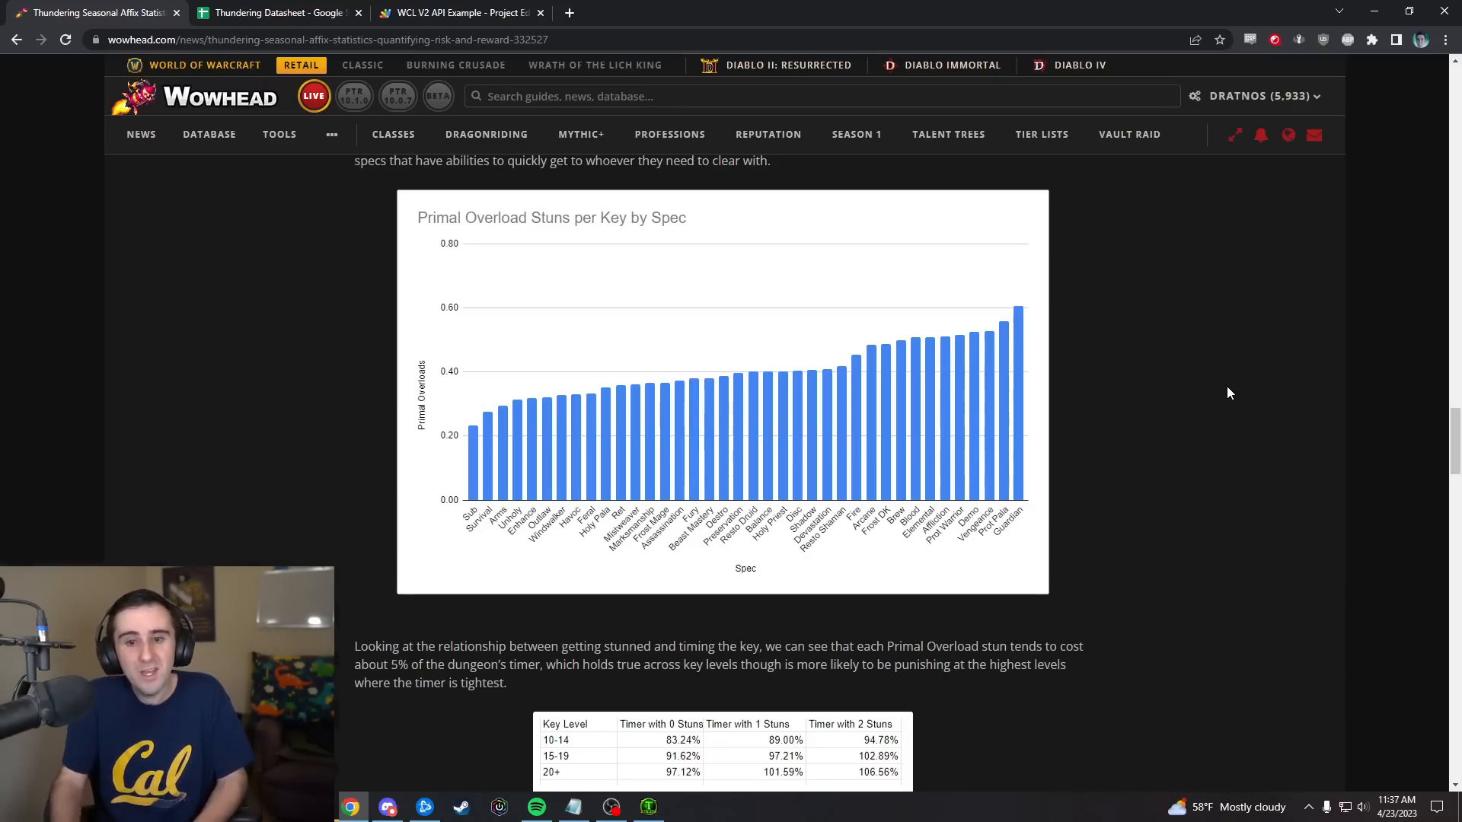
pyautogui.moveTo(314, 375)
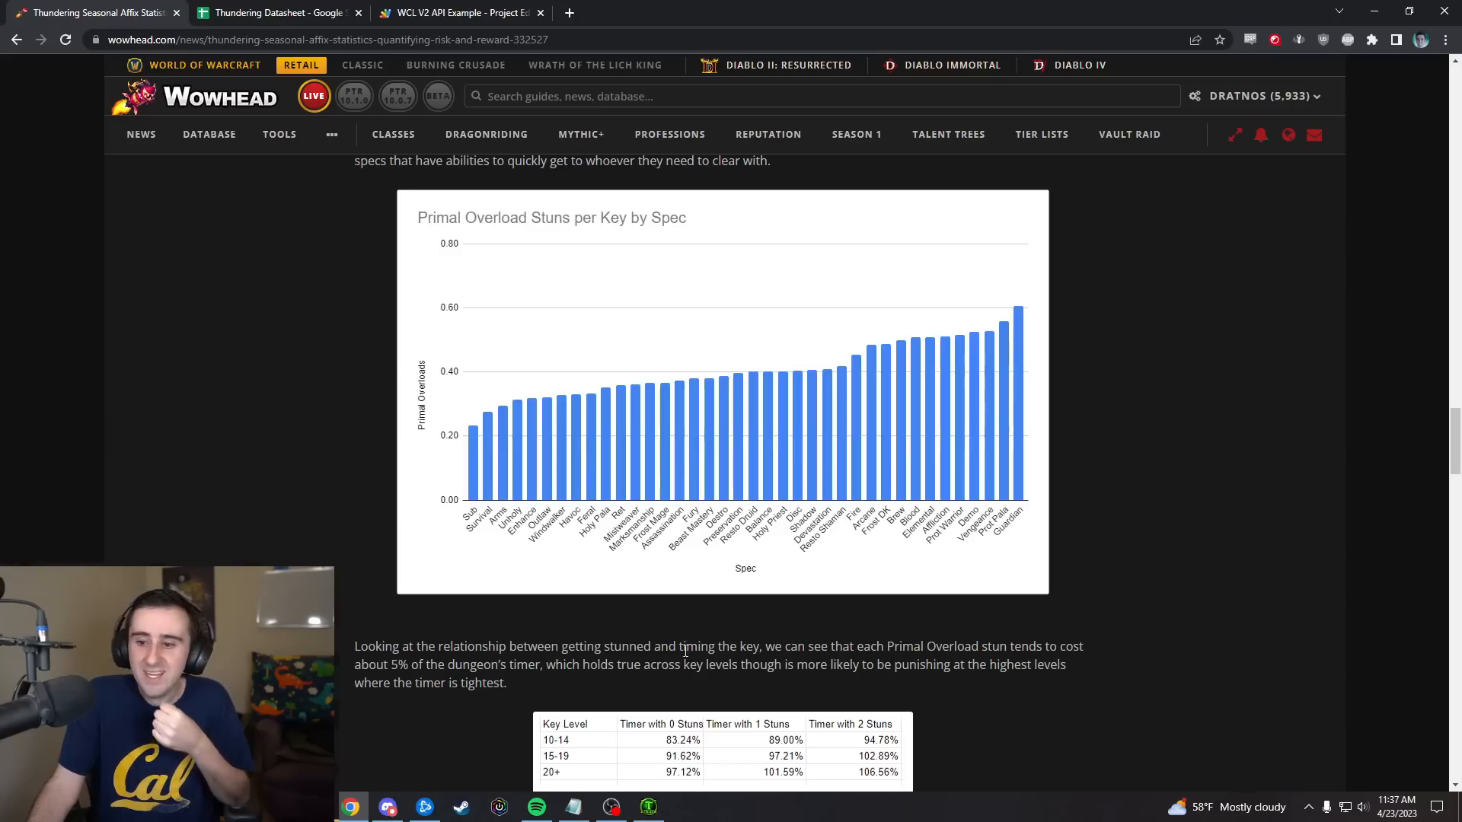
pyautogui.moveTo(1112, 385)
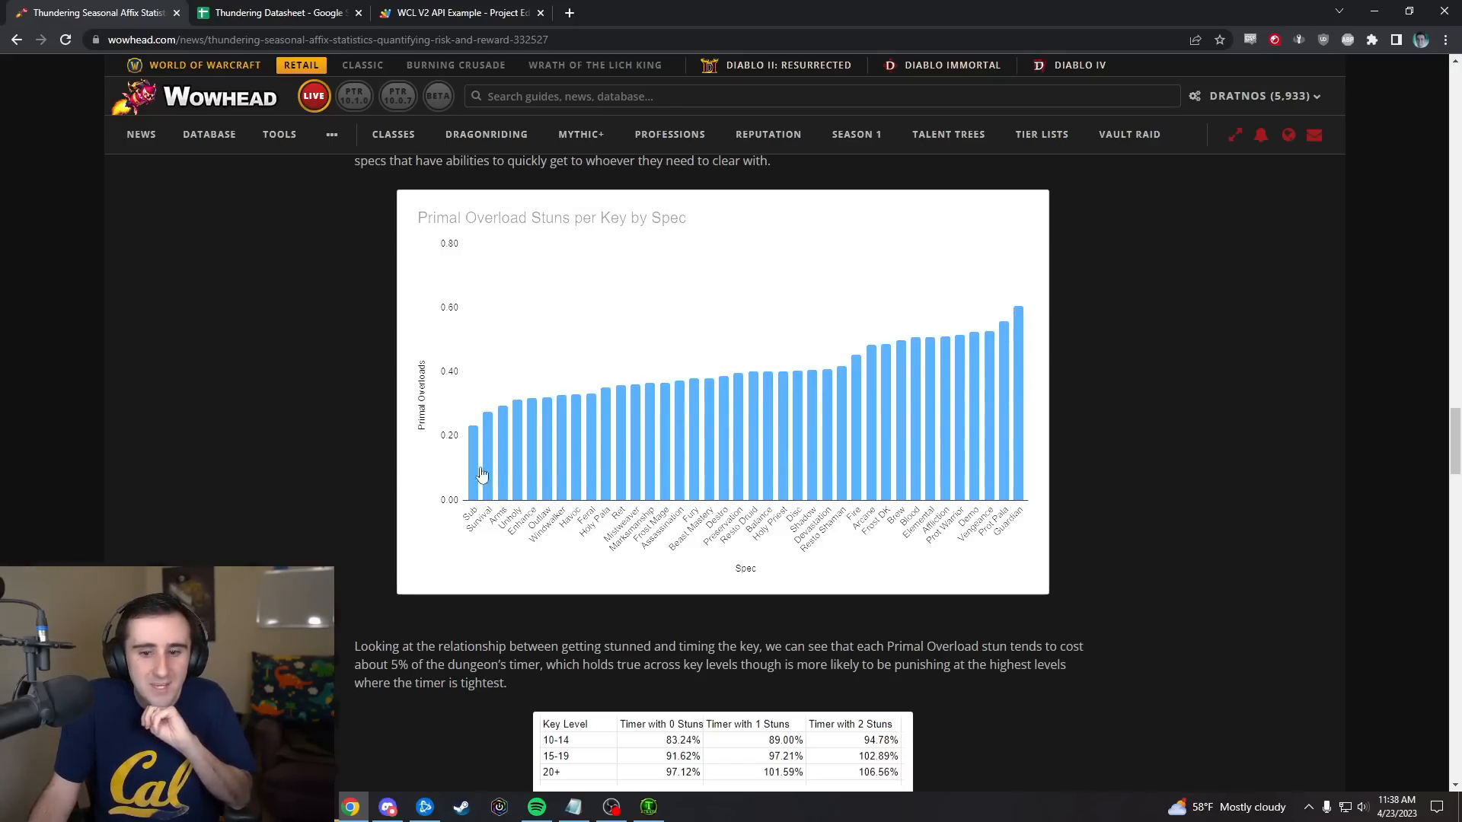
pyautogui.moveTo(346, 466)
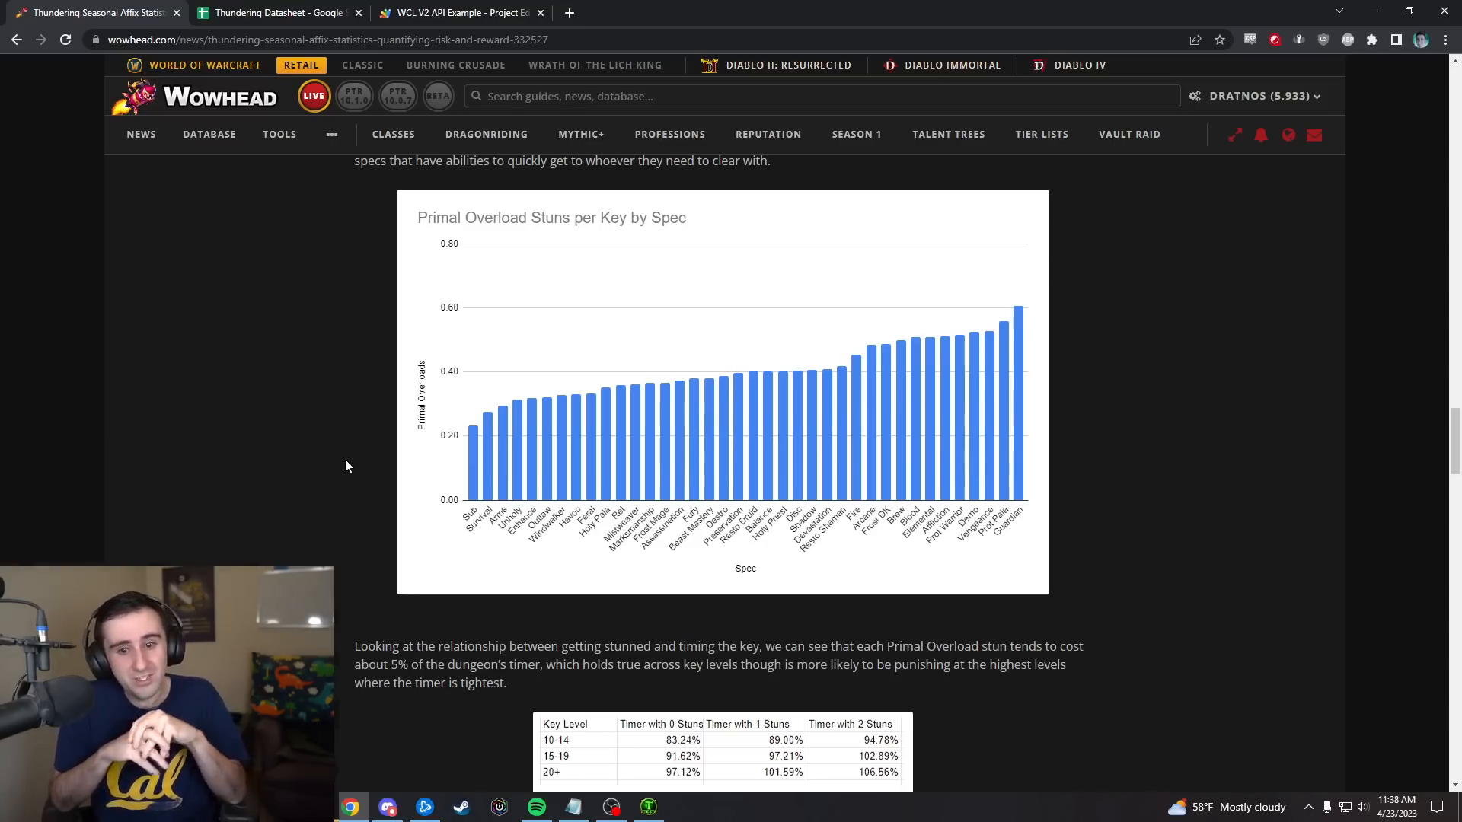
pyautogui.moveTo(1222, 450)
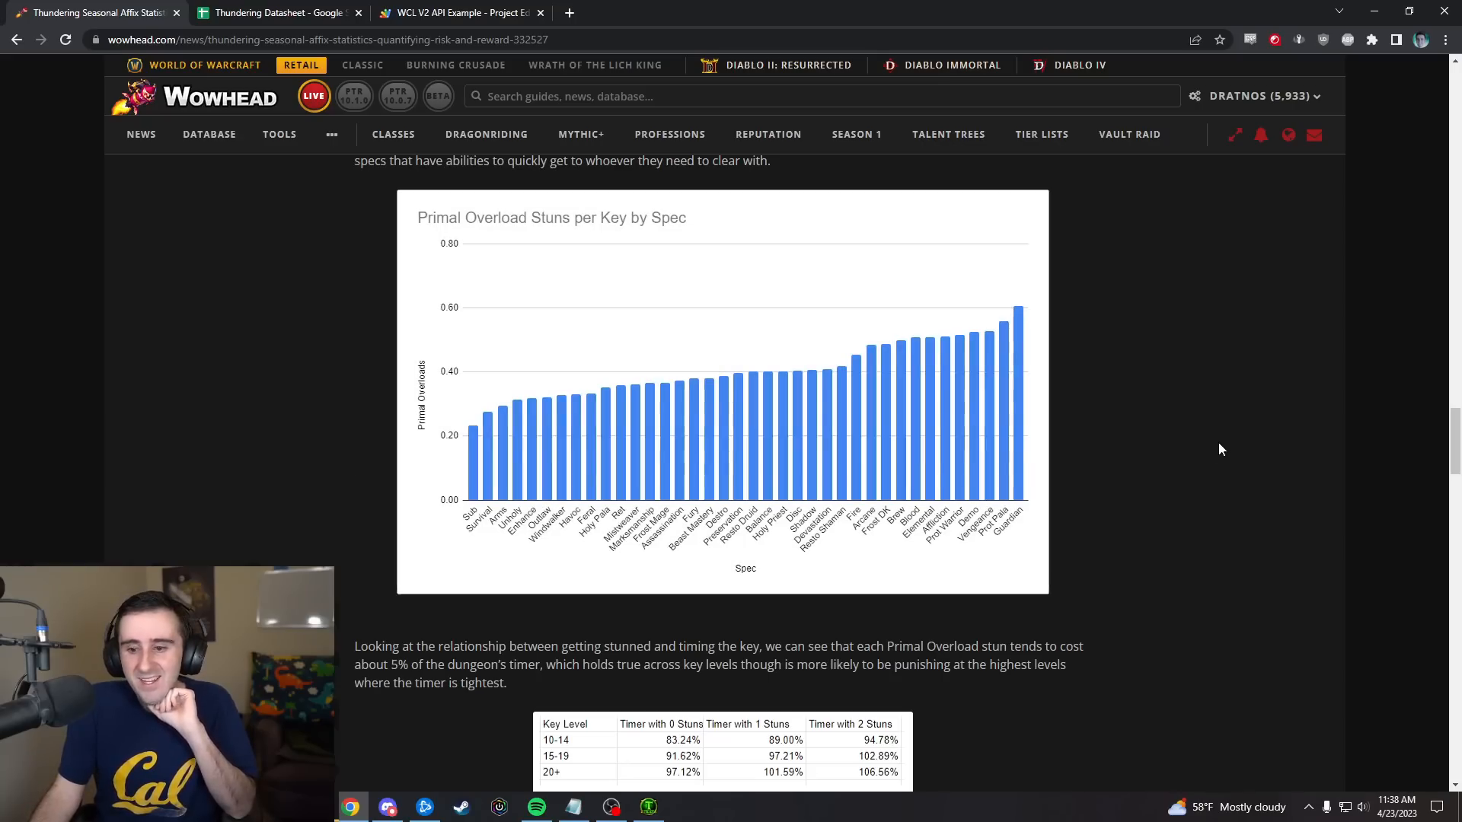
pyautogui.moveTo(941, 420)
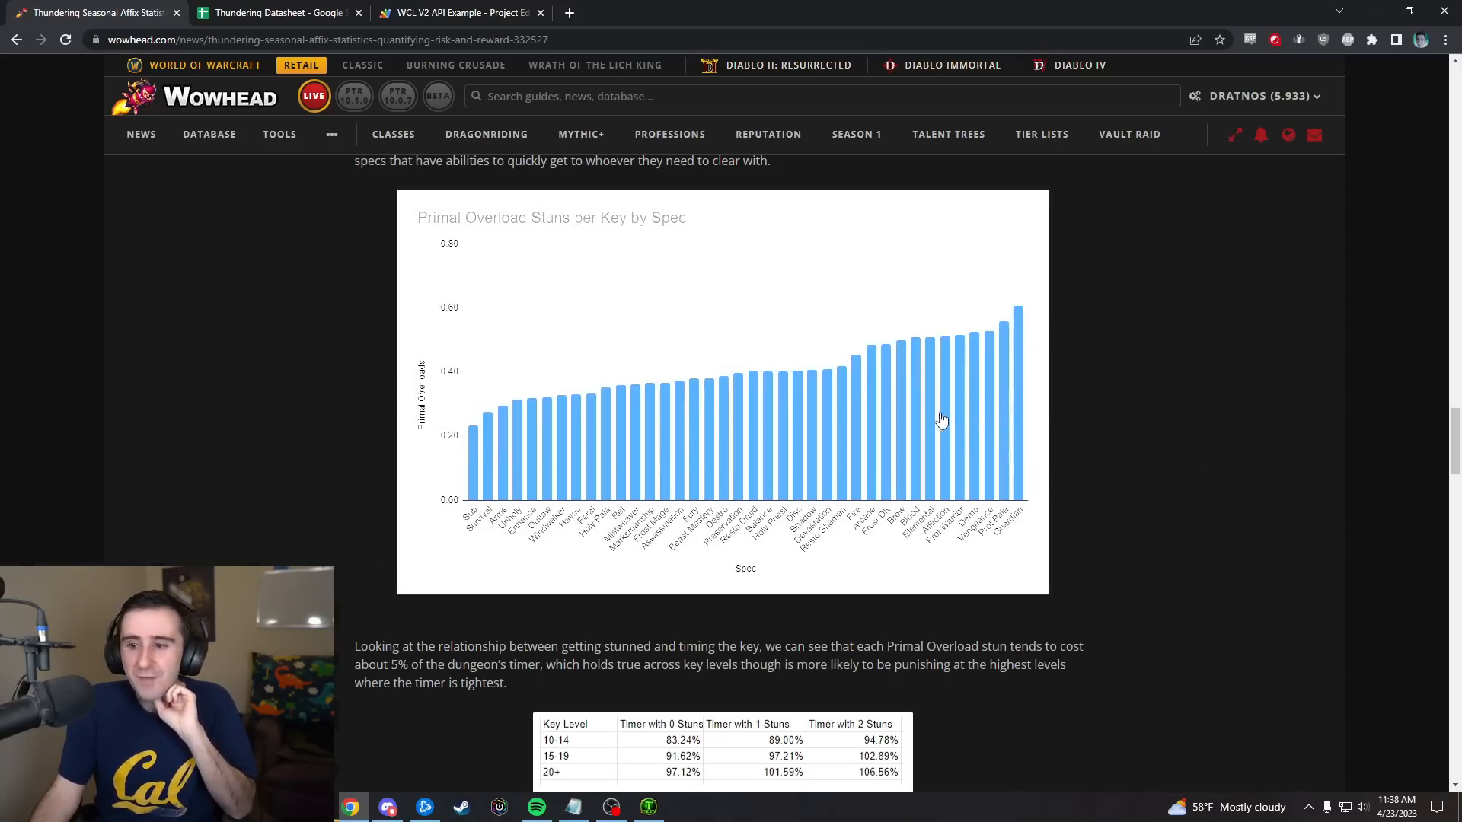
pyautogui.moveTo(1210, 385)
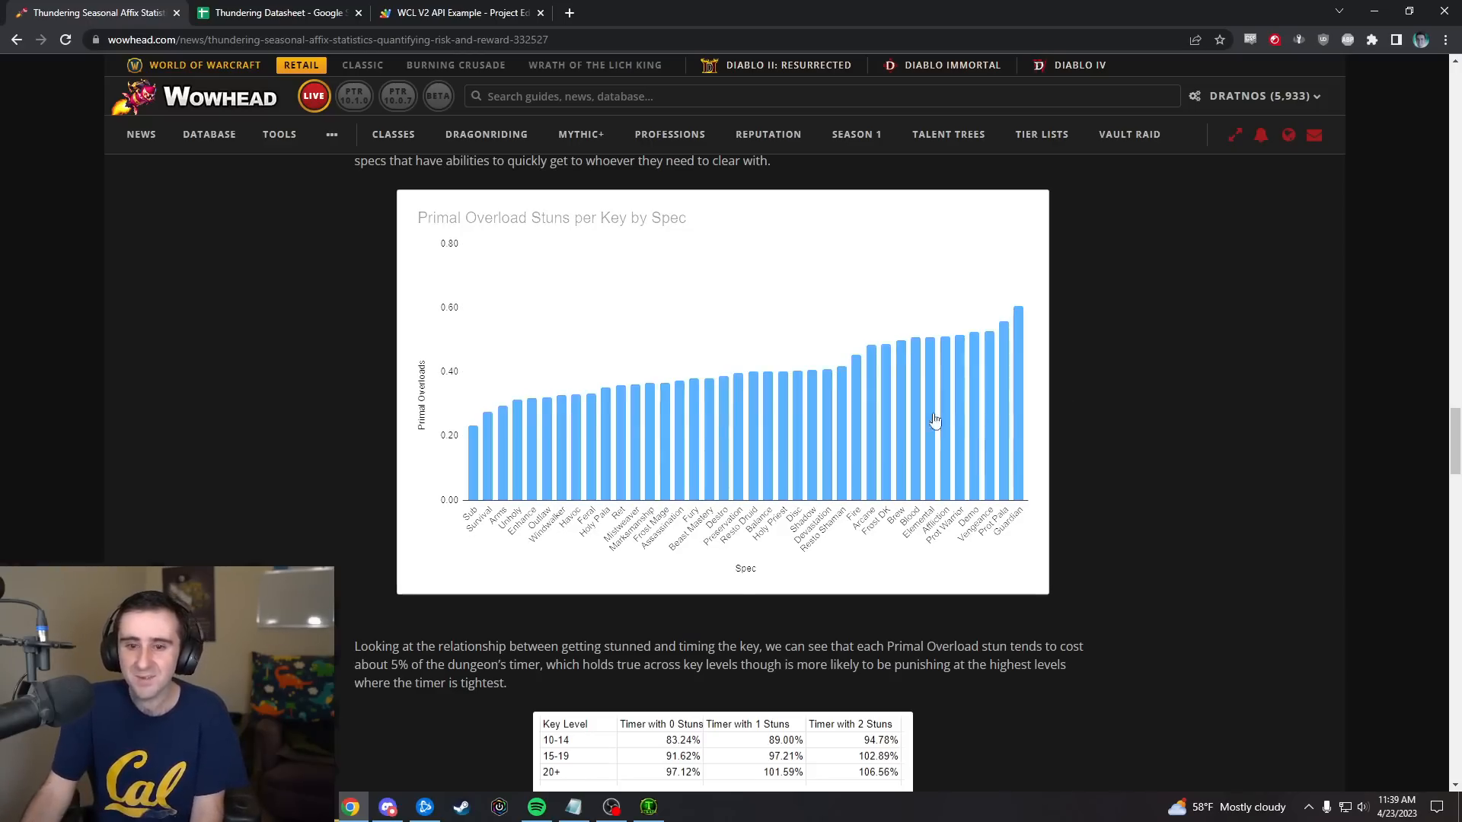
pyautogui.scroll(-3)
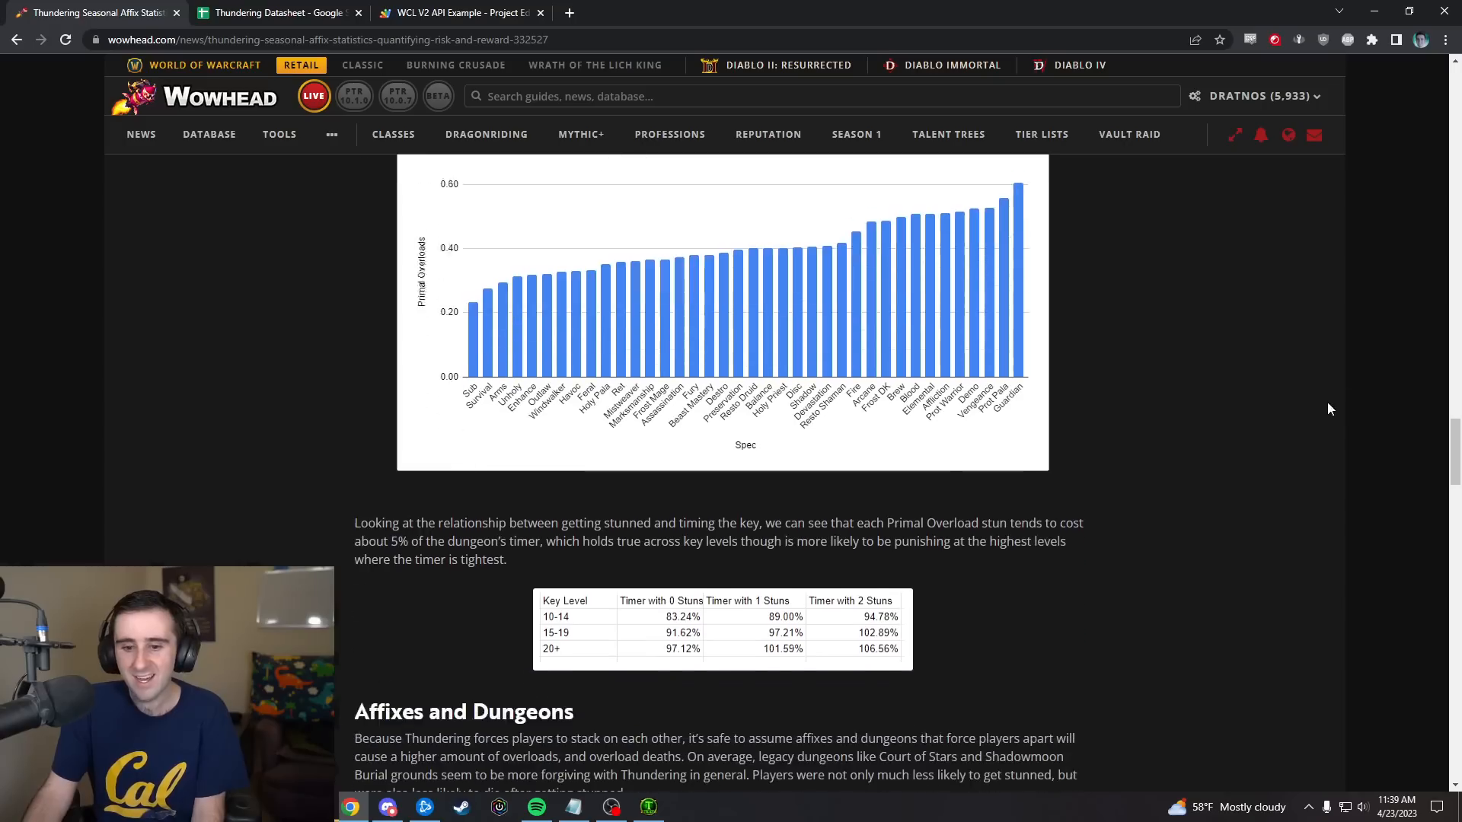
# - Scroll past the timer table to the Affixes and Dungeons heading and its colored dungeon table
pyautogui.scroll(-3)
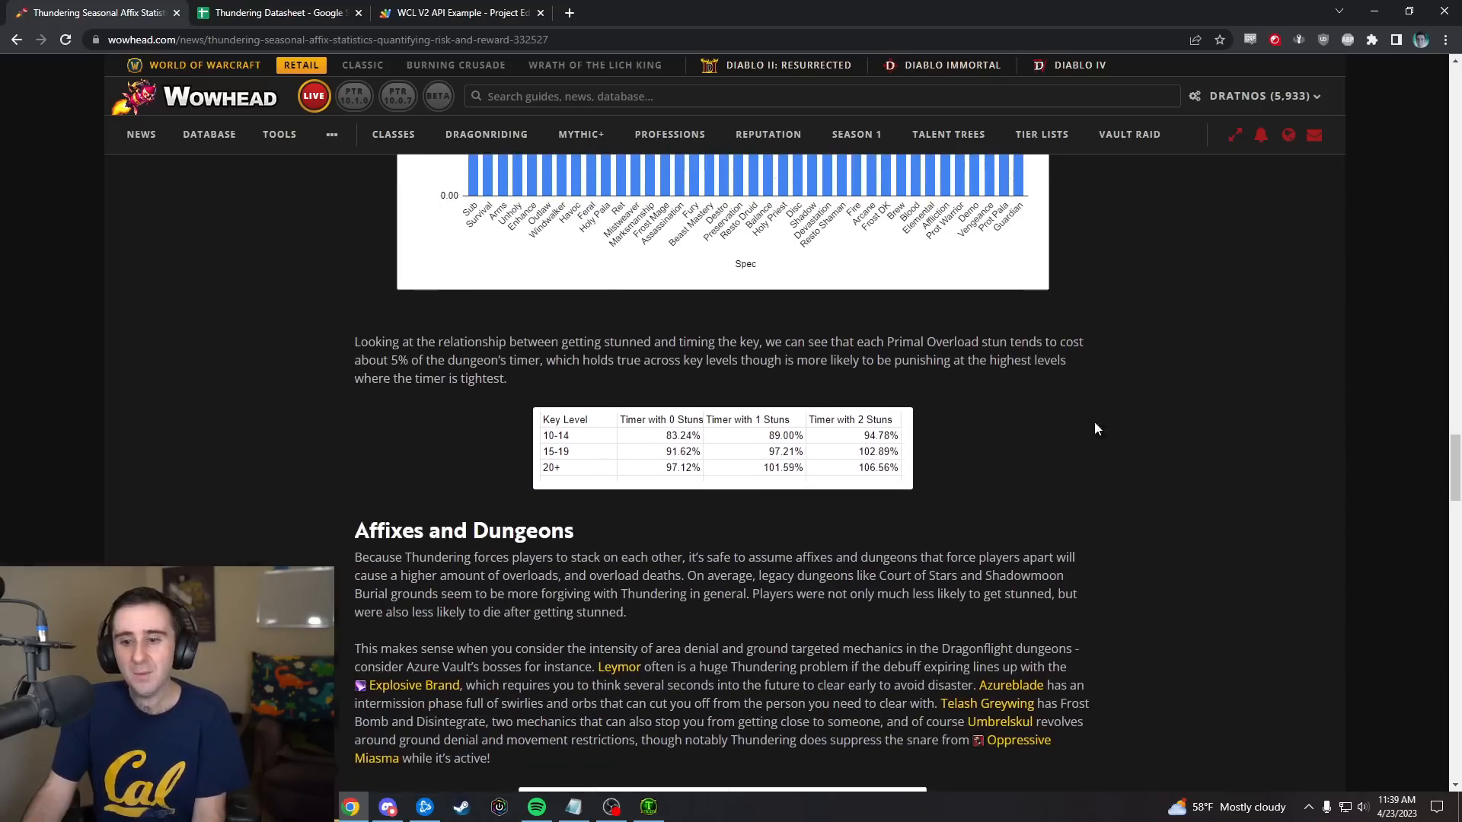
pyautogui.scroll(-3)
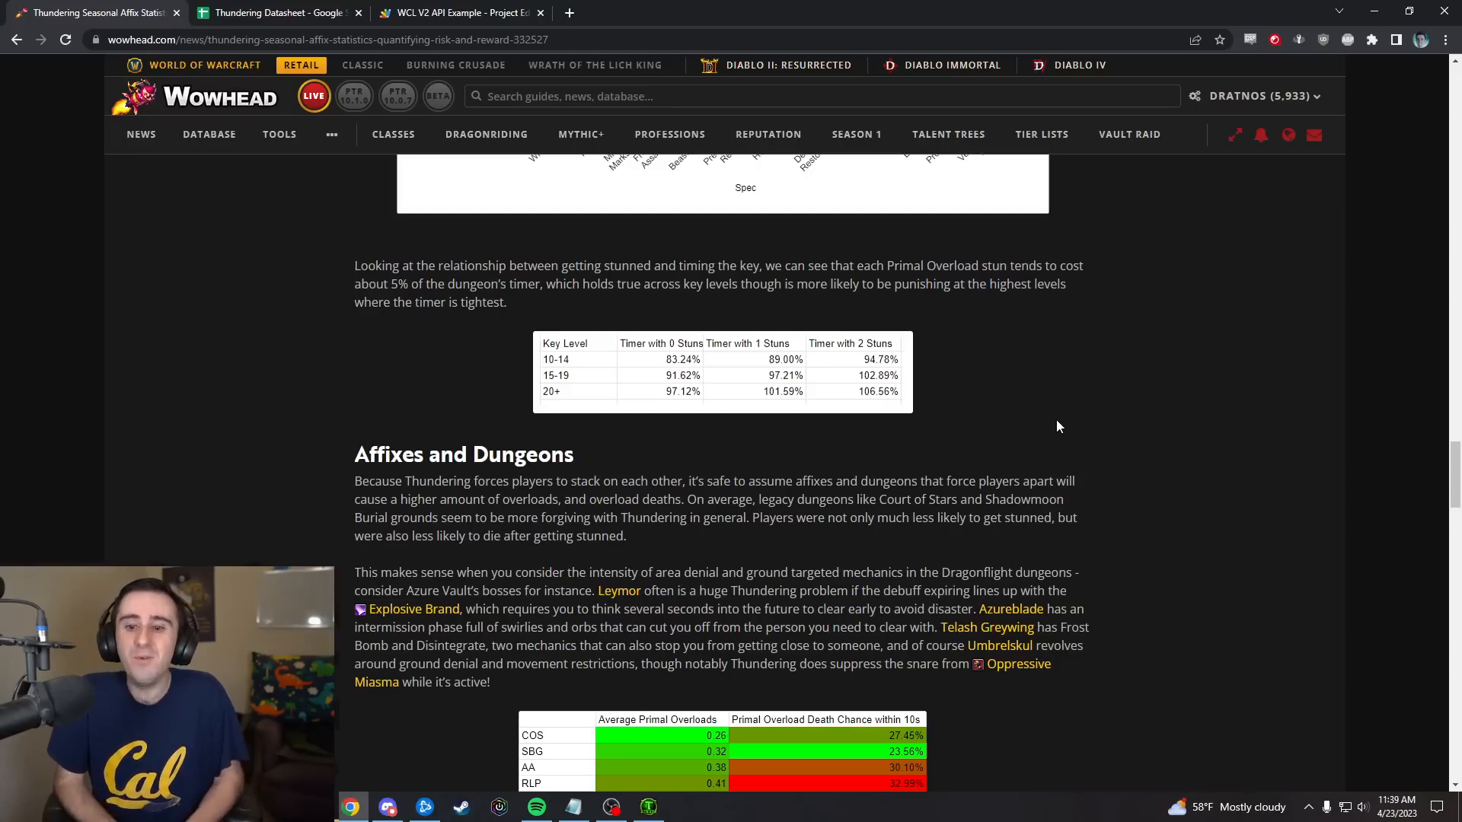
pyautogui.moveTo(991, 431)
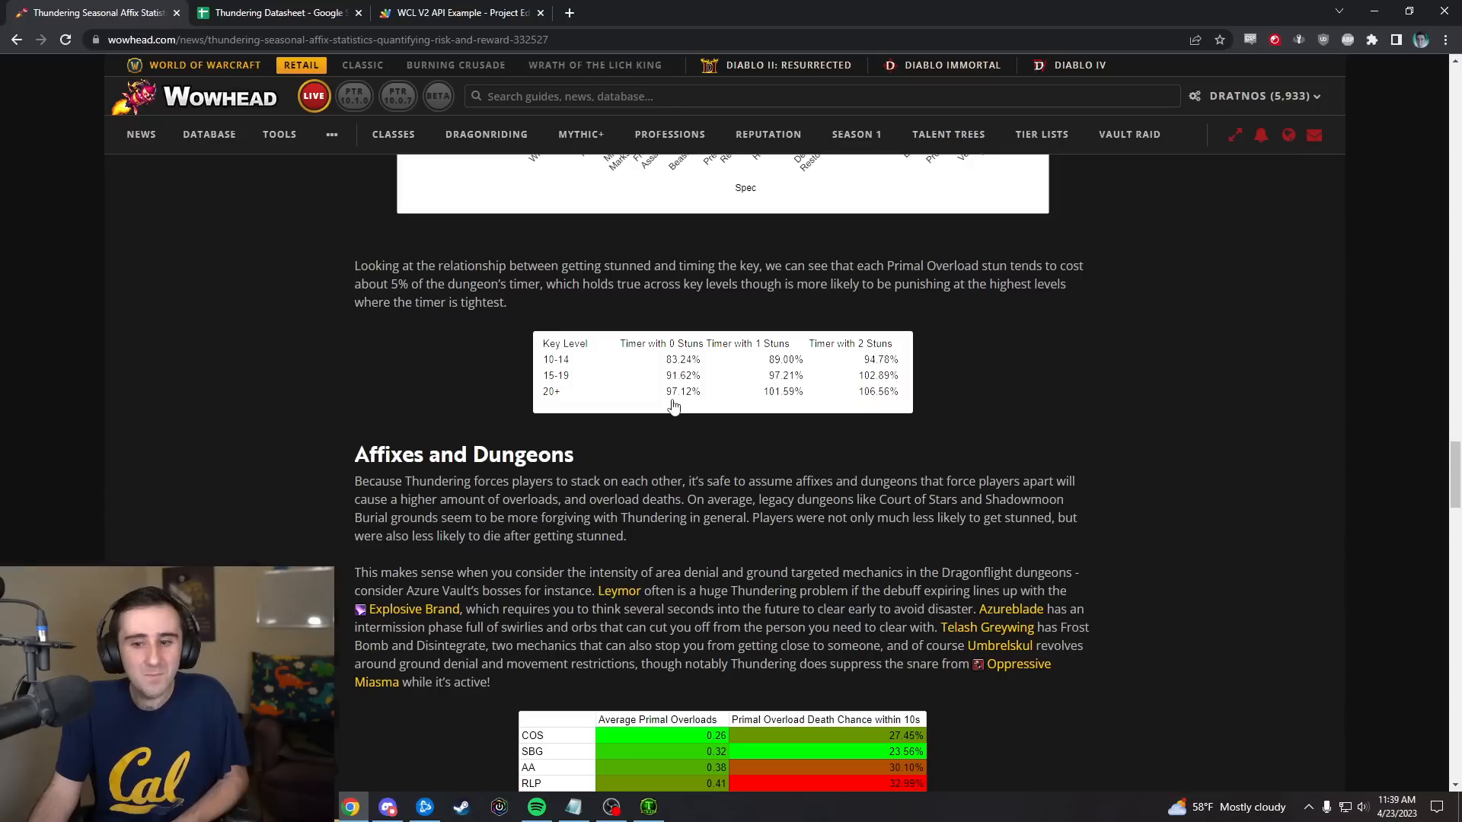
pyautogui.moveTo(774, 408)
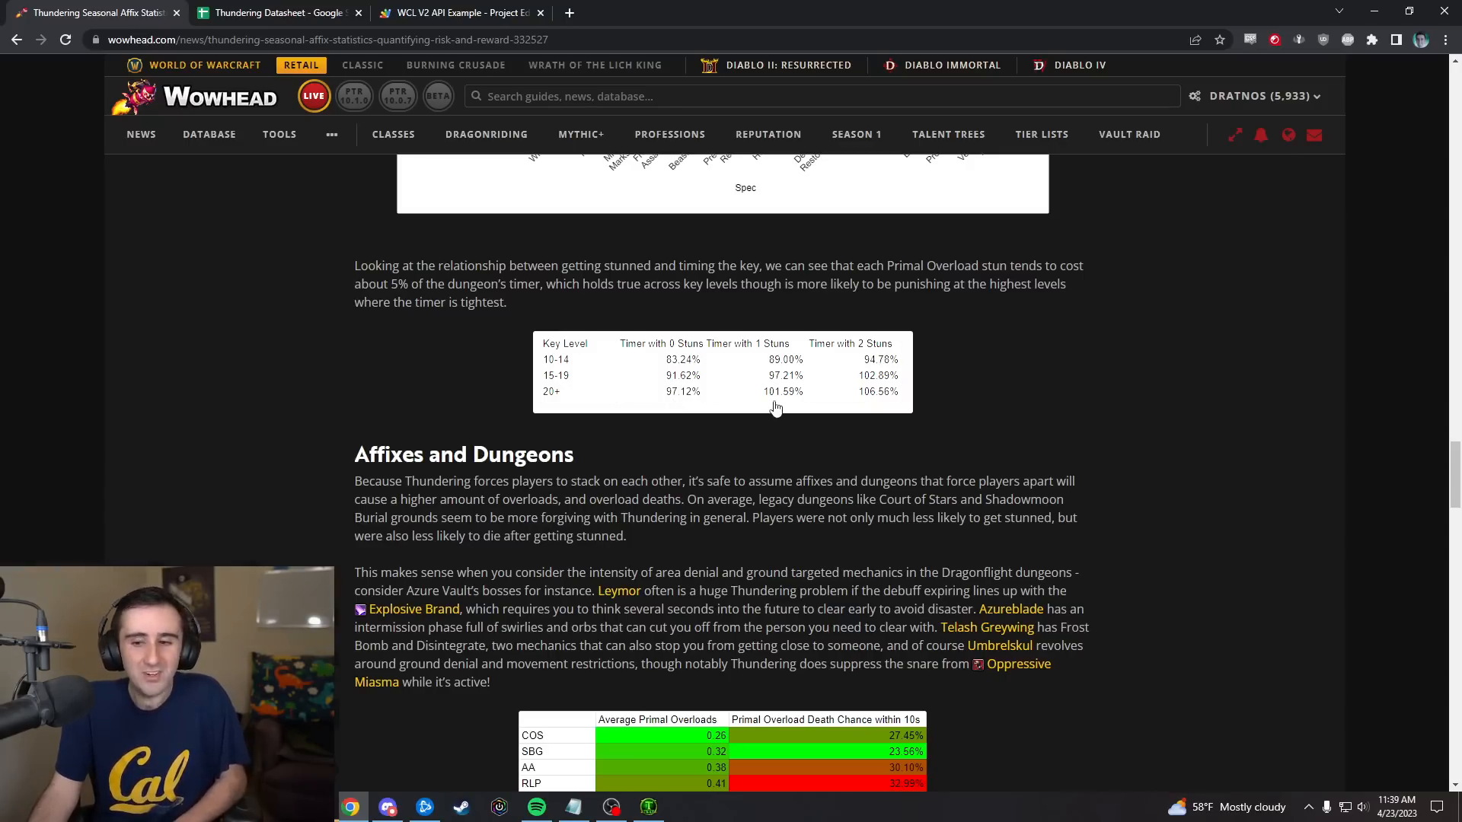
pyautogui.moveTo(909, 402)
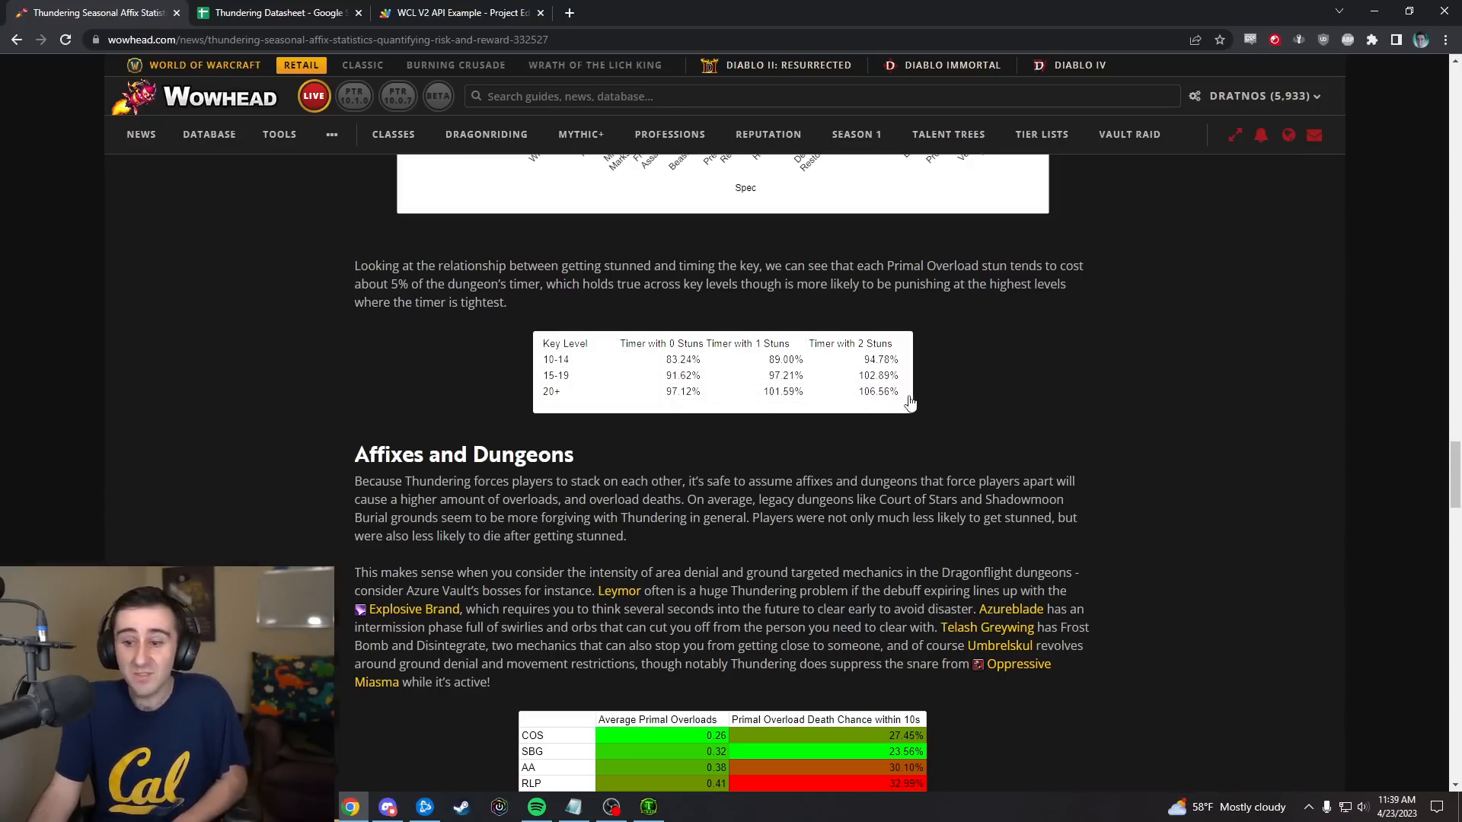
pyautogui.moveTo(967, 405)
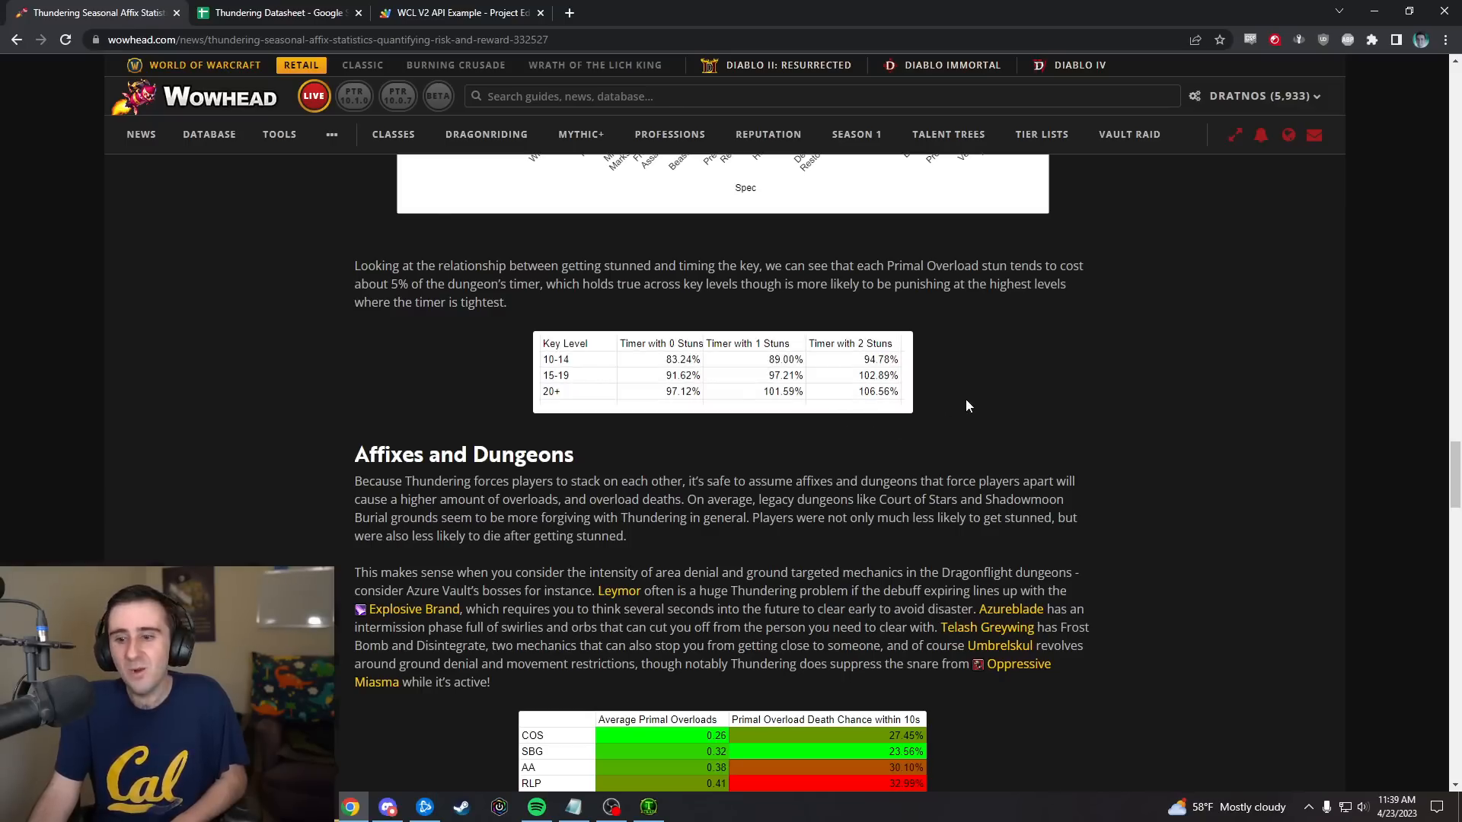
pyautogui.moveTo(622, 335)
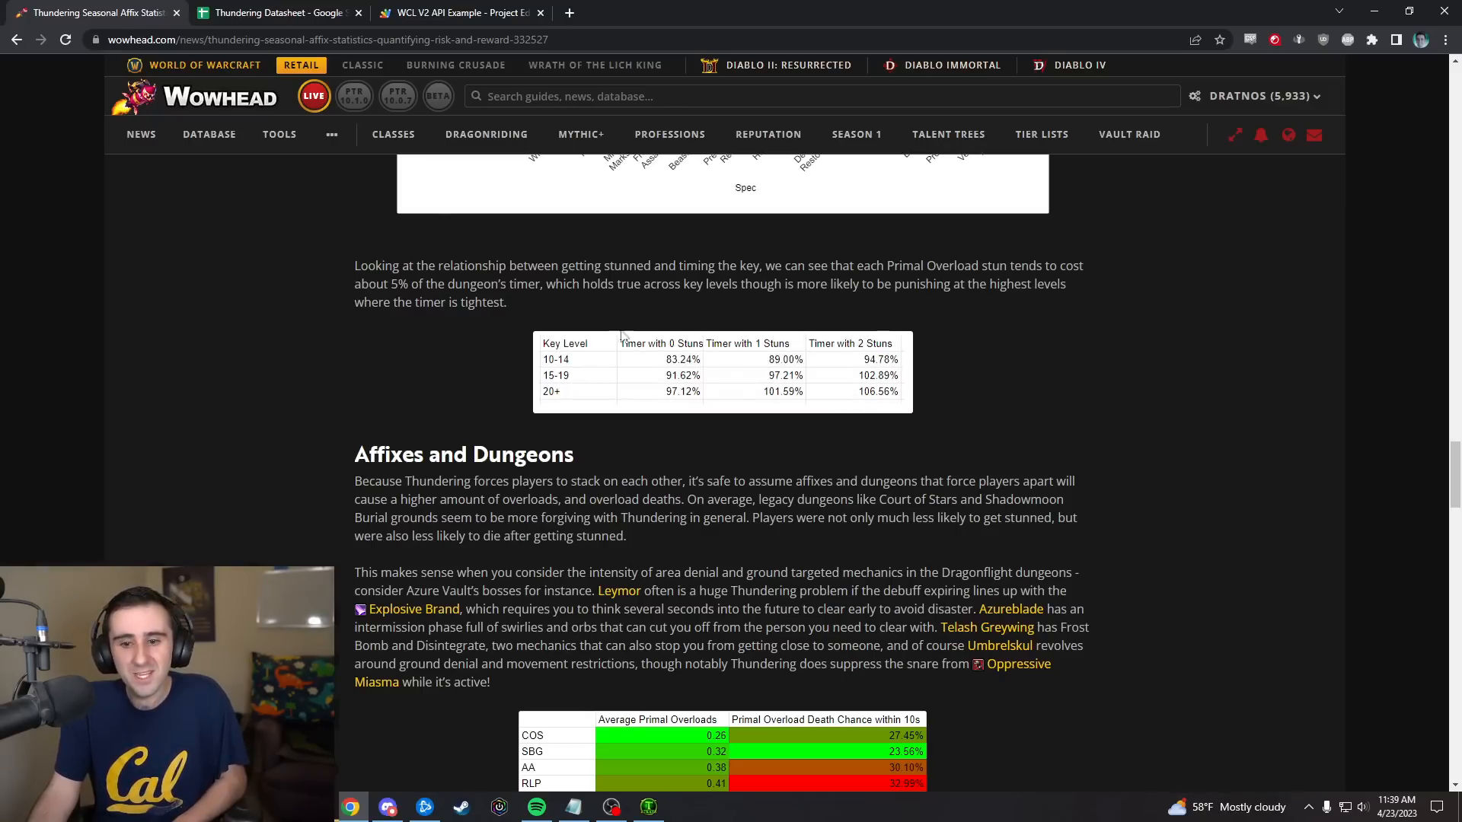
pyautogui.moveTo(1031, 385)
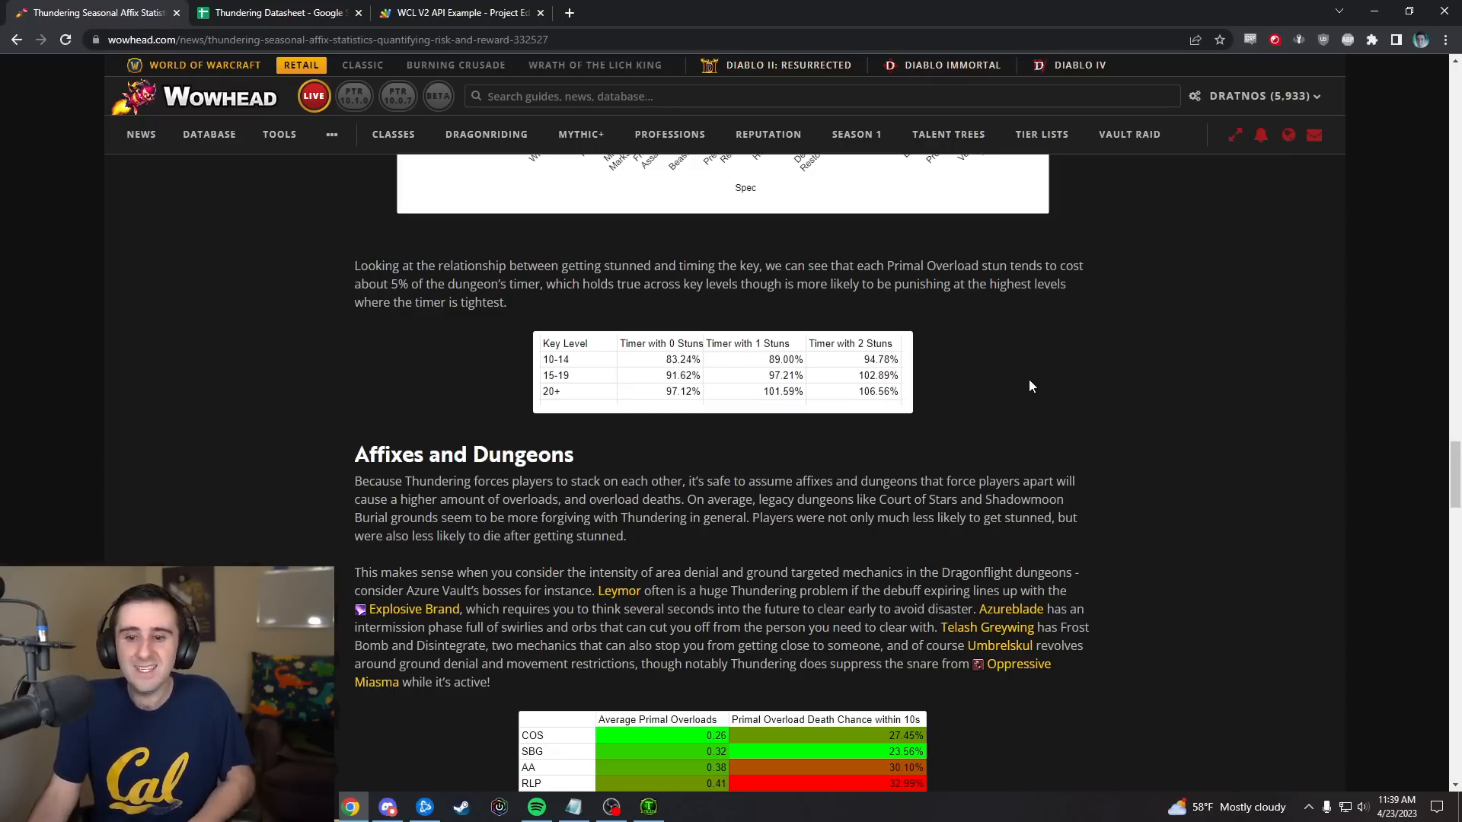
pyautogui.scroll(-3)
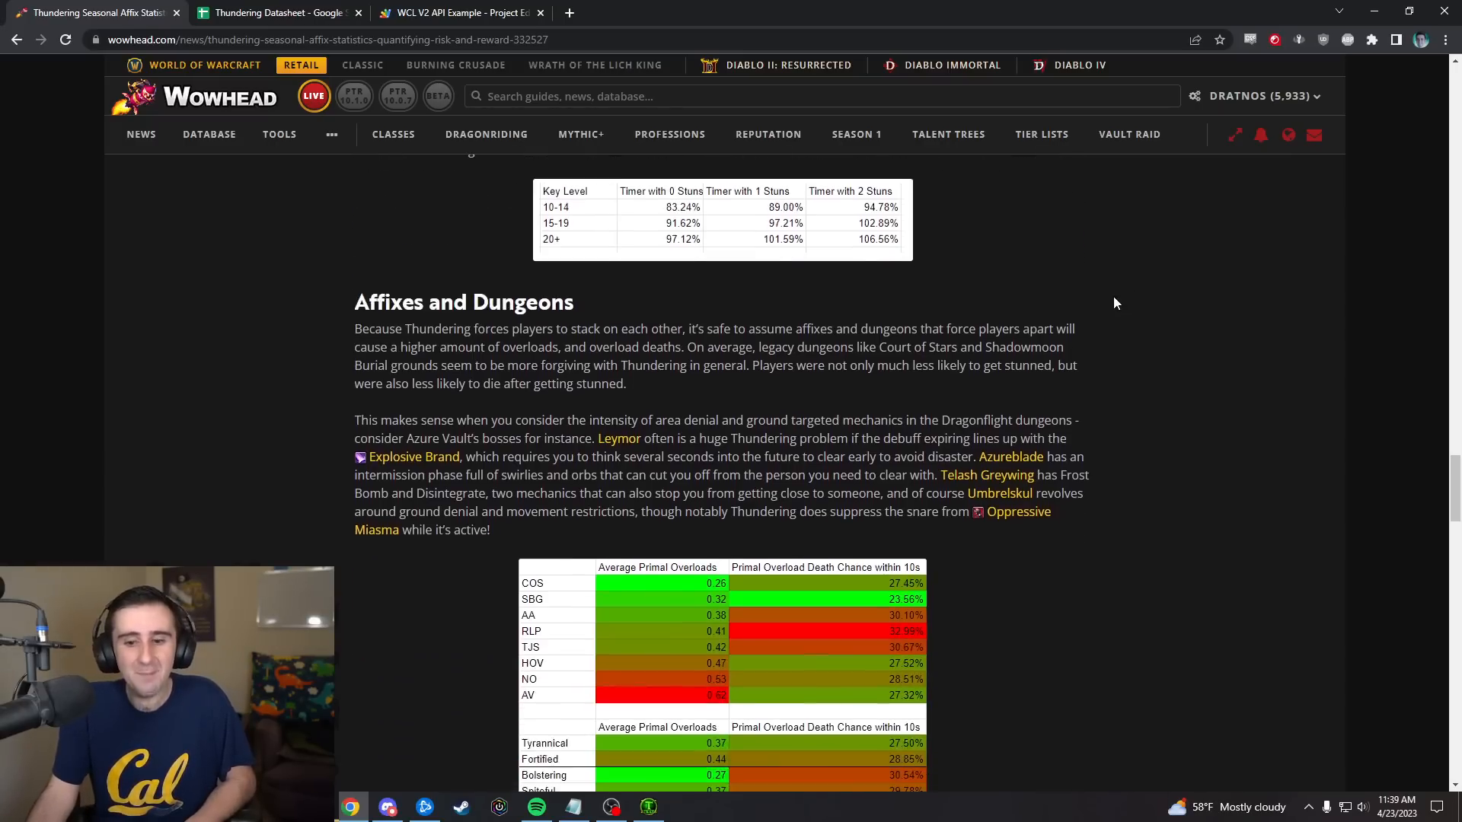
# - Bring both Primal Overload heat-map tables of overloads and death chance fully into view
pyautogui.scroll(-3)
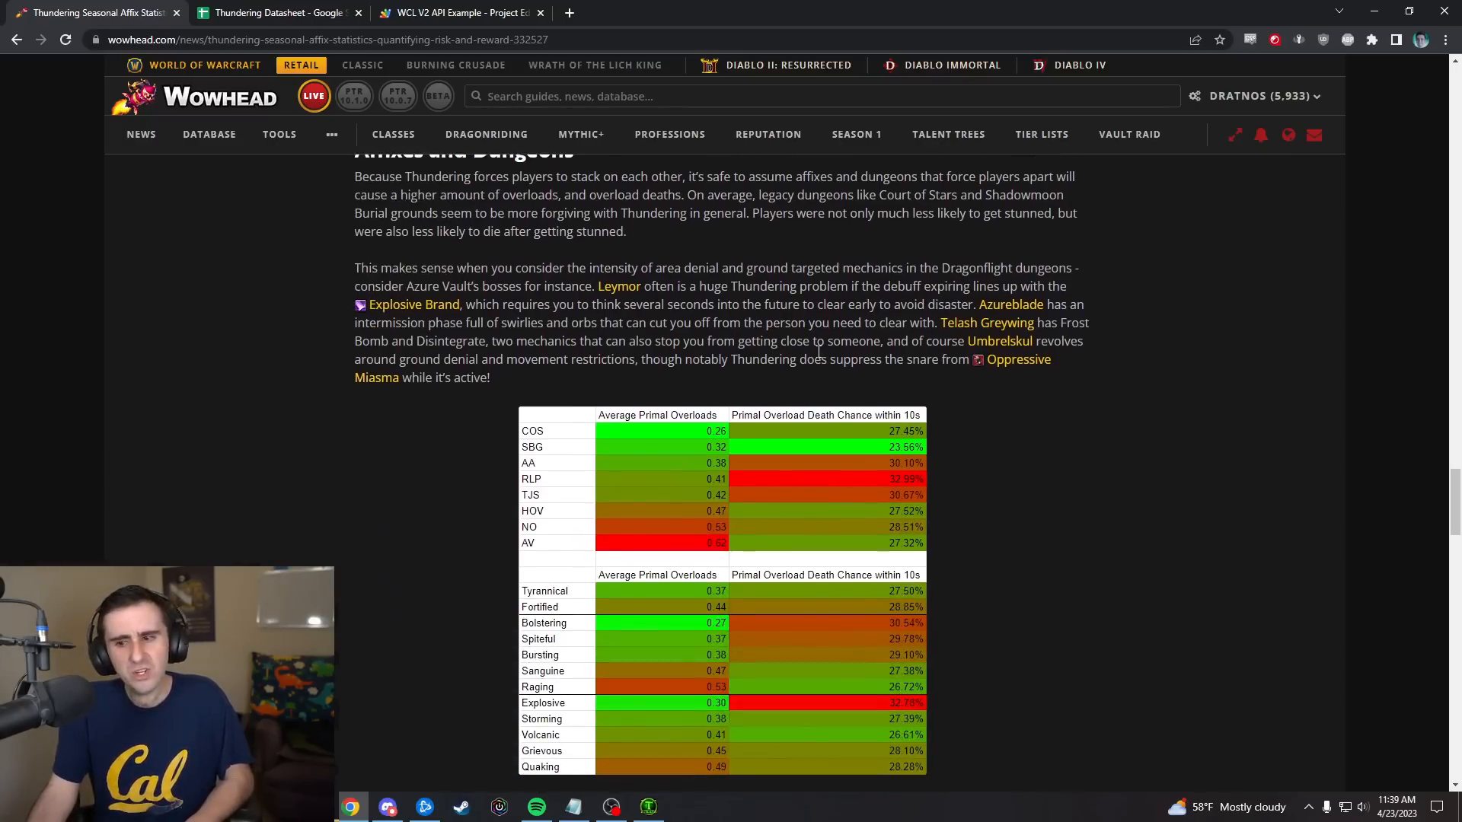
pyautogui.scroll(3)
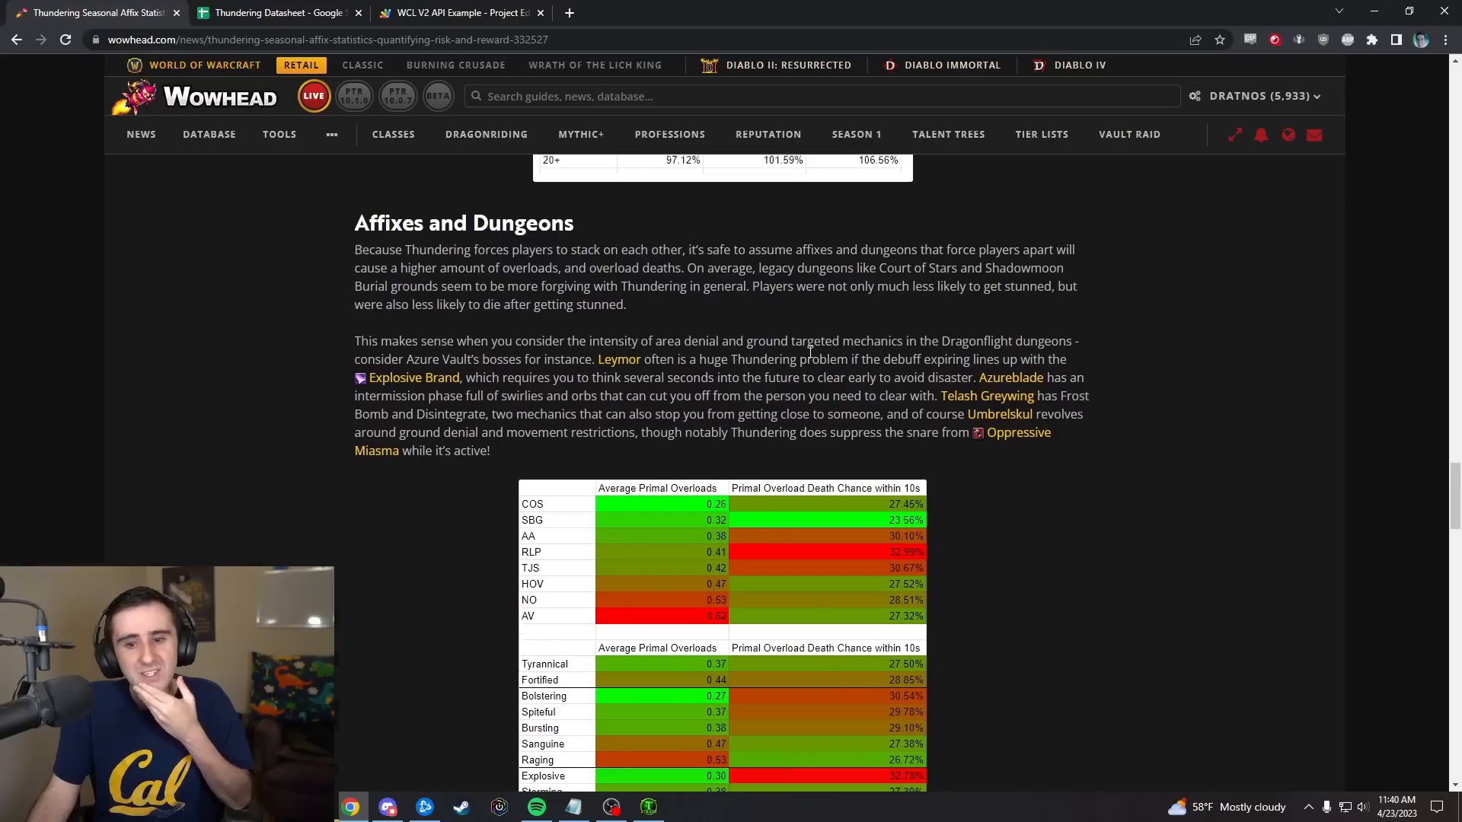
pyautogui.scroll(-3)
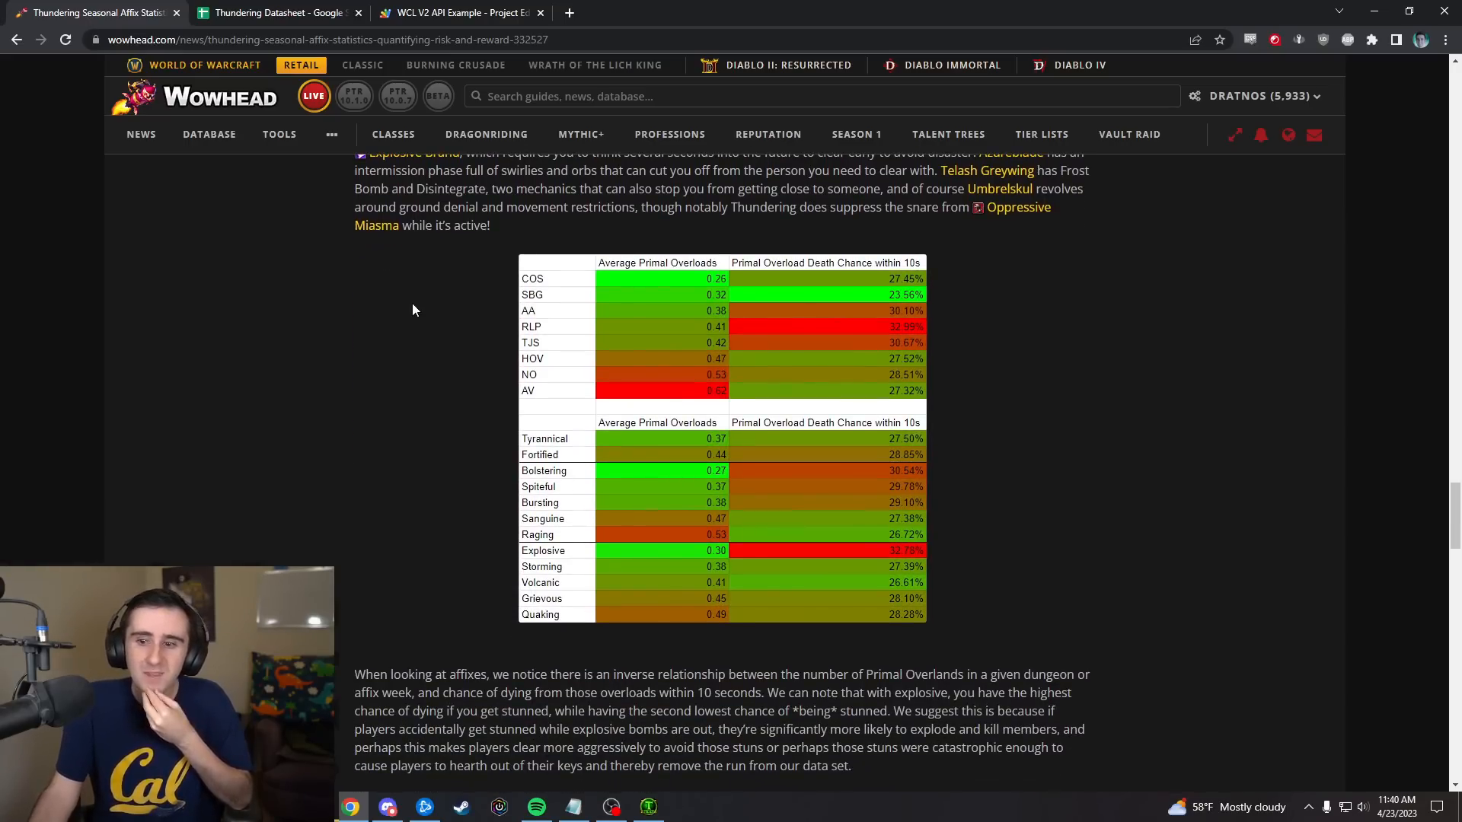
pyautogui.moveTo(1017, 352)
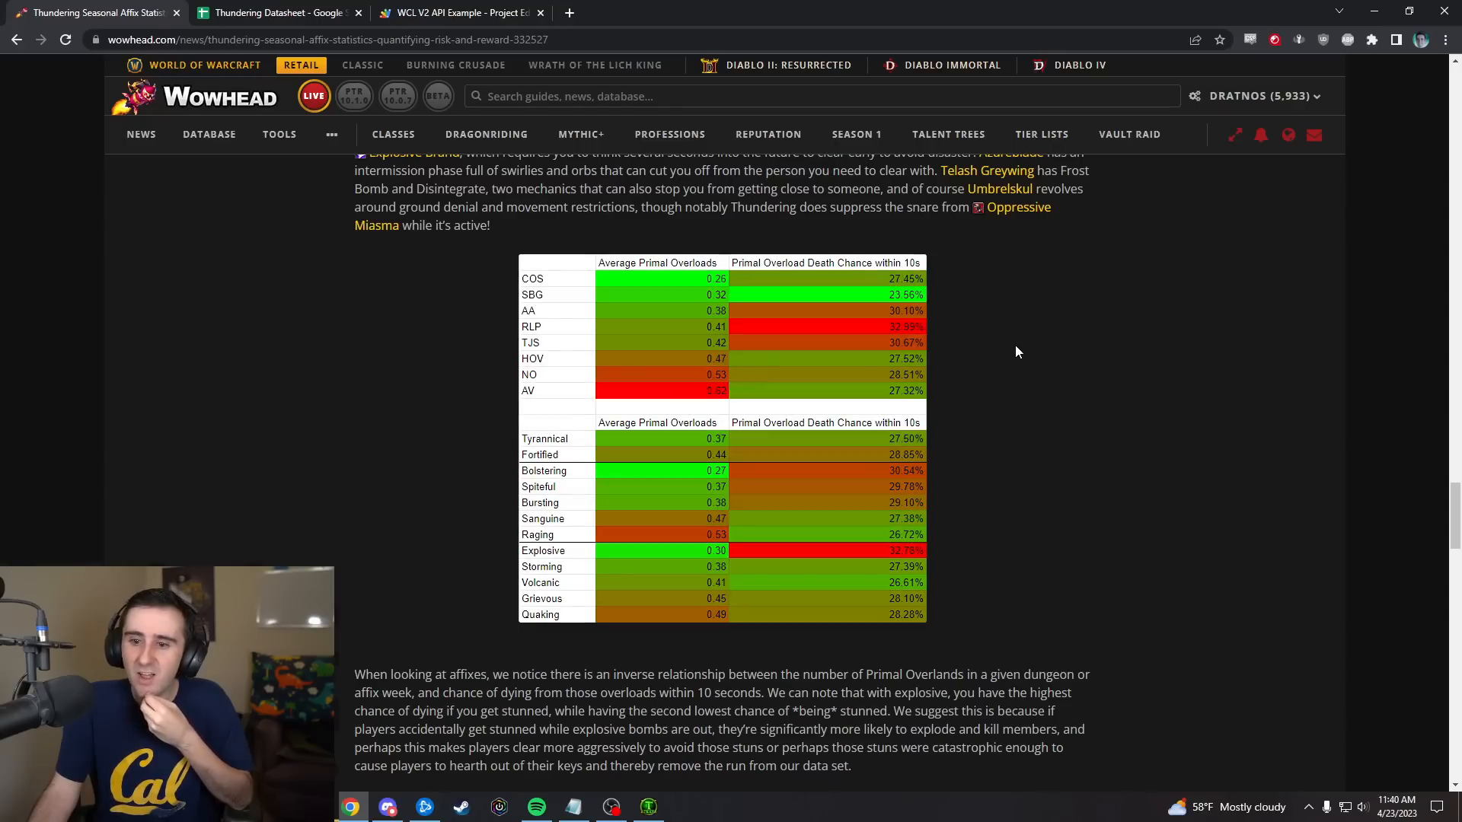
pyautogui.moveTo(1002, 276)
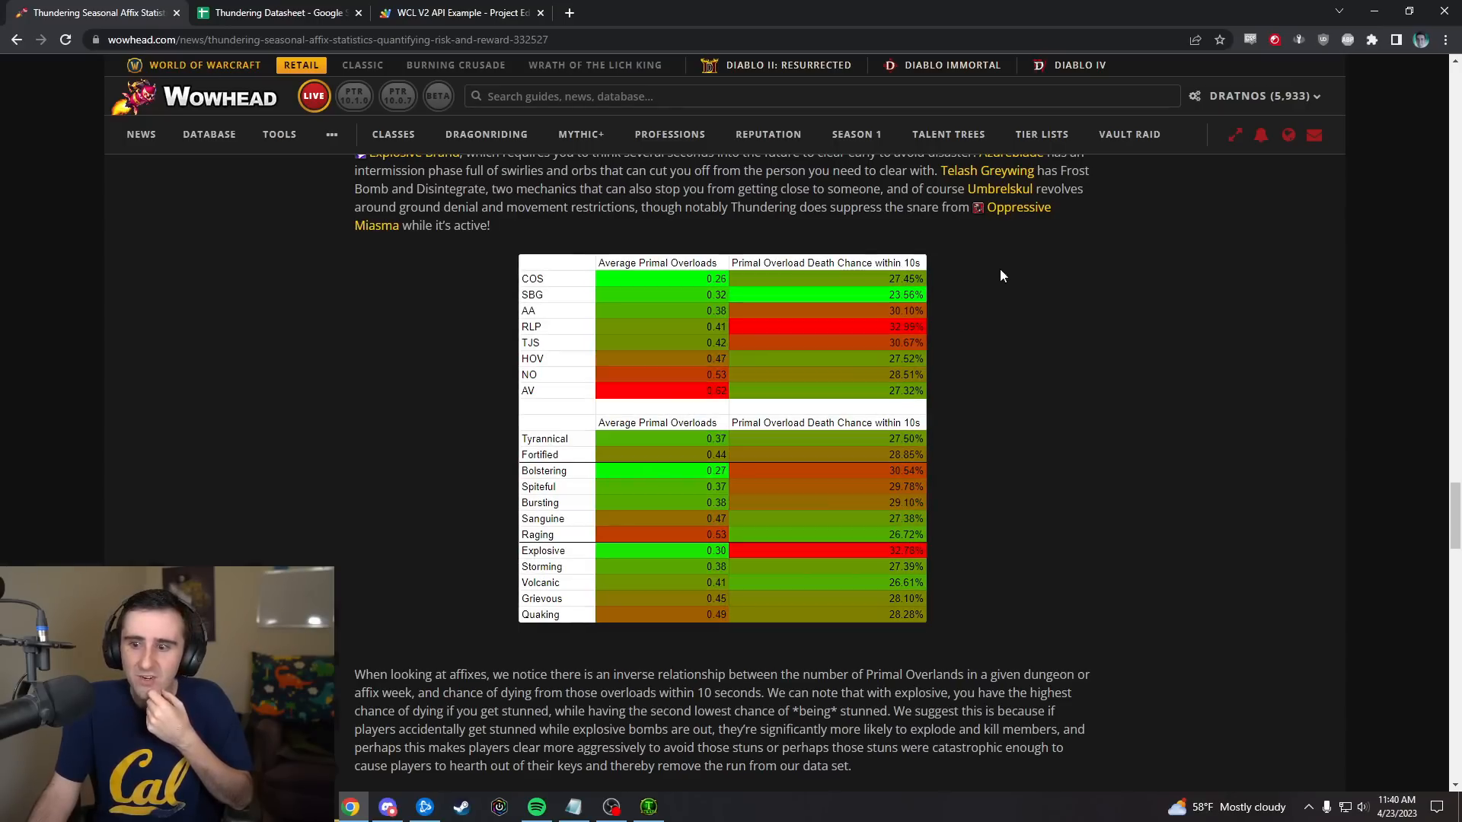
pyautogui.moveTo(965, 285)
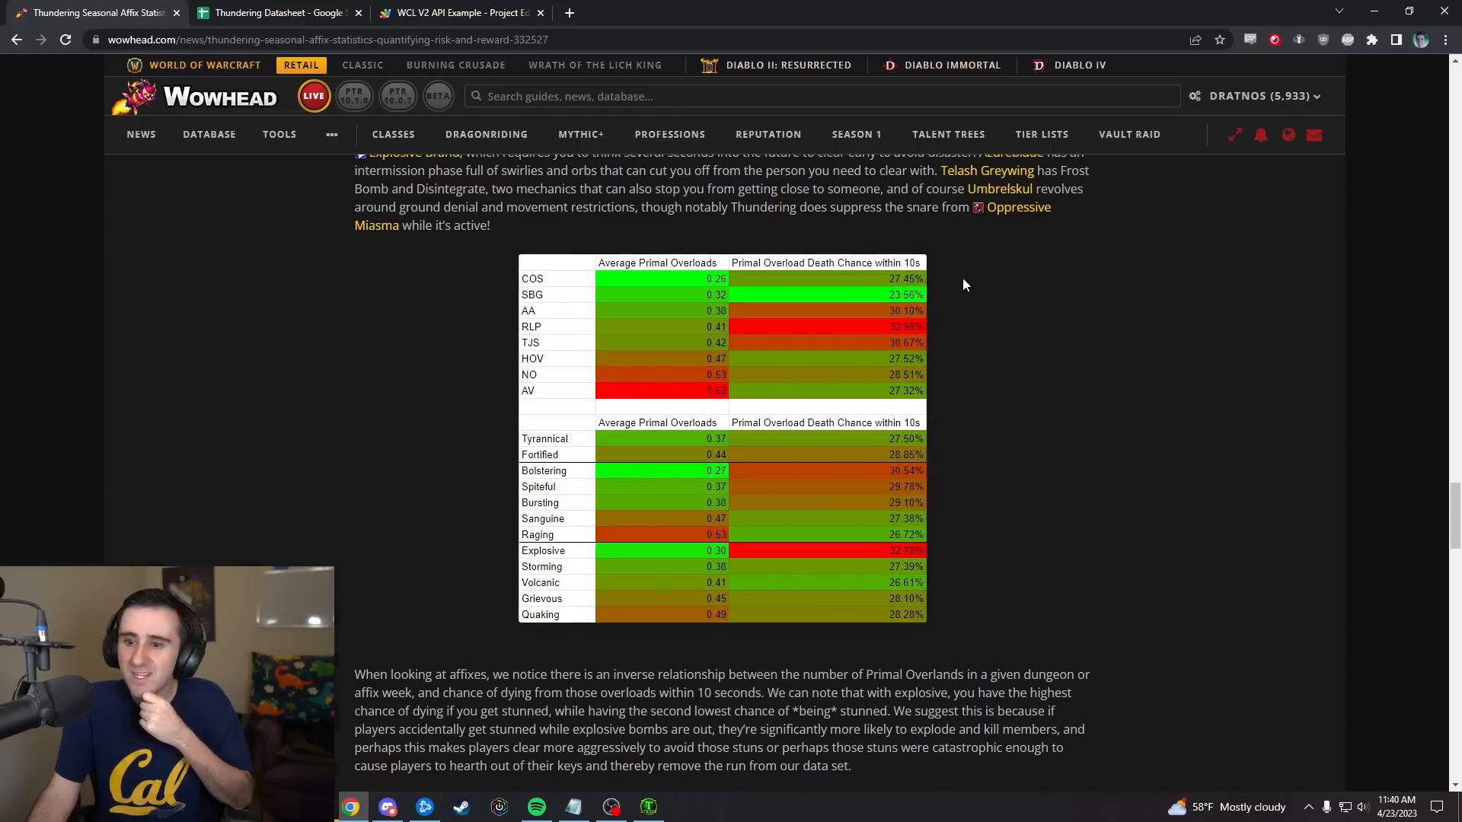
pyautogui.moveTo(1099, 268)
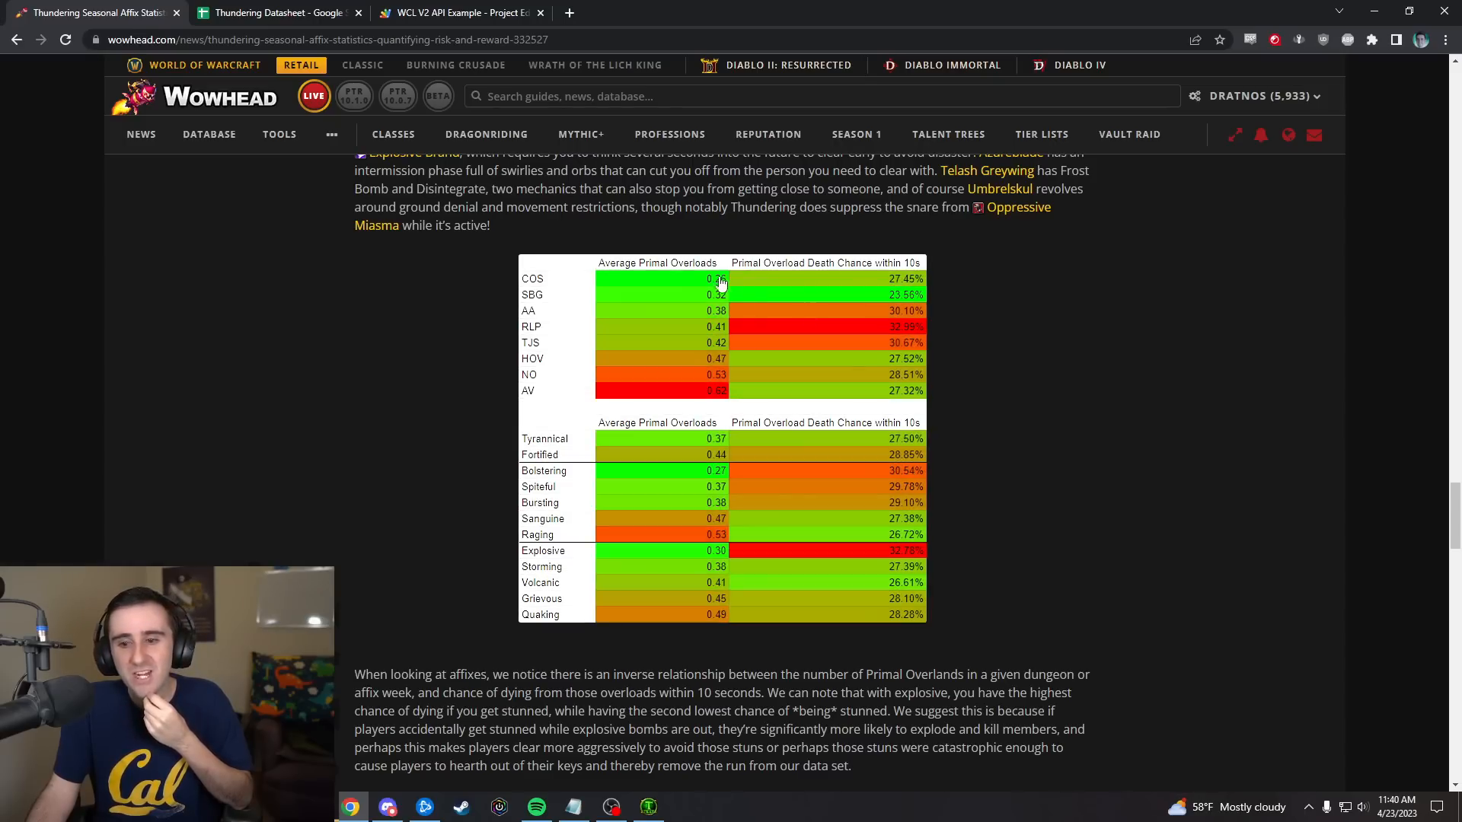
pyautogui.moveTo(662, 413)
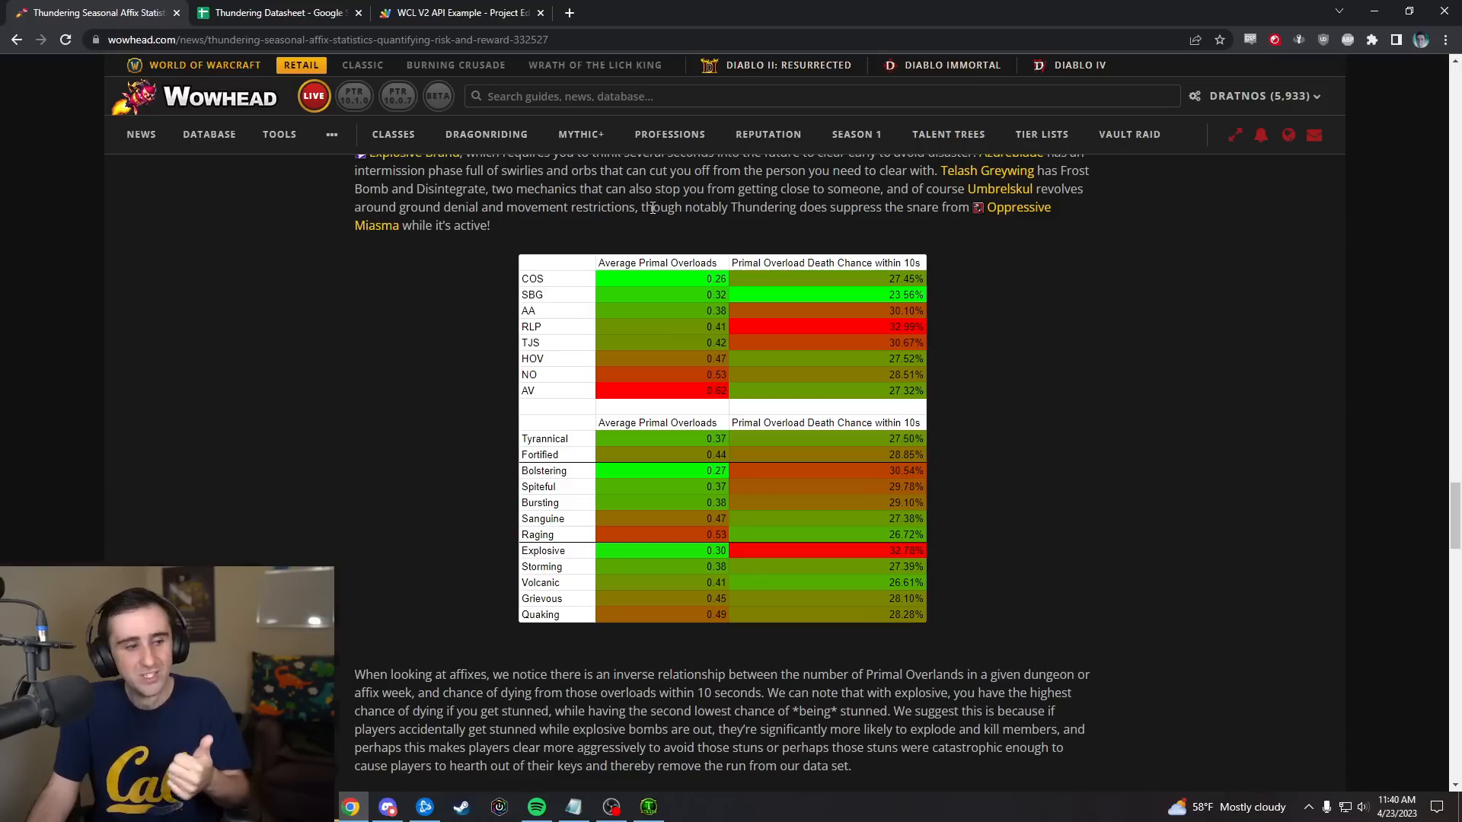
pyautogui.moveTo(934, 255)
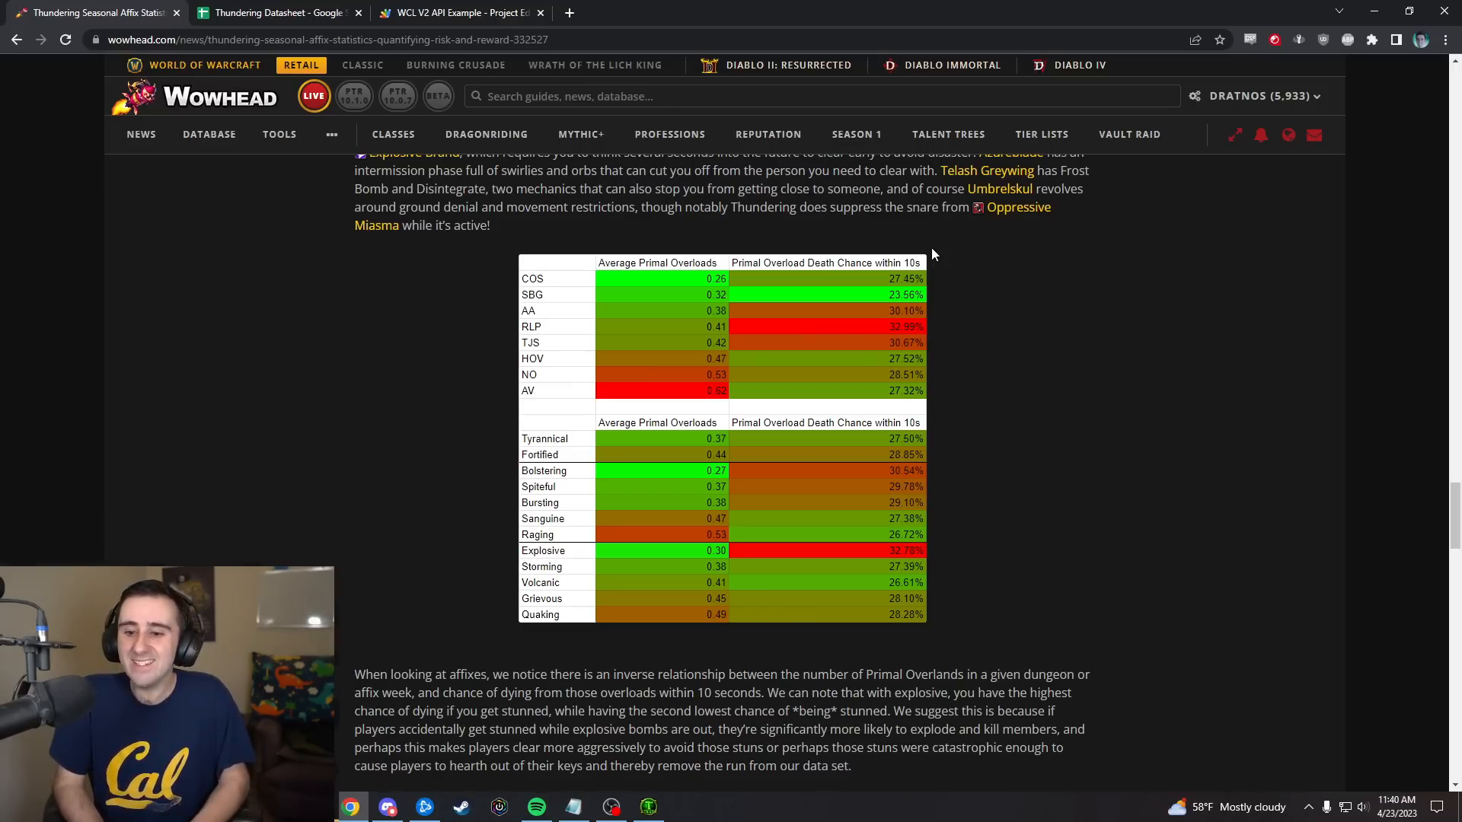
pyautogui.moveTo(877, 559)
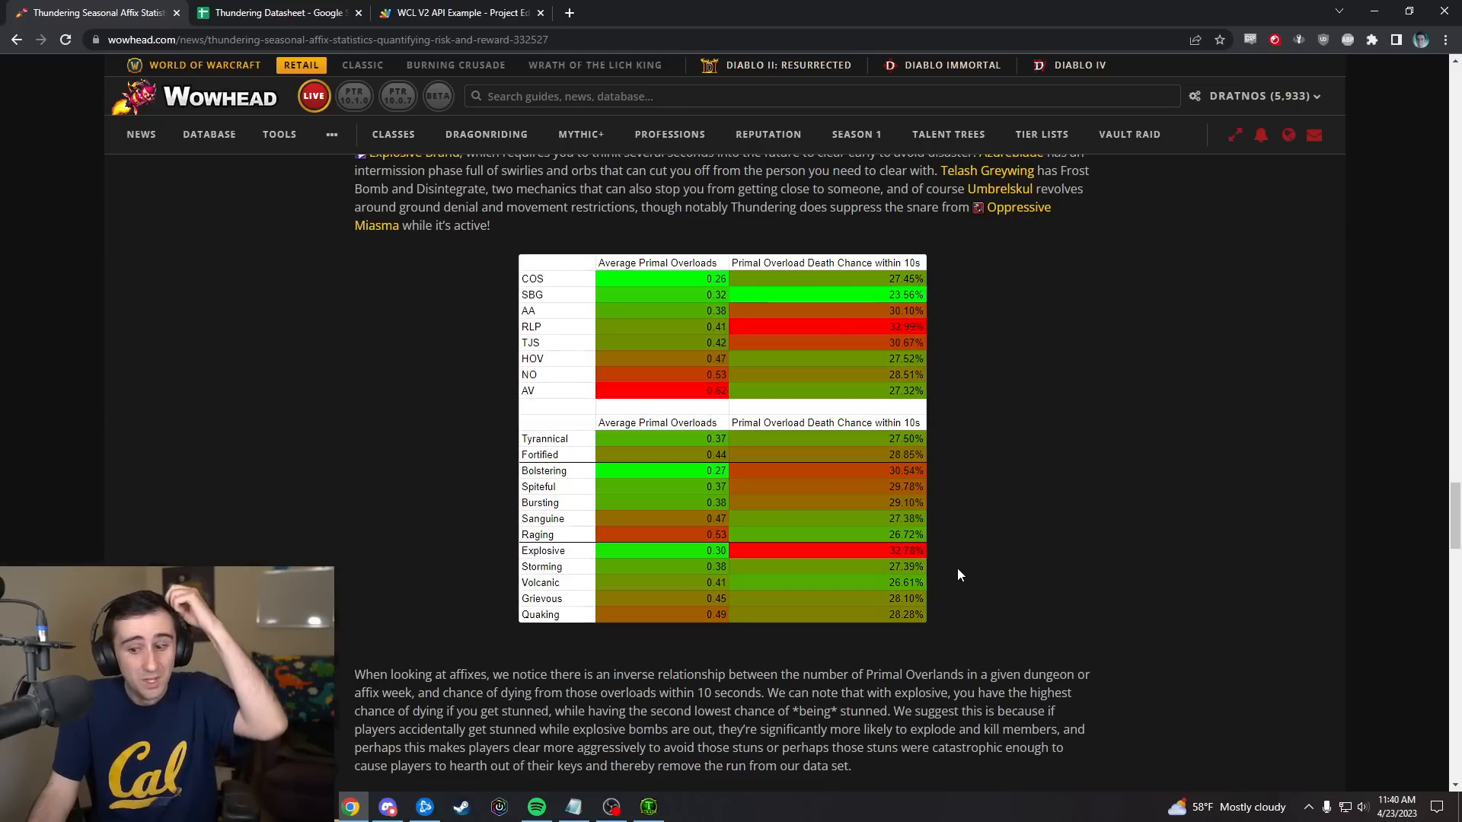
pyautogui.moveTo(954, 575)
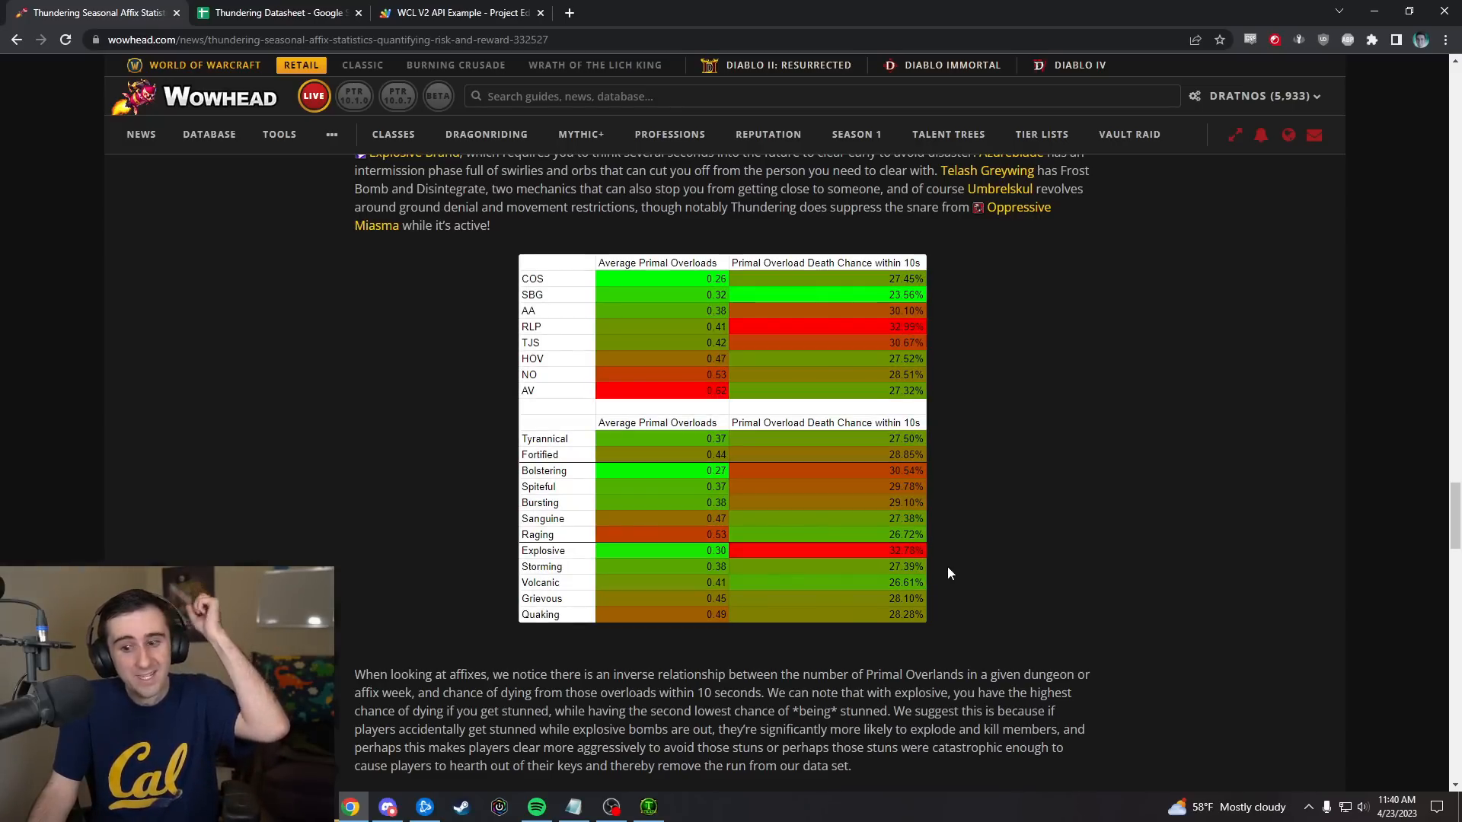
pyautogui.moveTo(944, 568)
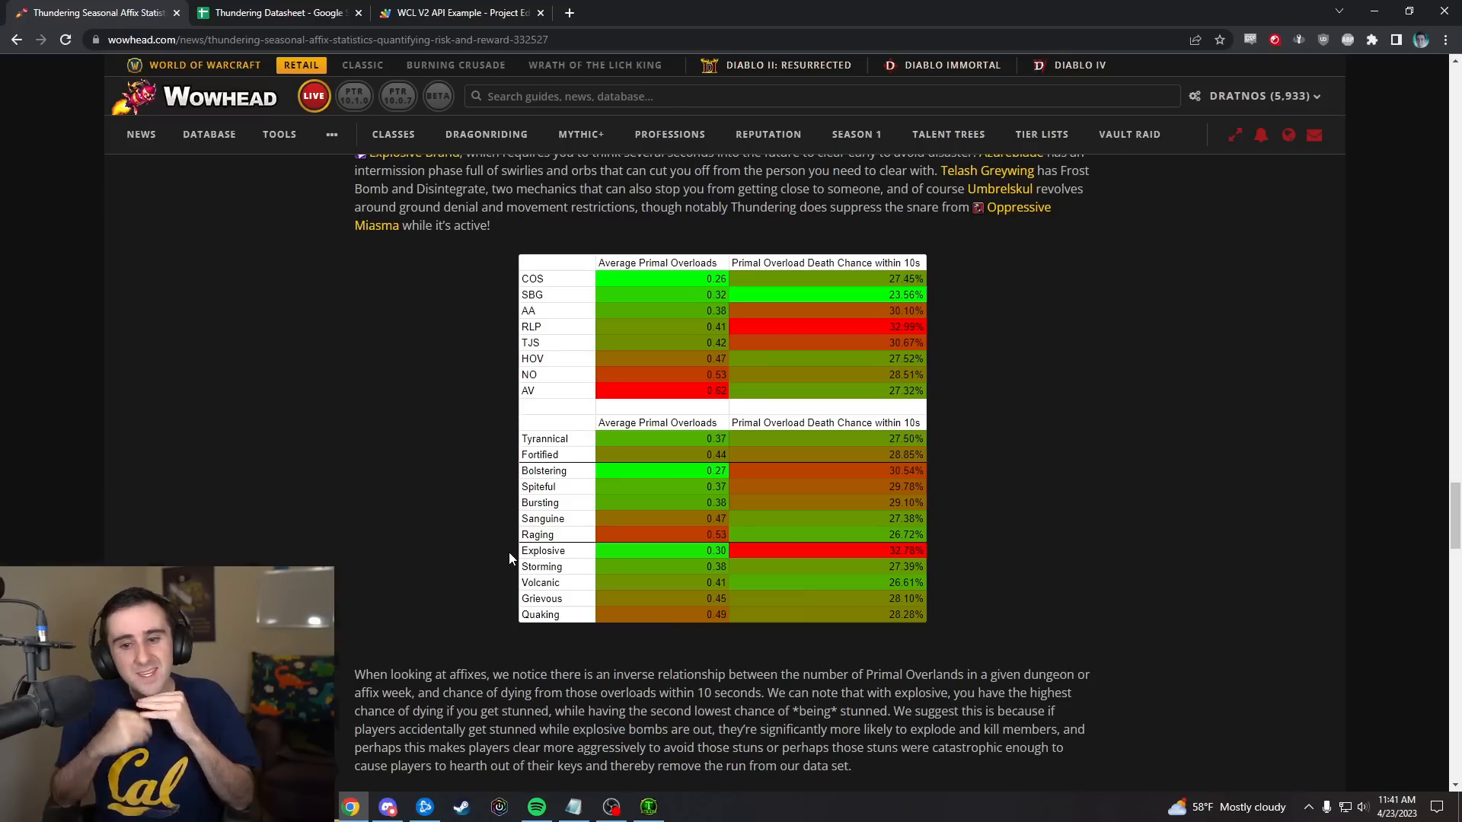
pyautogui.moveTo(478, 287)
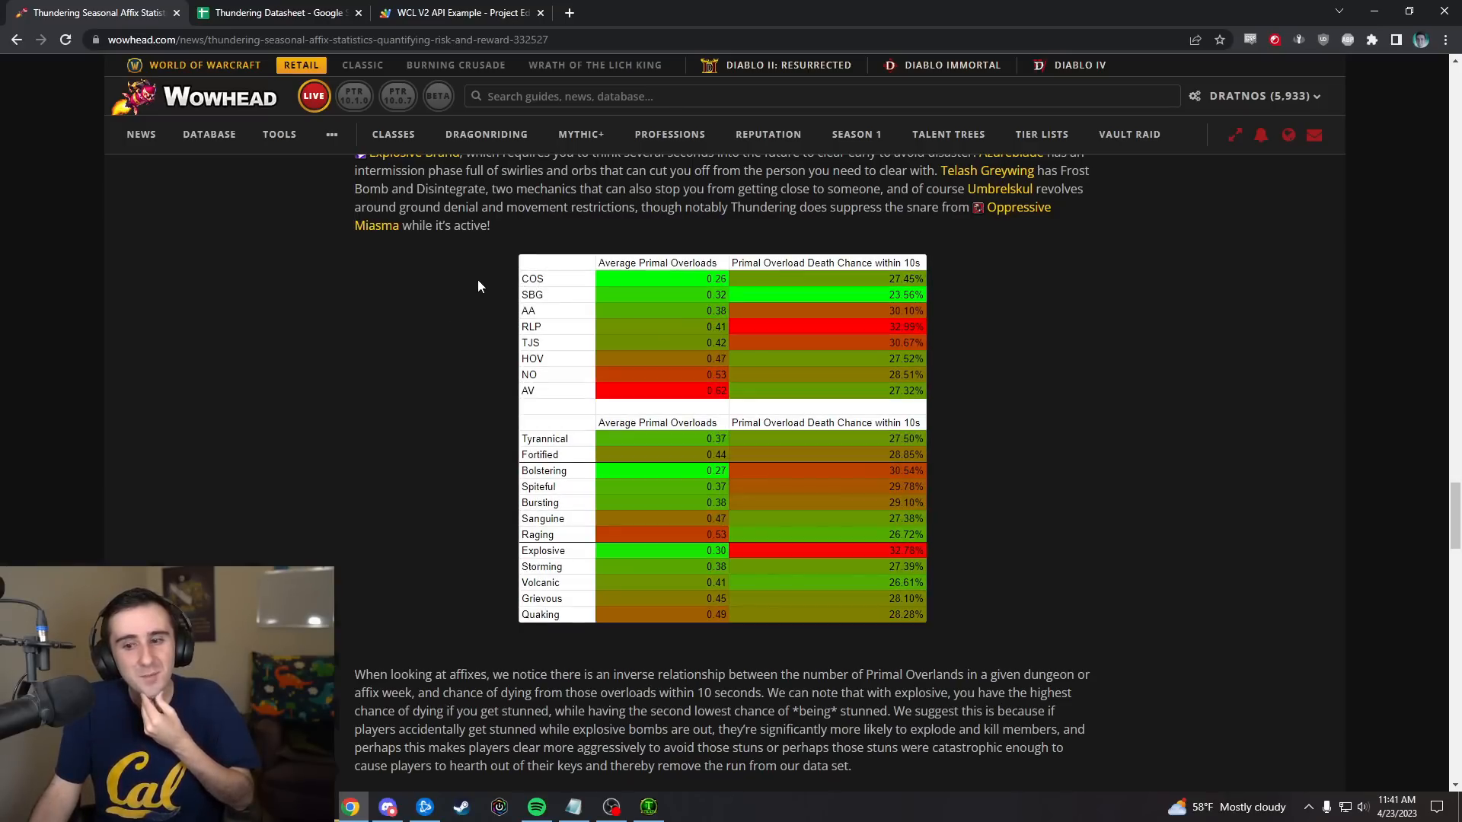
pyautogui.moveTo(466, 287)
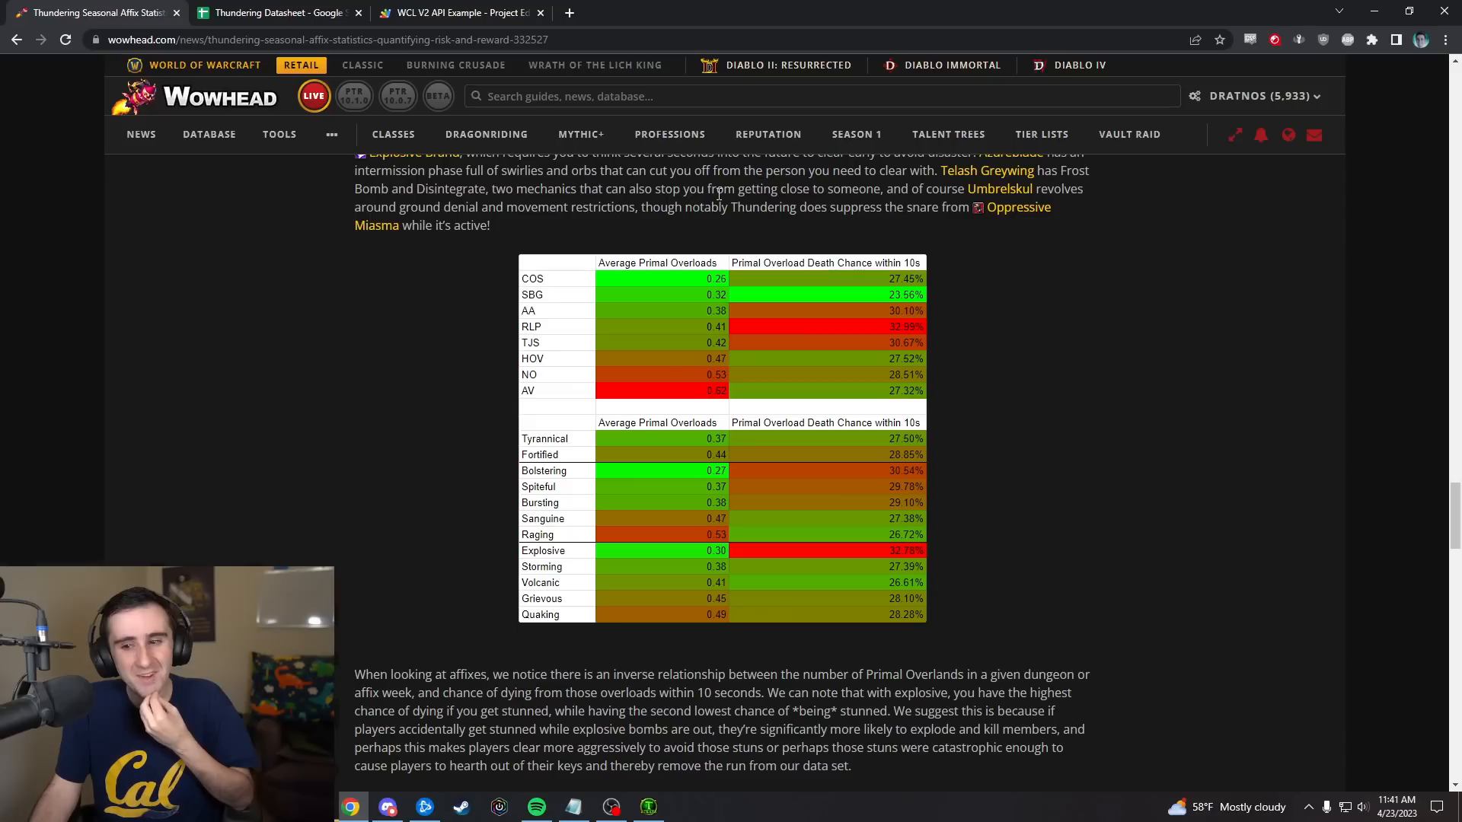
pyautogui.moveTo(408, 297)
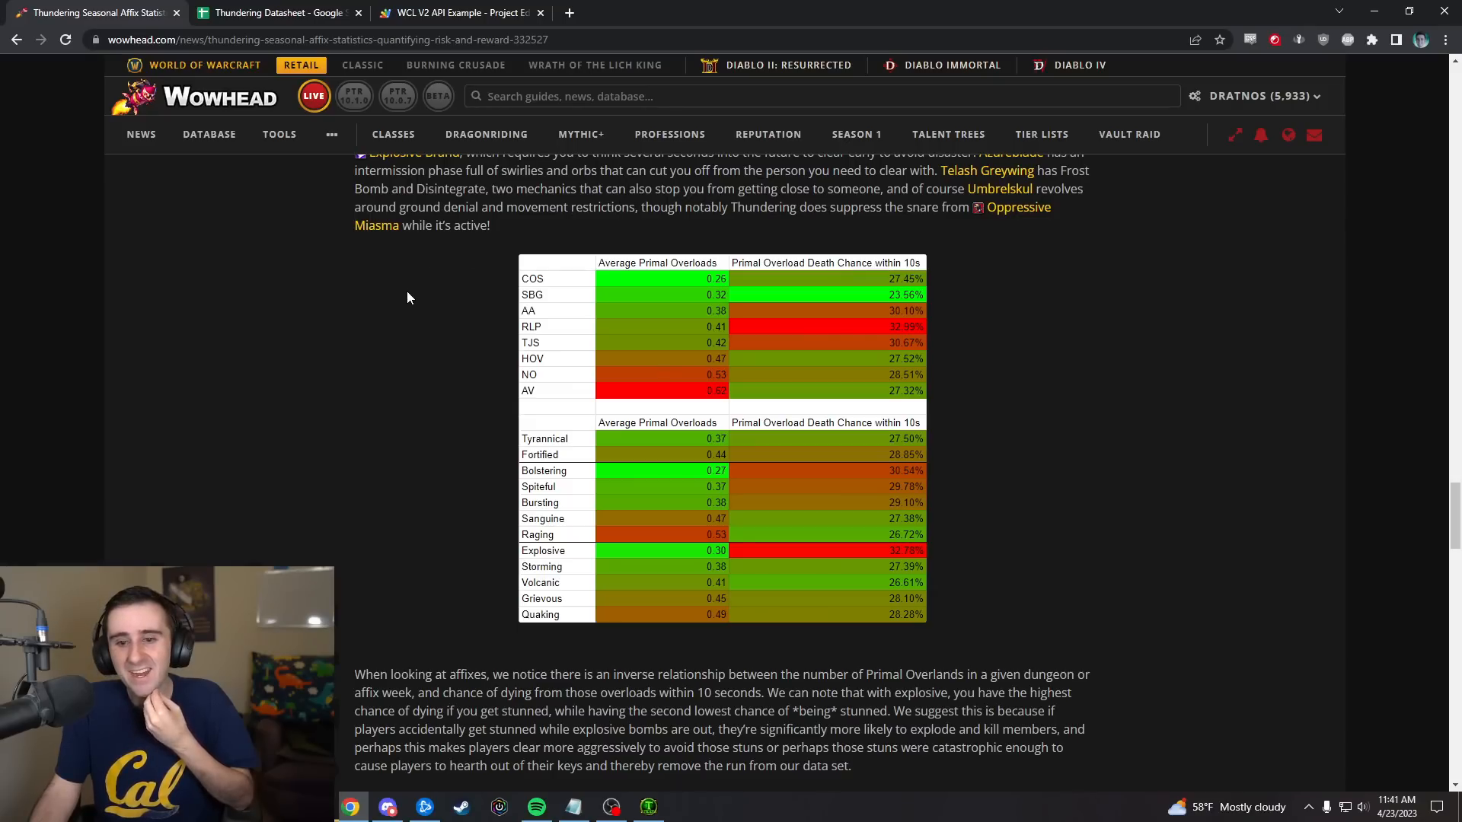
pyautogui.moveTo(512, 319)
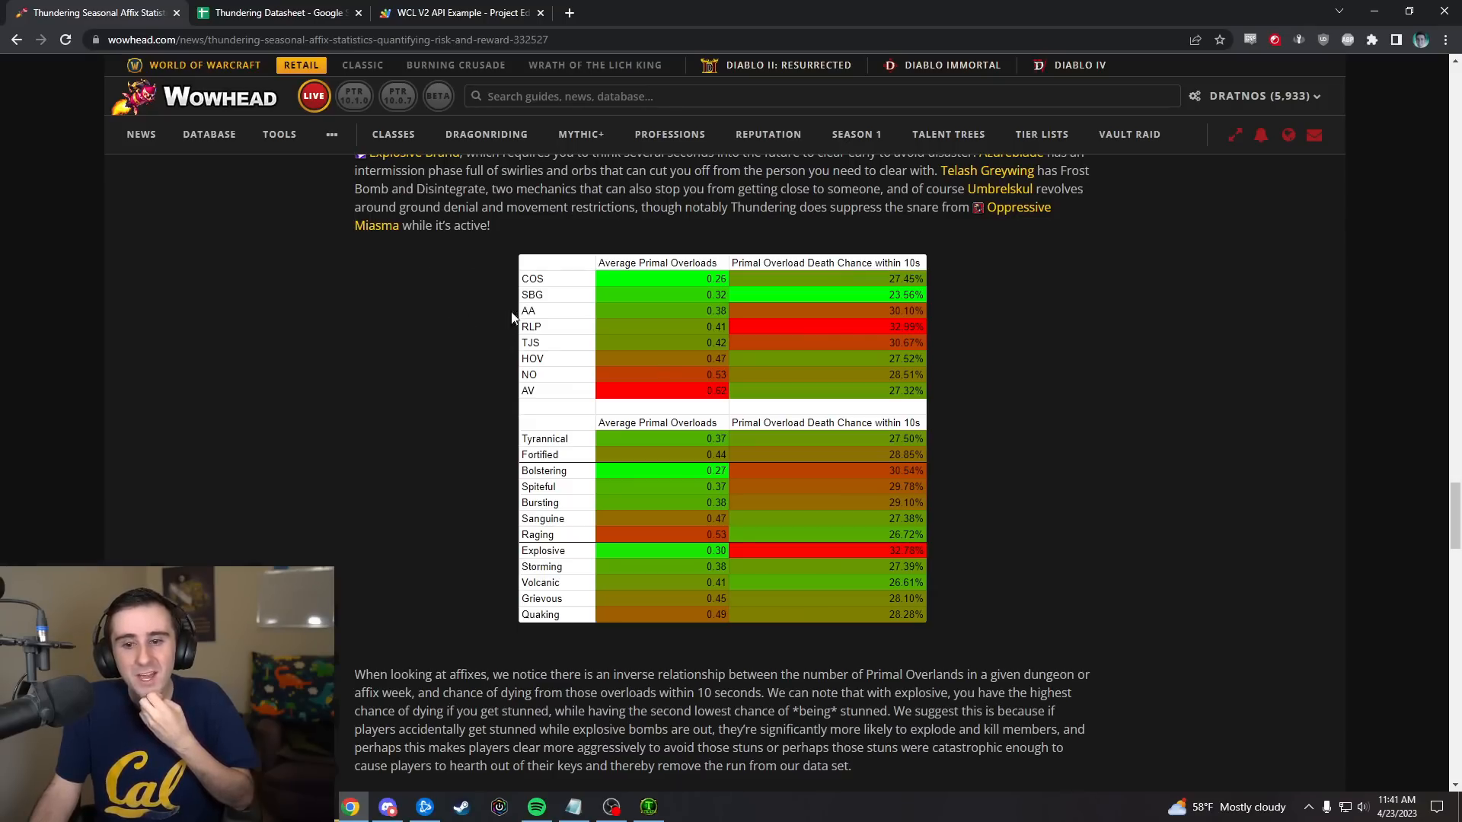
pyautogui.moveTo(944, 313)
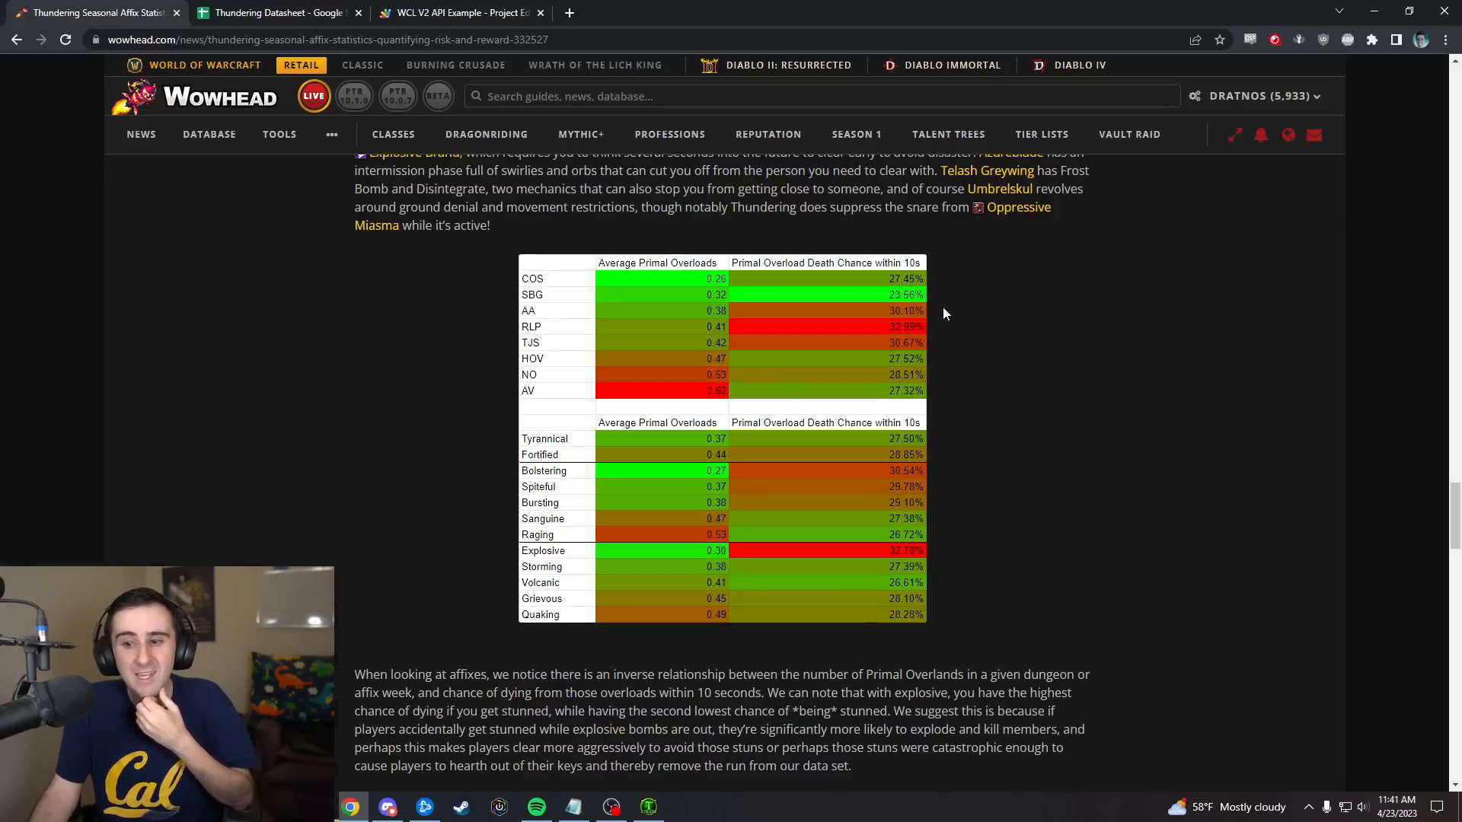
pyautogui.moveTo(844, 196)
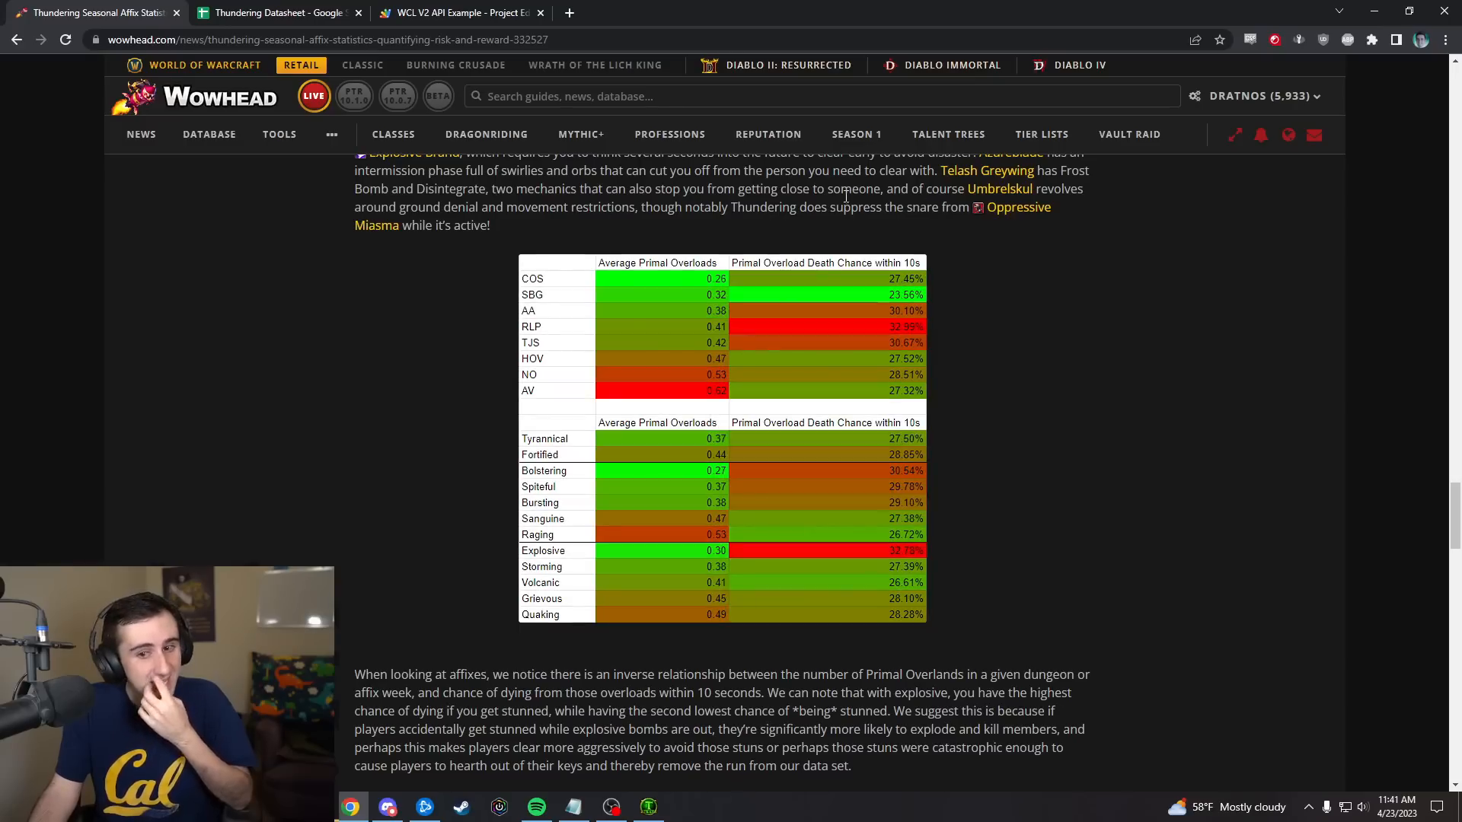
pyautogui.moveTo(509, 387)
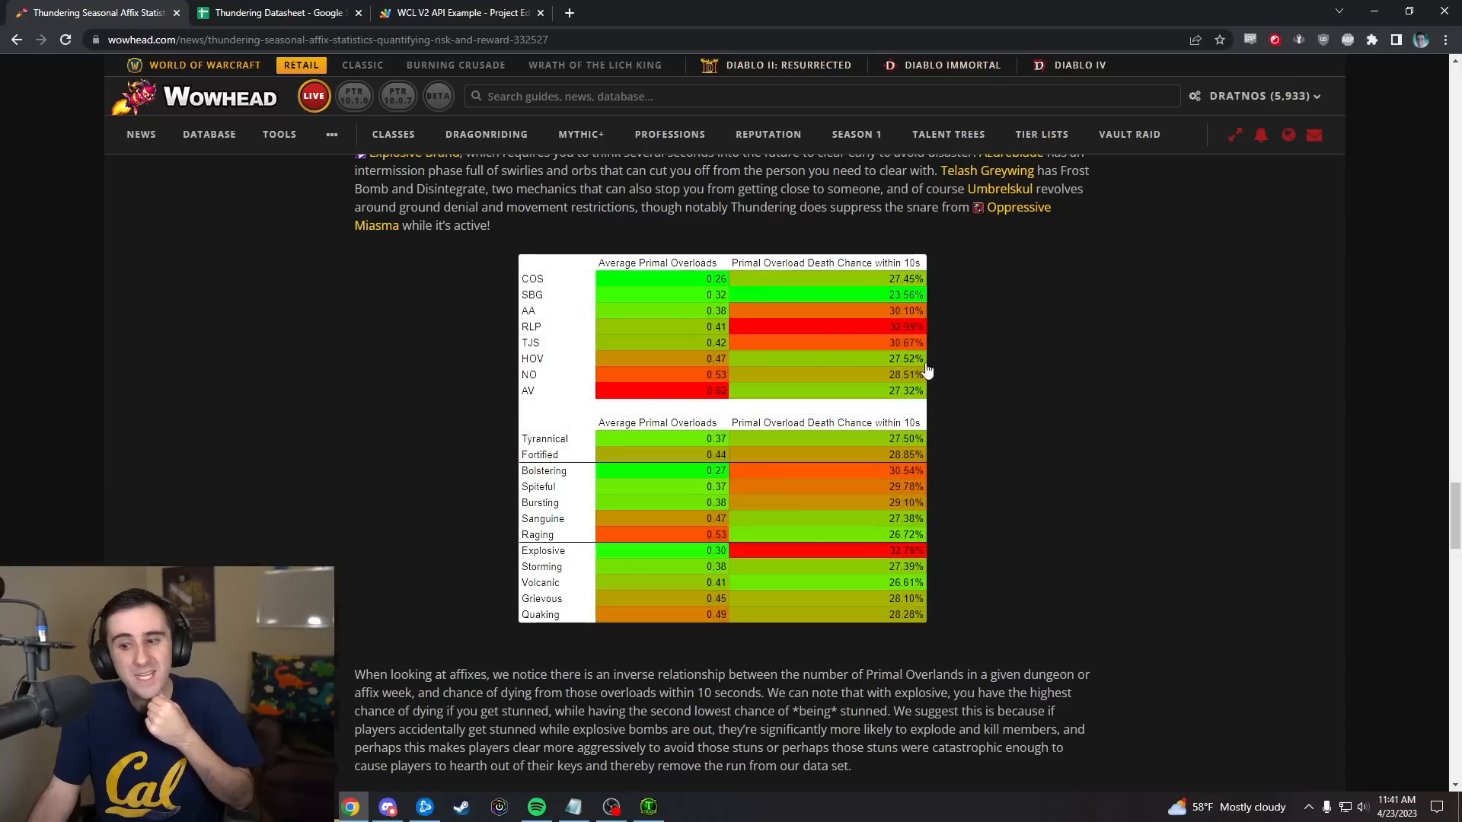
pyautogui.moveTo(939, 428)
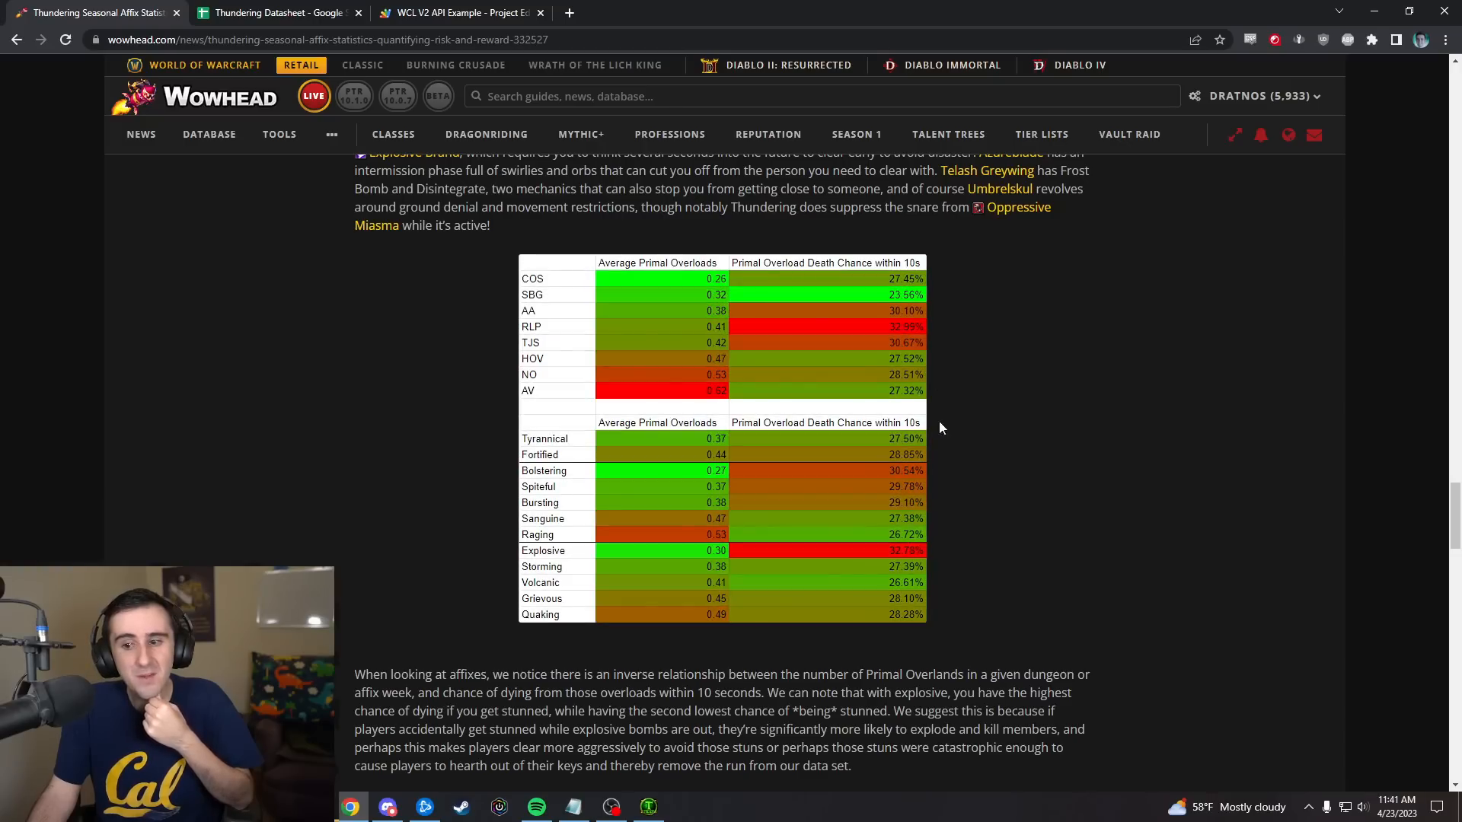
pyautogui.moveTo(955, 323)
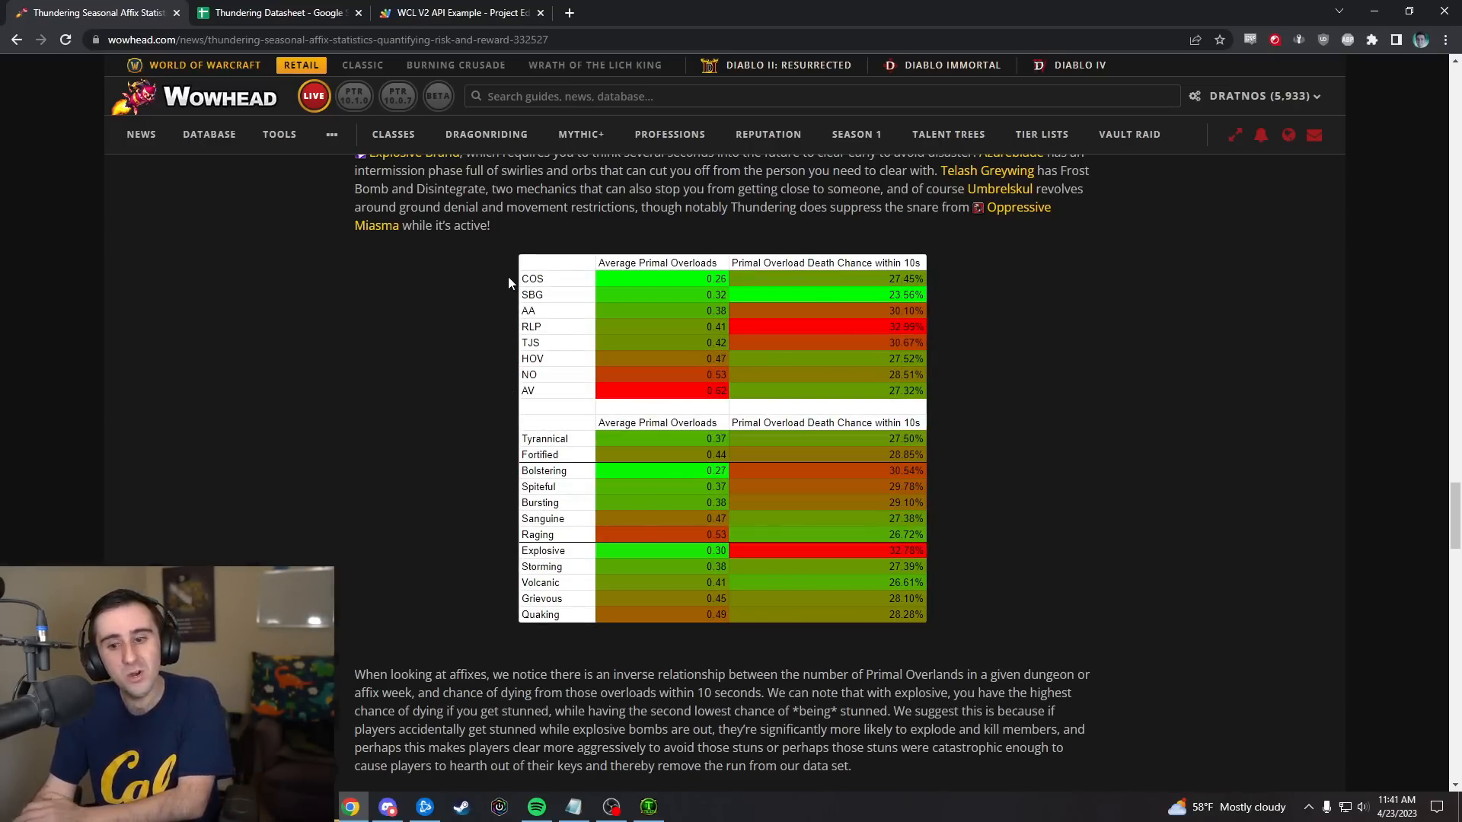
# - Scroll down past the heat-map tables to the Interviews heading introducing Tobo and Roiben
pyautogui.scroll(-3)
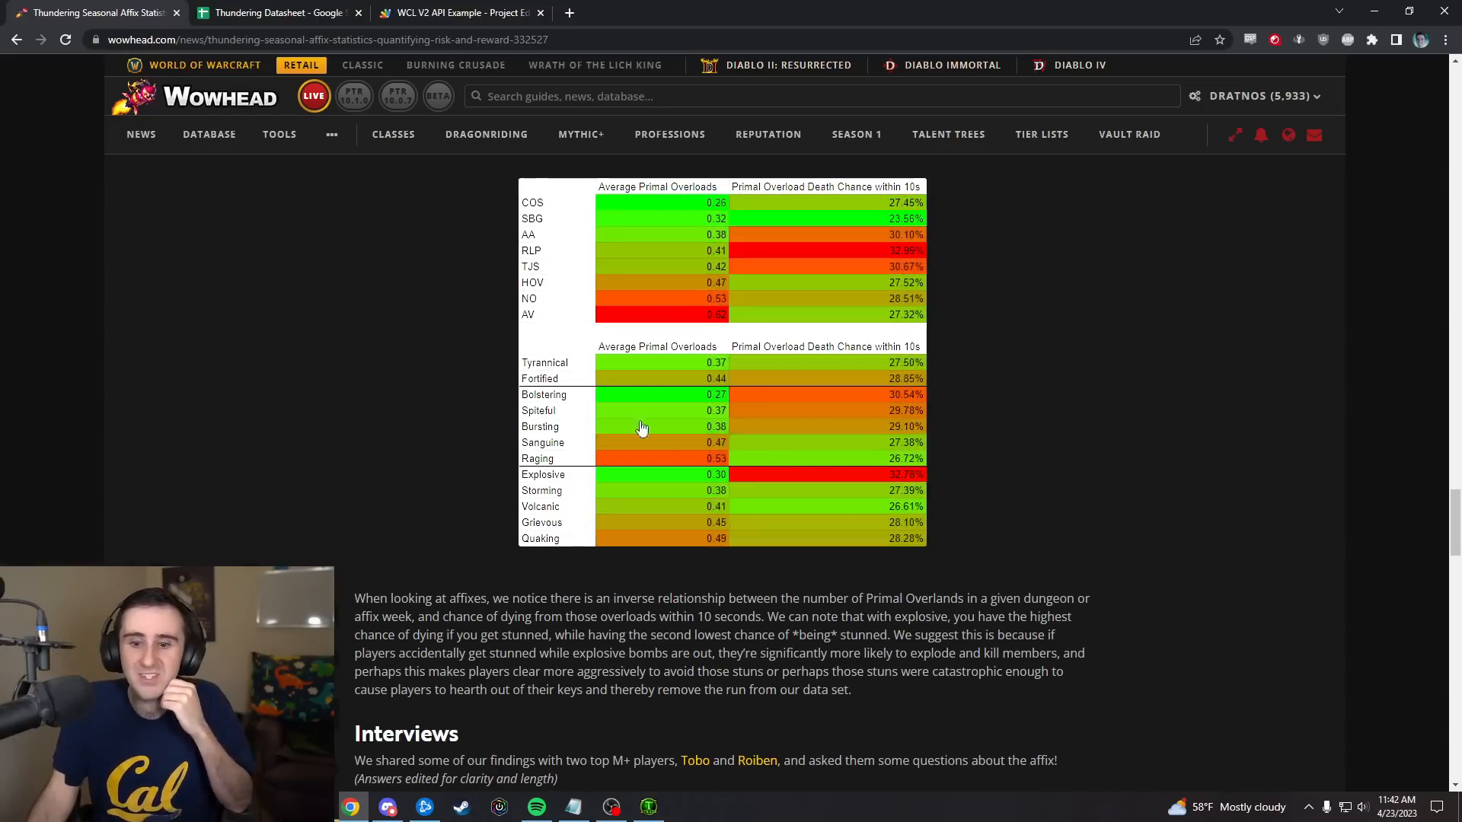
pyautogui.moveTo(996, 443)
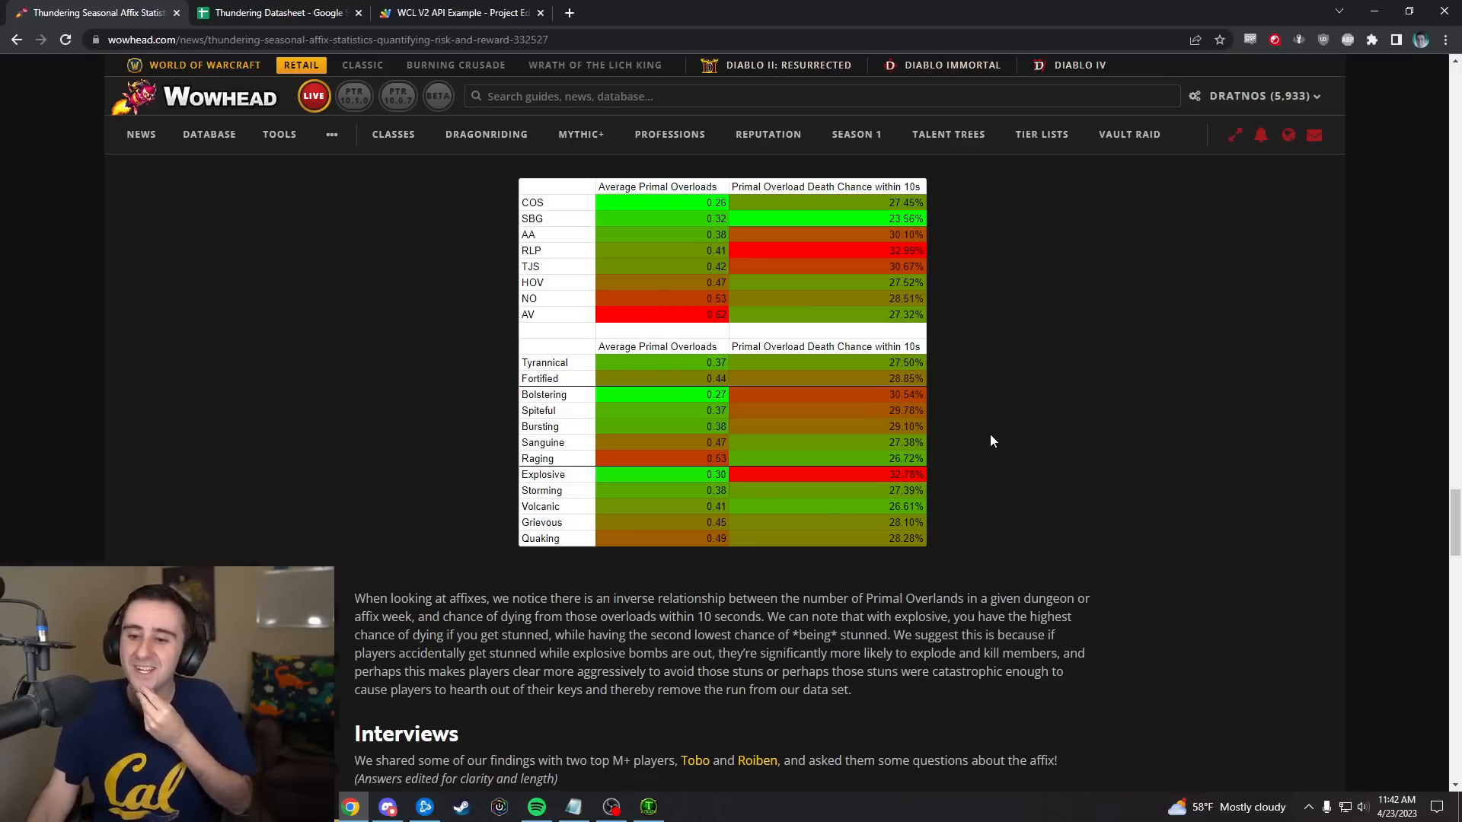
pyautogui.moveTo(475, 536)
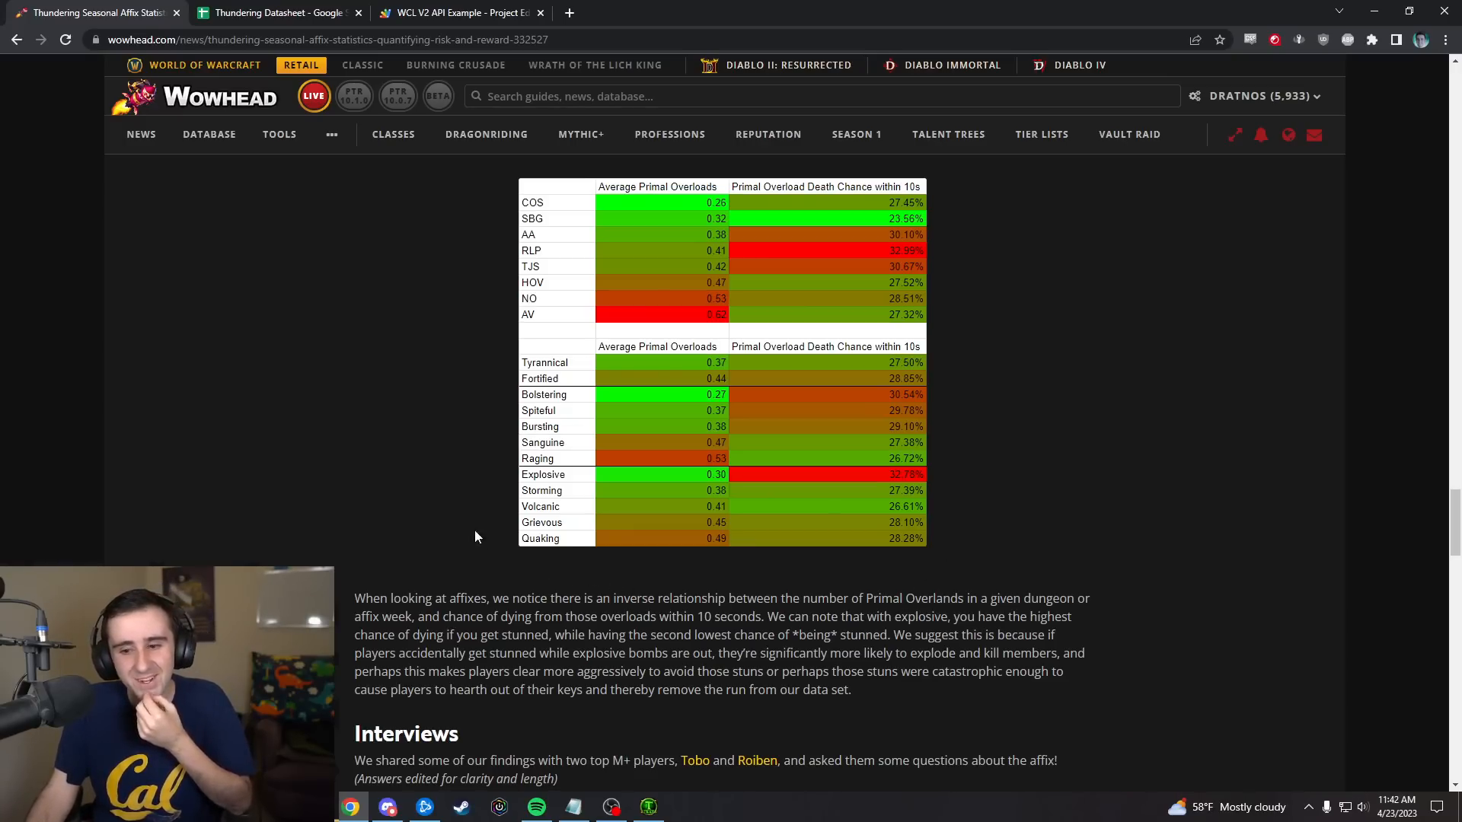
pyautogui.moveTo(457, 483)
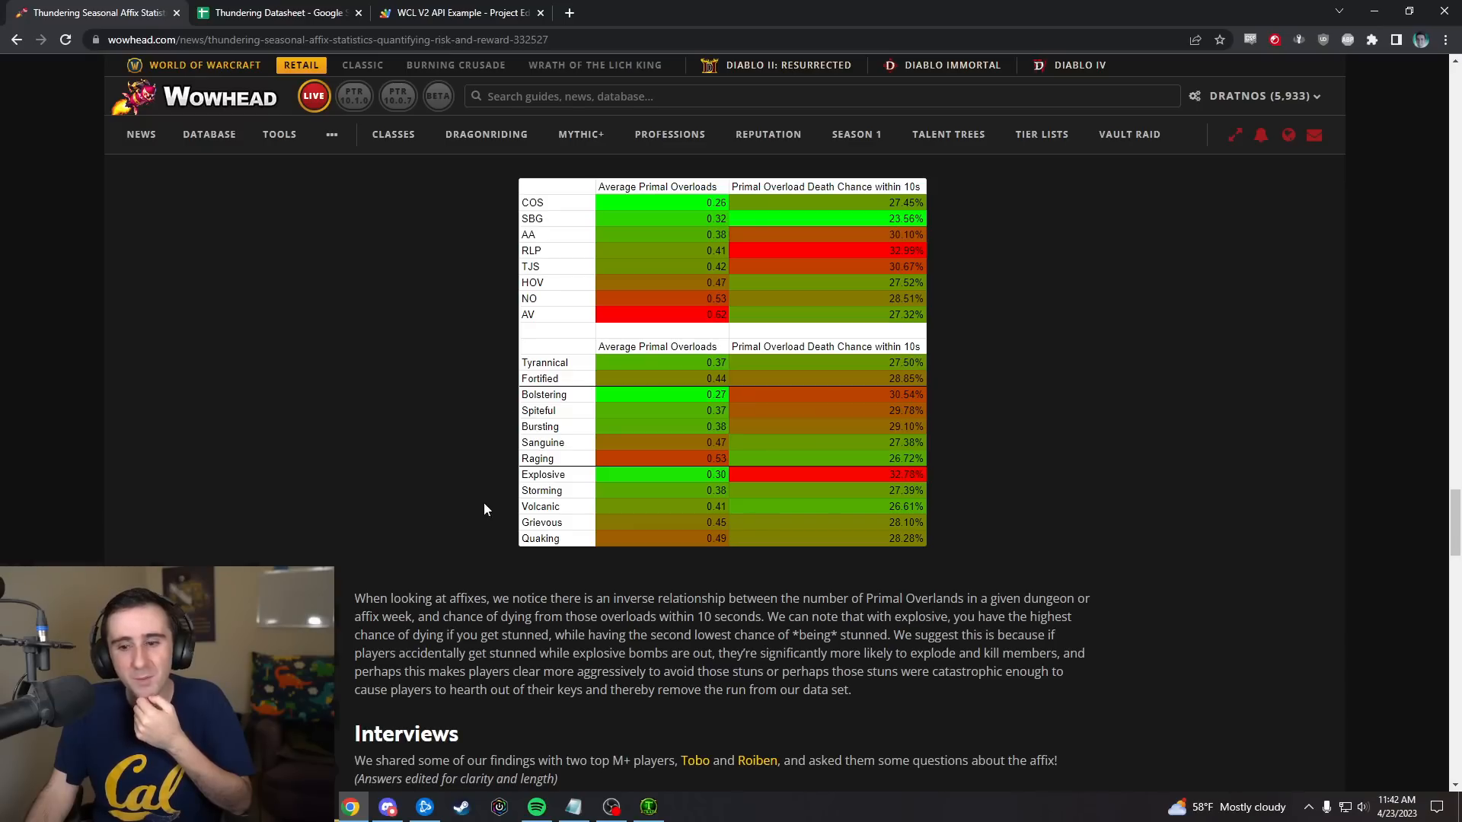
pyautogui.moveTo(475, 545)
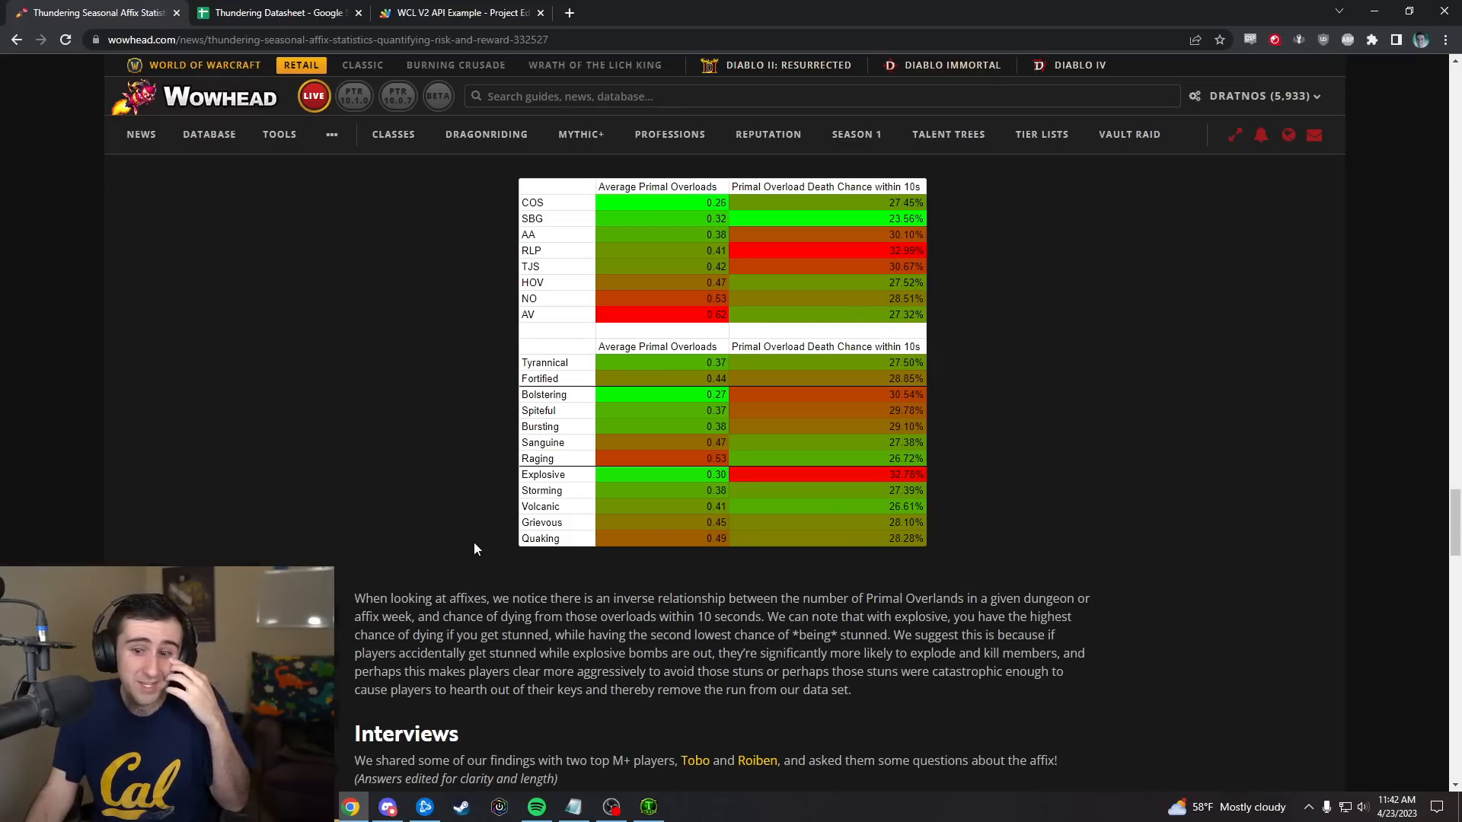
pyautogui.moveTo(505, 404)
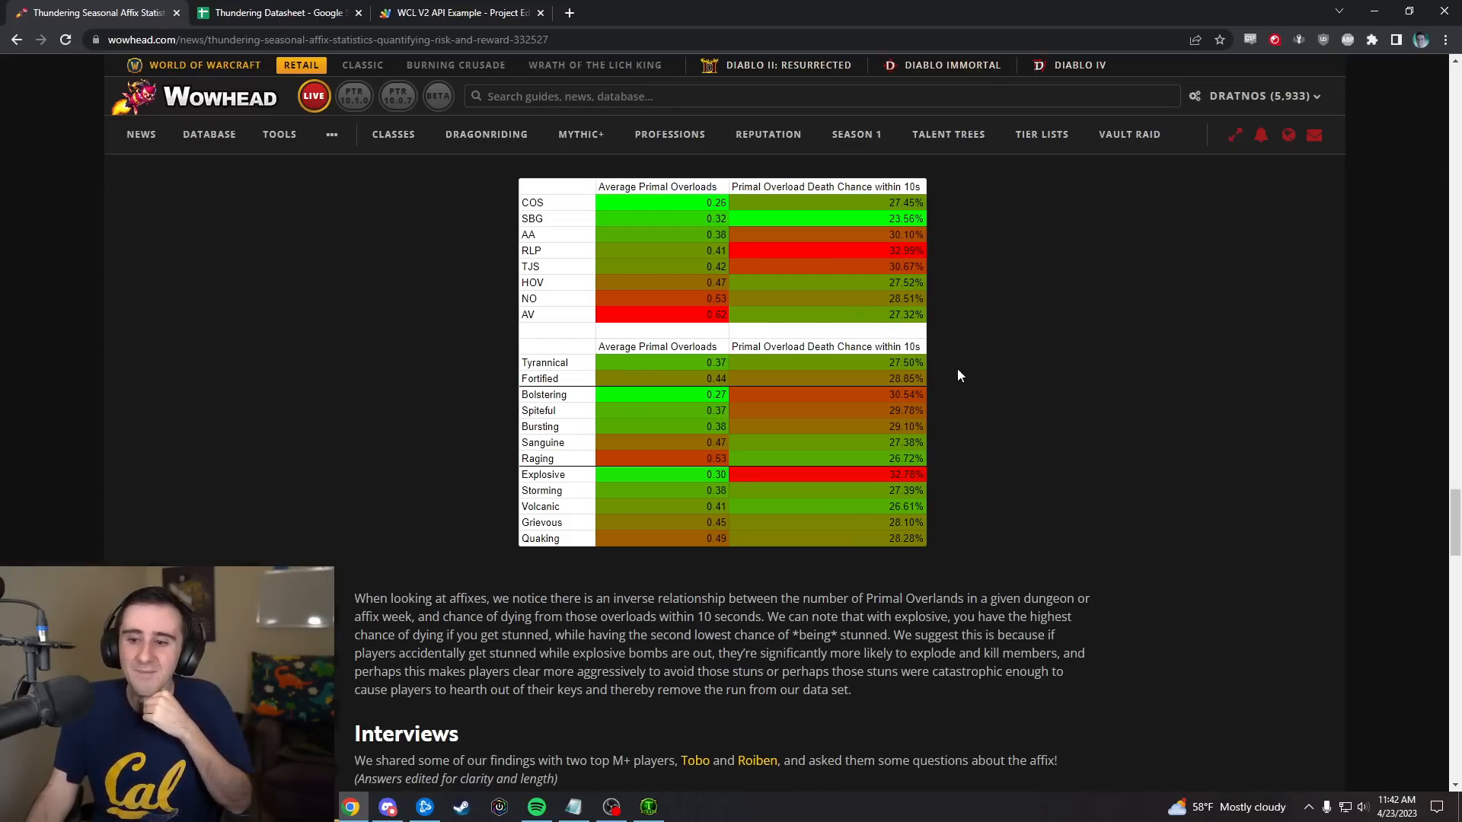
pyautogui.moveTo(953, 463)
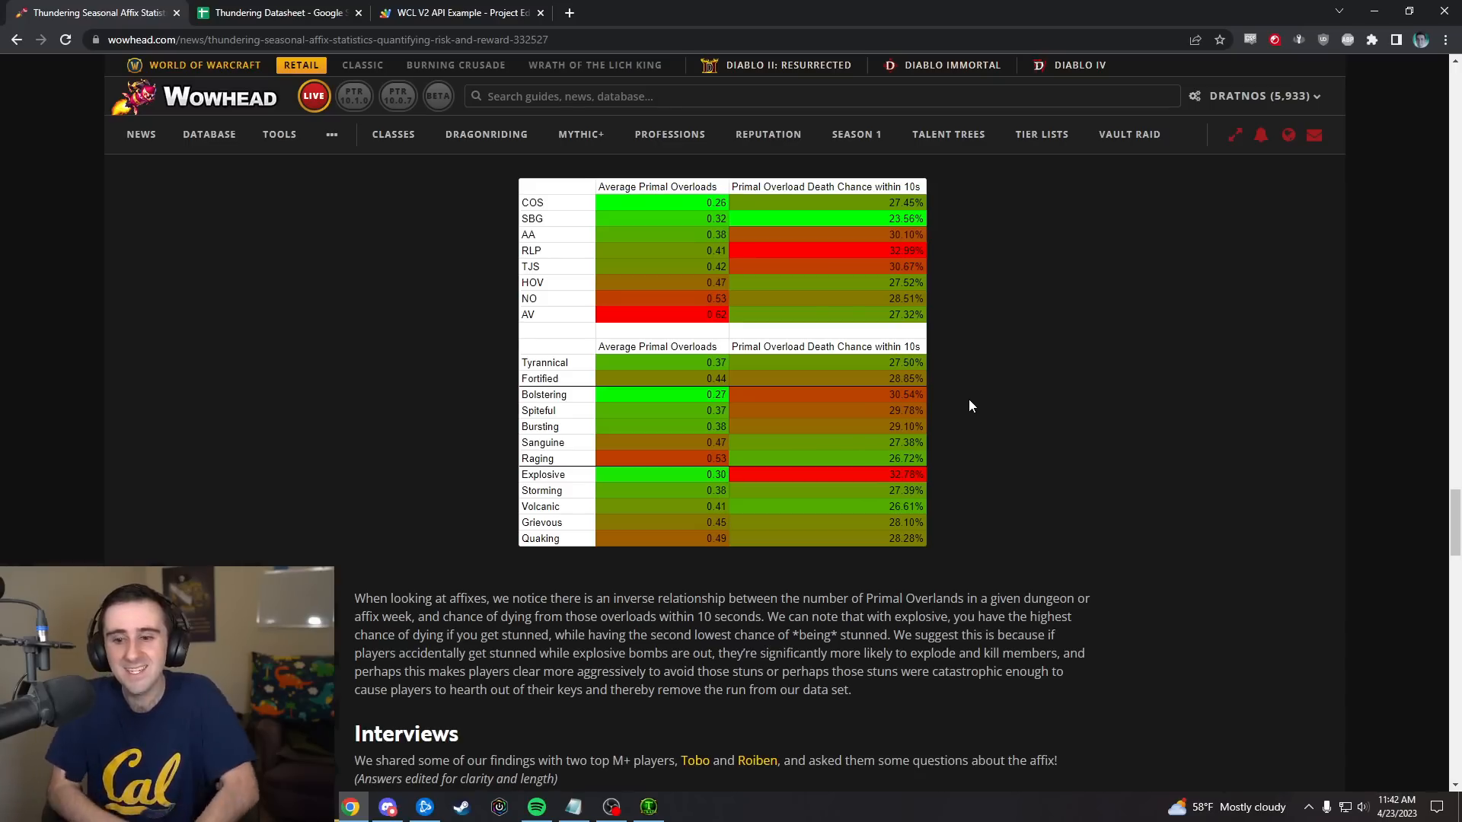
pyautogui.moveTo(953, 503)
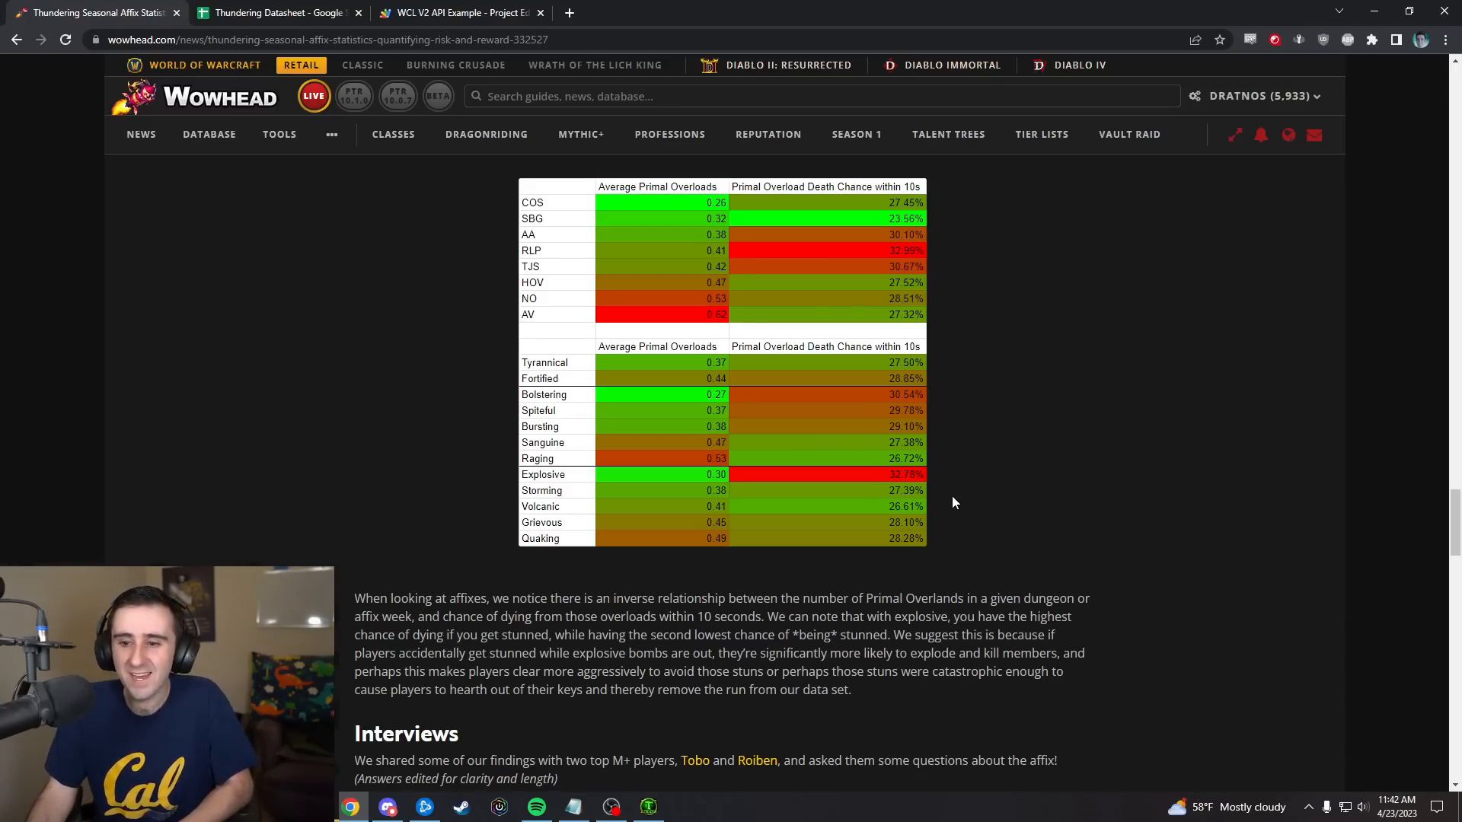
# - Scroll back and forth through Tobo's and Roiben's interview answers about the Thundering affix
pyautogui.scroll(-3)
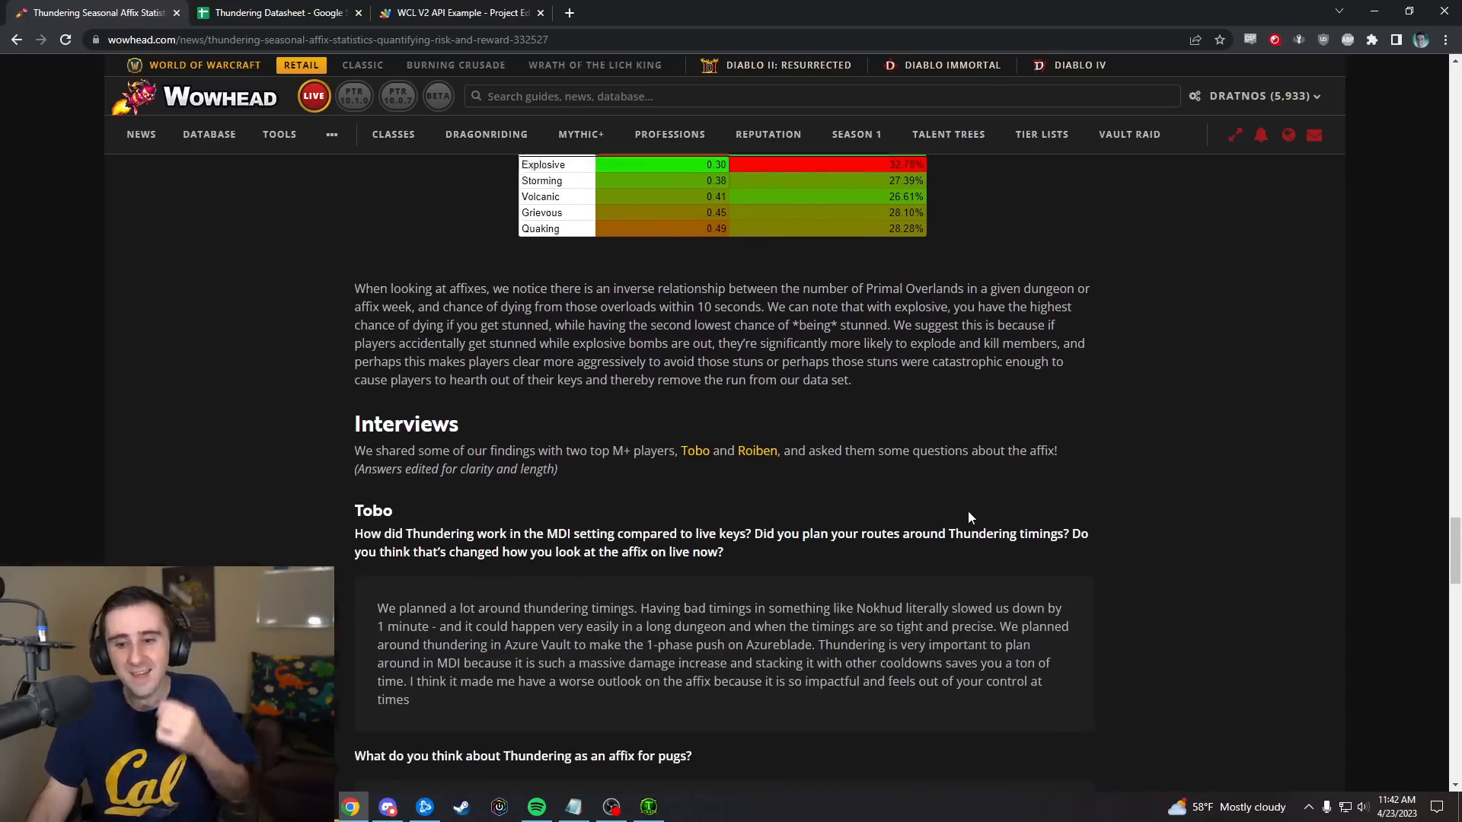
pyautogui.scroll(-3)
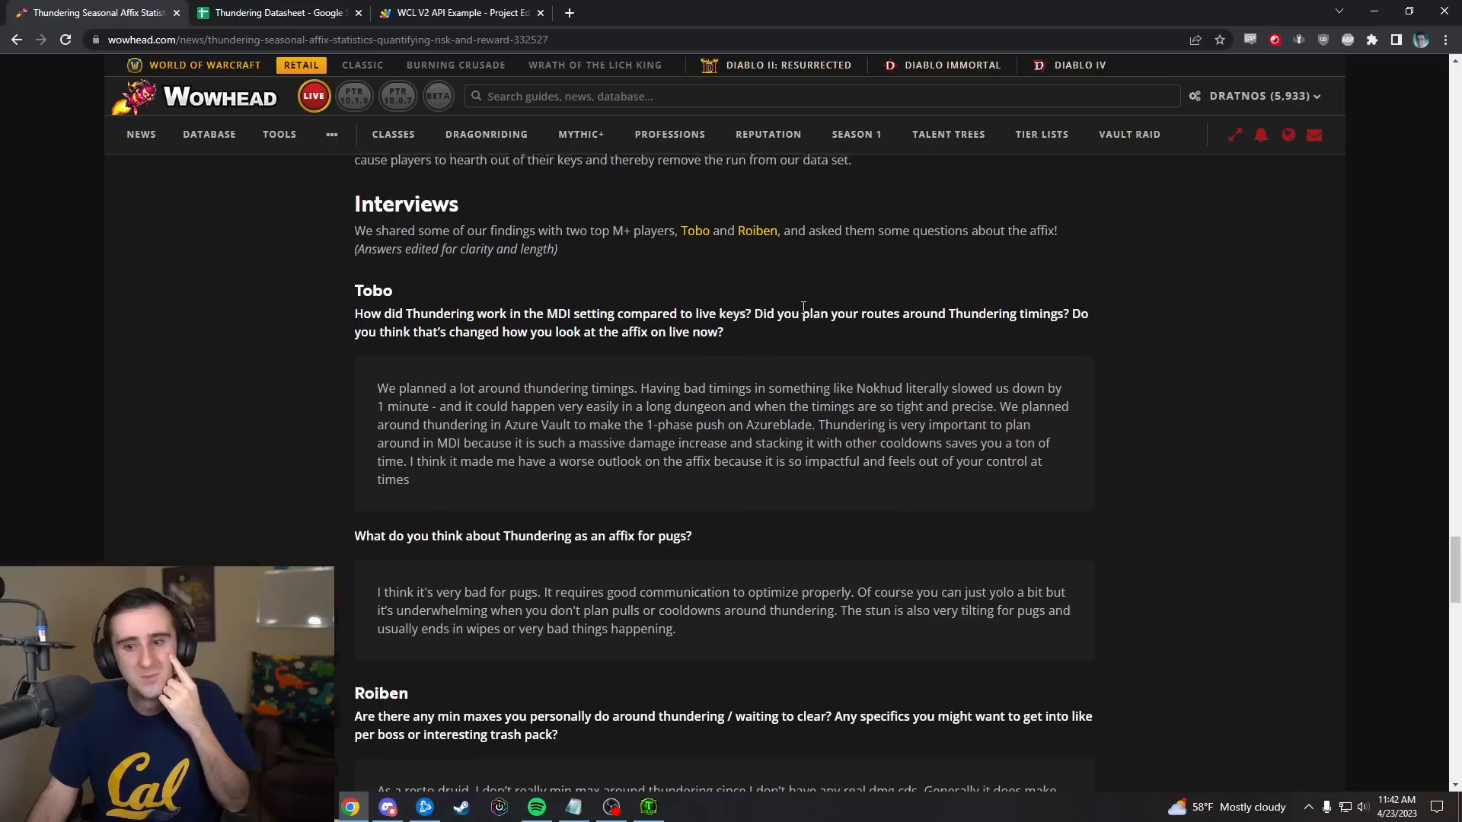
pyautogui.scroll(3)
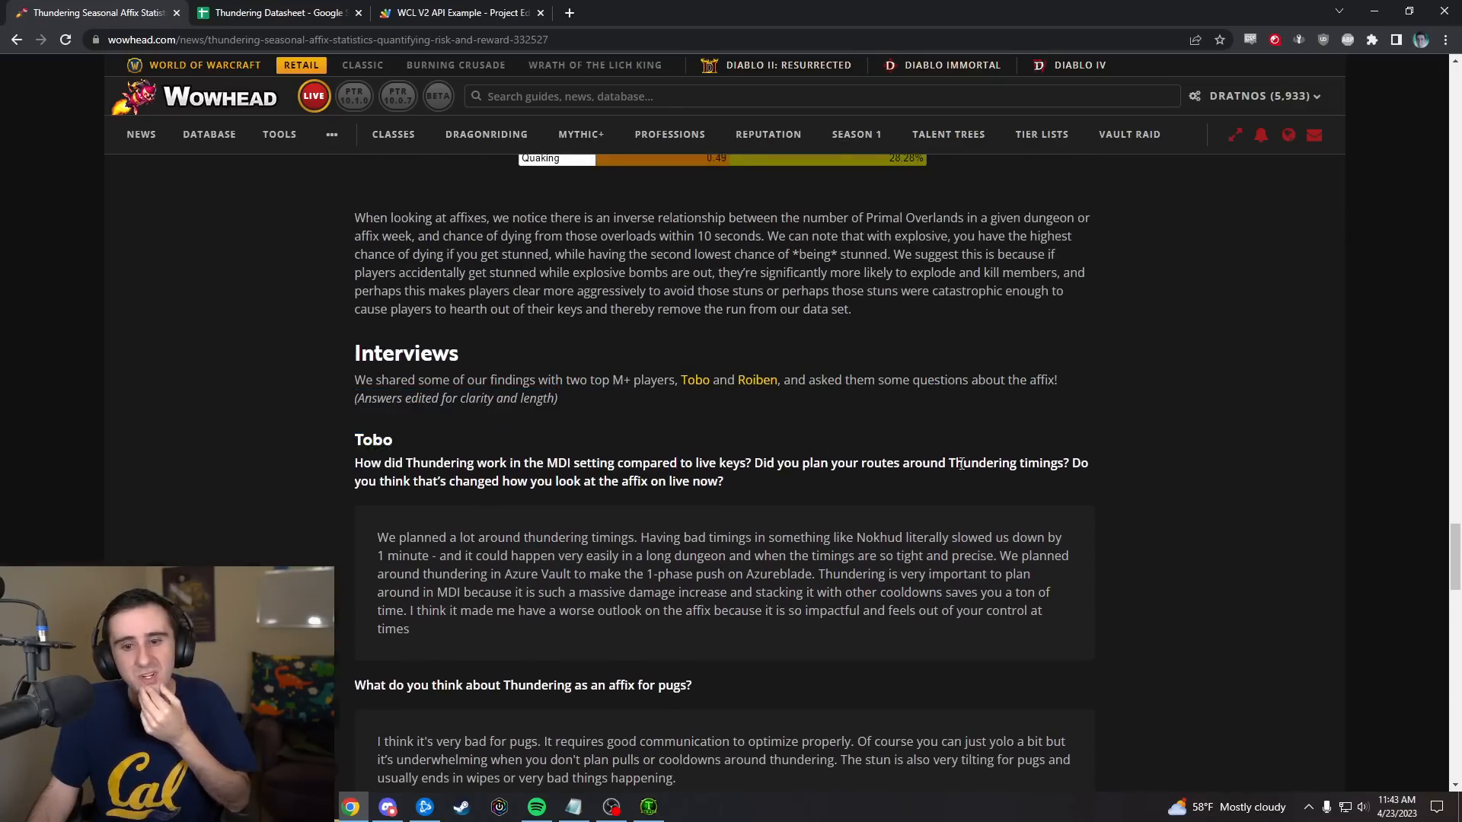
pyautogui.scroll(-3)
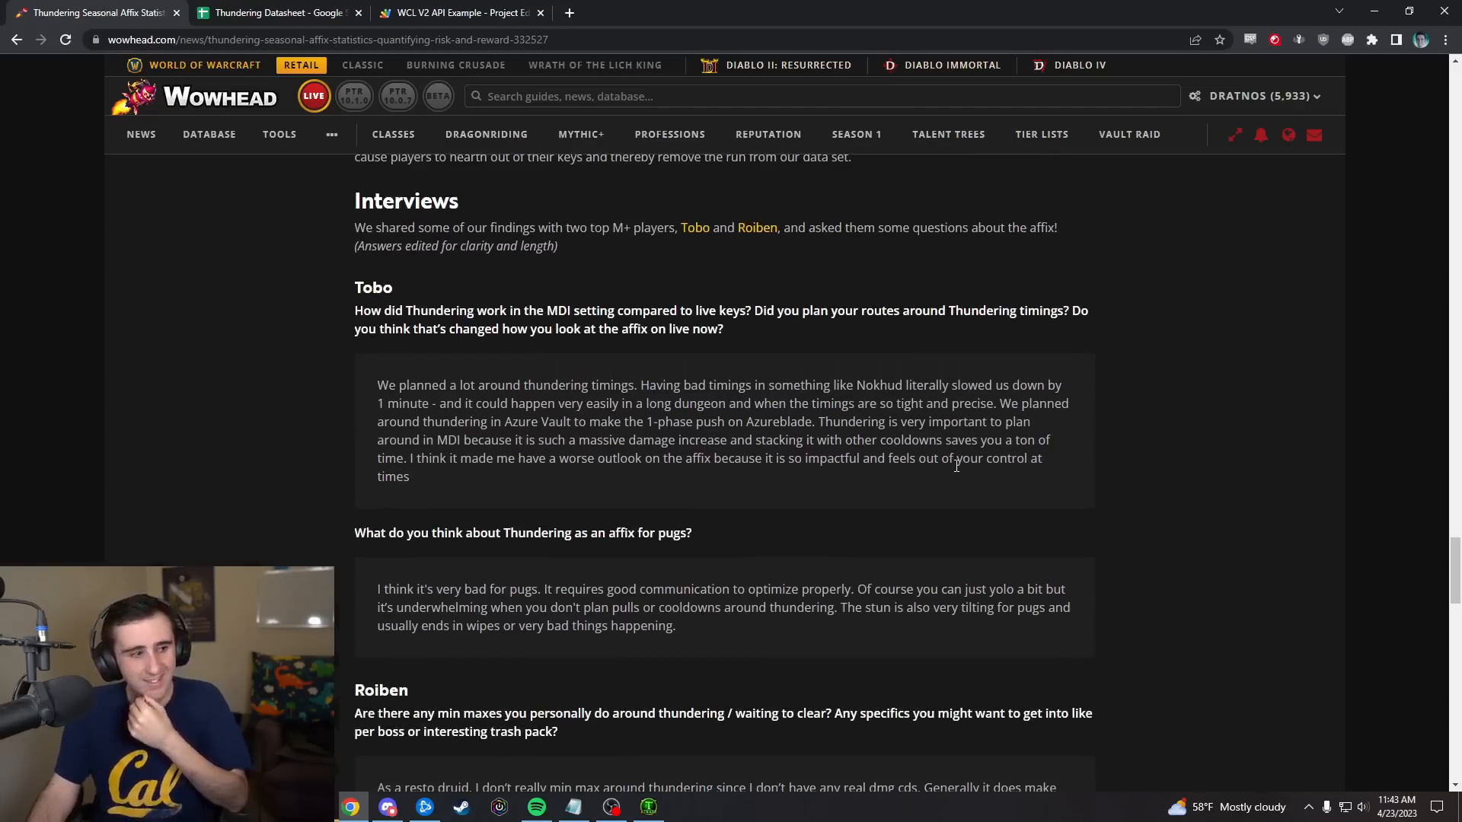
pyautogui.scroll(3)
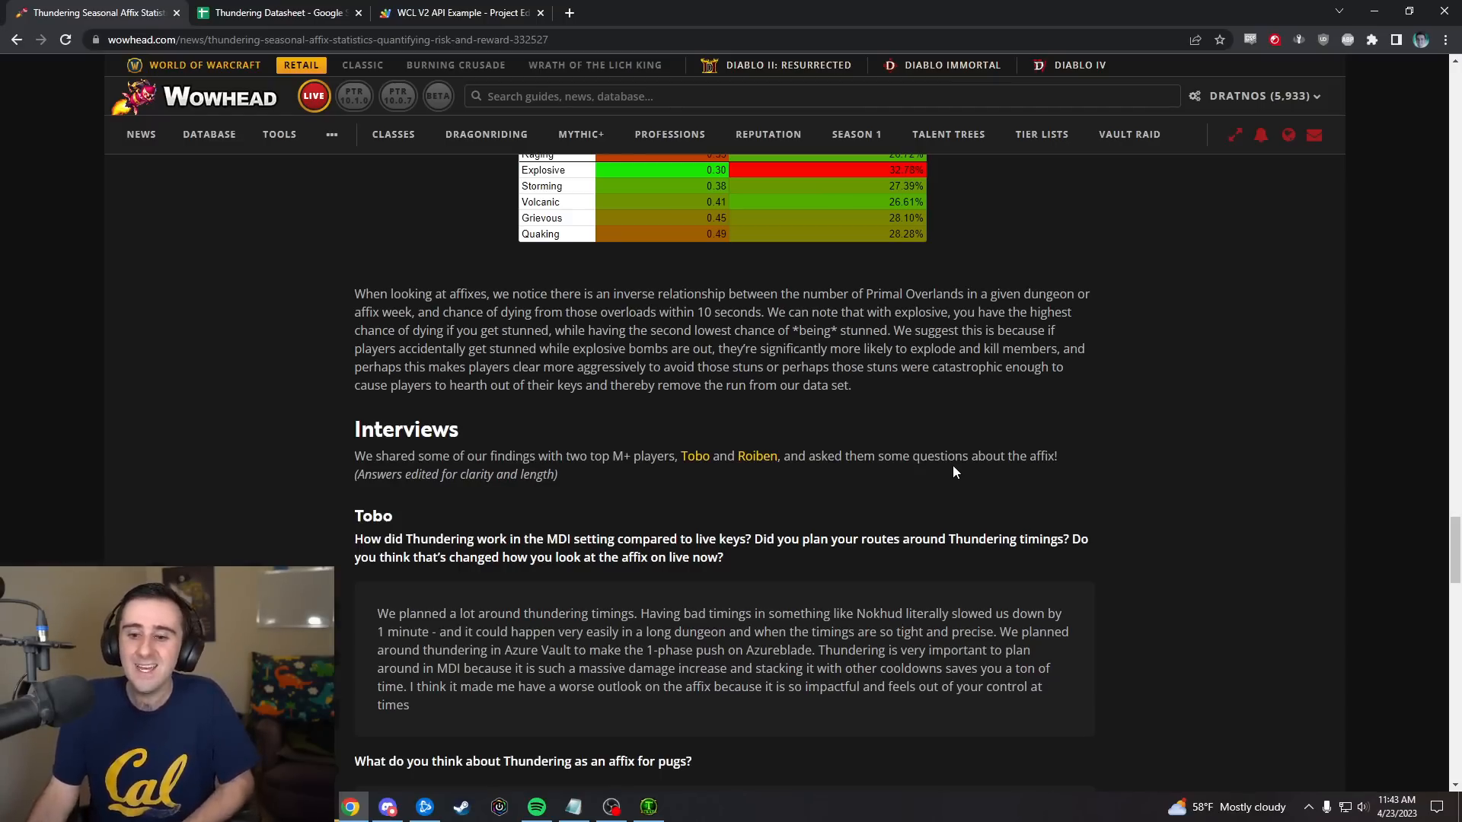
pyautogui.moveTo(941, 448)
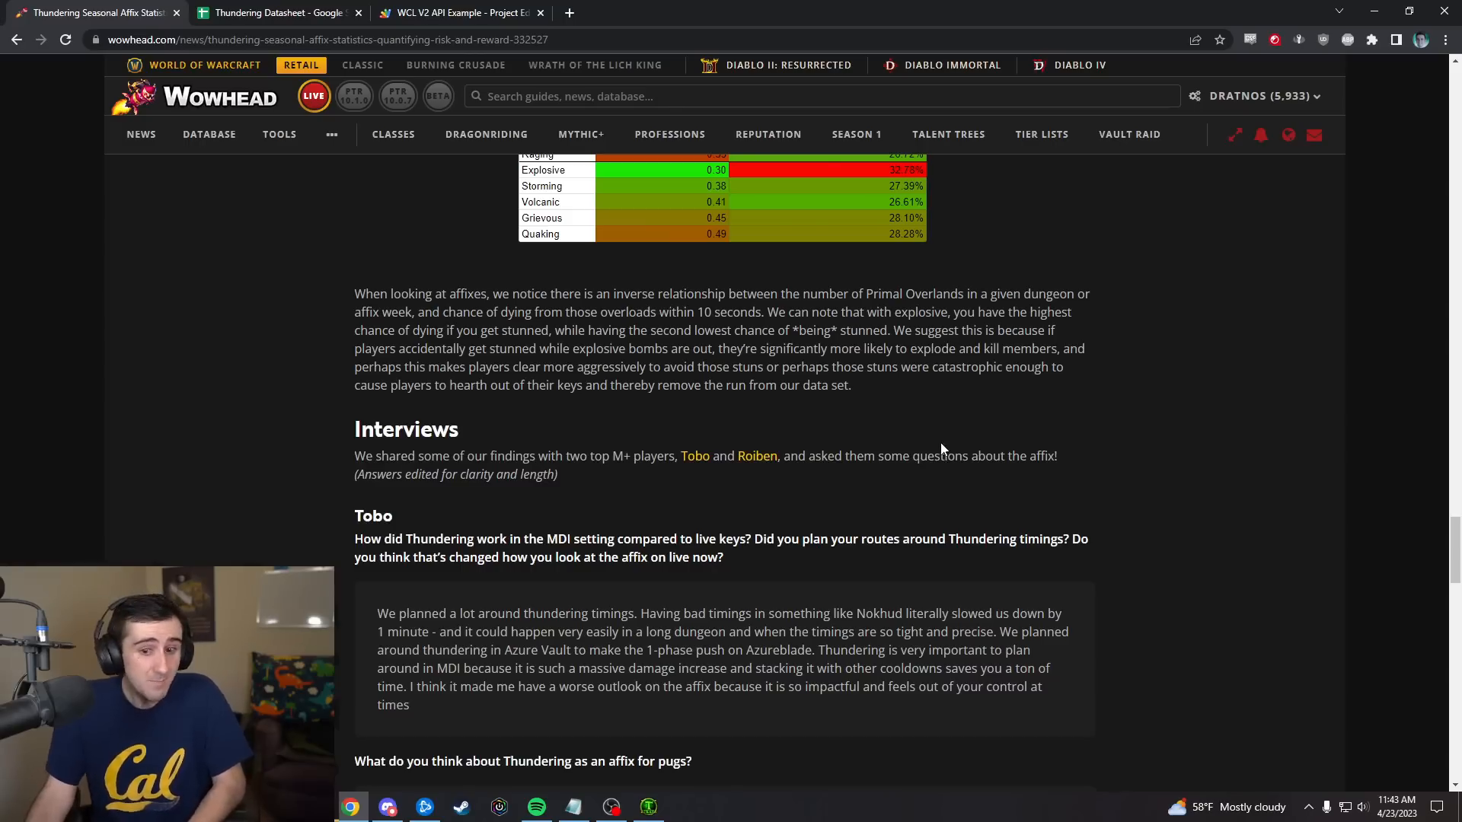
pyautogui.scroll(-3)
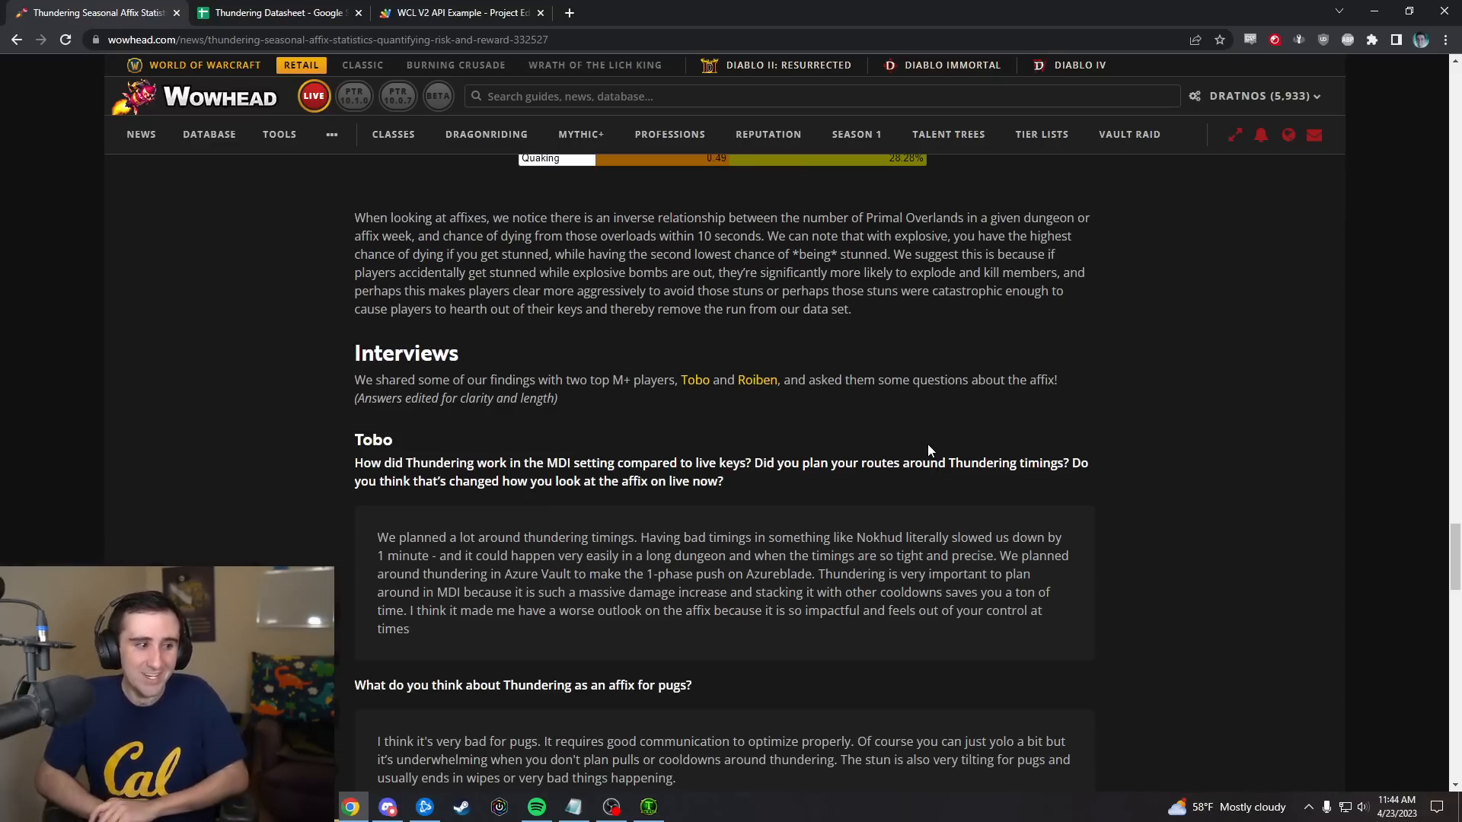
pyautogui.scroll(3)
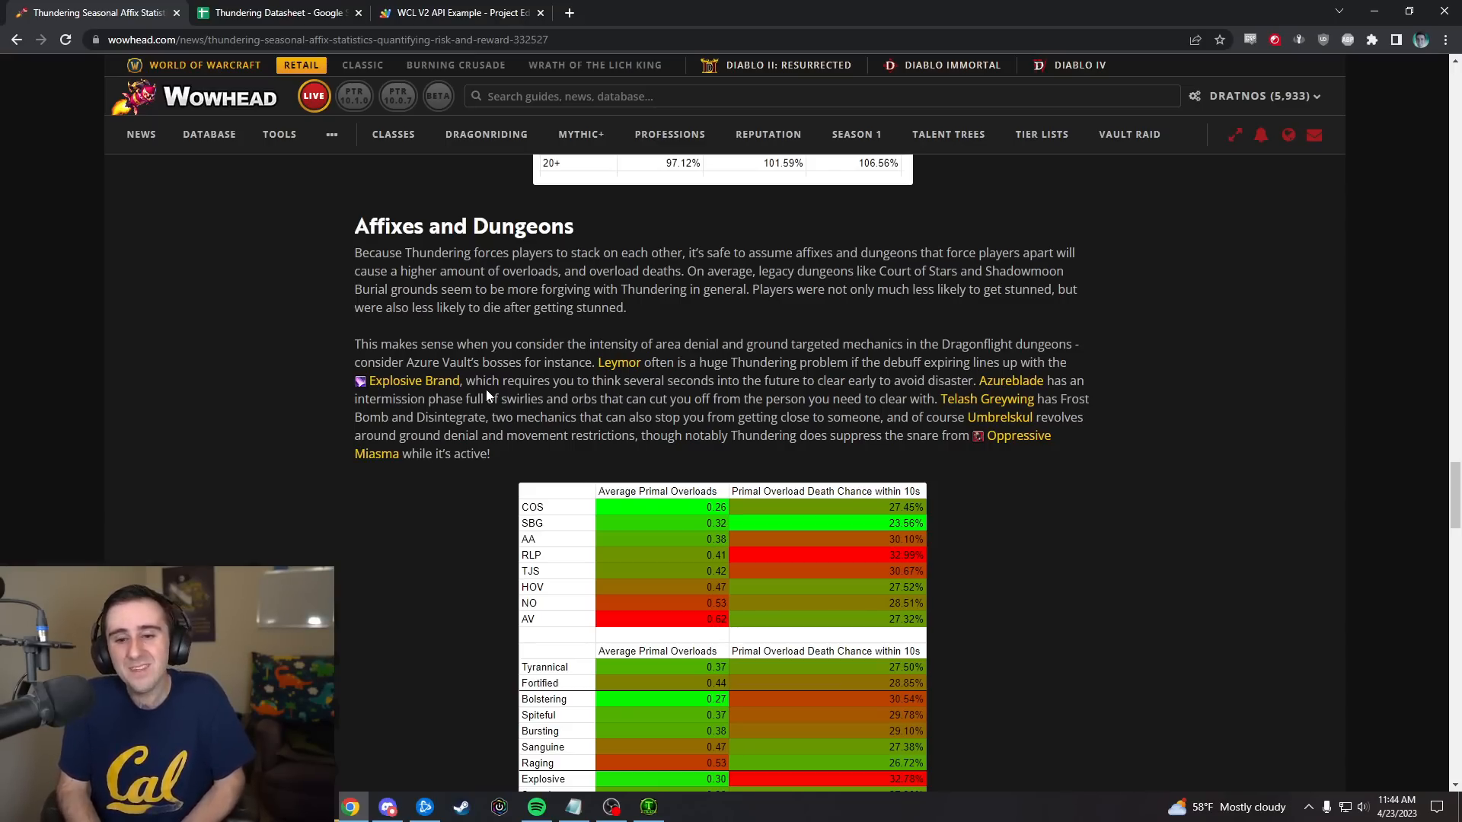
pyautogui.scroll(-3)
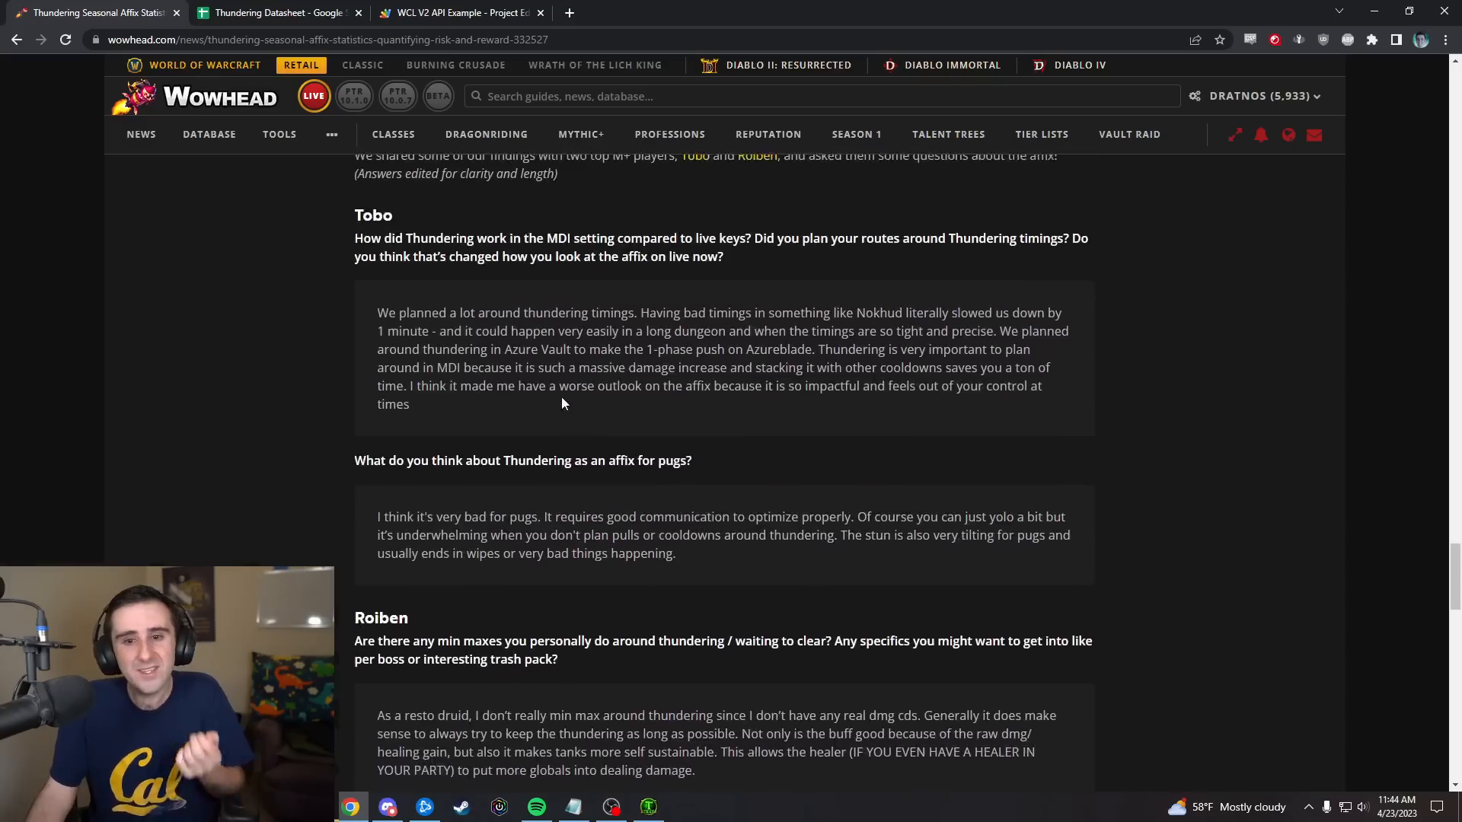
pyautogui.scroll(3)
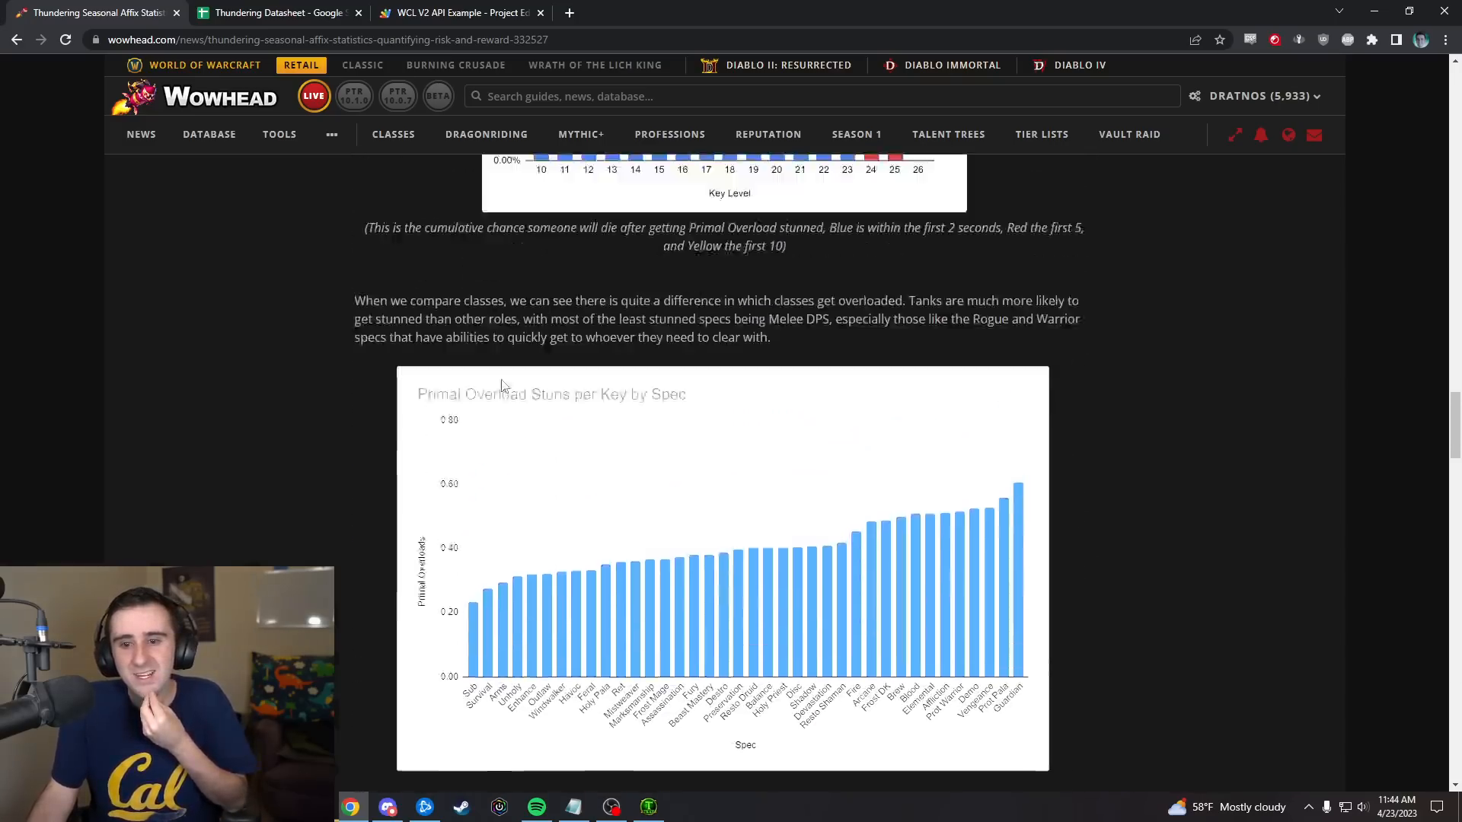
# - Switch to the Thundering Datasheet spreadsheet listing per-run dungeon, affix, spec and damage data
pyautogui.click(277, 12)
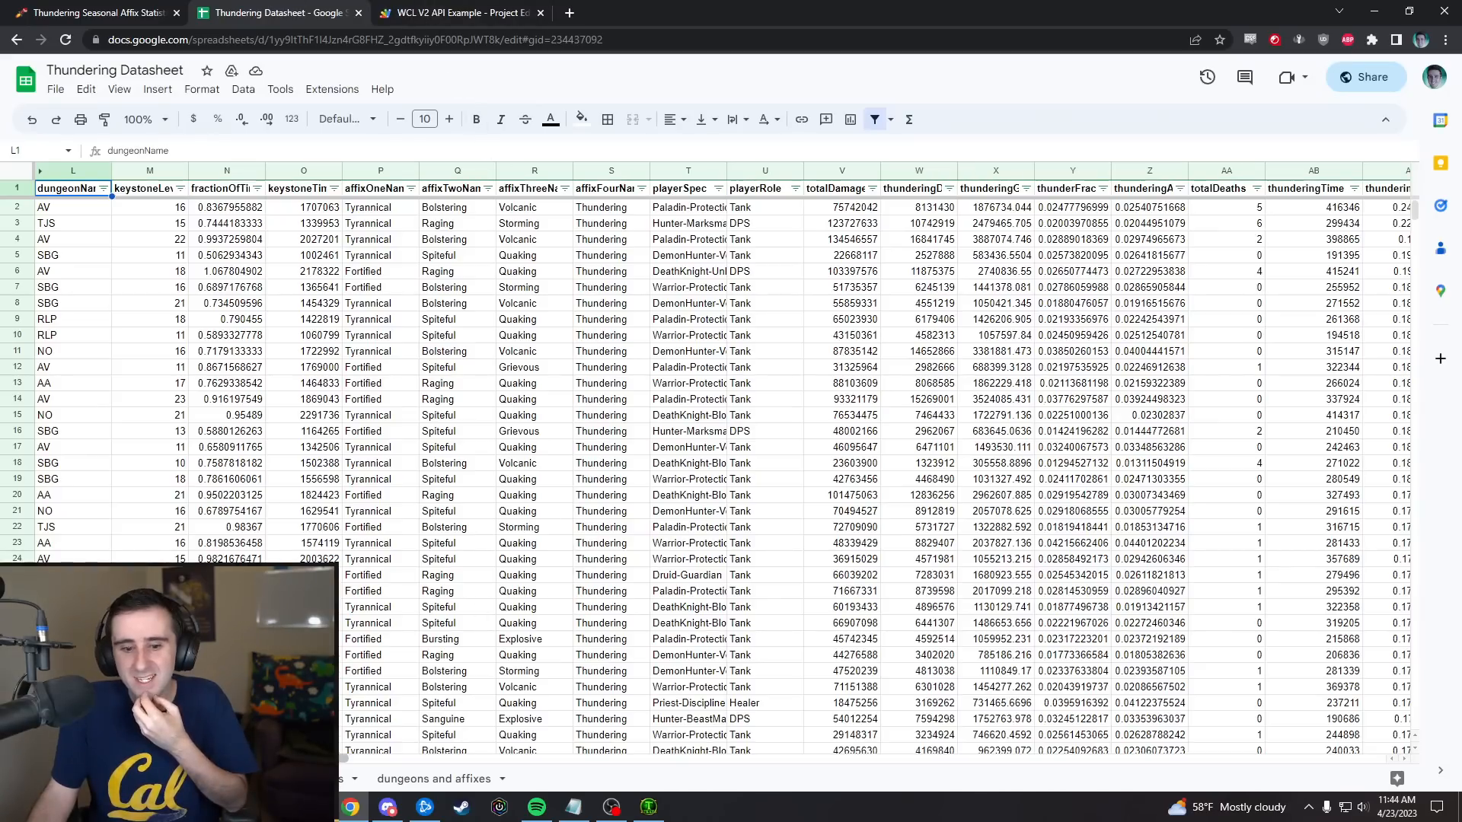
# - View the datasheet's key-level added damage and overload tables, then return to the article's Deaths section
pyautogui.hscroll(3)
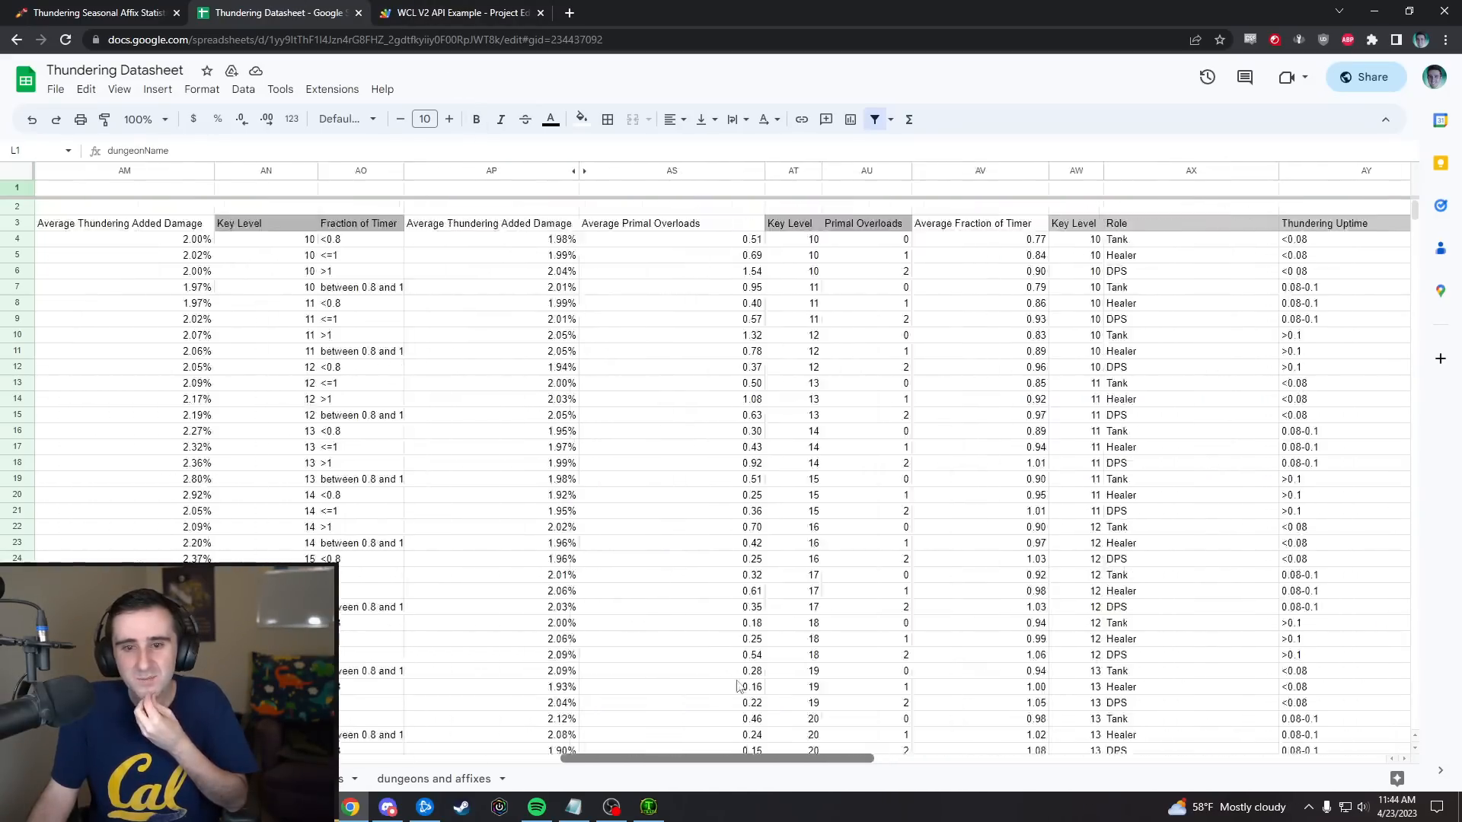
pyautogui.hscroll(-3)
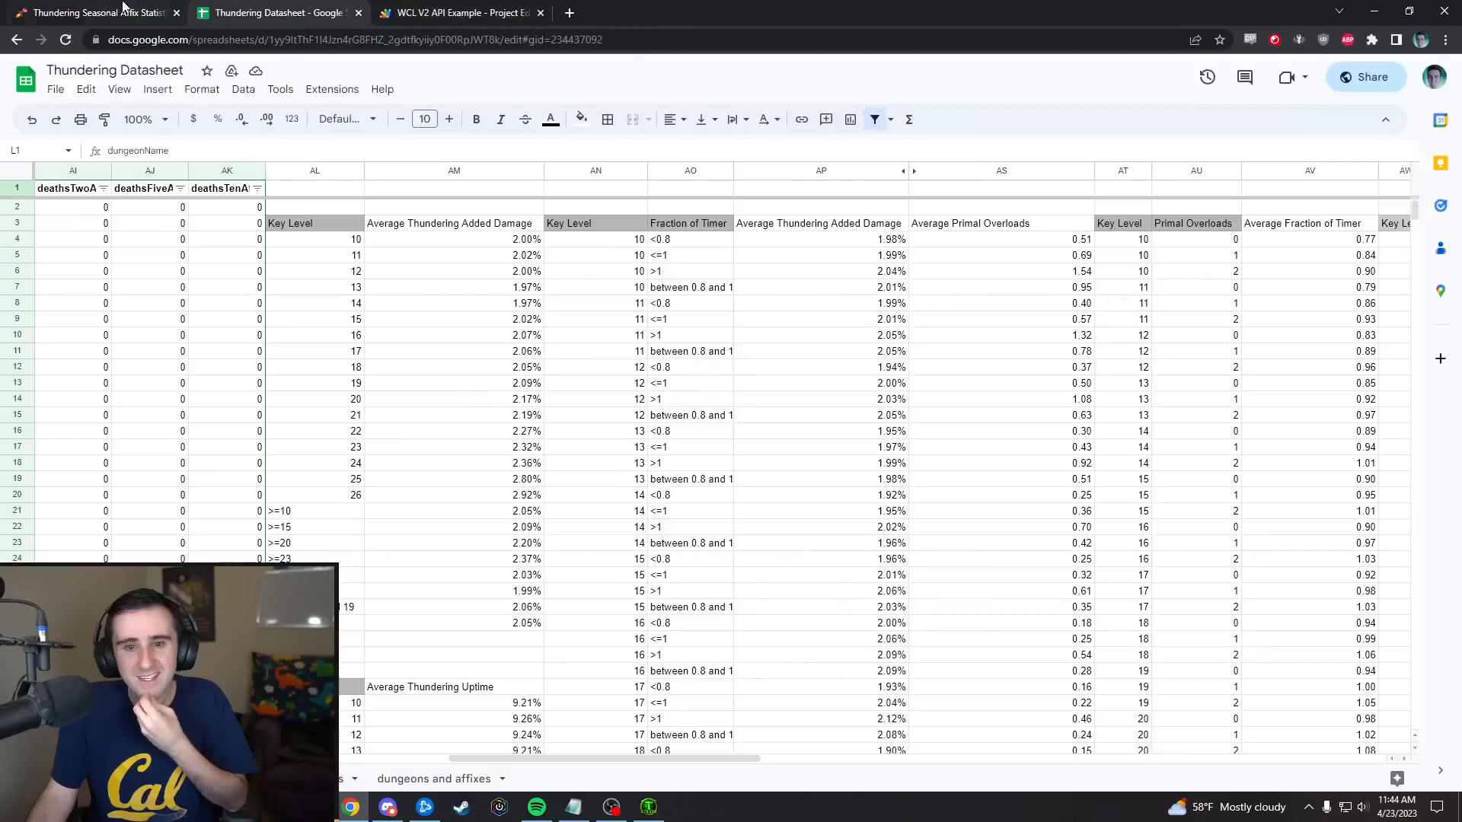
pyautogui.click(92, 12)
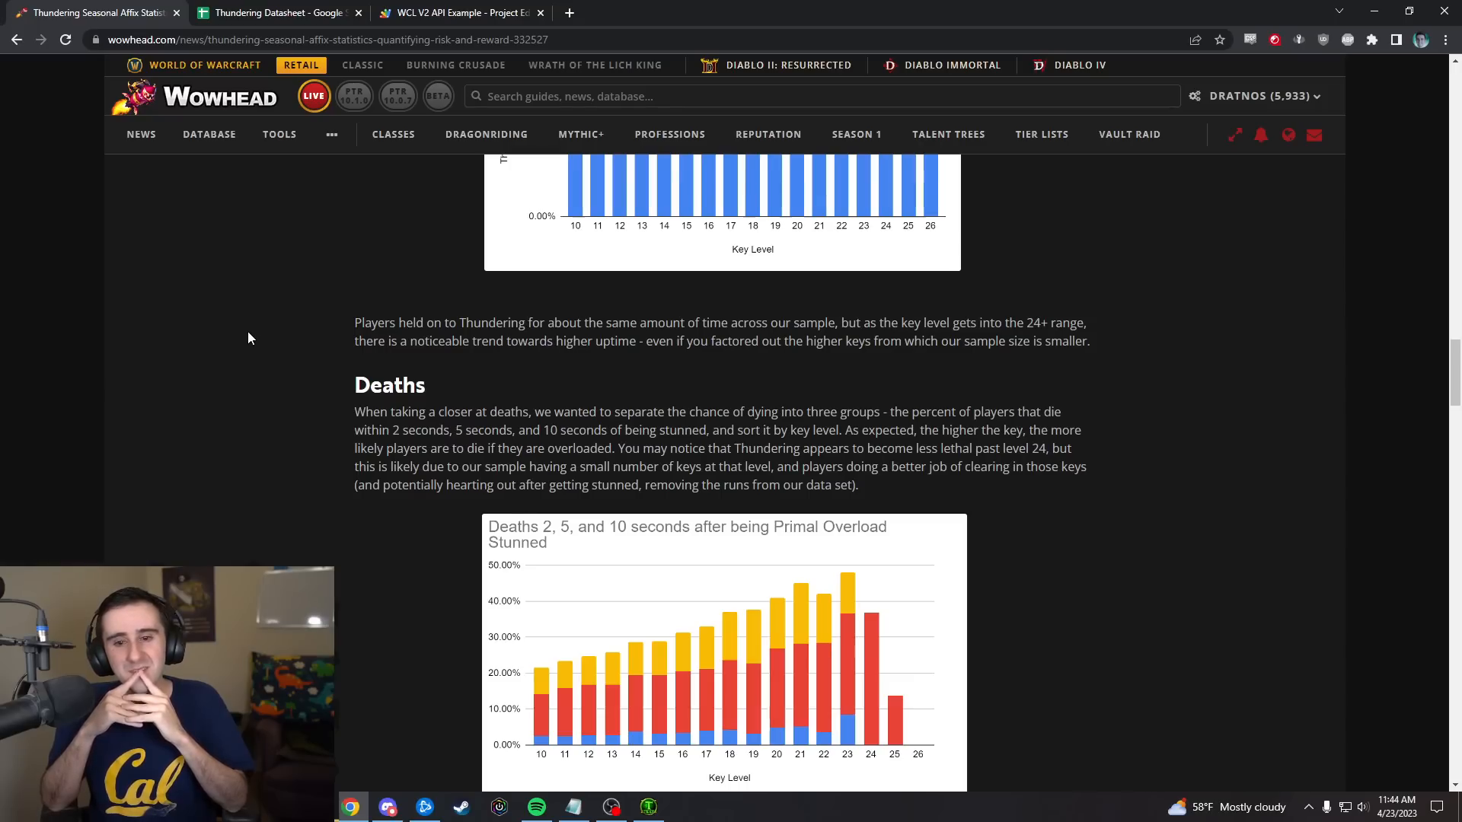
# - Scroll up past the spec damage chart to the key-level bonus damage chart with its 2.05% average
pyautogui.scroll(3)
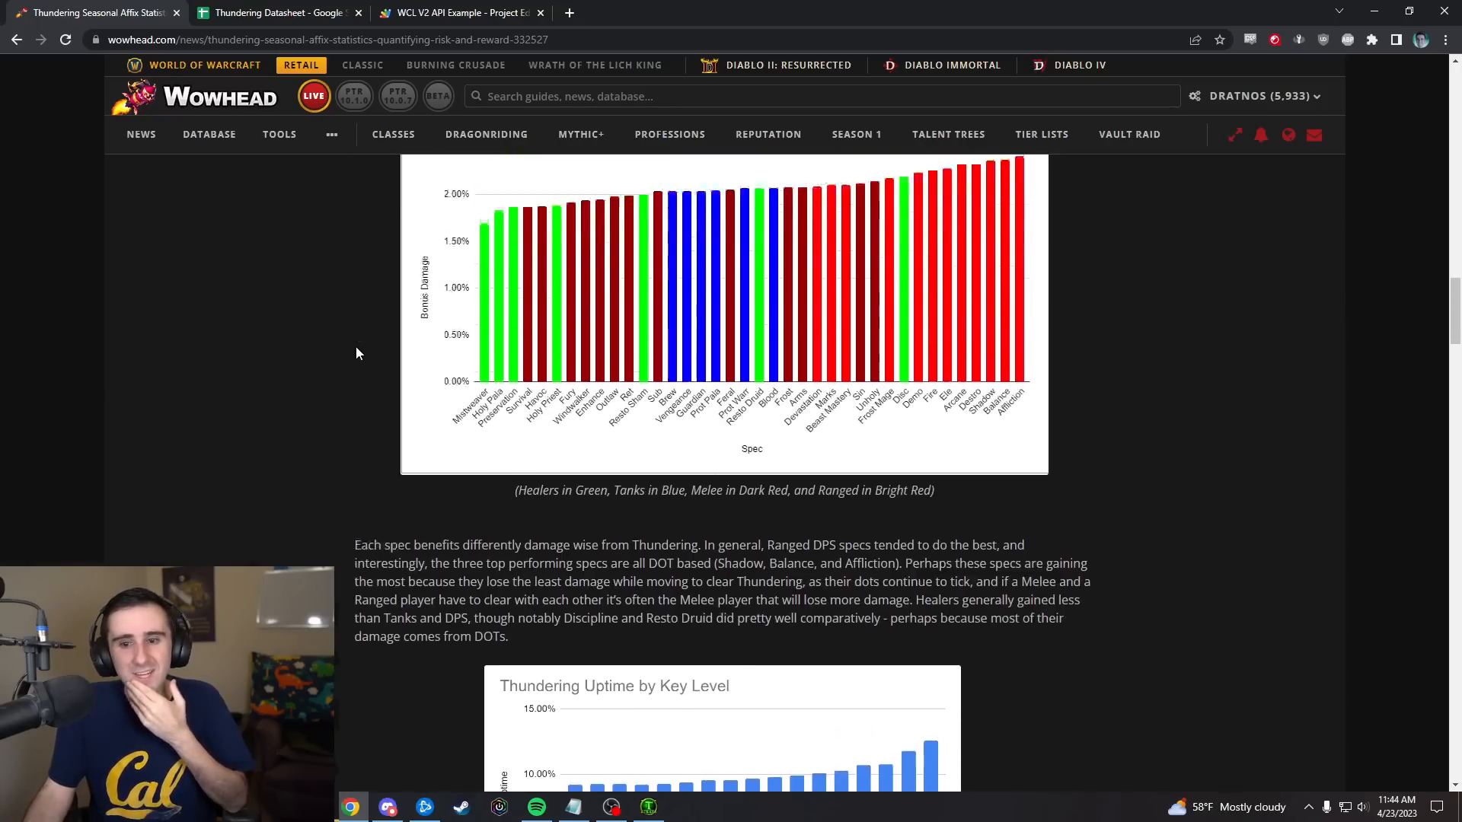
pyautogui.scroll(3)
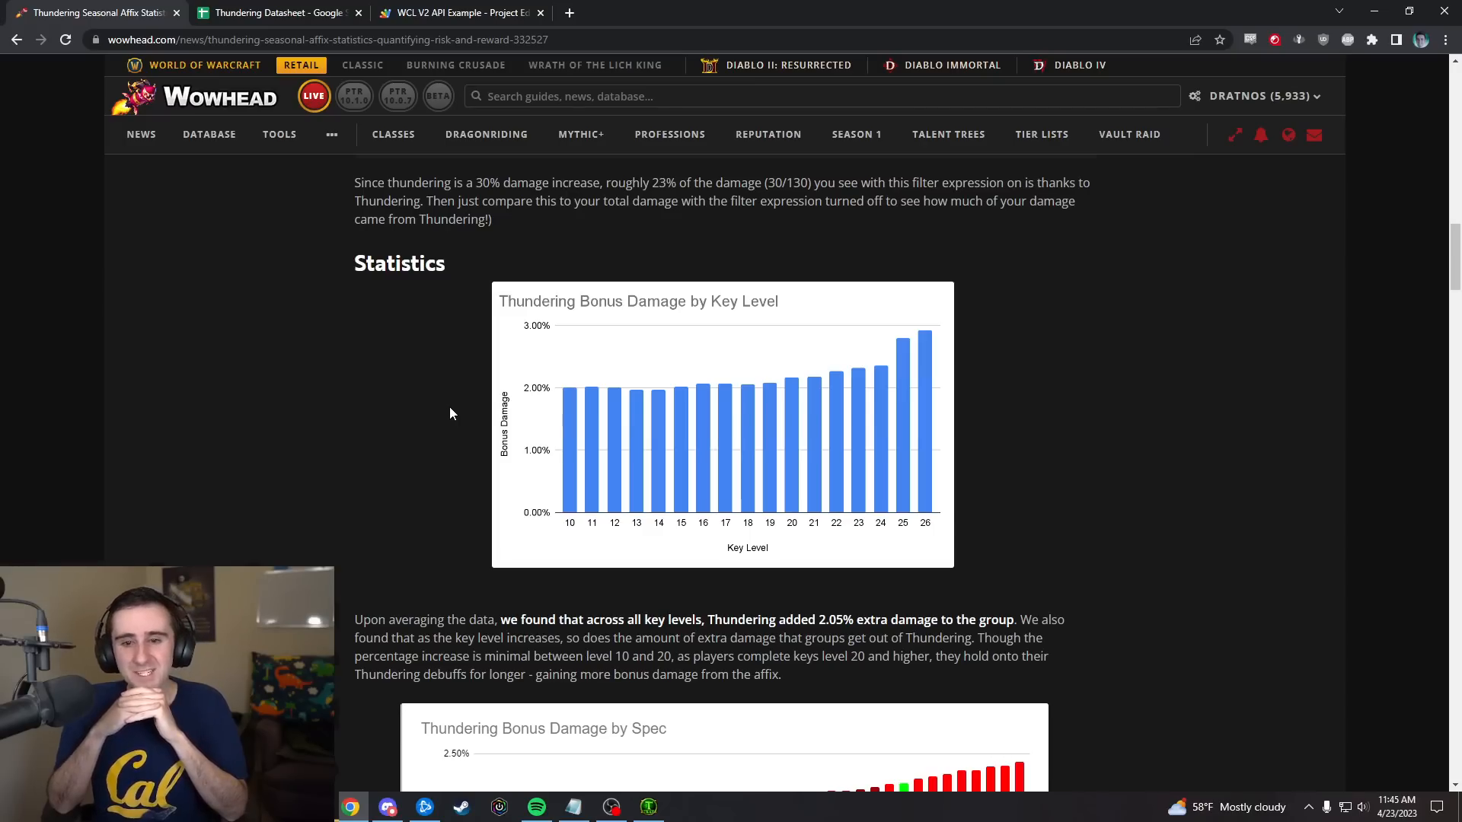
# - Scroll from the filter expression down past the Statistics charts to the cumulative stun-death chart
pyautogui.scroll(3)
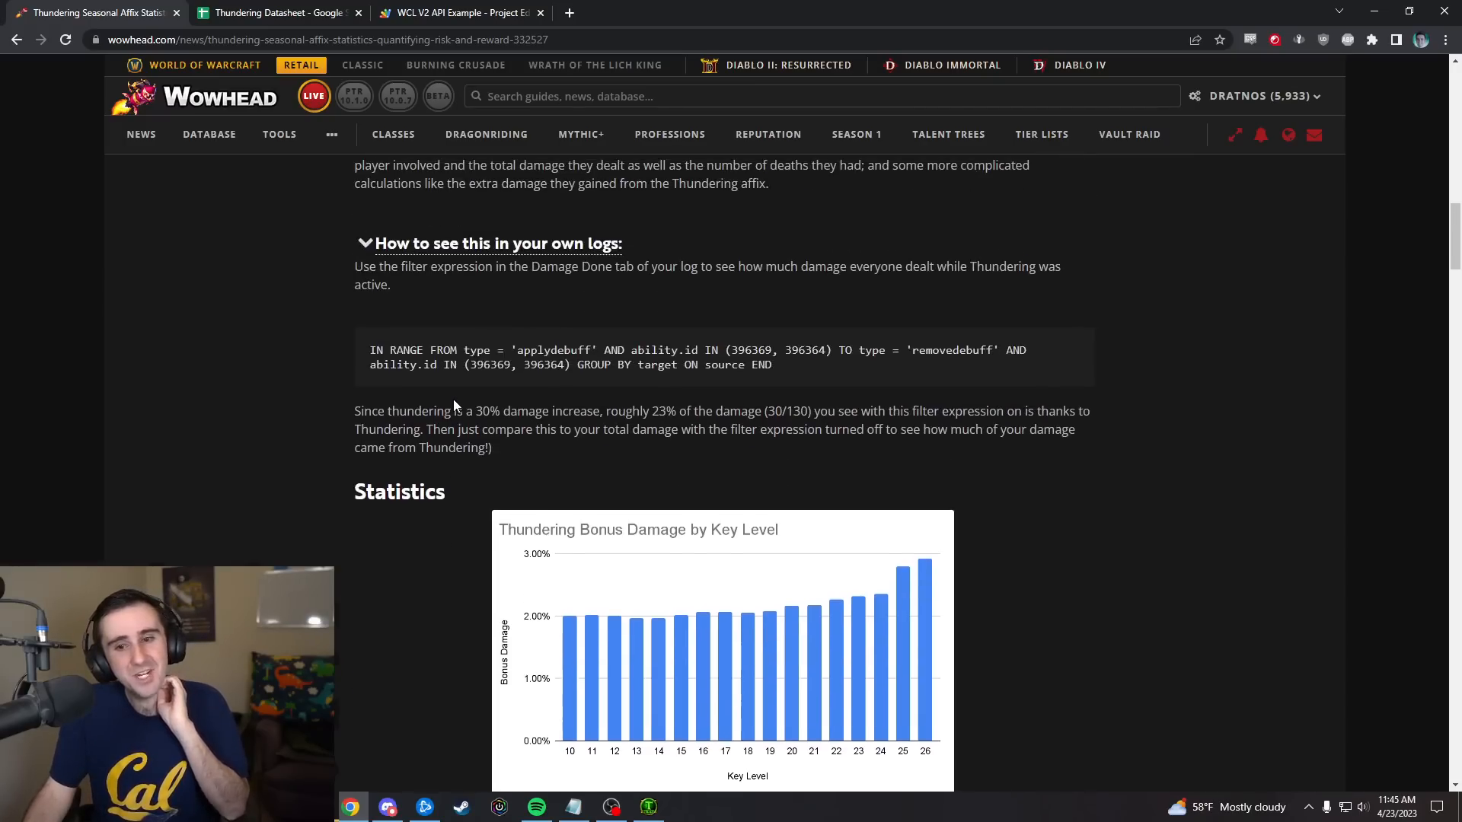
pyautogui.scroll(-3)
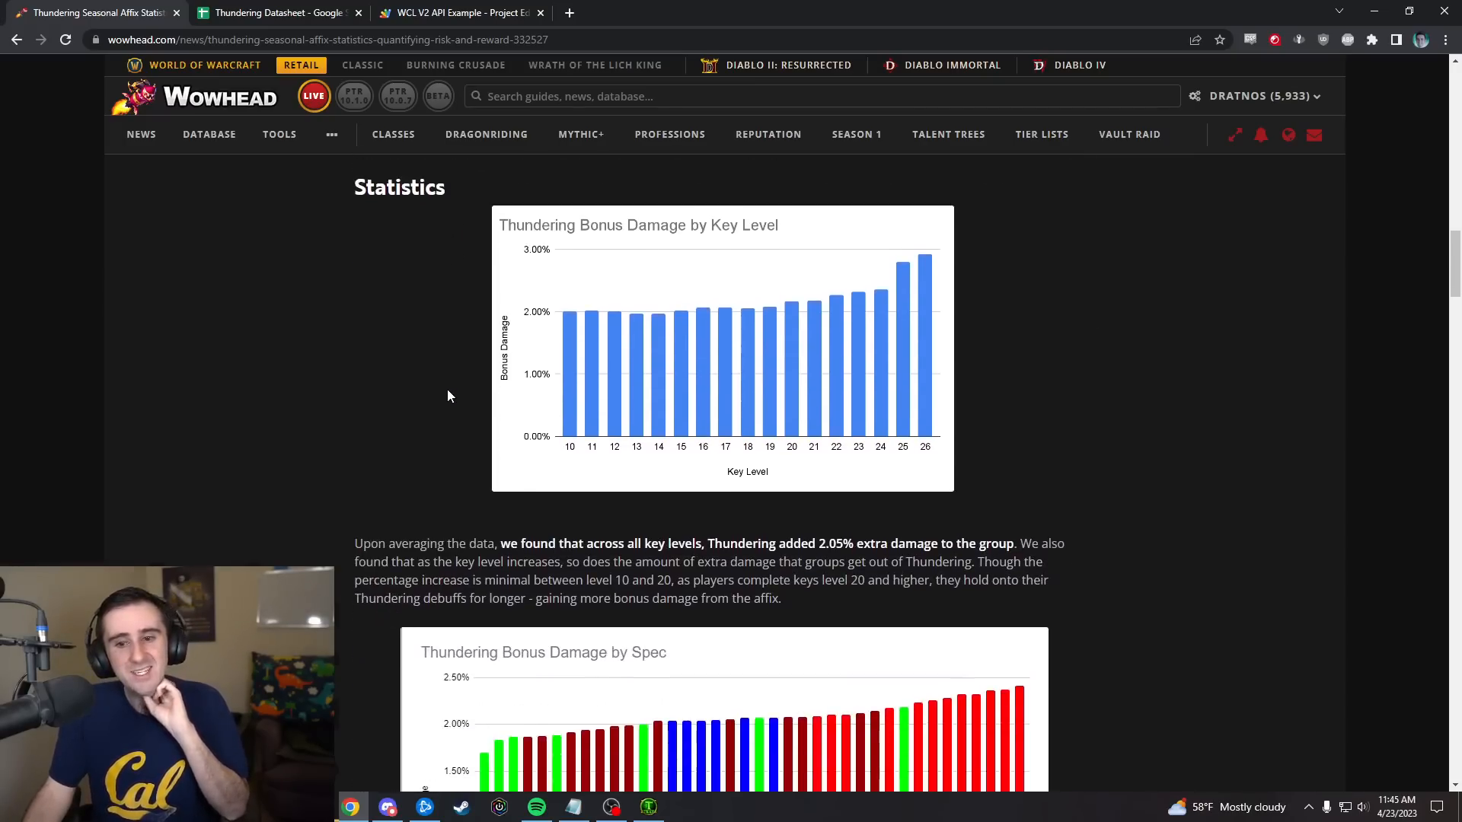
pyautogui.scroll(-3)
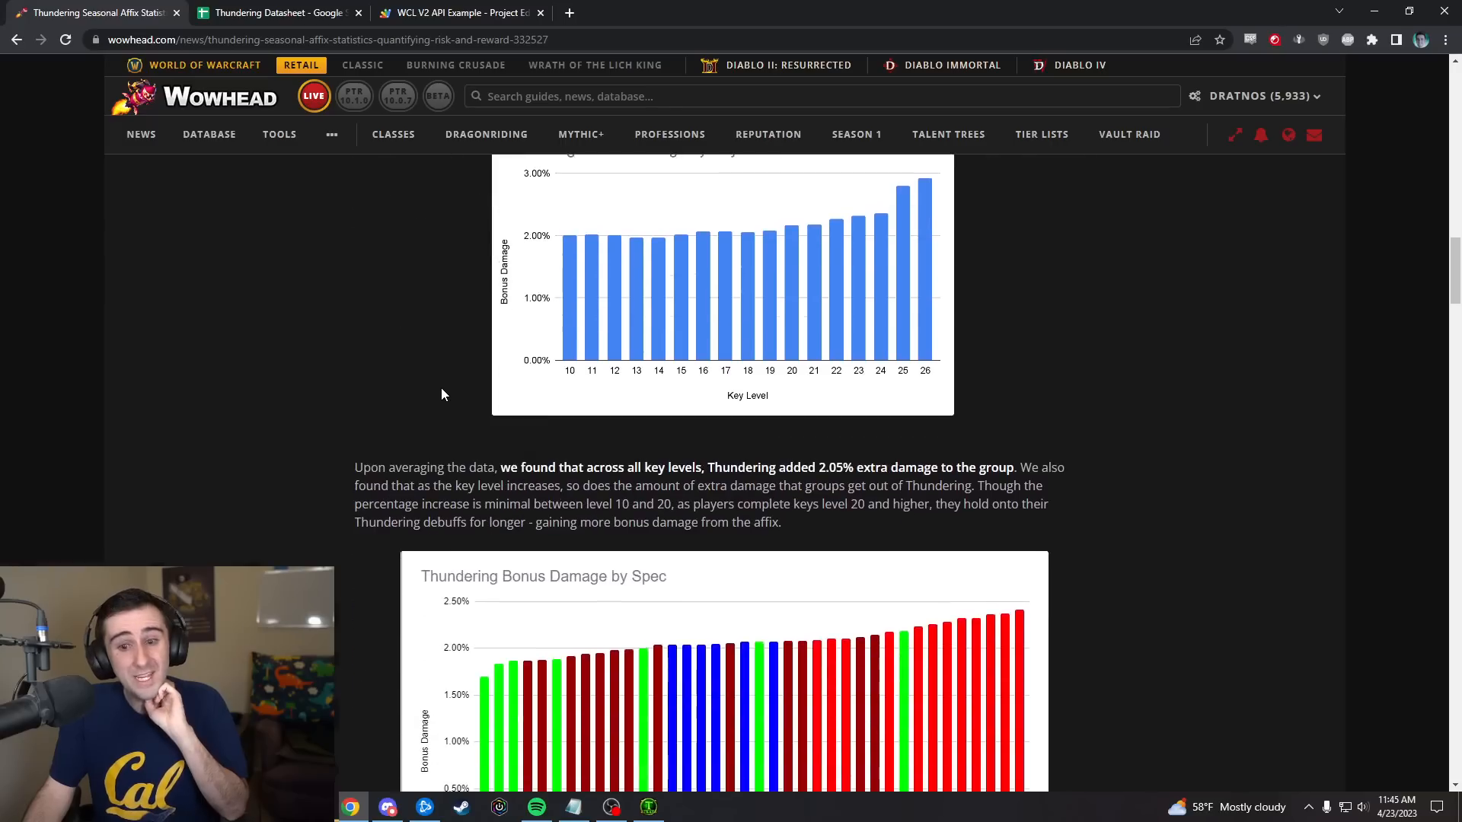
pyautogui.scroll(3)
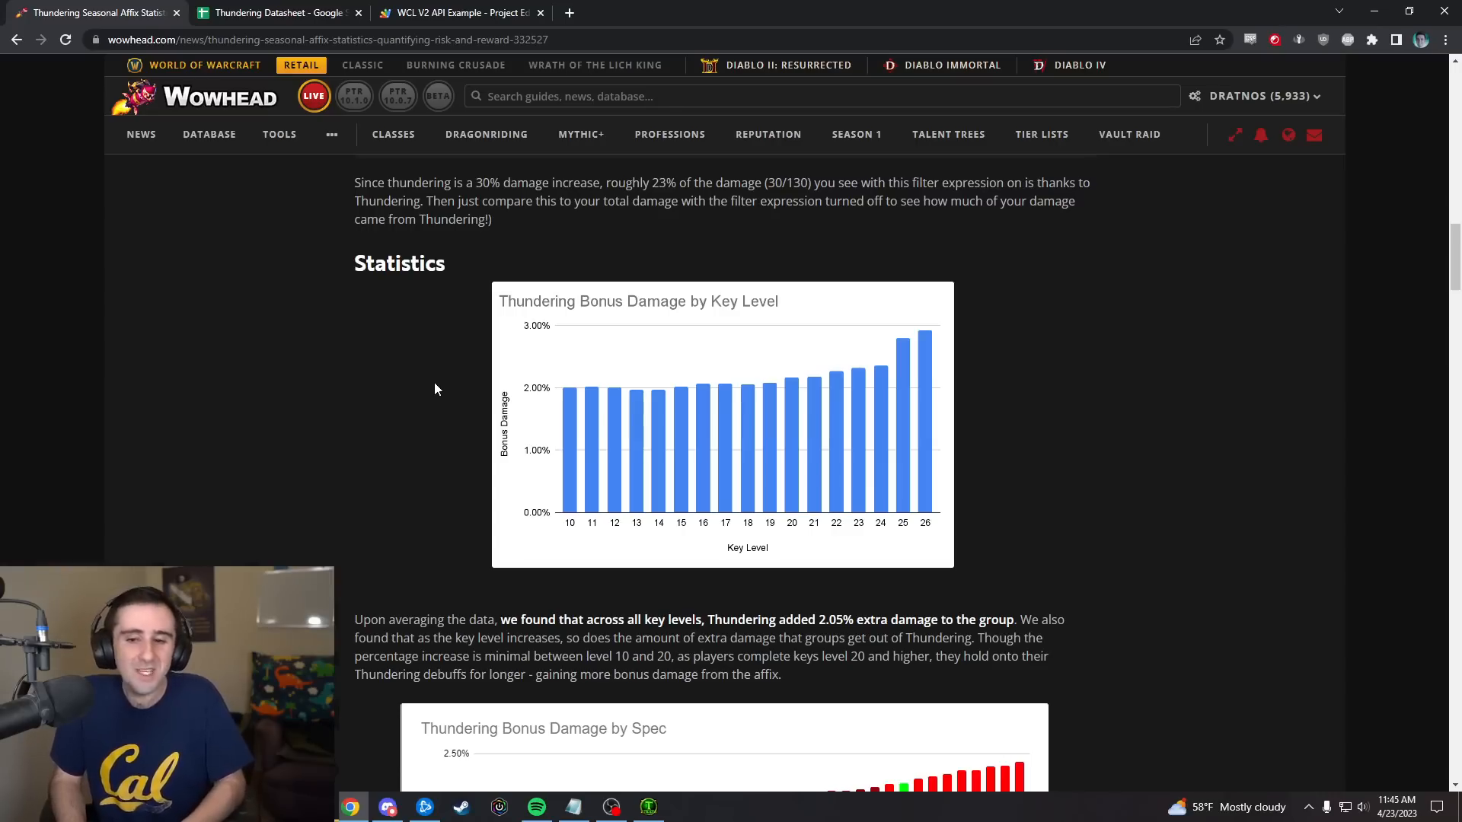
pyautogui.moveTo(569, 316)
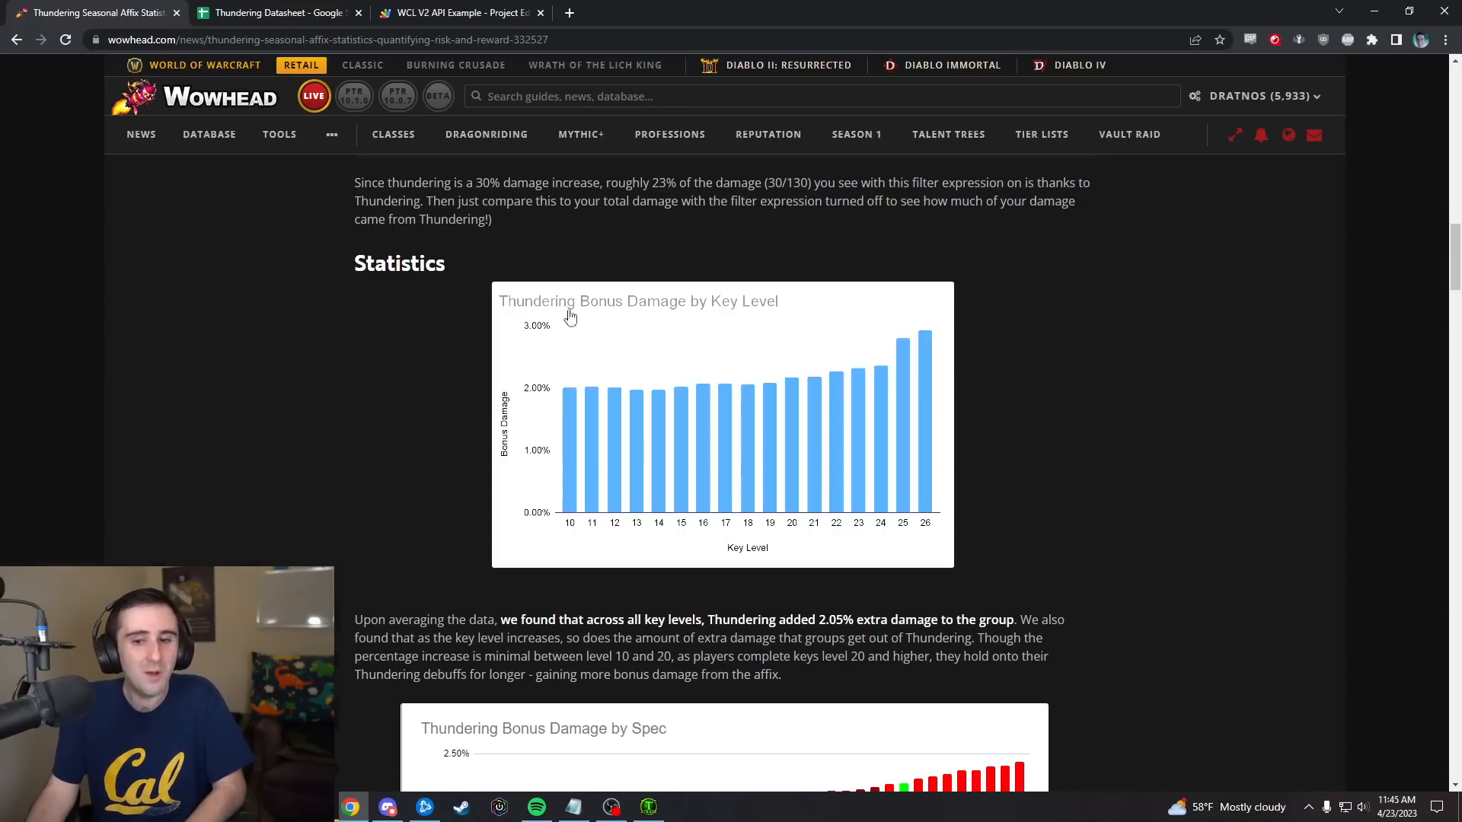
pyautogui.scroll(-3)
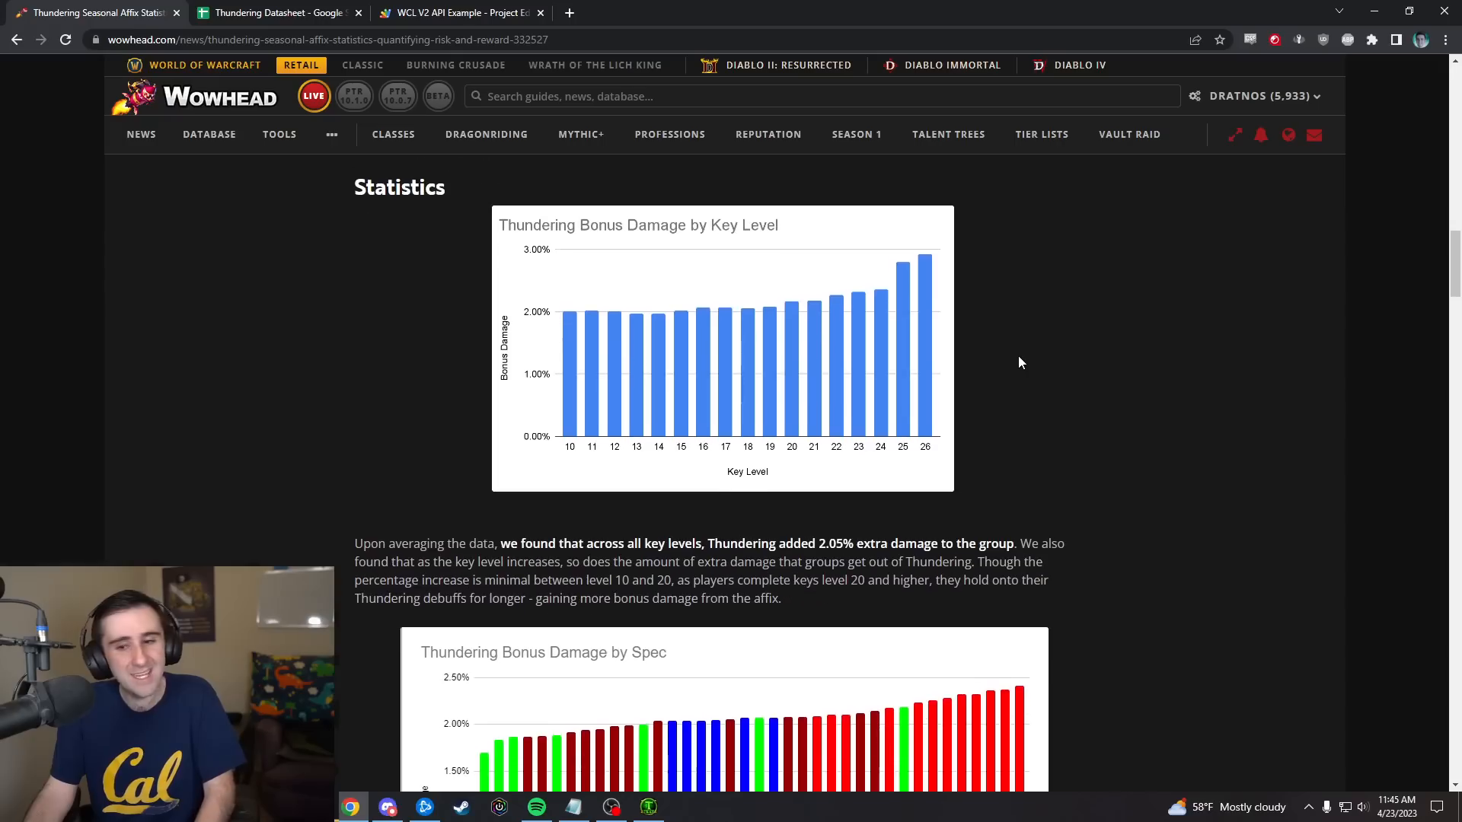
pyautogui.moveTo(1011, 348)
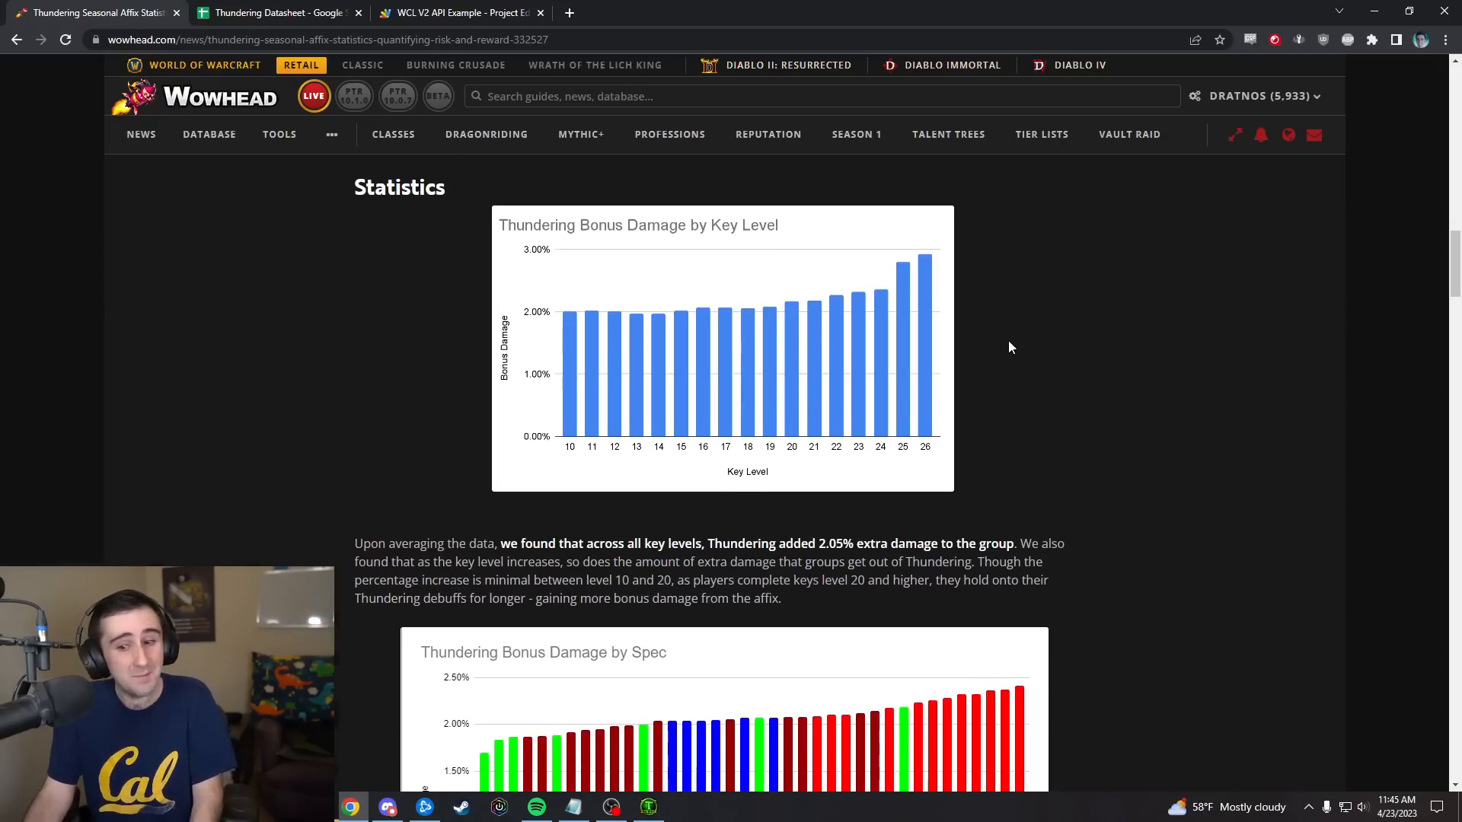
pyautogui.scroll(-3)
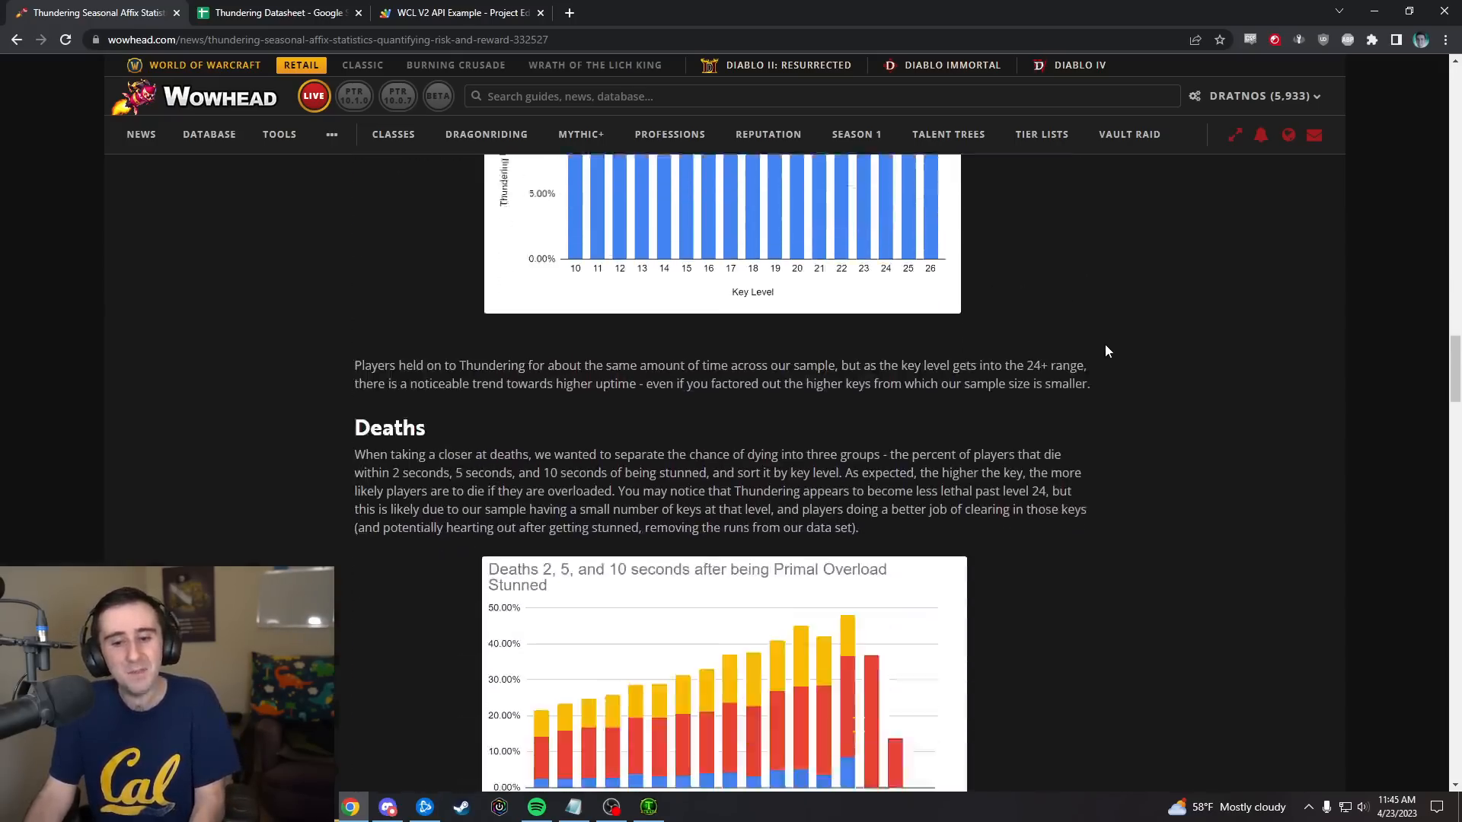
pyautogui.scroll(-3)
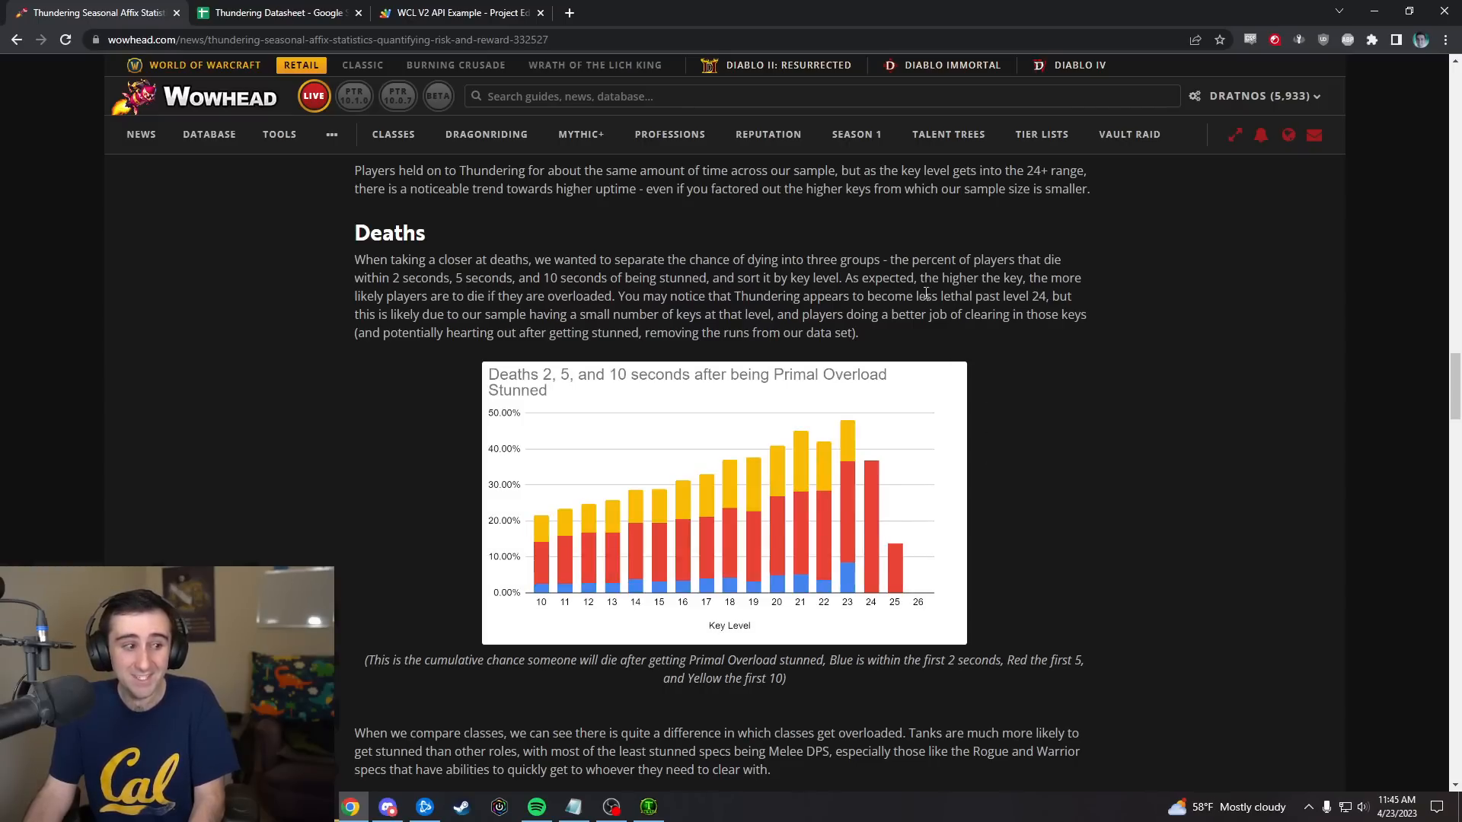
pyautogui.moveTo(1086, 384)
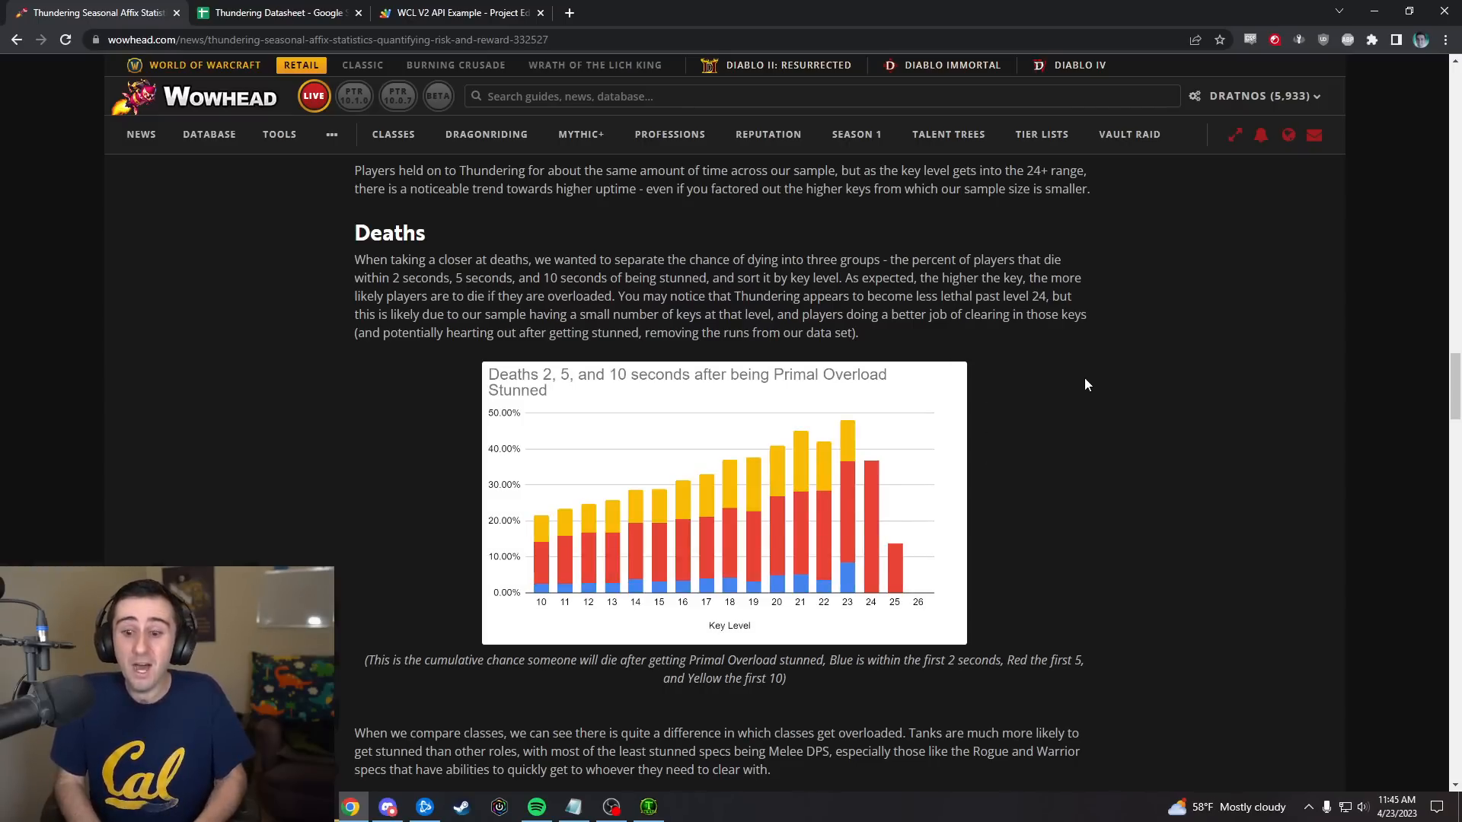